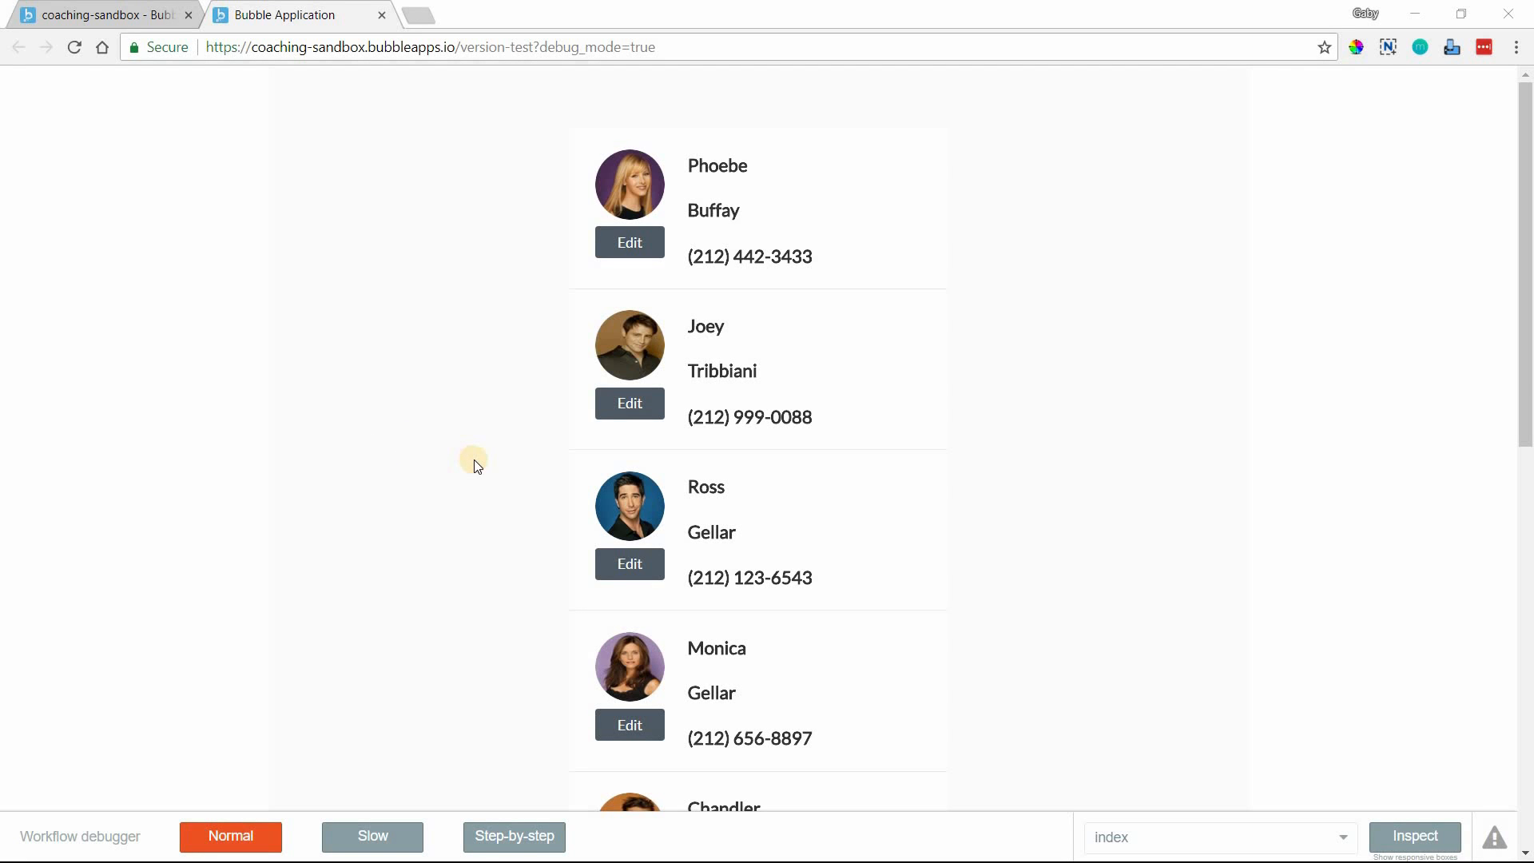
{"action": "mouse_move", "coordinate": [792, 456]}
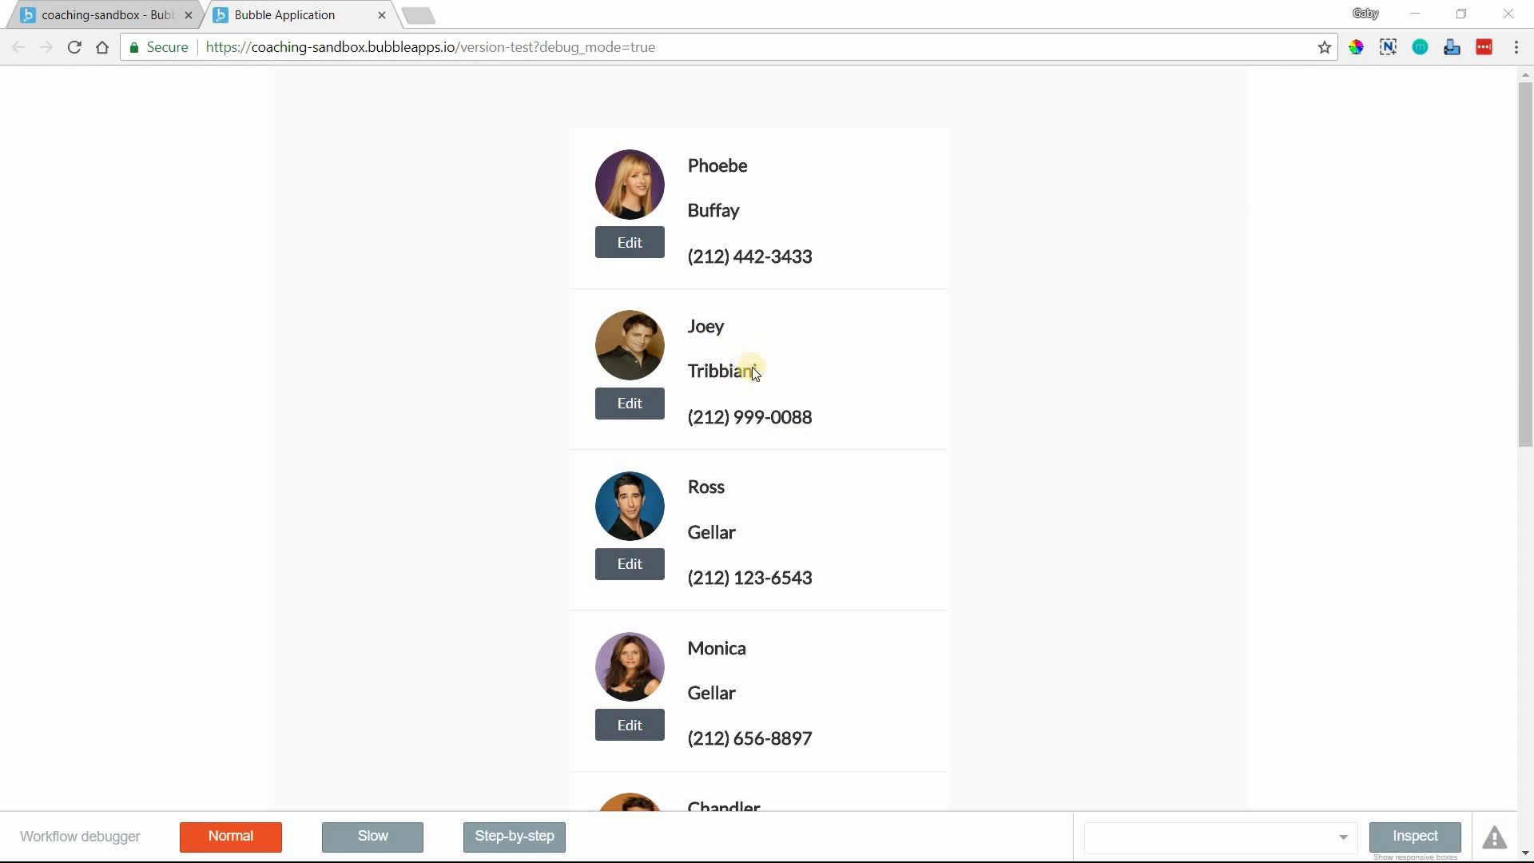
{"action": "mouse_move", "coordinate": [709, 447]}
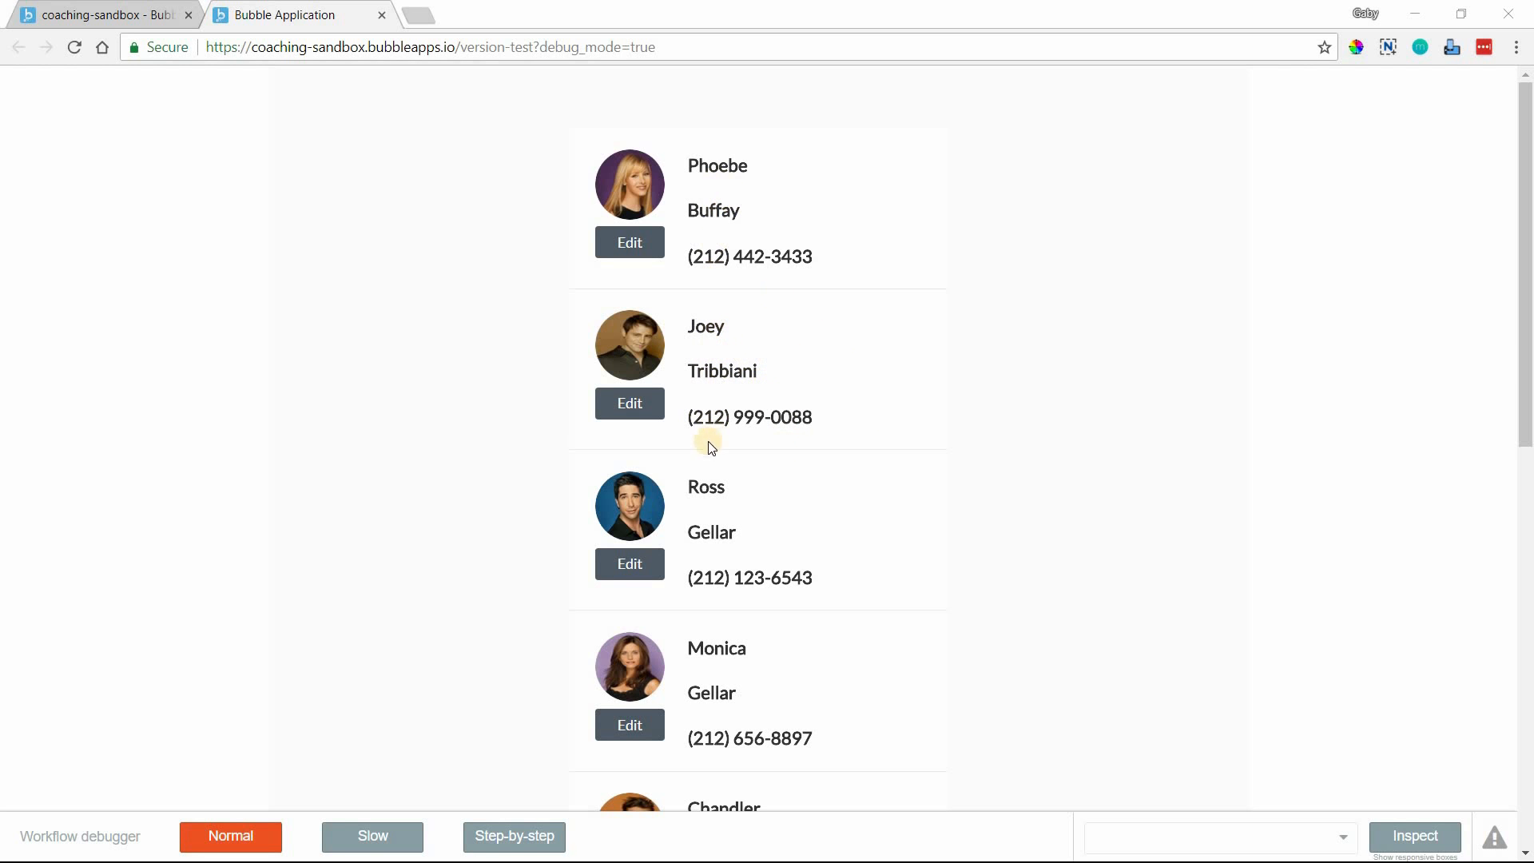
Step: Edit Joey's row in the preview, change the first name to Joseph and save it
{"action": "left_click", "coordinate": [630, 403]}
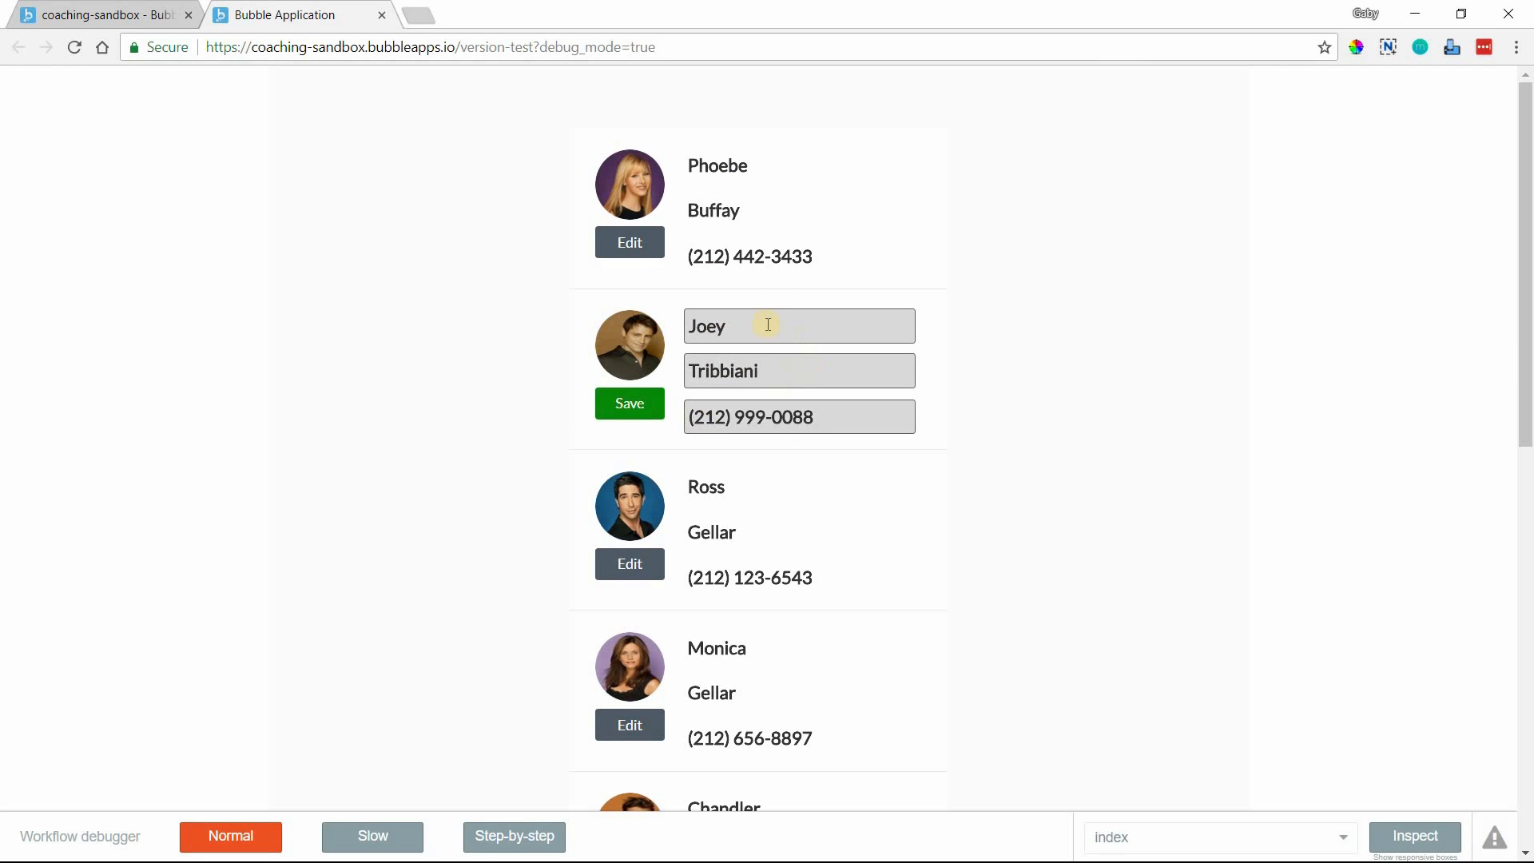
{"action": "left_click", "coordinate": [768, 326]}
{"action": "type", "text": "seph"}
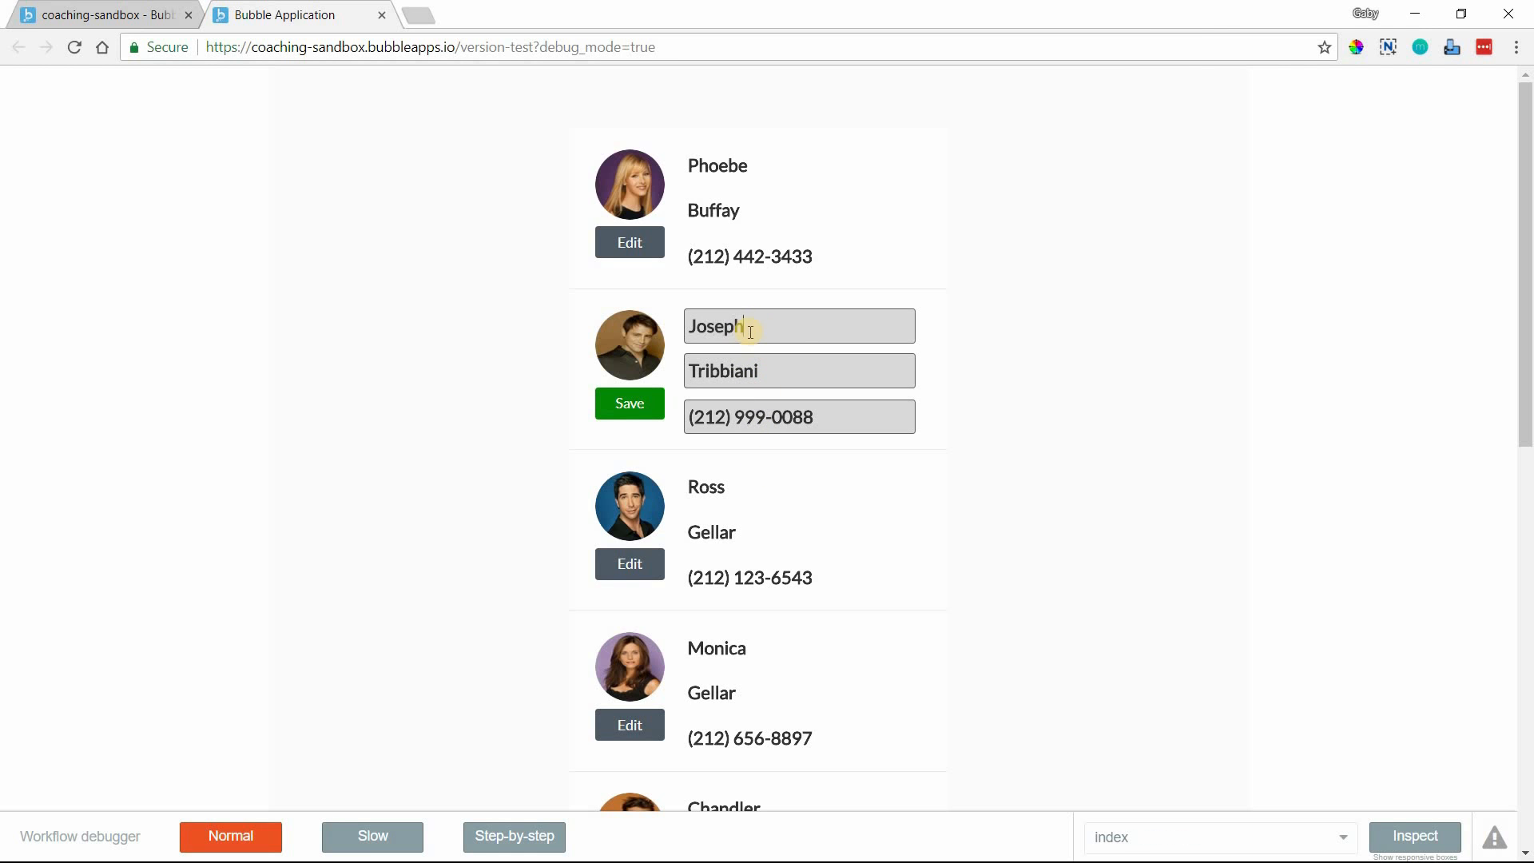
{"action": "left_click", "coordinate": [629, 402]}
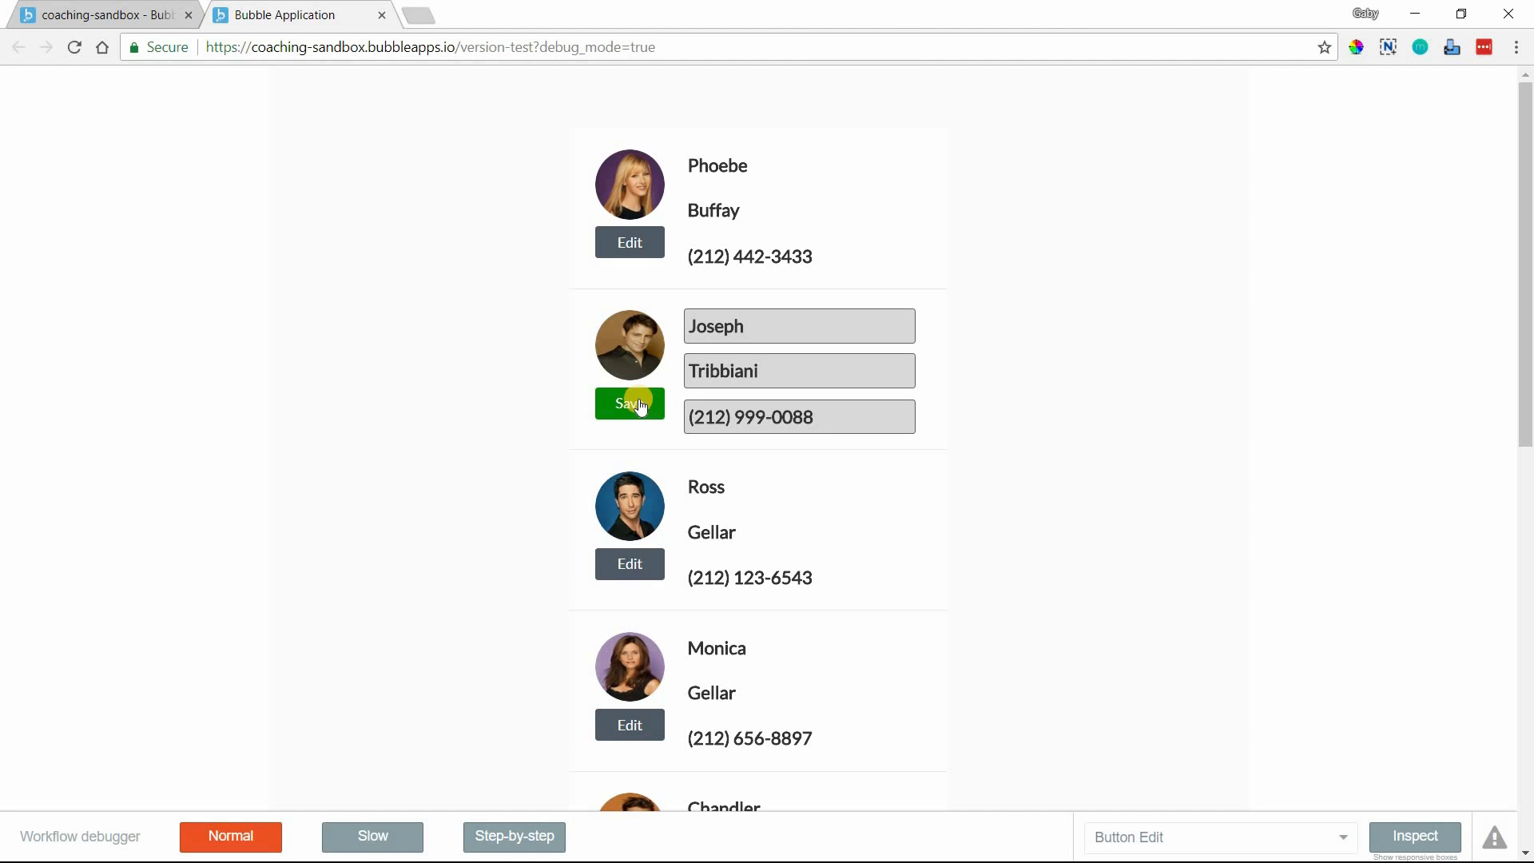
{"action": "left_click", "coordinate": [629, 403]}
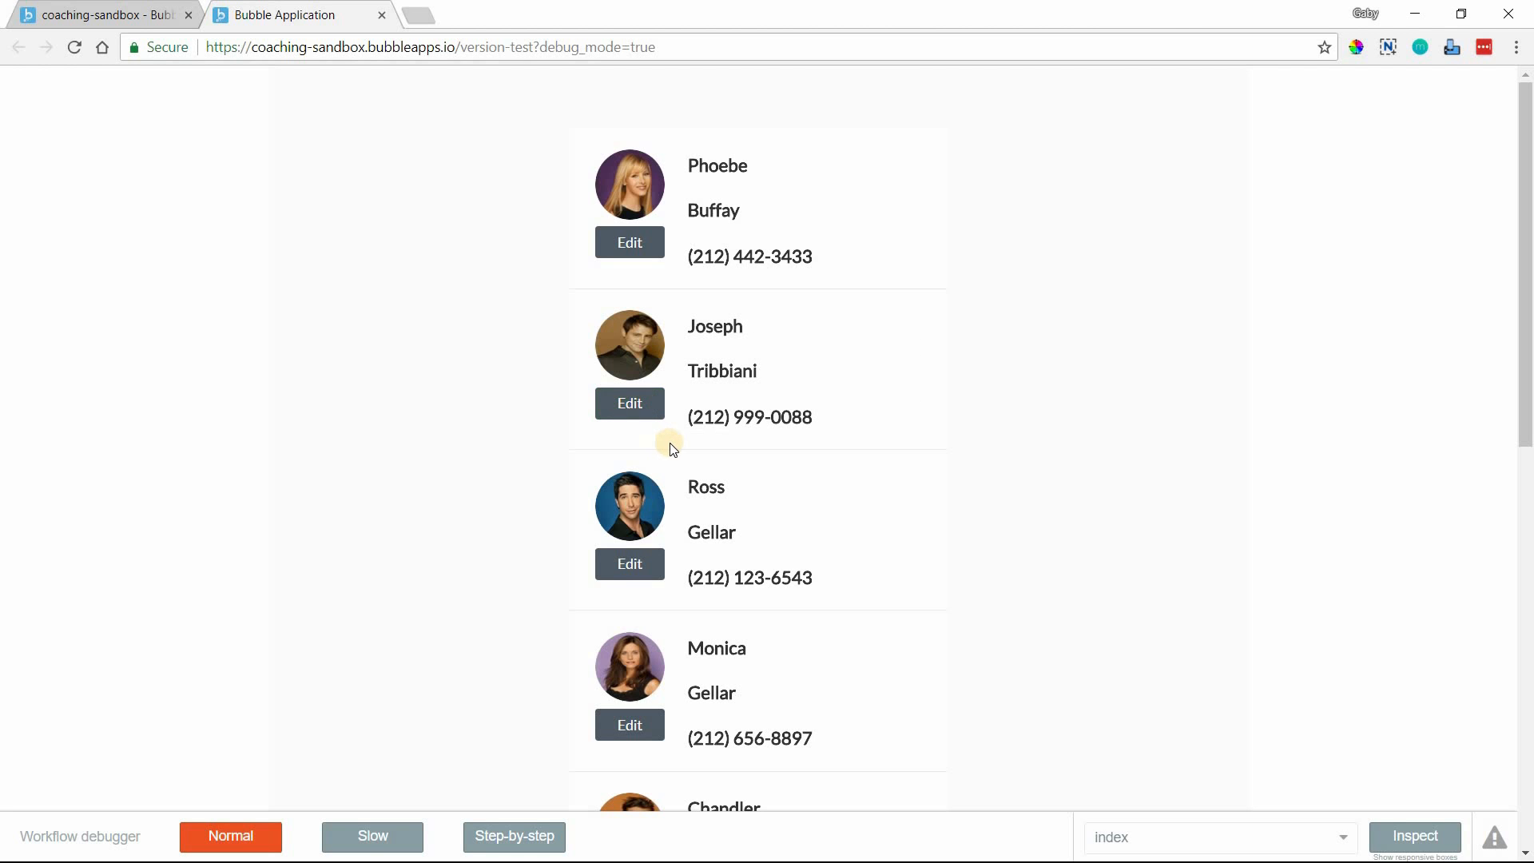
{"action": "mouse_move", "coordinate": [682, 411]}
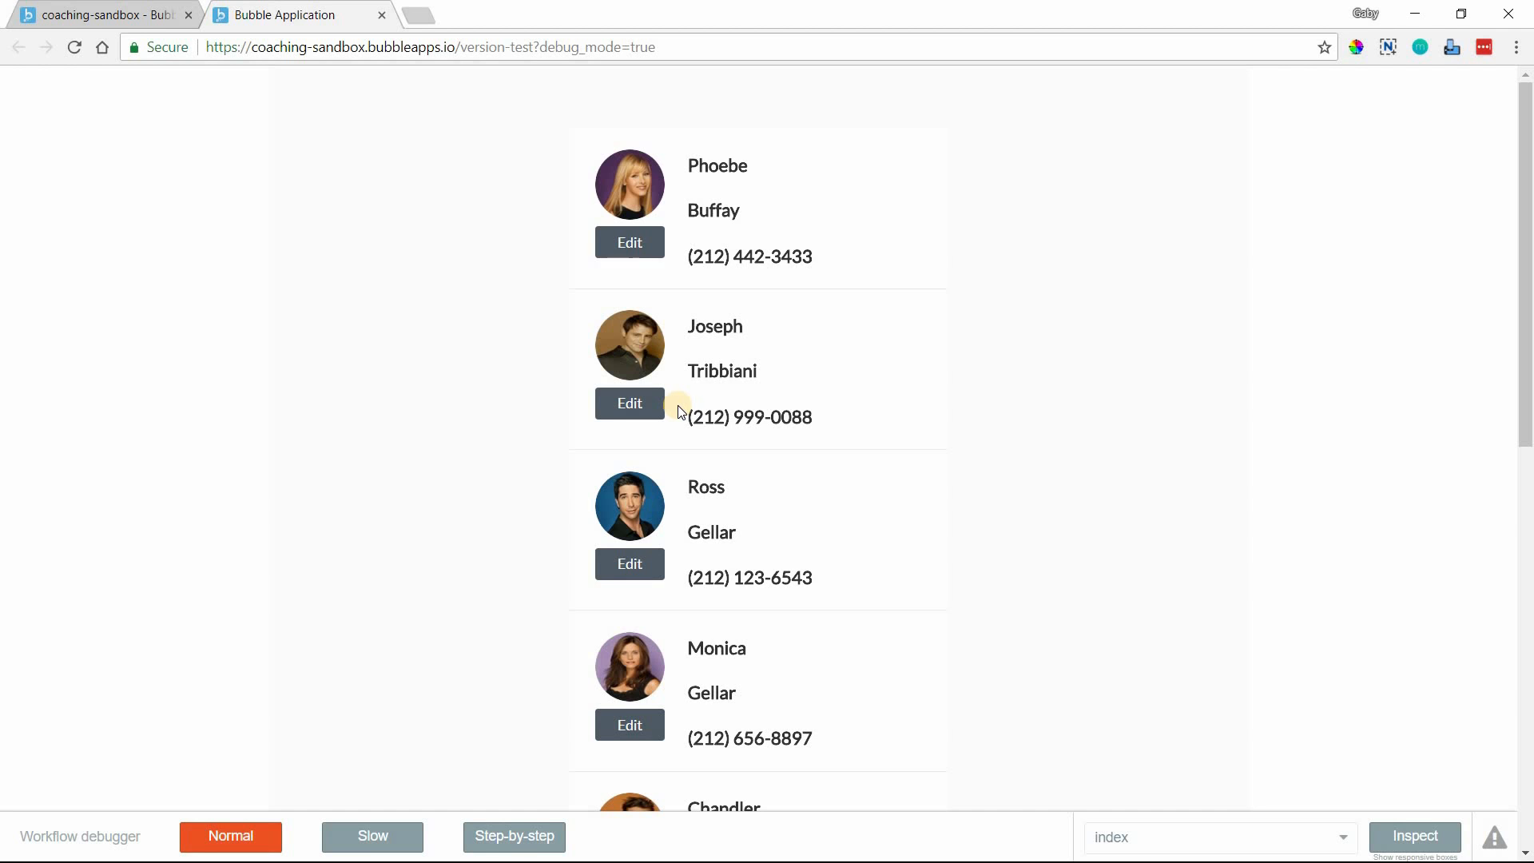
{"action": "mouse_move", "coordinate": [723, 217]}
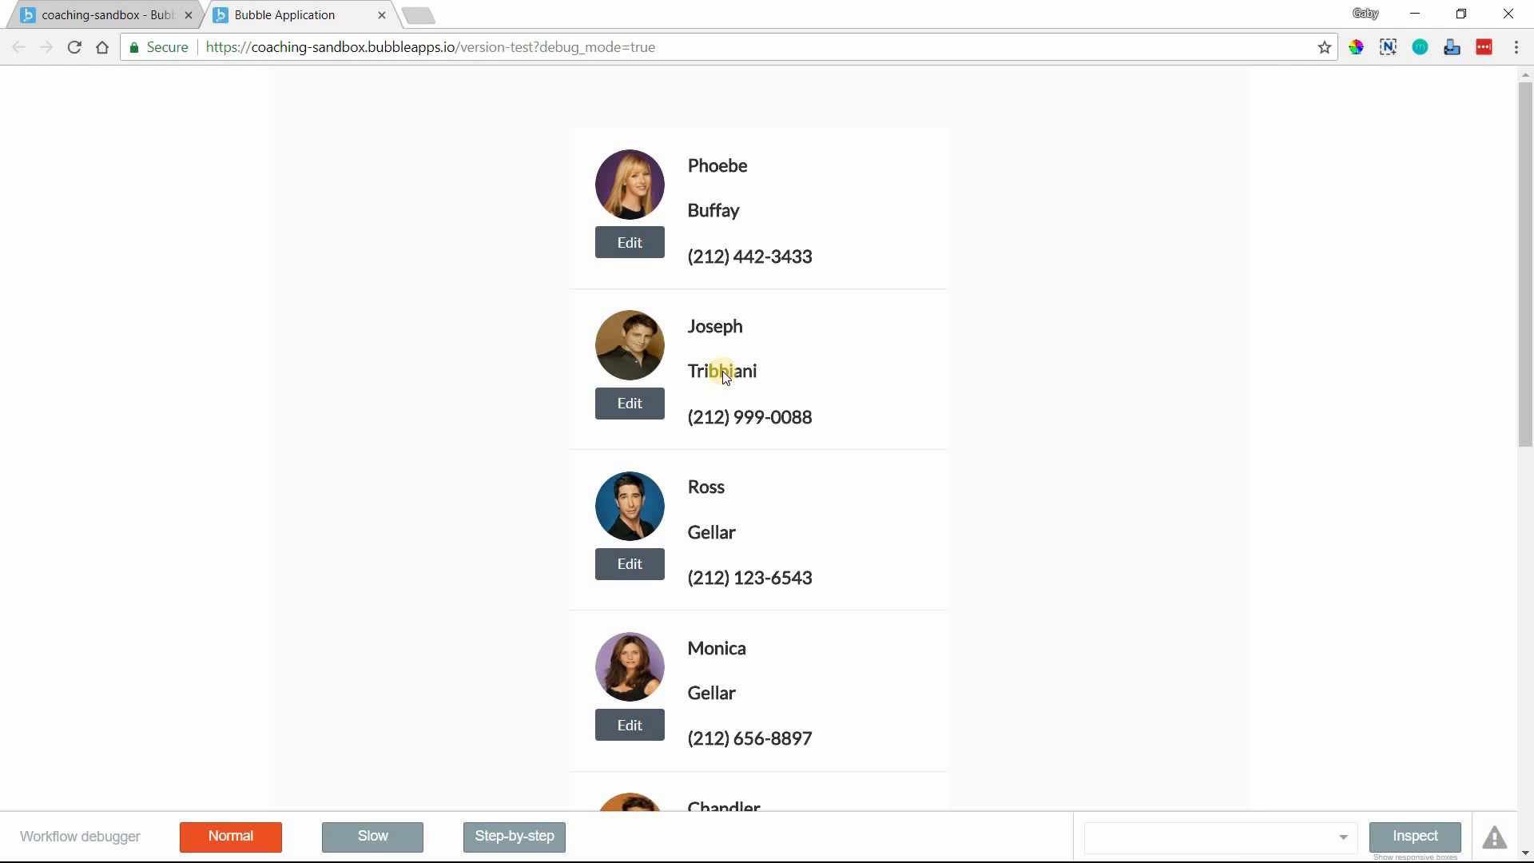
Step: Back in the editor, delete the cell's Current cell's User first name, last name and phone texts
{"action": "left_click", "coordinate": [298, 14]}
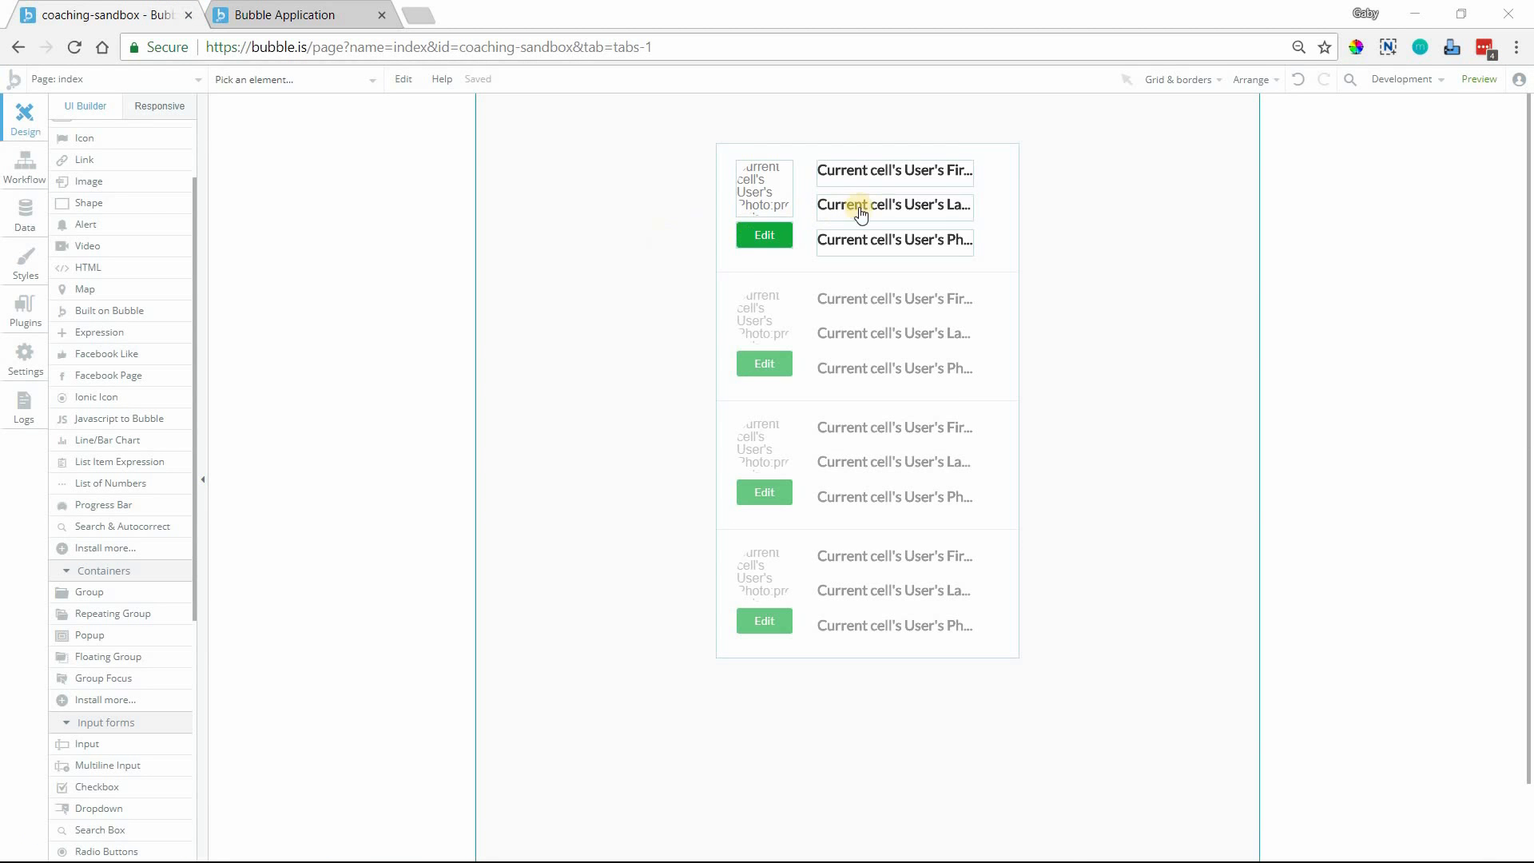
{"action": "left_click", "coordinate": [893, 171]}
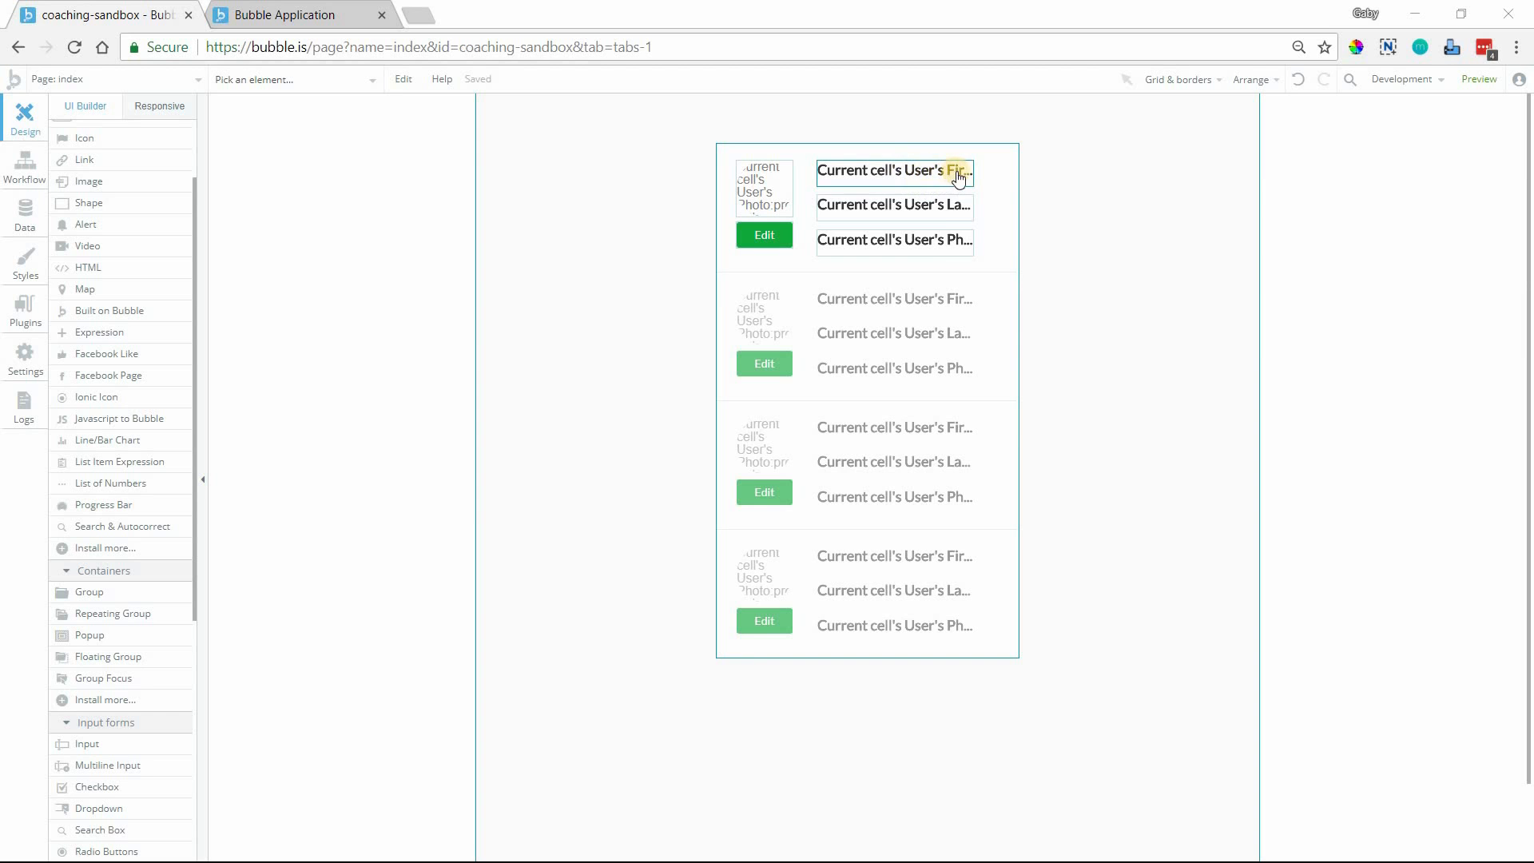
{"action": "mouse_move", "coordinate": [900, 206]}
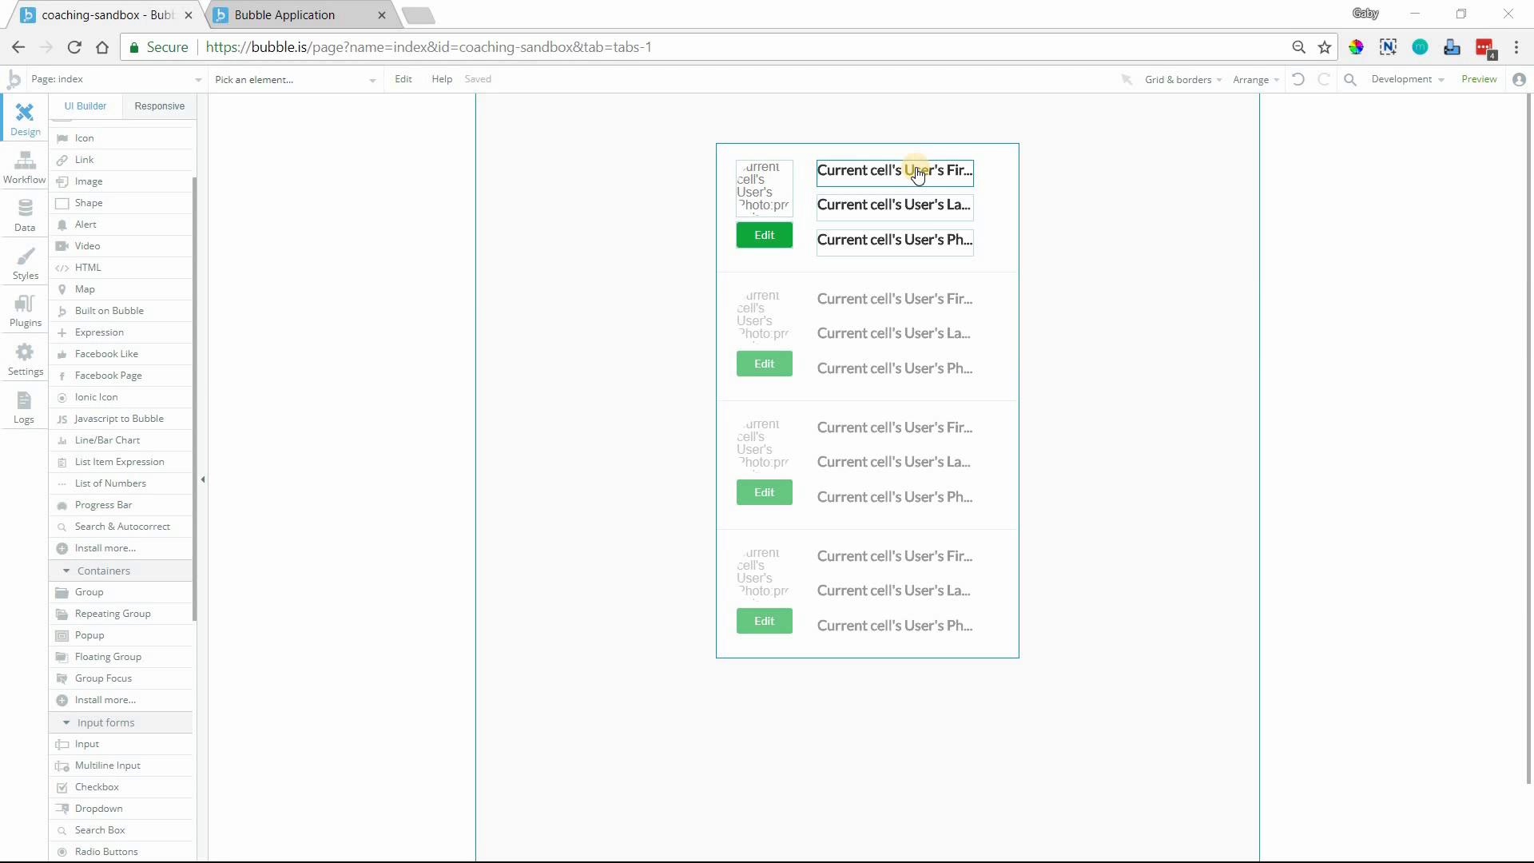
{"action": "left_click", "coordinate": [891, 206]}
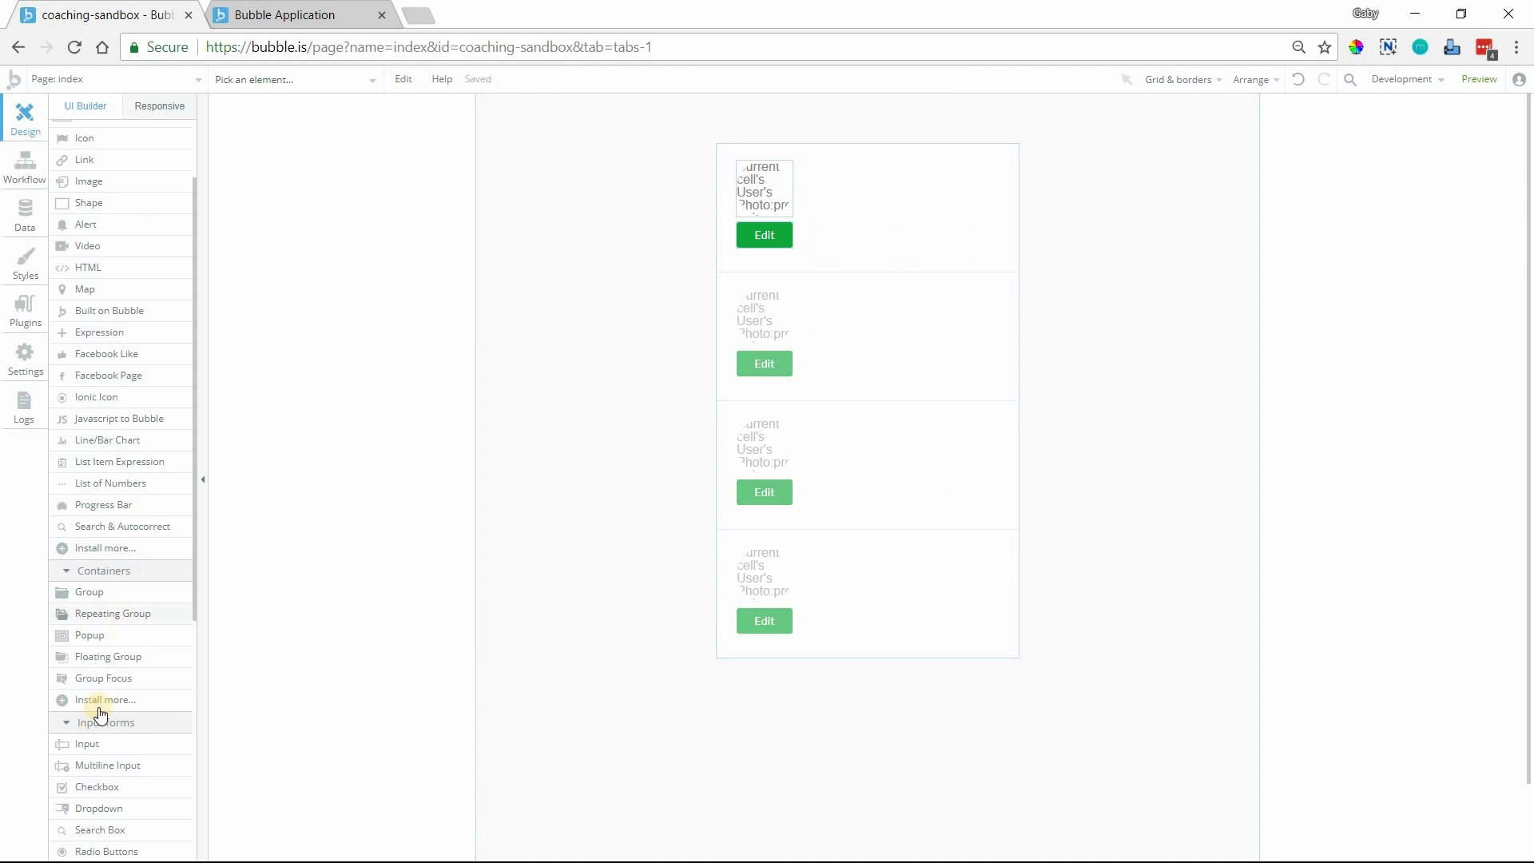
Step: Place an Input in the cell with initial content Current cell's User's First Name
{"action": "scroll", "scroll_direction": "down", "scroll_amount": 3}
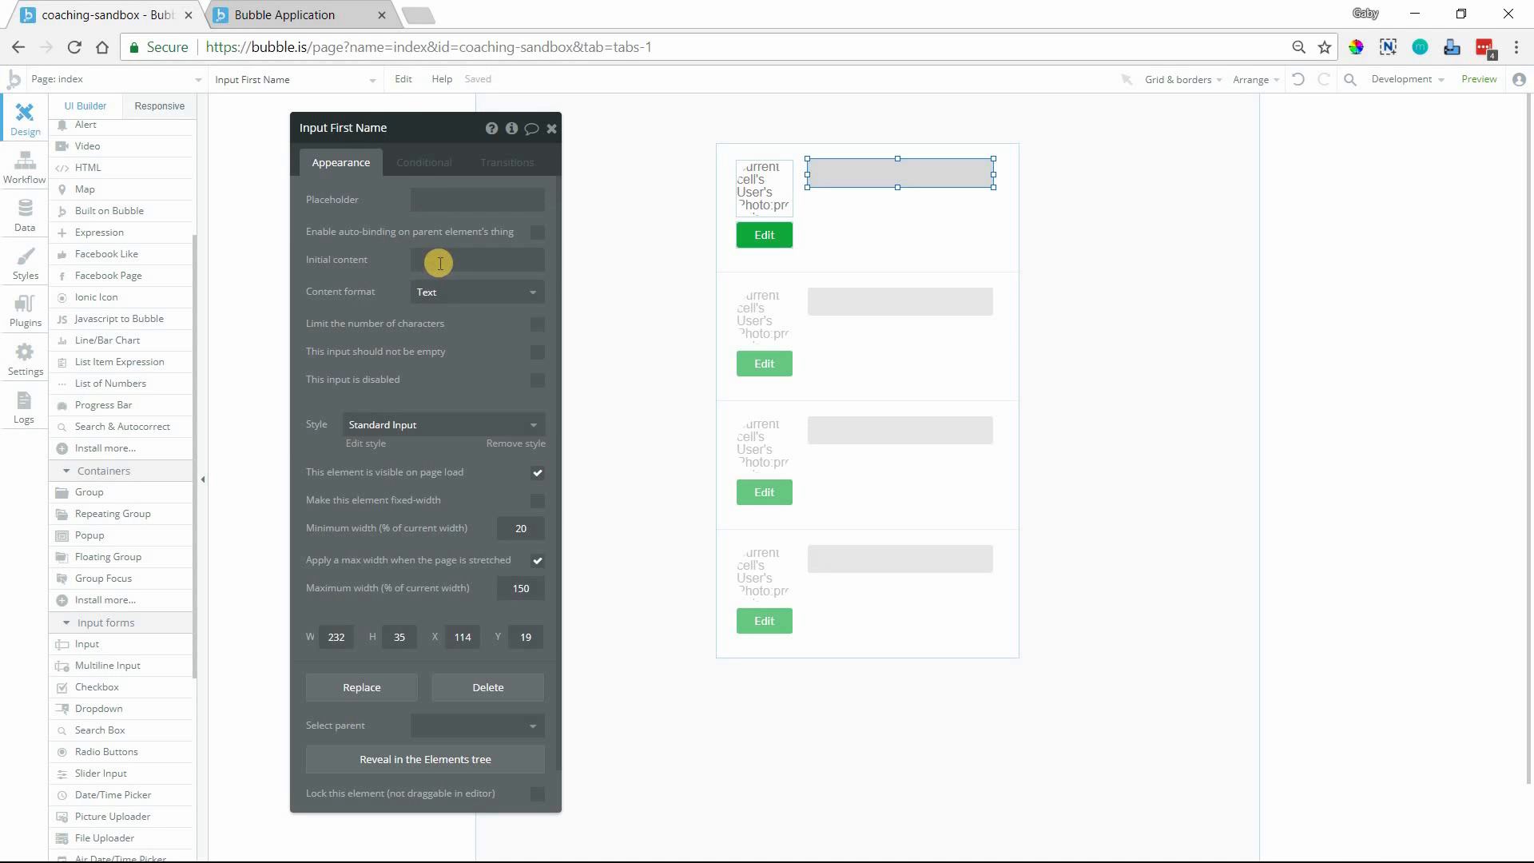
{"action": "left_click", "coordinate": [476, 259]}
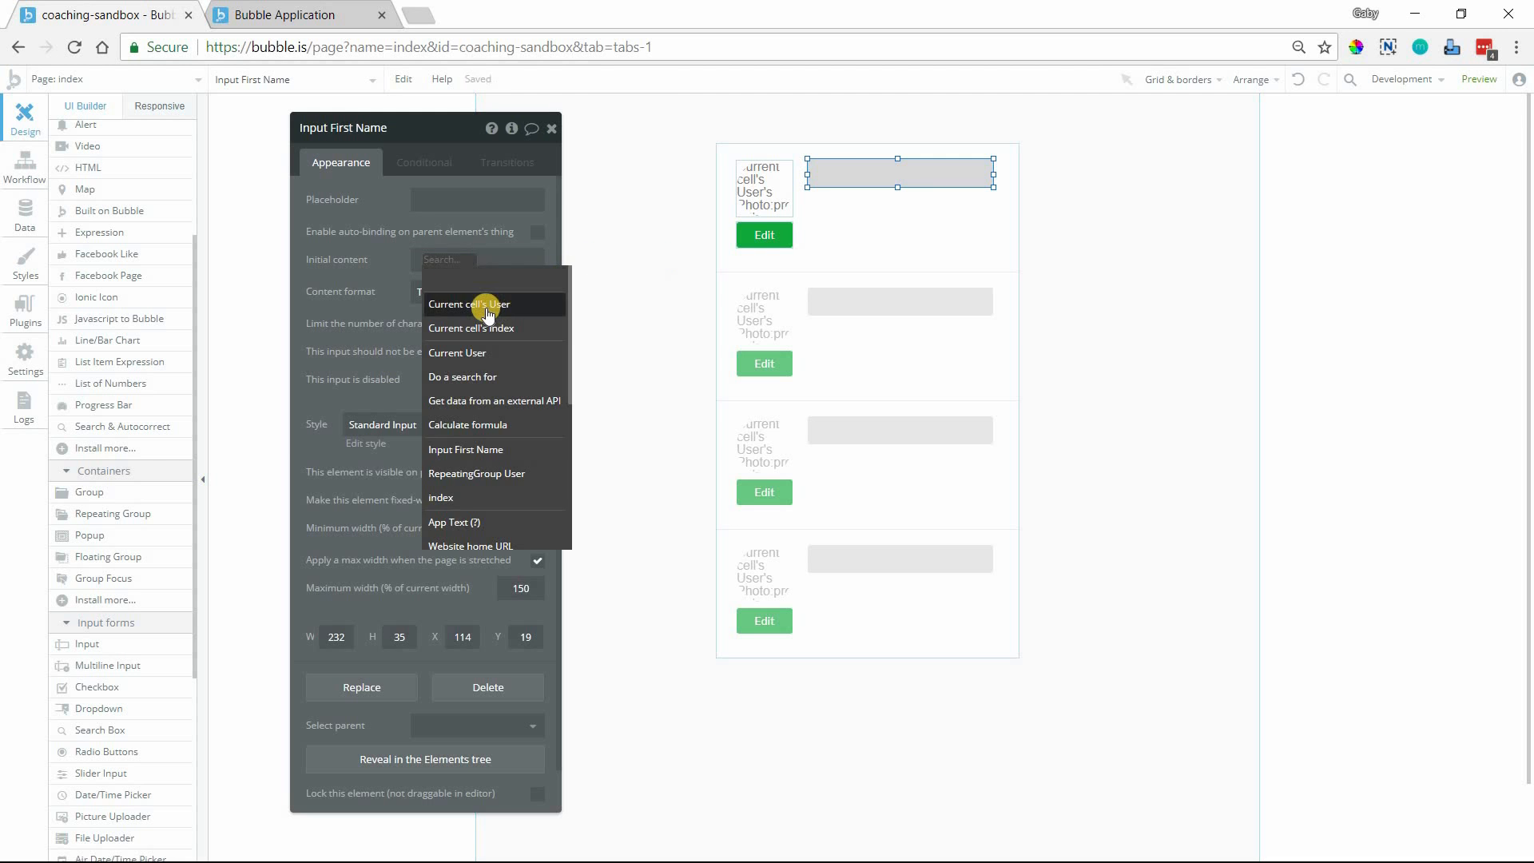
{"action": "left_click", "coordinate": [468, 304]}
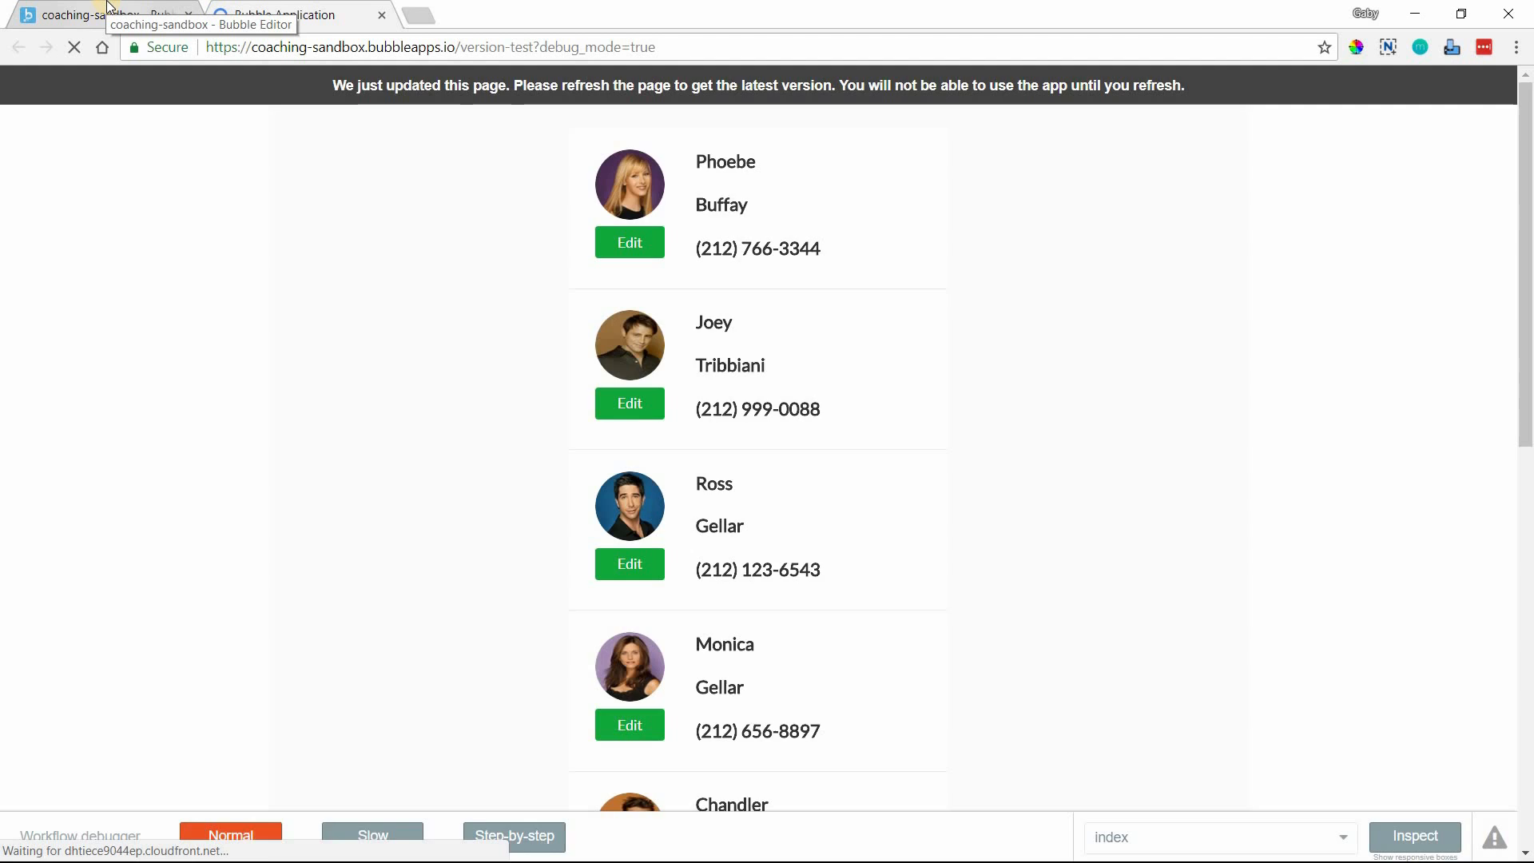
Step: Refresh the preview so rows show prefilled name inputs like Phoebe, Joey, Ross, Monica
{"action": "left_click", "coordinate": [73, 47]}
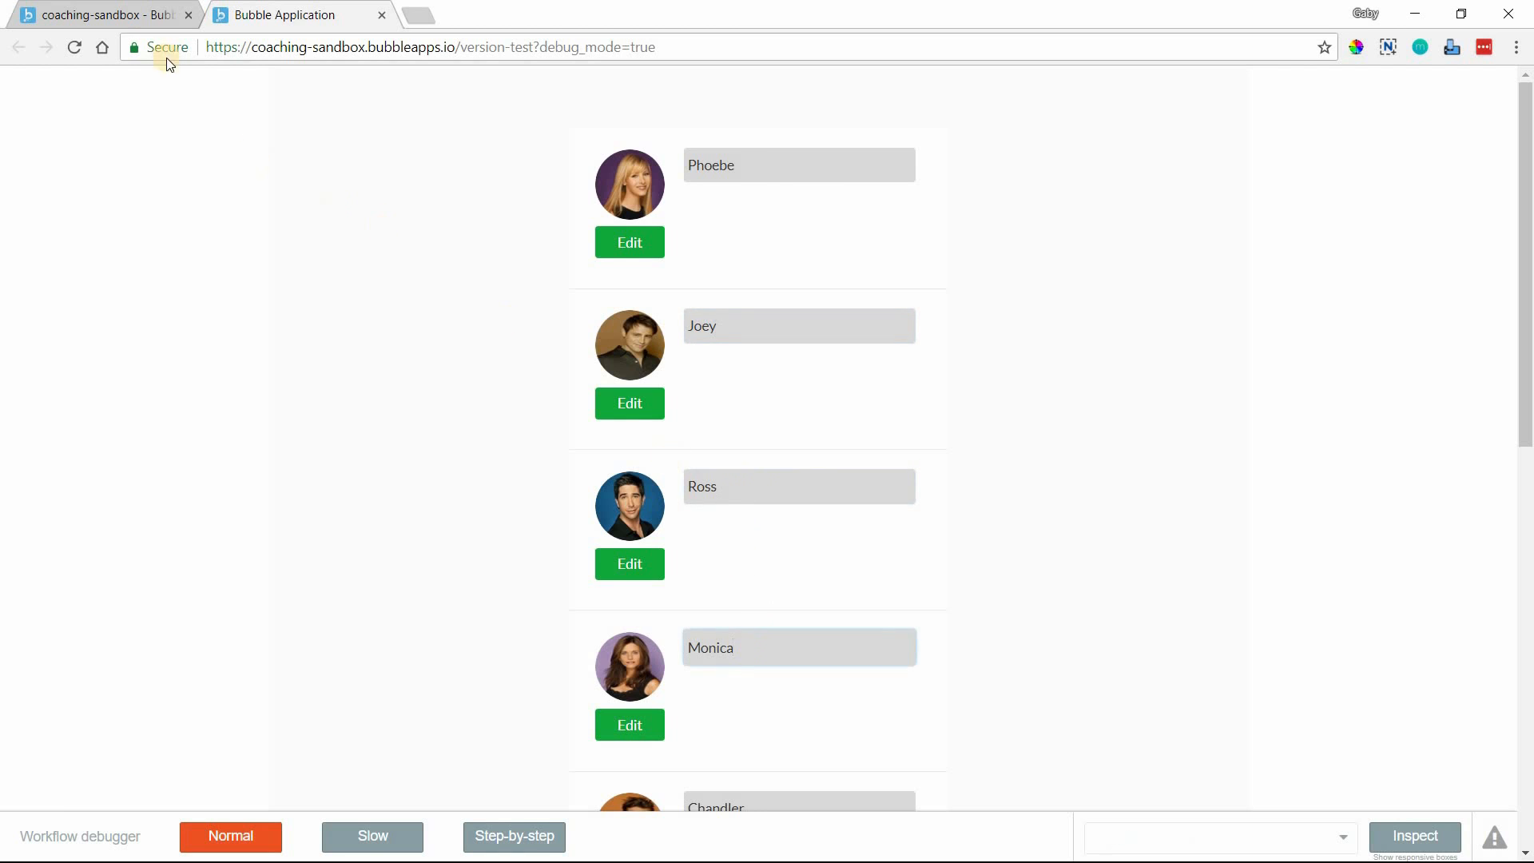
{"action": "left_click", "coordinate": [299, 15]}
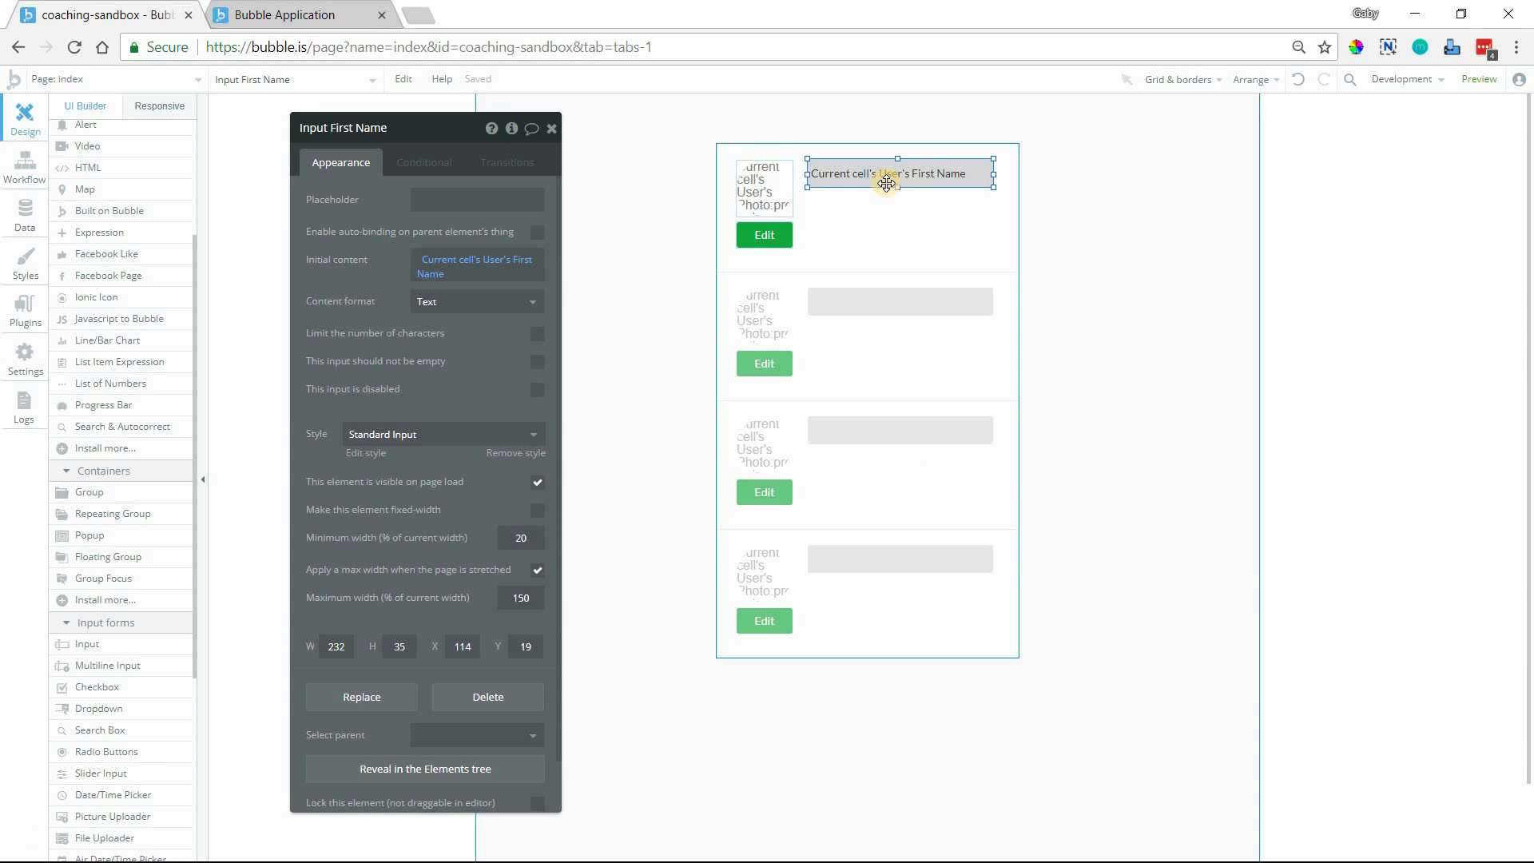
{"action": "mouse_move", "coordinate": [797, 244]}
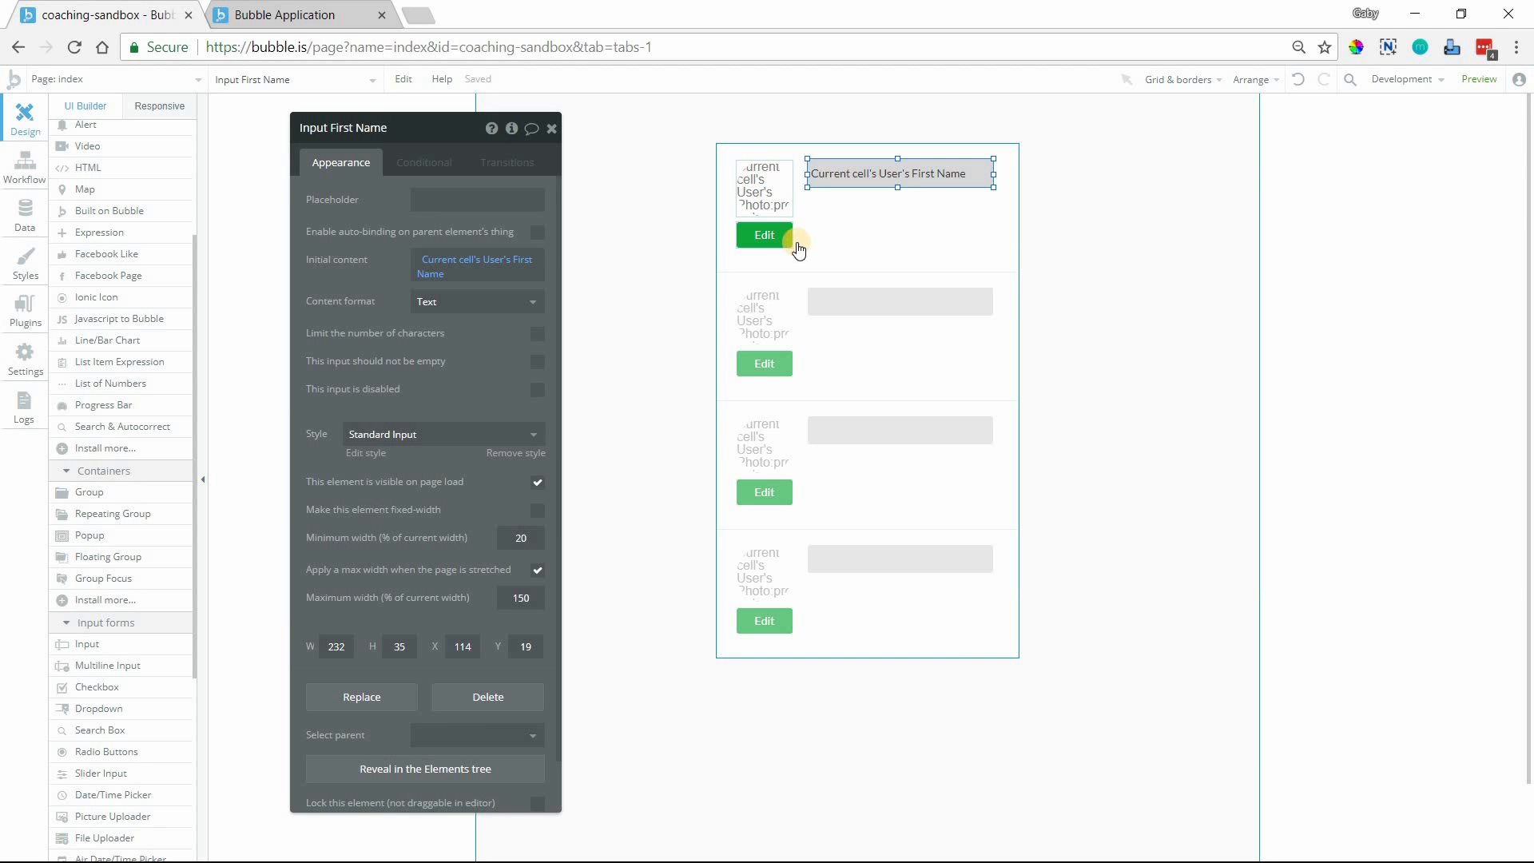
{"action": "mouse_move", "coordinate": [792, 245]}
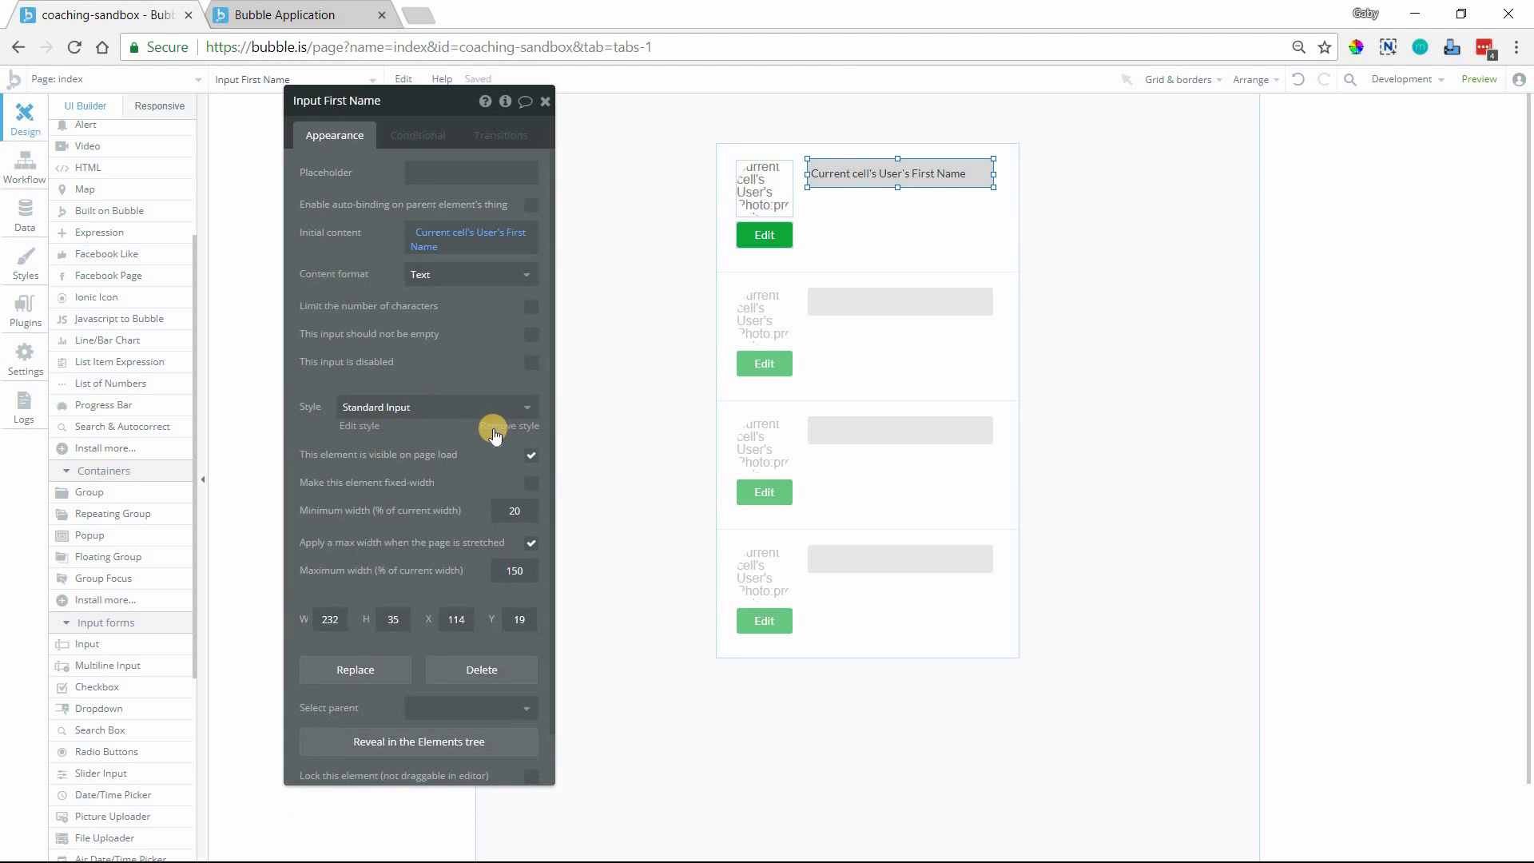
Step: Detach Input First Name's style, disable it, remove its background and set font size 18
{"action": "left_click", "coordinate": [508, 424]}
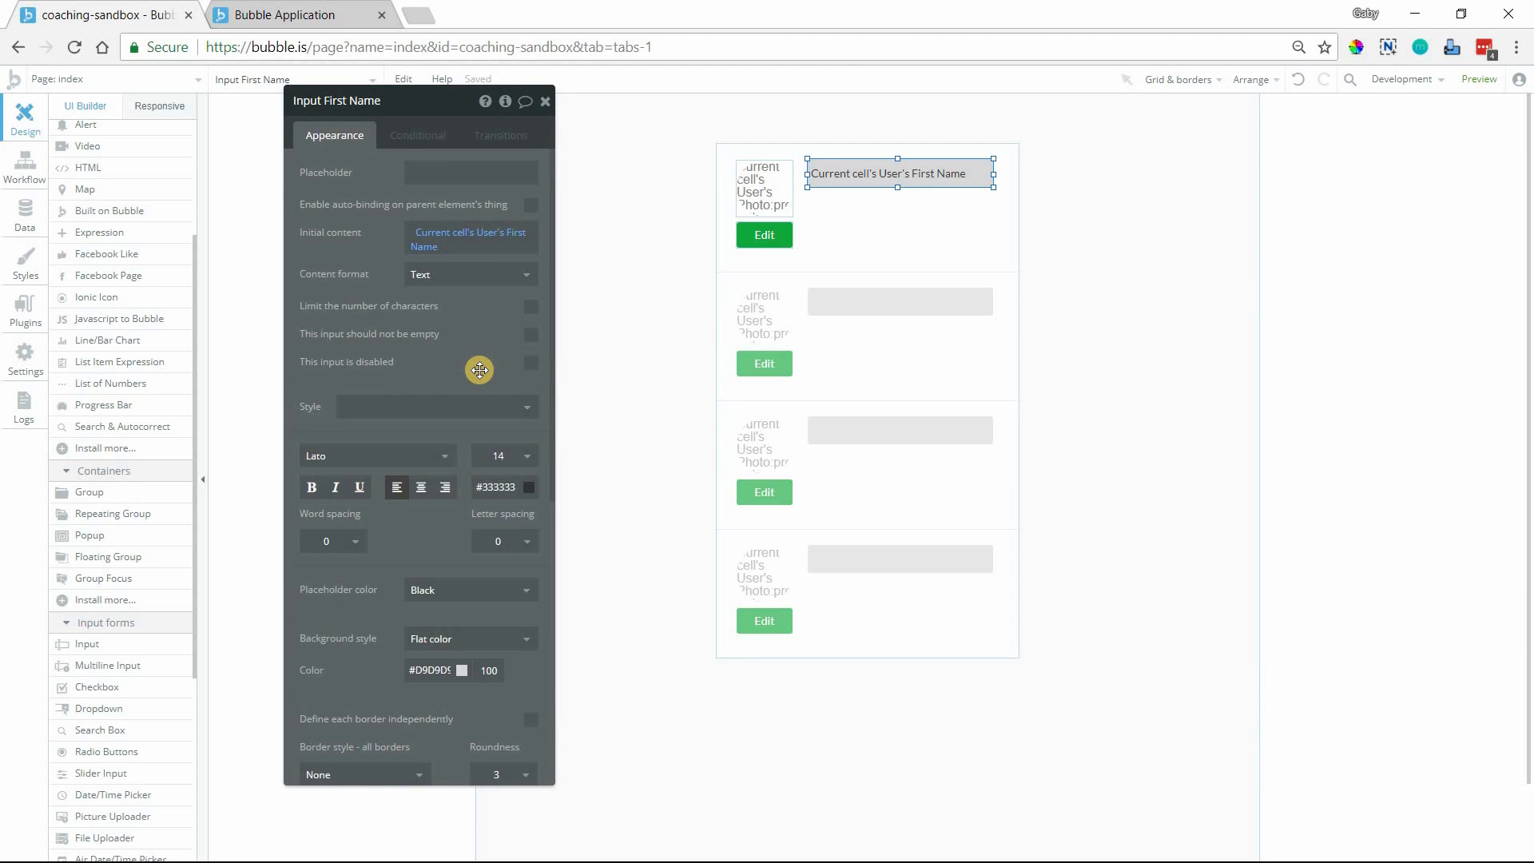
{"action": "mouse_move", "coordinate": [521, 377]}
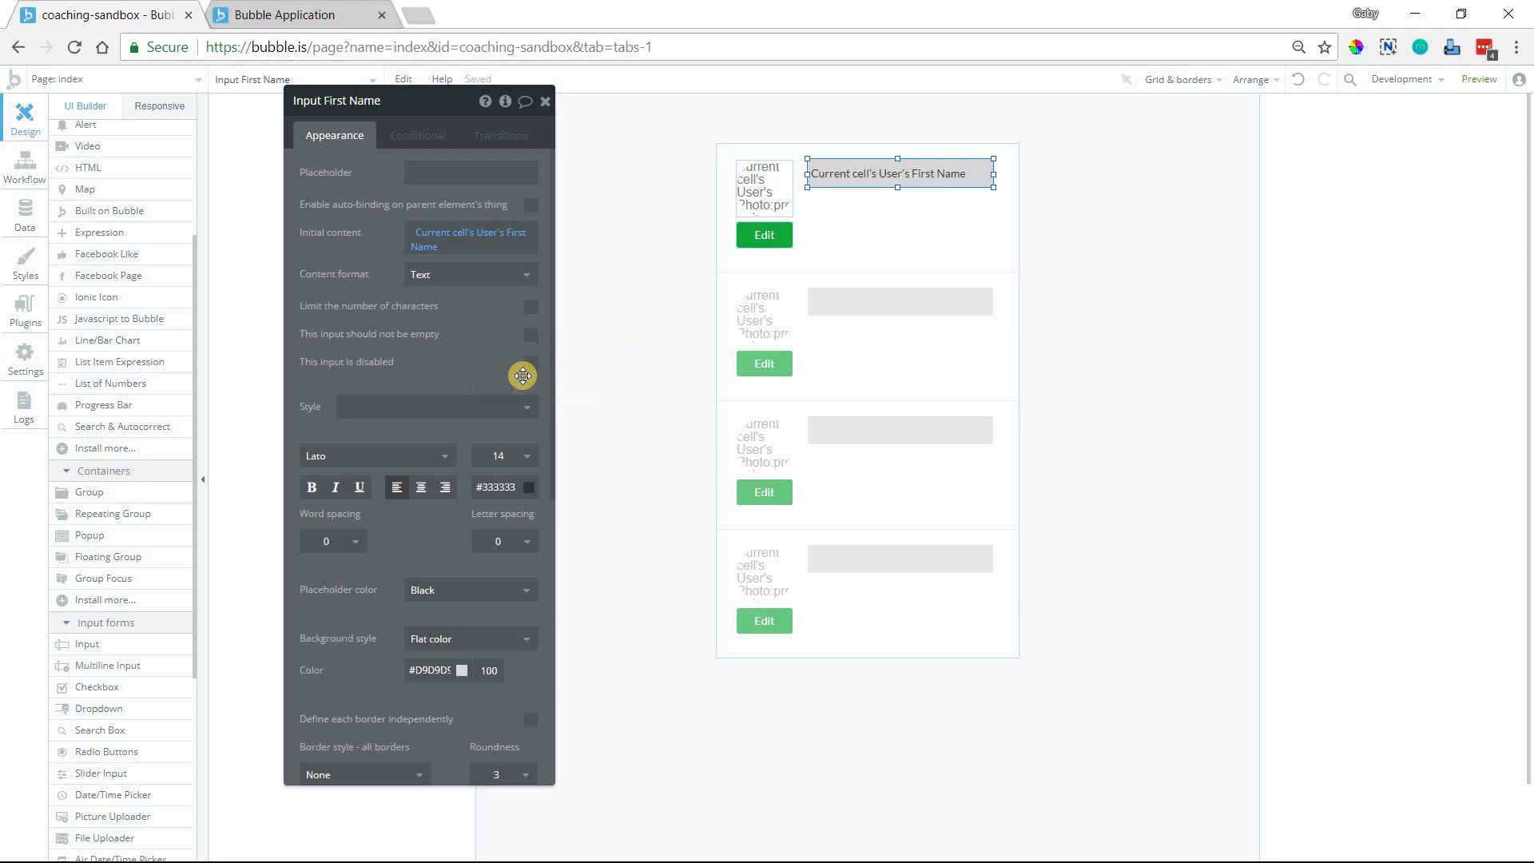
{"action": "left_click", "coordinate": [531, 363]}
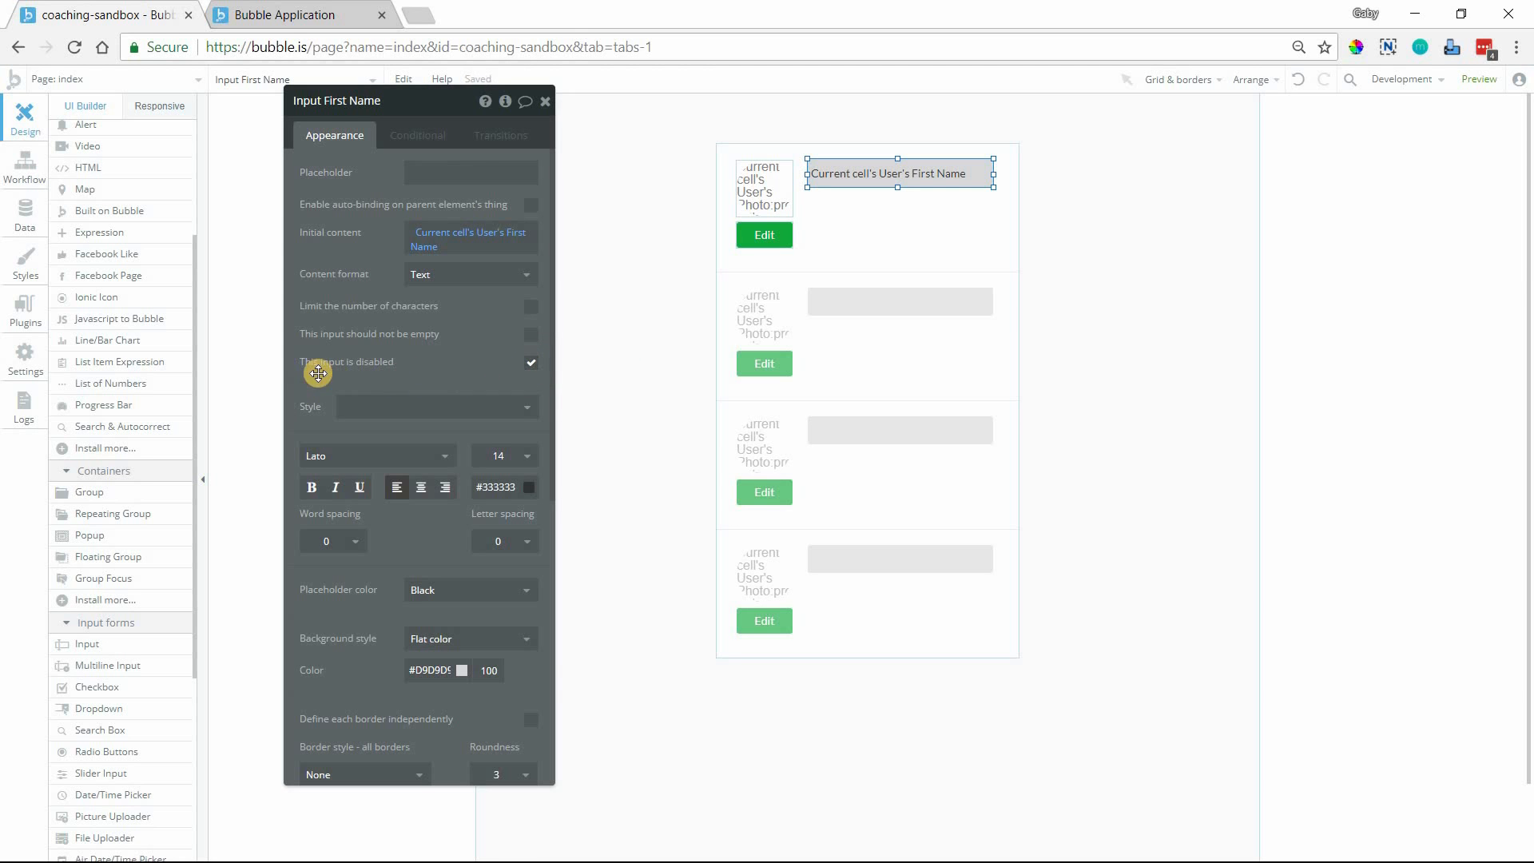
{"action": "mouse_move", "coordinate": [845, 177]}
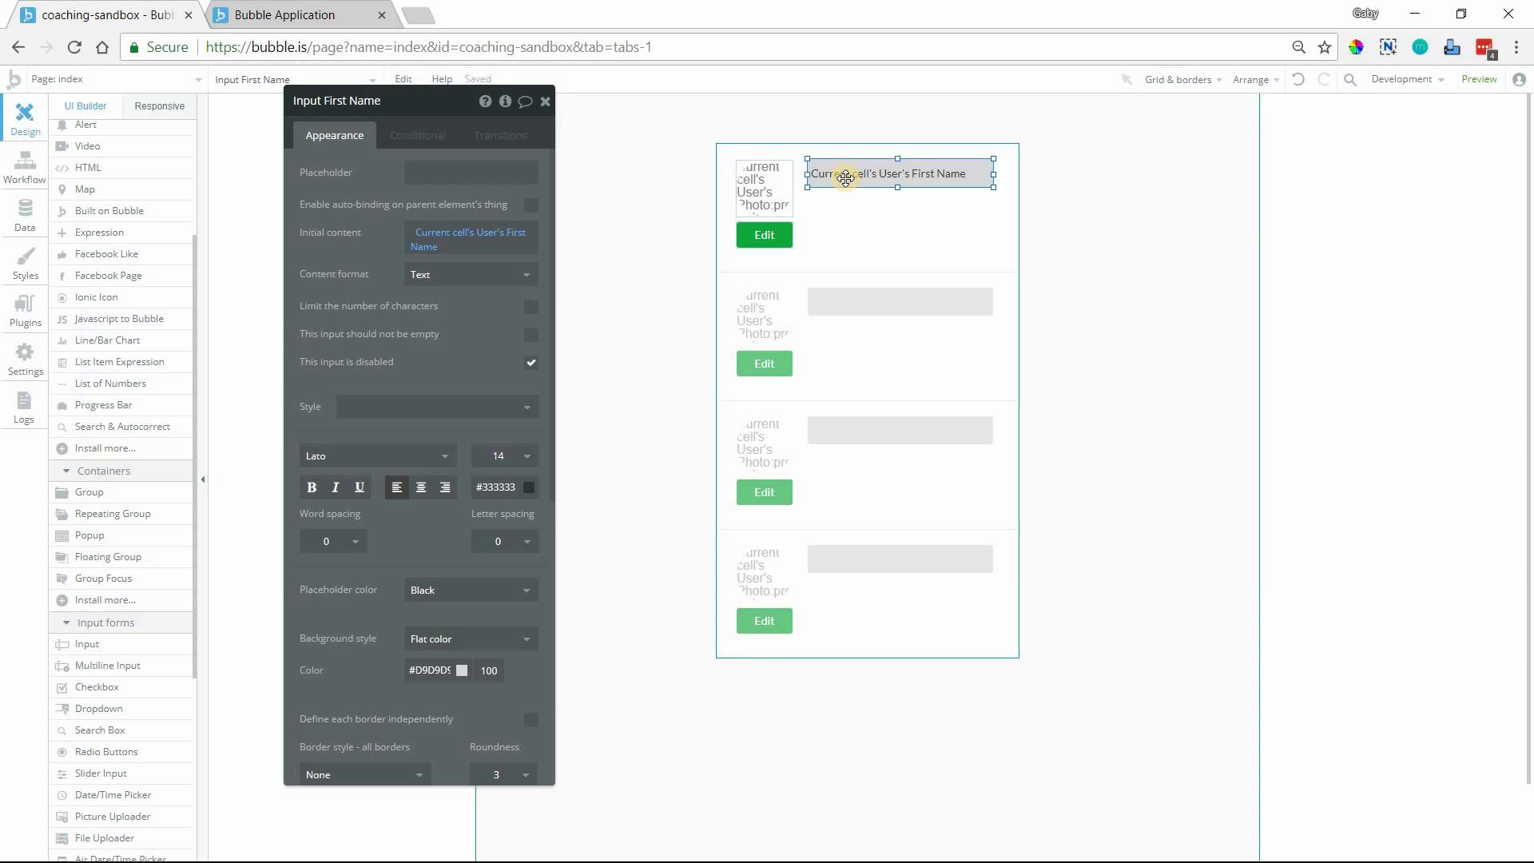
{"action": "scroll", "scroll_direction": "down", "scroll_amount": 3}
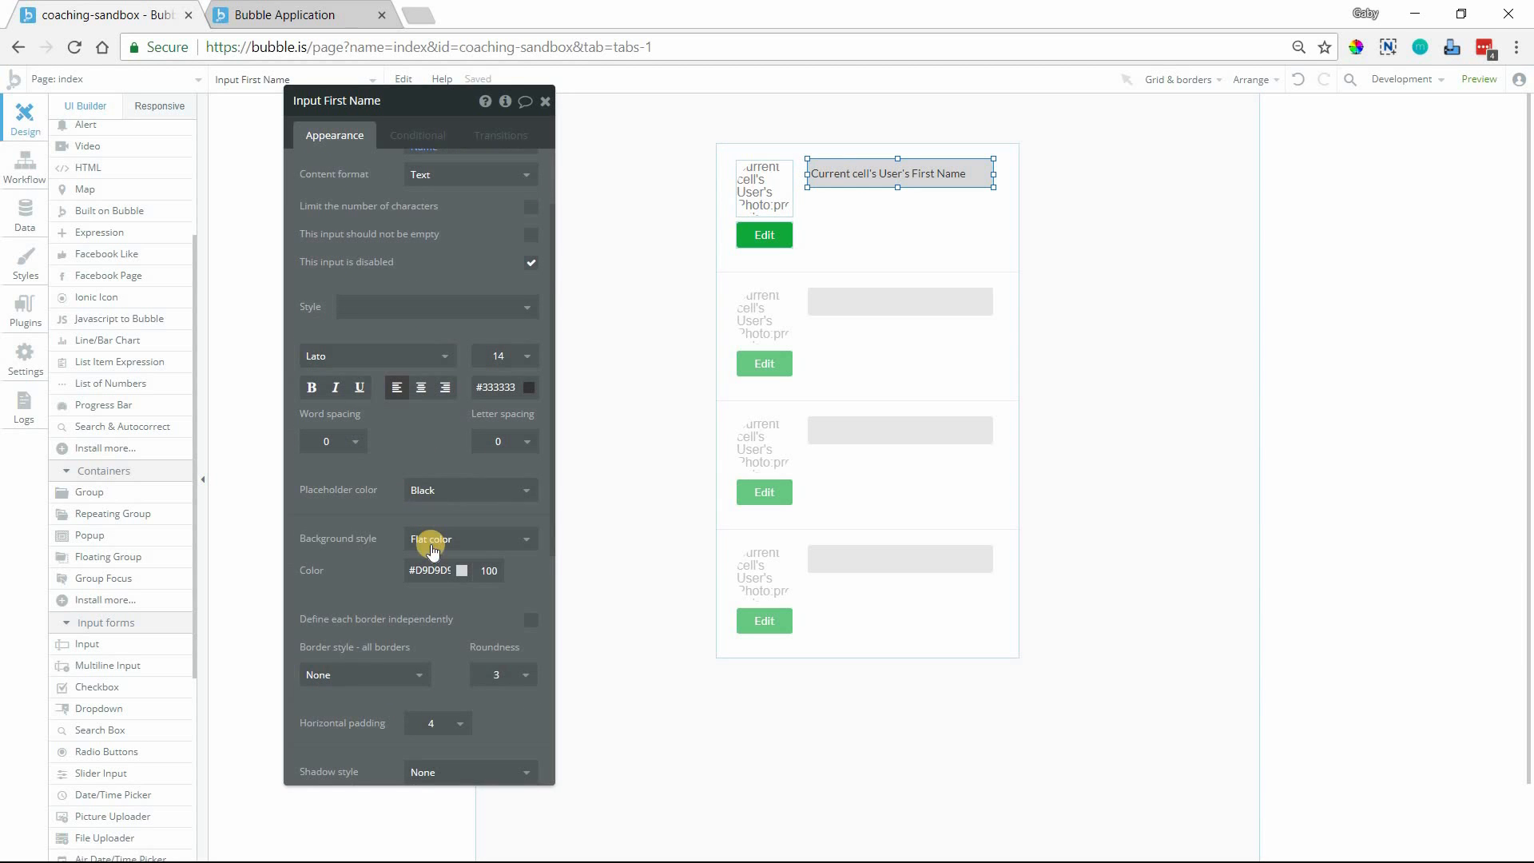
{"action": "left_click", "coordinate": [470, 539]}
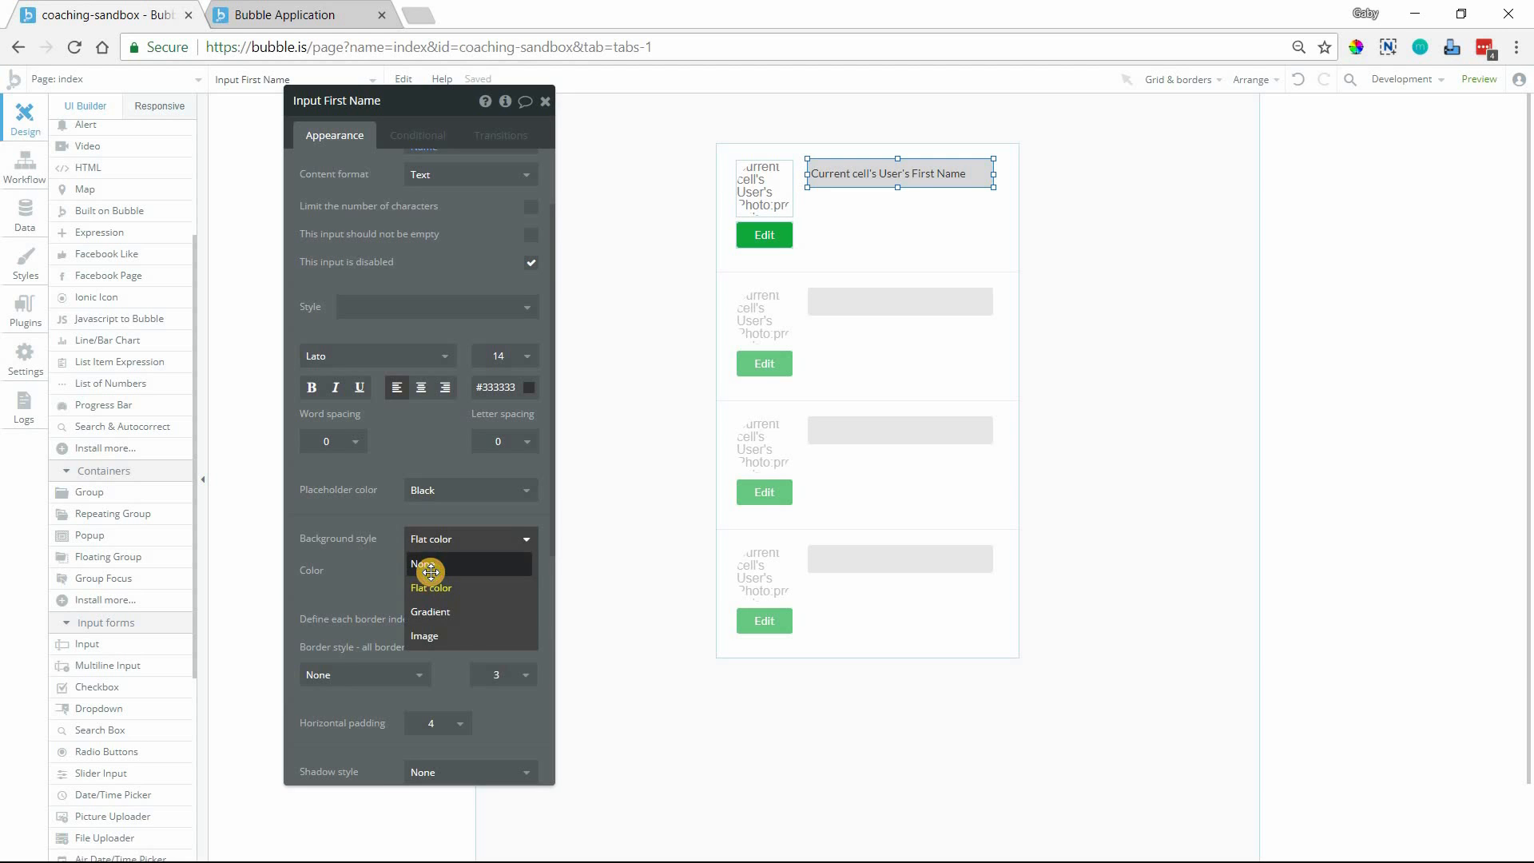
{"action": "left_click", "coordinate": [417, 562]}
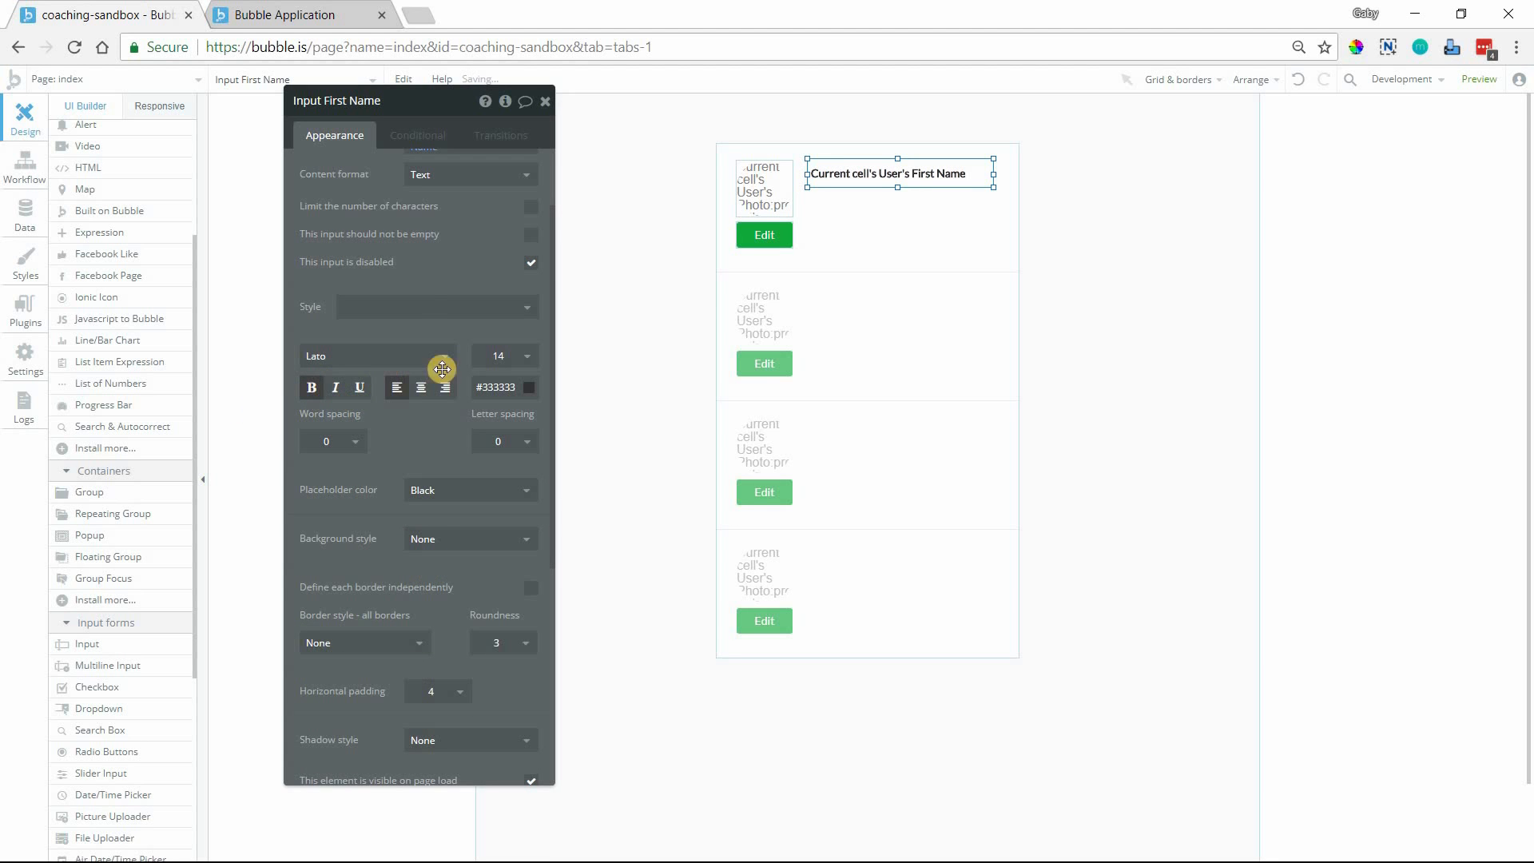
{"action": "left_click", "coordinate": [503, 355]}
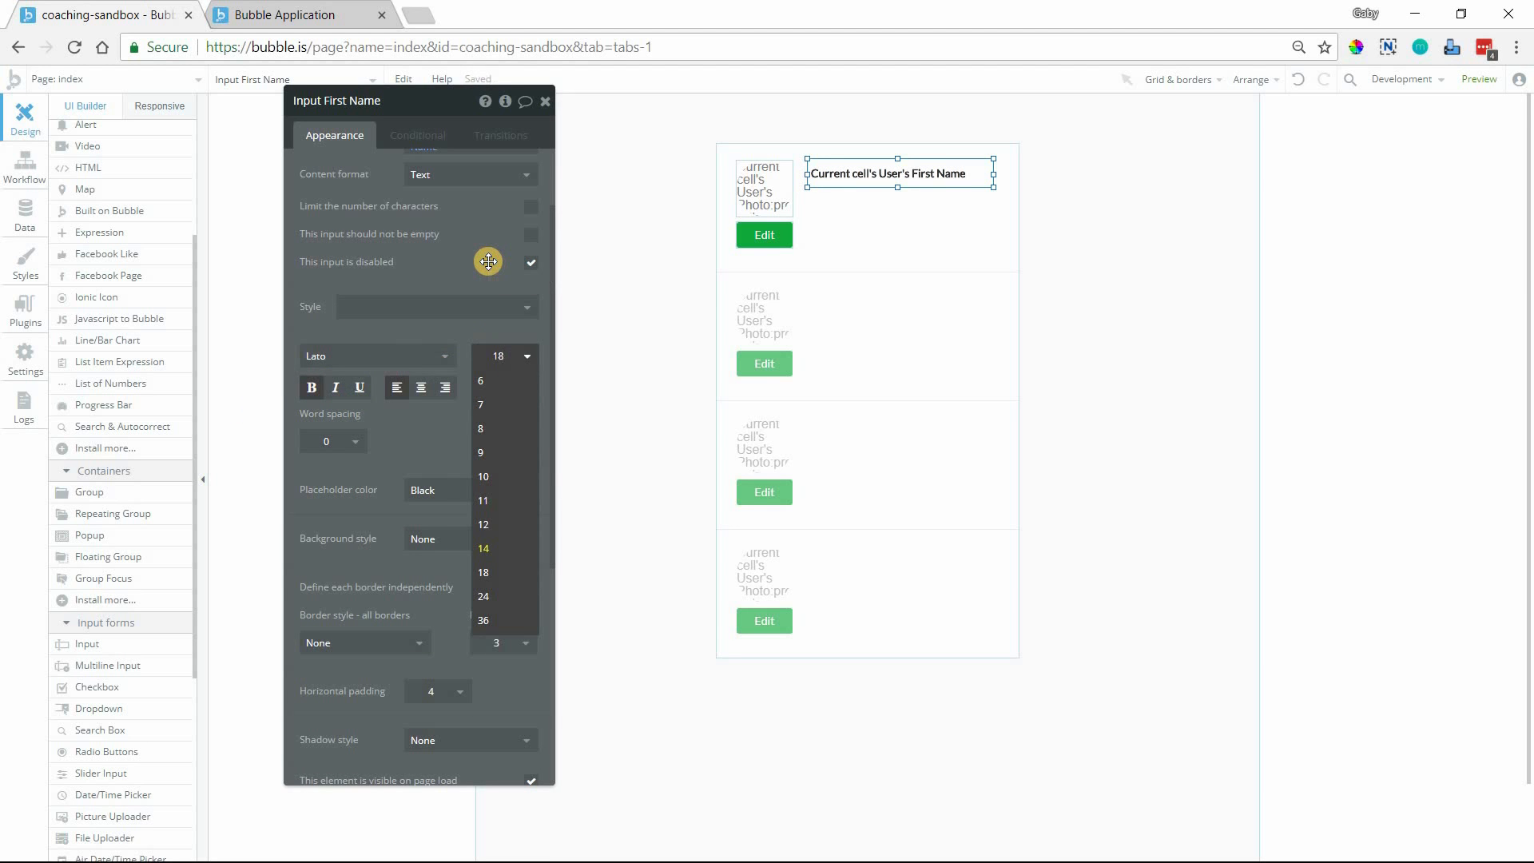
{"action": "left_click", "coordinate": [938, 246]}
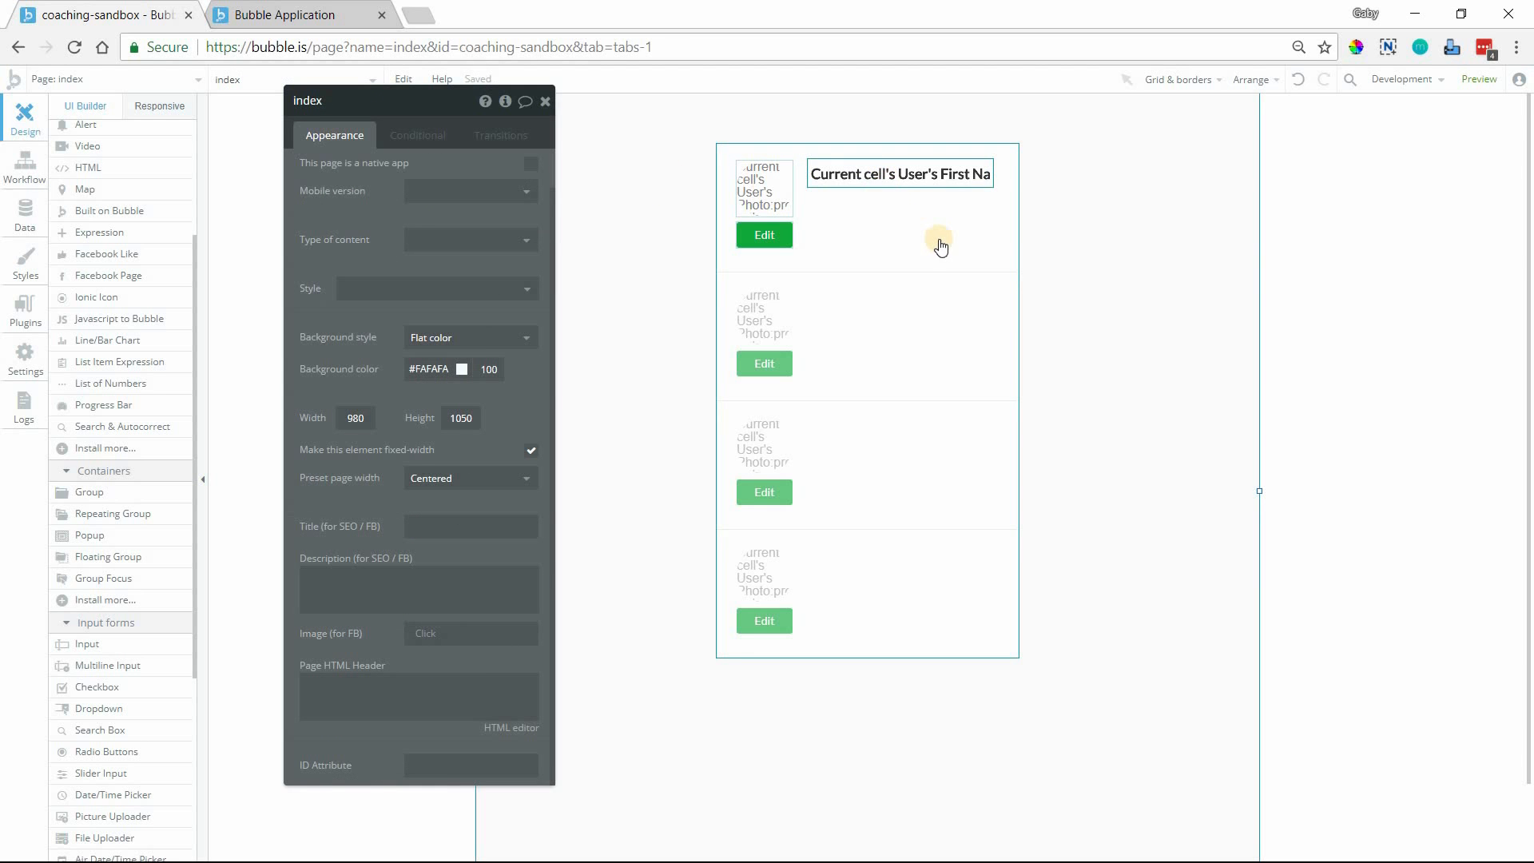
{"action": "mouse_move", "coordinate": [922, 189]}
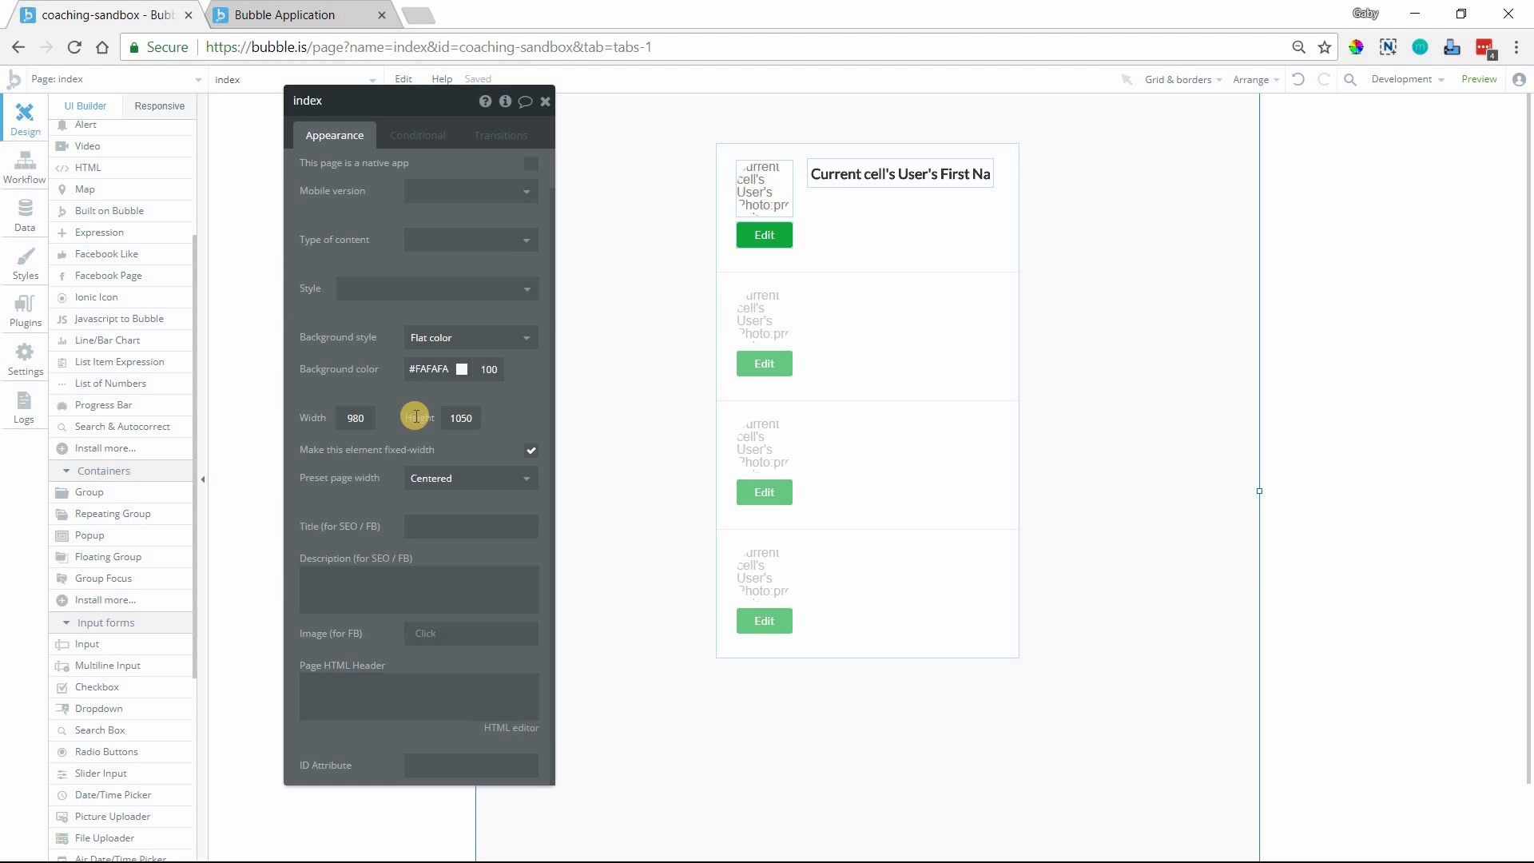
Step: Reselect the First Name input and review its remaining appearance settings such as the border
{"action": "scroll", "scroll_direction": "up", "scroll_amount": 3}
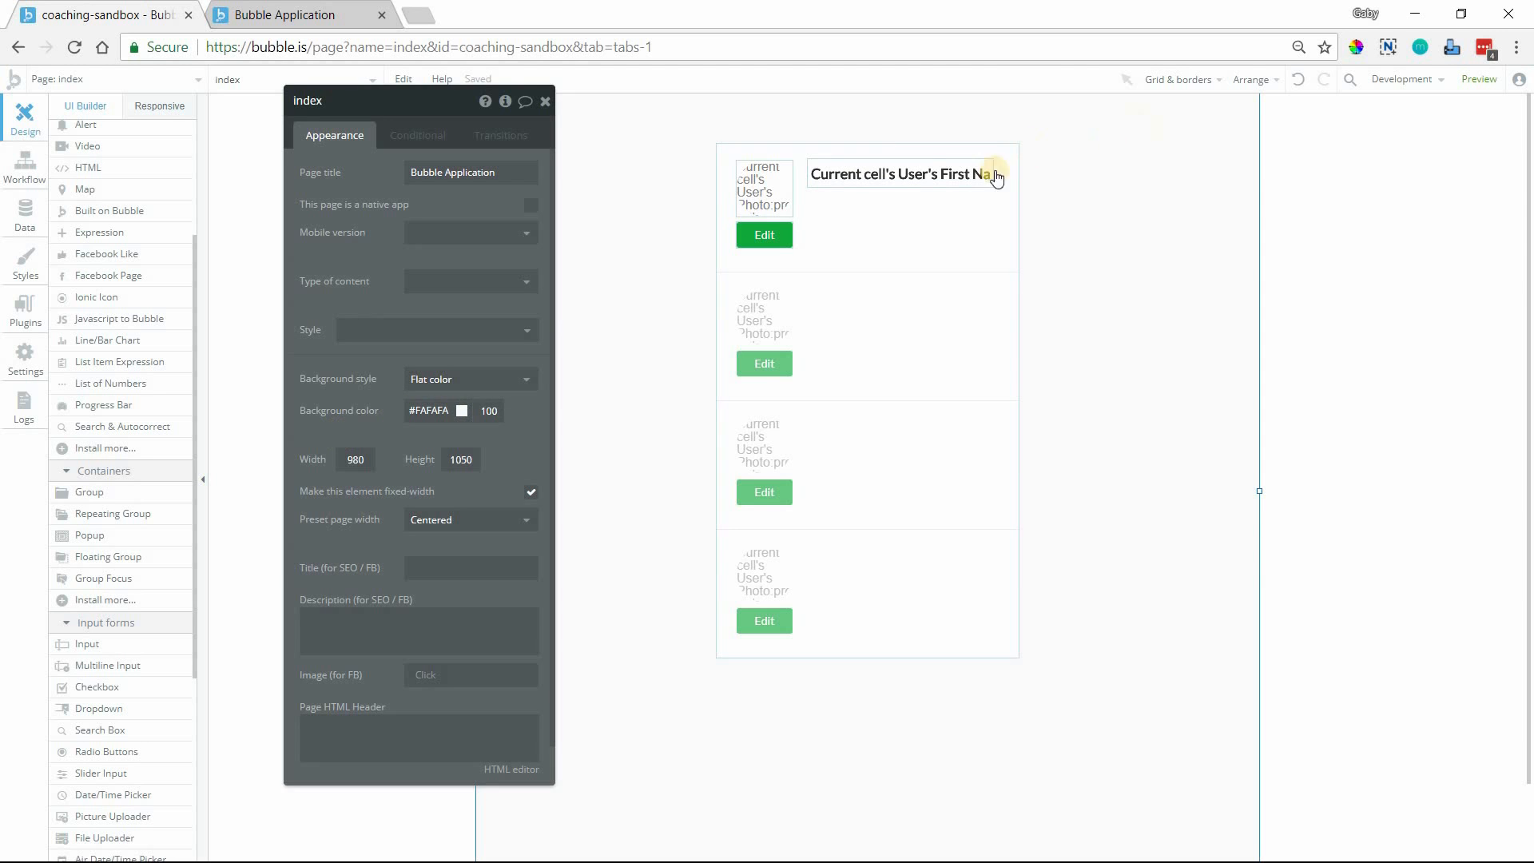
{"action": "left_click", "coordinate": [897, 173]}
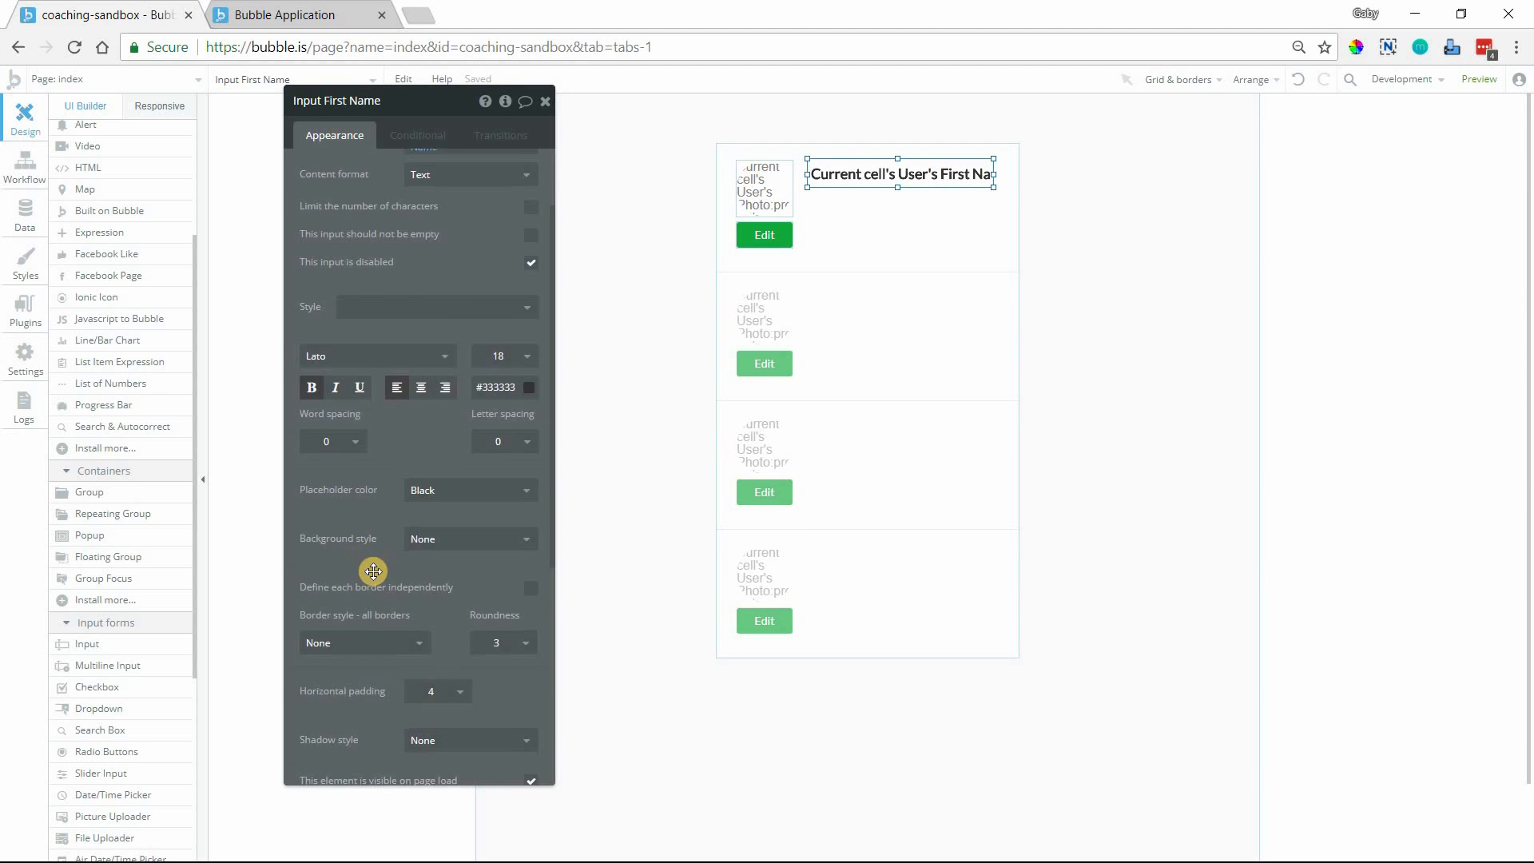
{"action": "scroll", "scroll_direction": "down", "scroll_amount": 3}
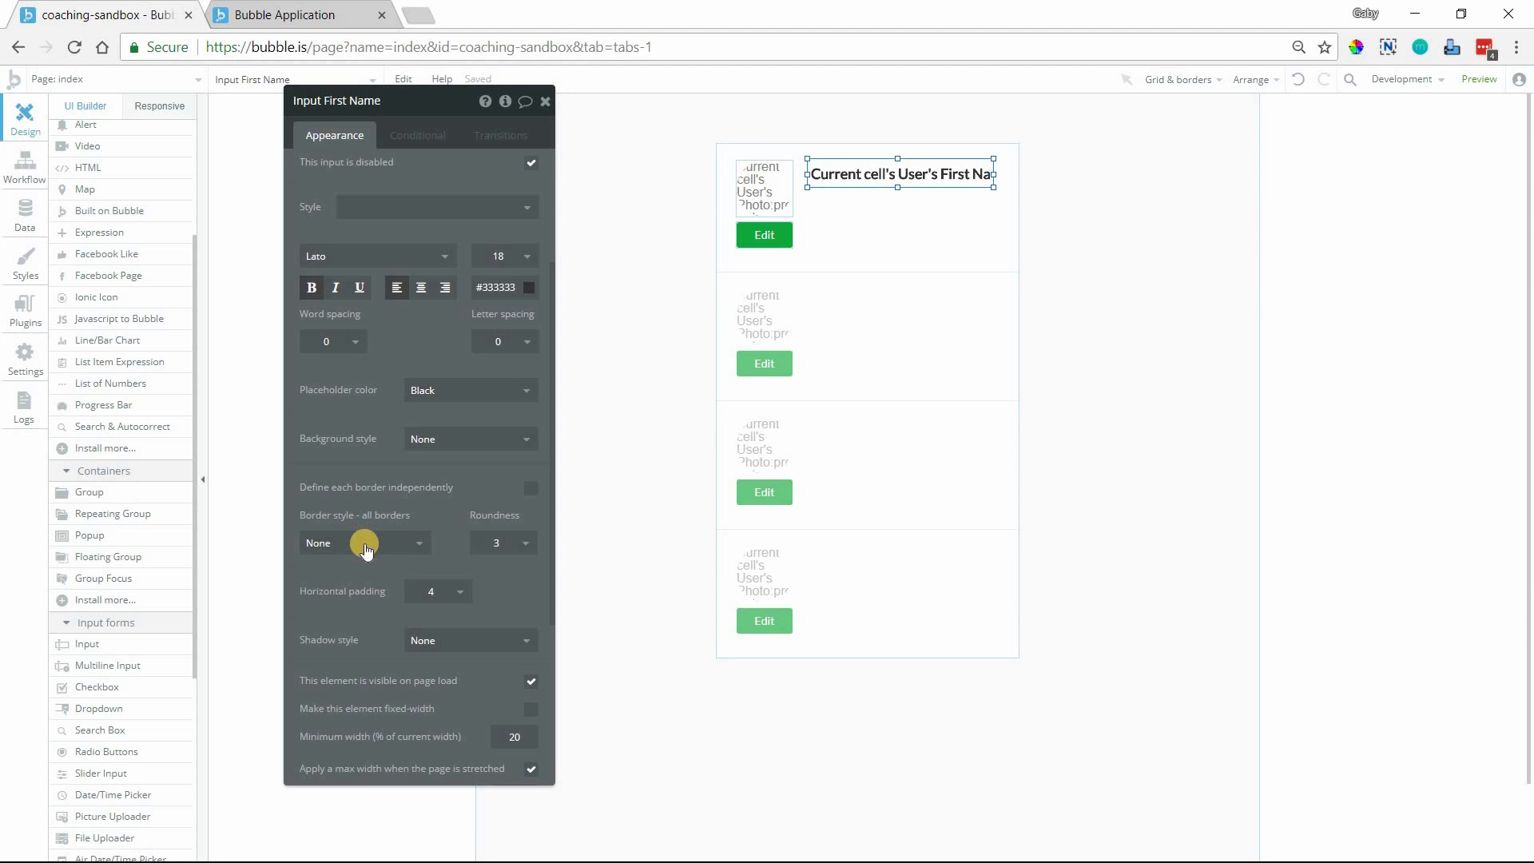
{"action": "mouse_move", "coordinate": [460, 560]}
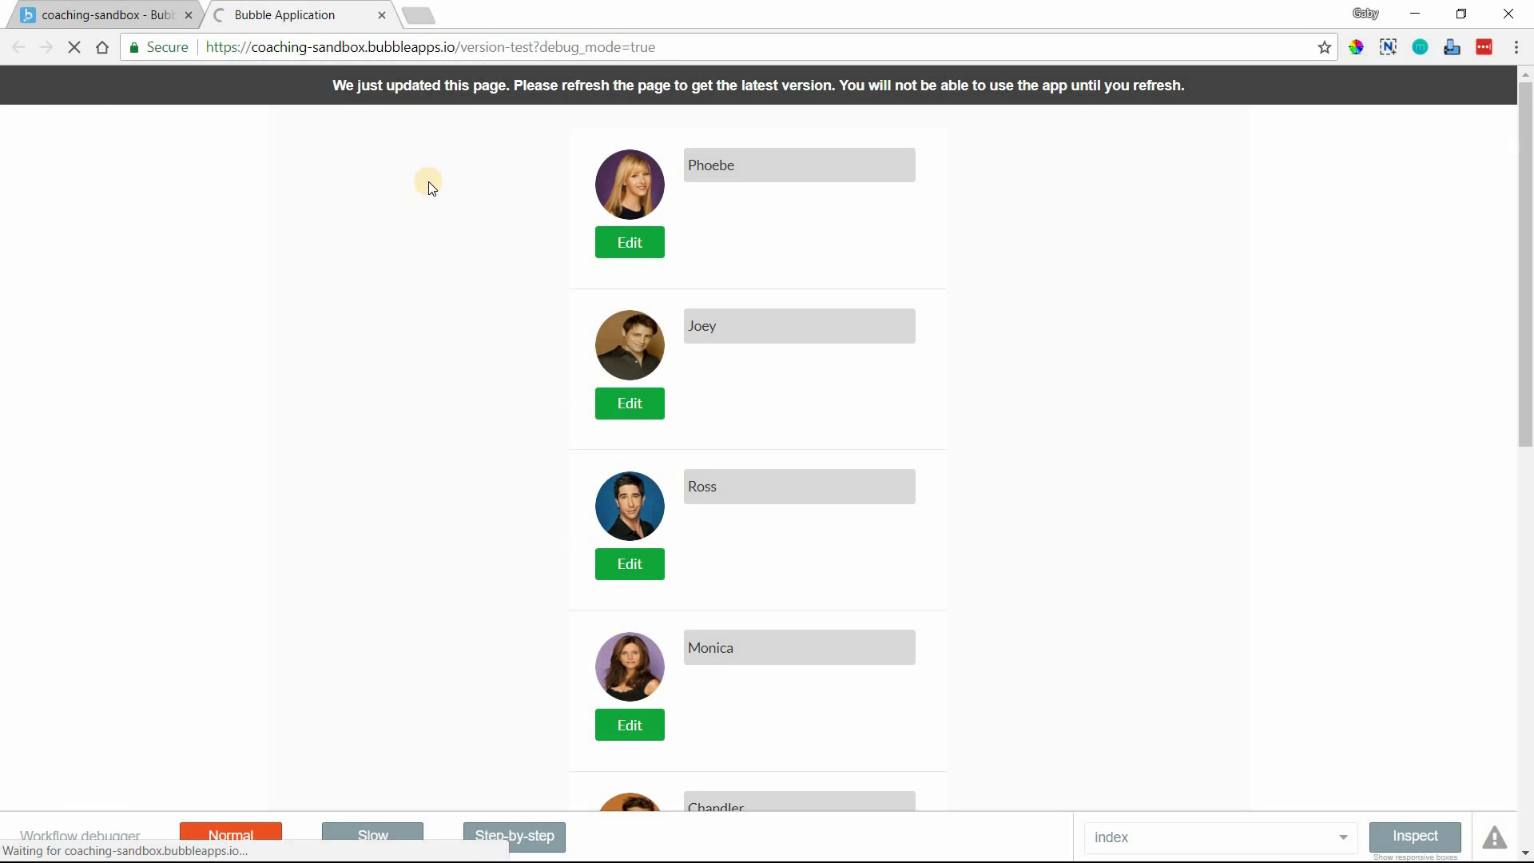
{"action": "mouse_move", "coordinate": [748, 203]}
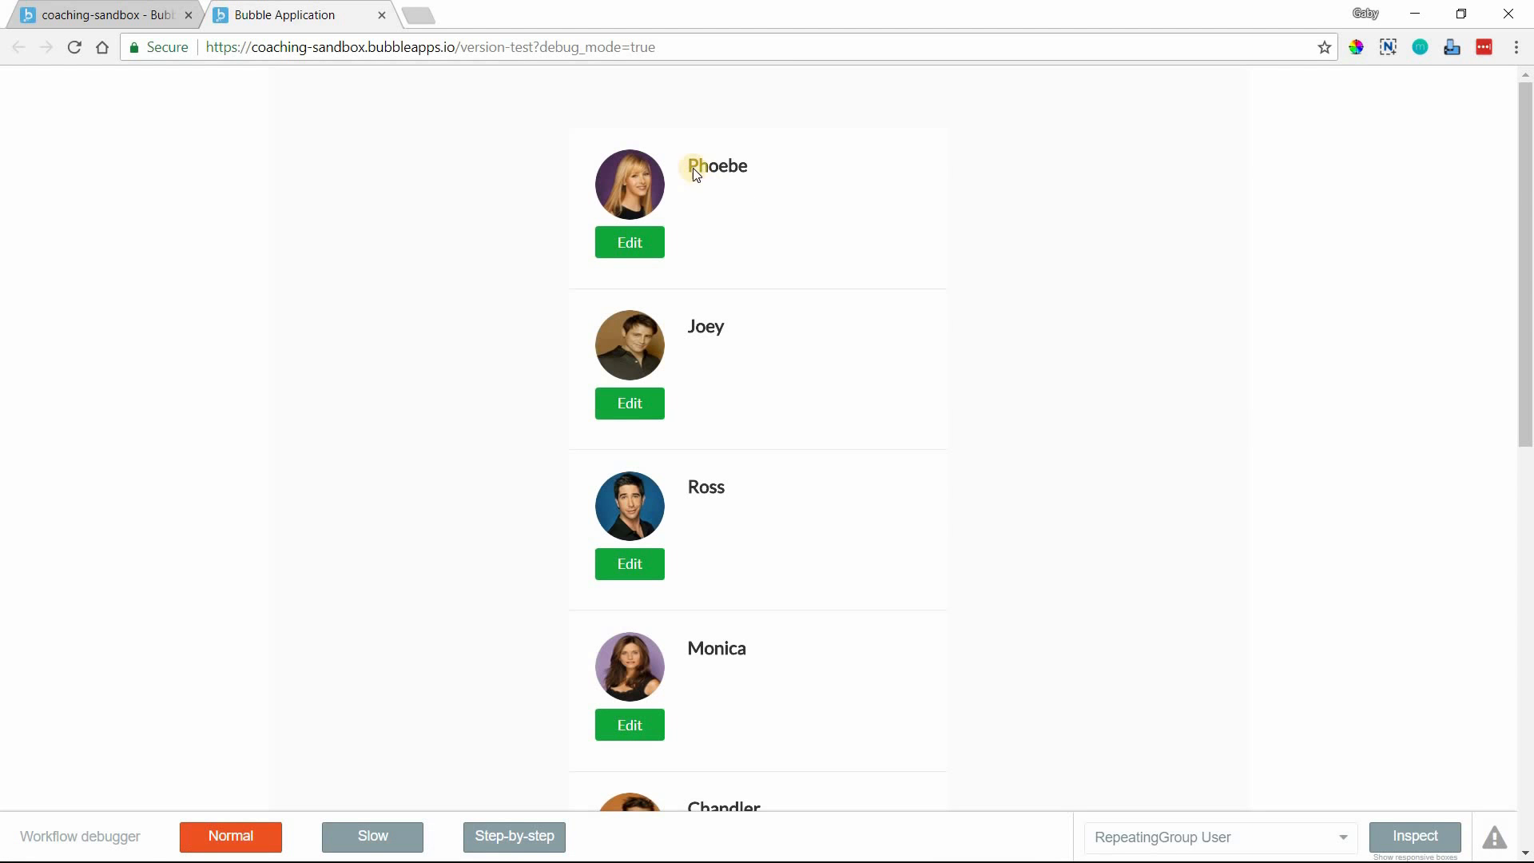
{"action": "mouse_move", "coordinate": [733, 170]}
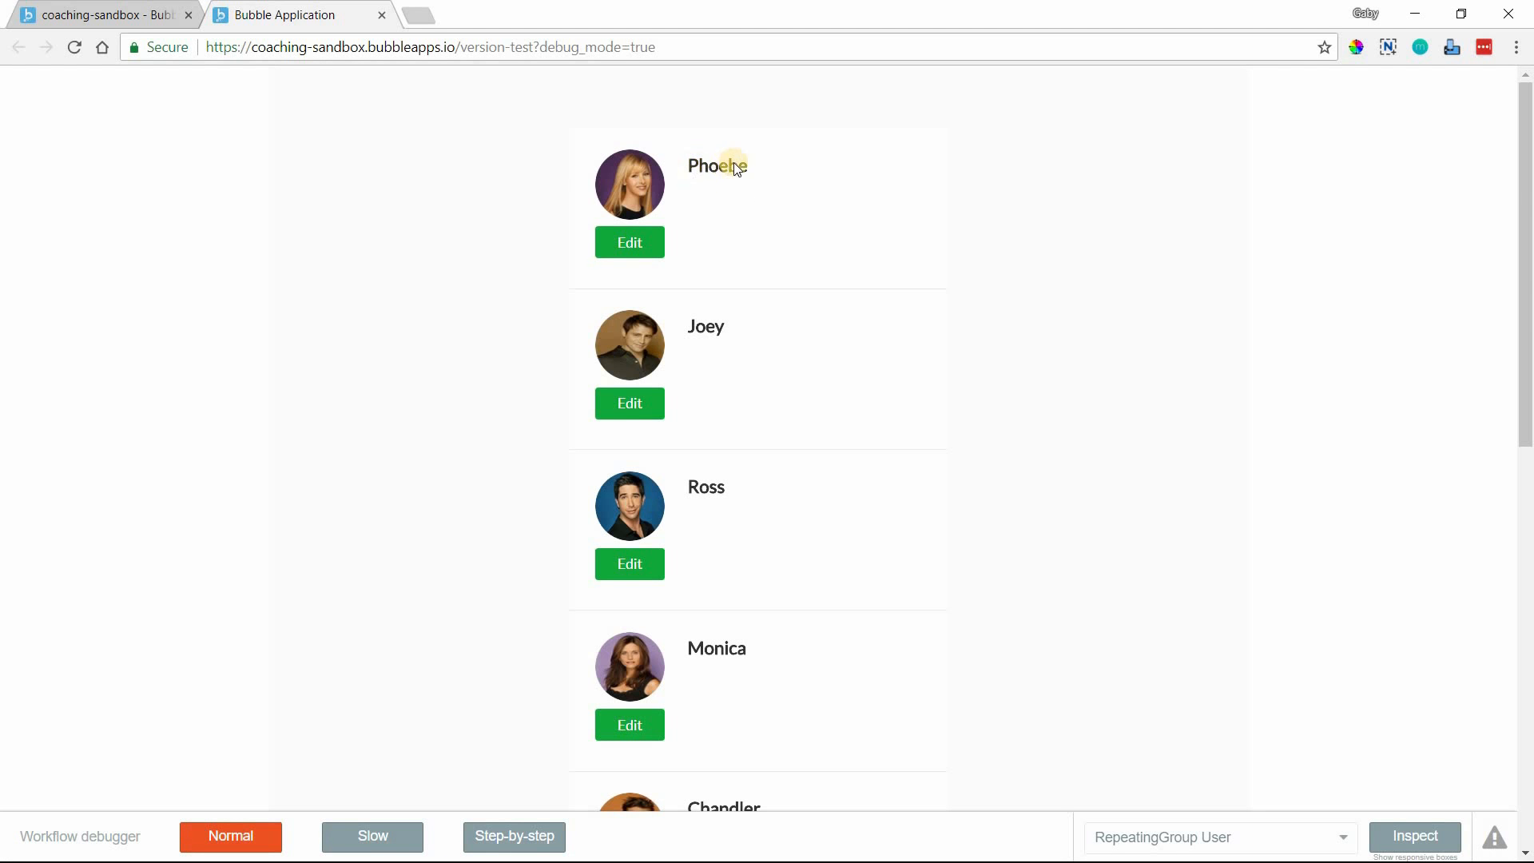
Step: Check in the refreshed preview that Phoebe's name is plain, non-editable text
{"action": "double_click", "coordinate": [717, 165]}
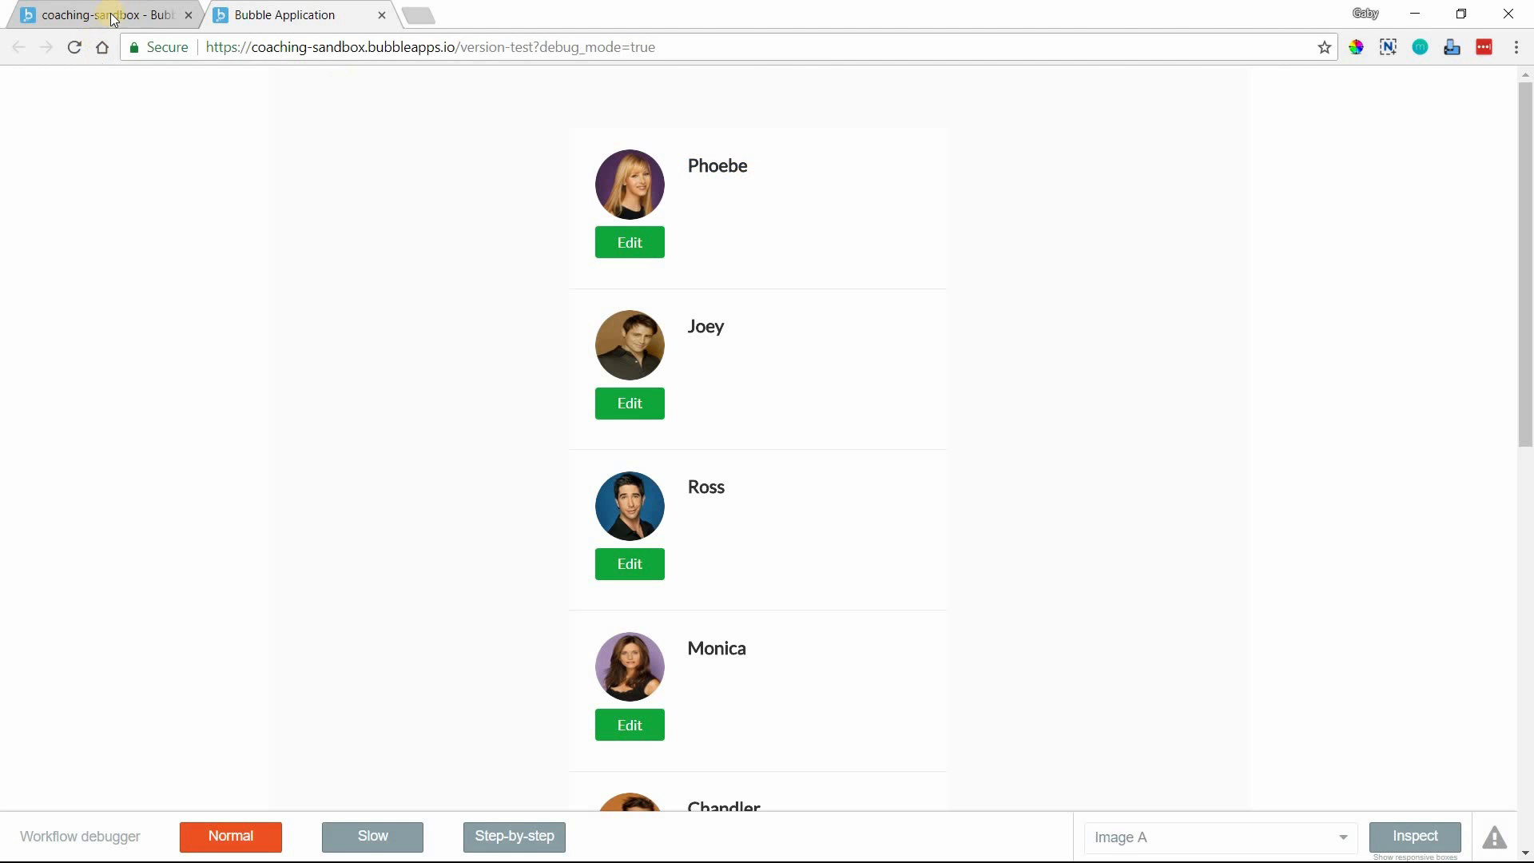
{"action": "left_click", "coordinate": [629, 241]}
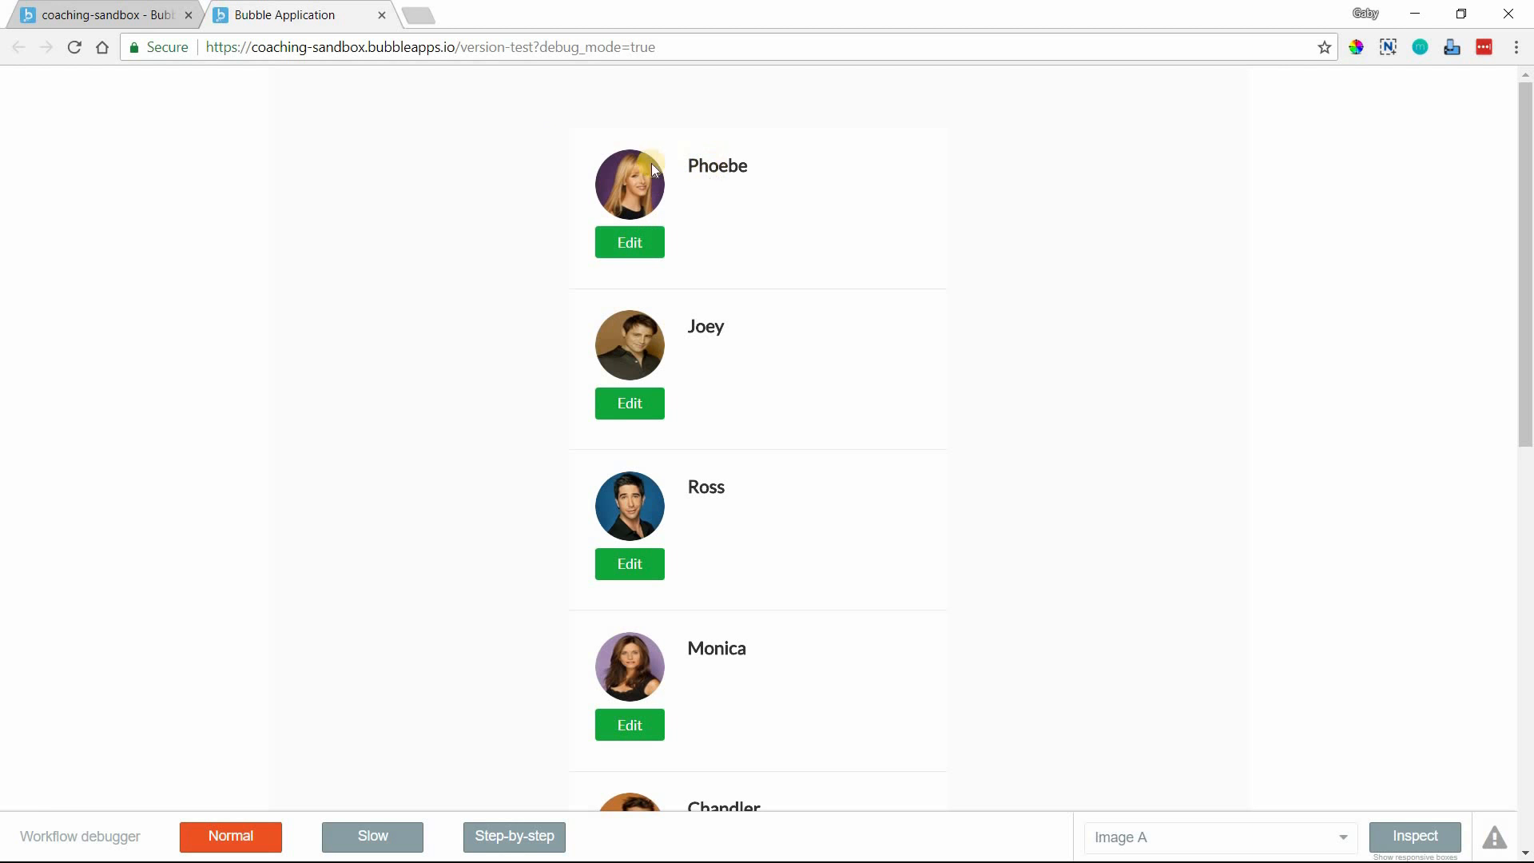
Step: Add a new empty condition on Input First Name's Conditional rules
{"action": "left_click", "coordinate": [297, 15]}
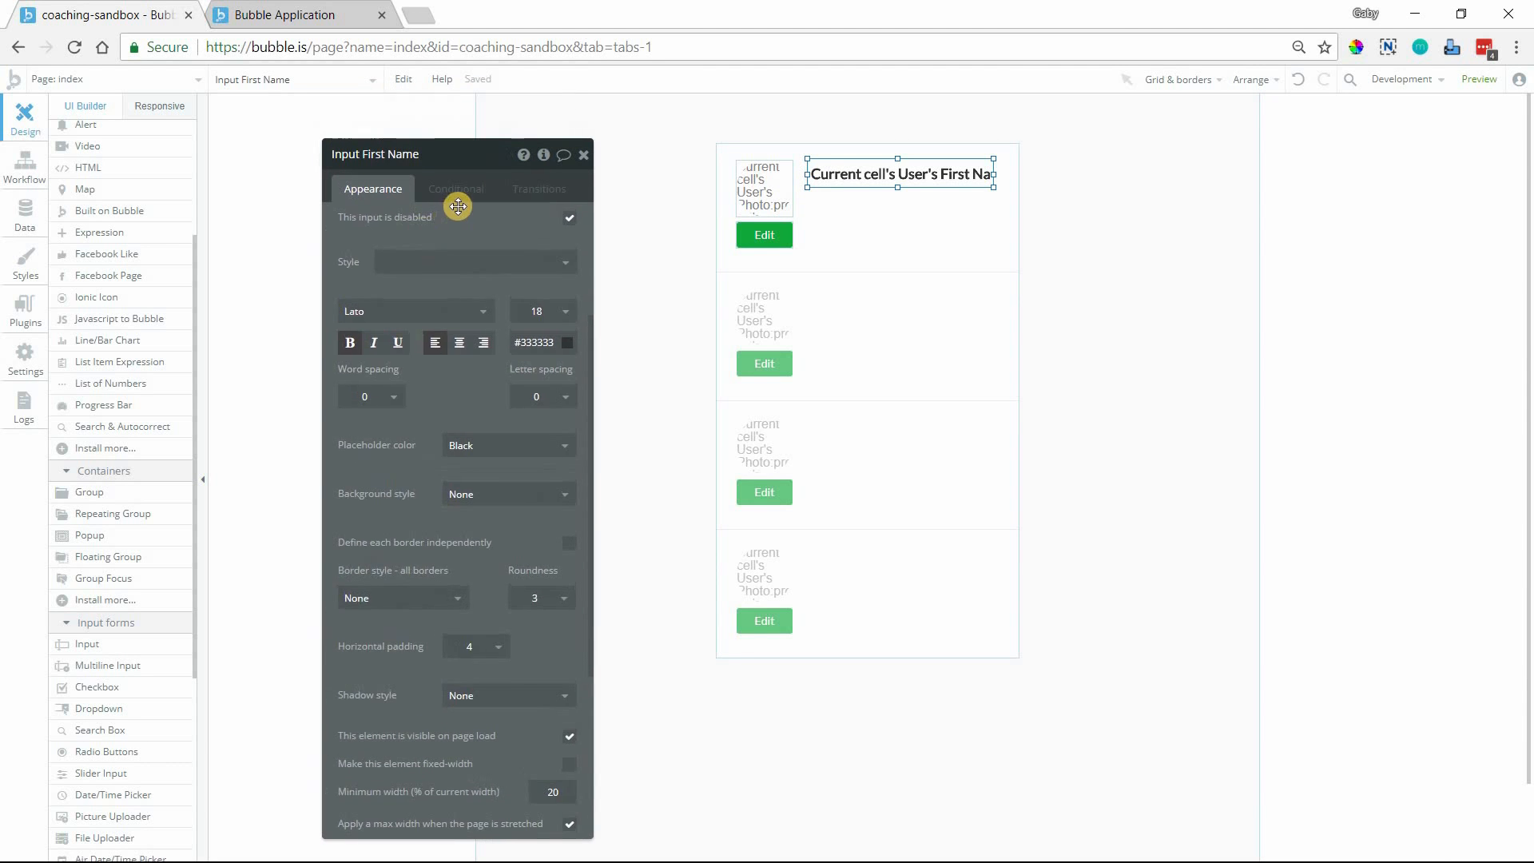
{"action": "scroll", "scroll_direction": "up", "scroll_amount": 3}
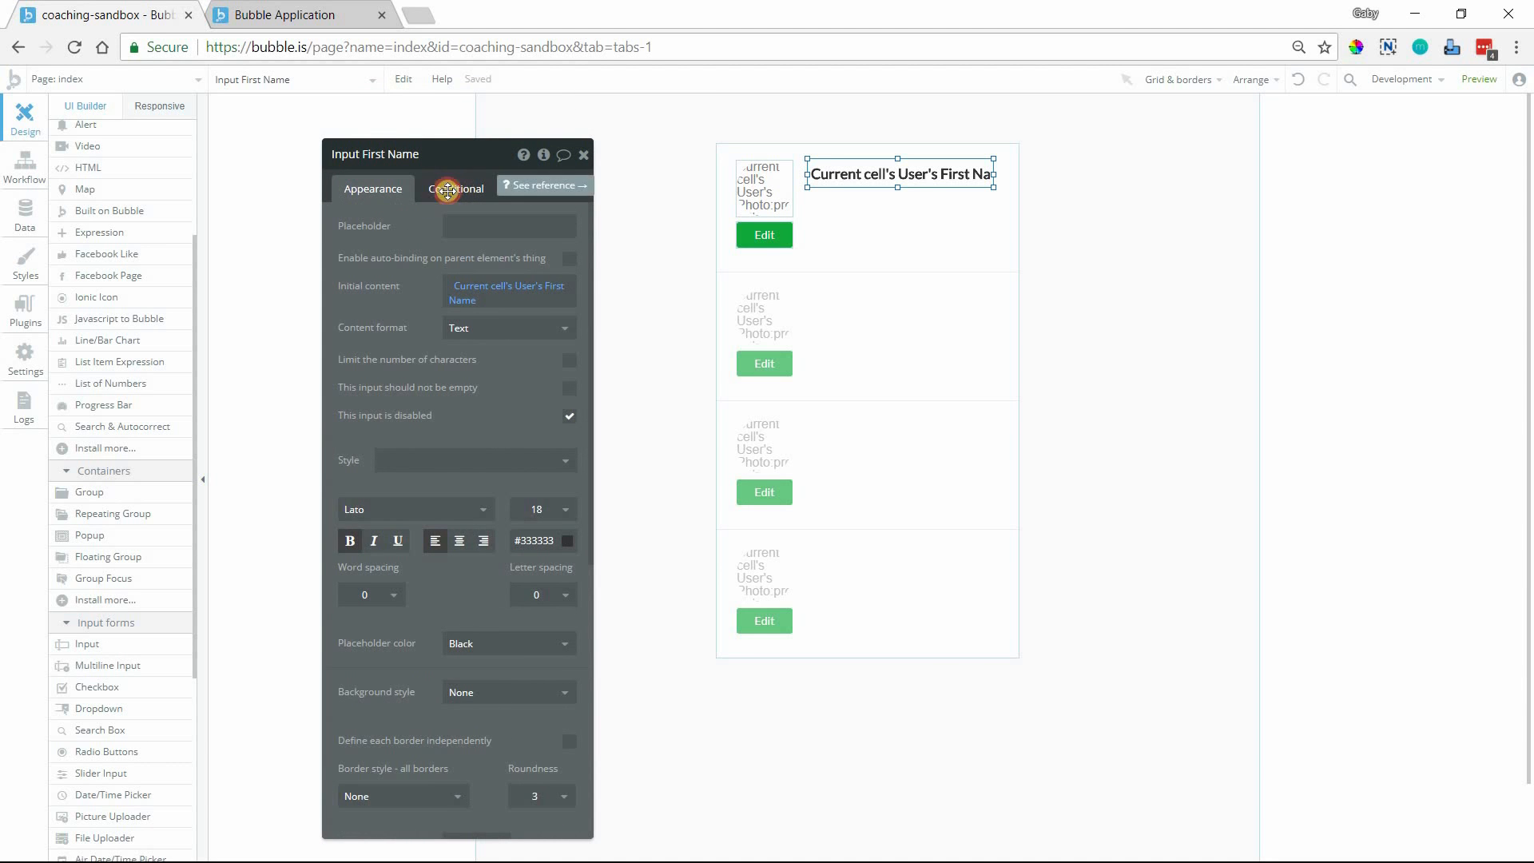
{"action": "left_click", "coordinate": [456, 188]}
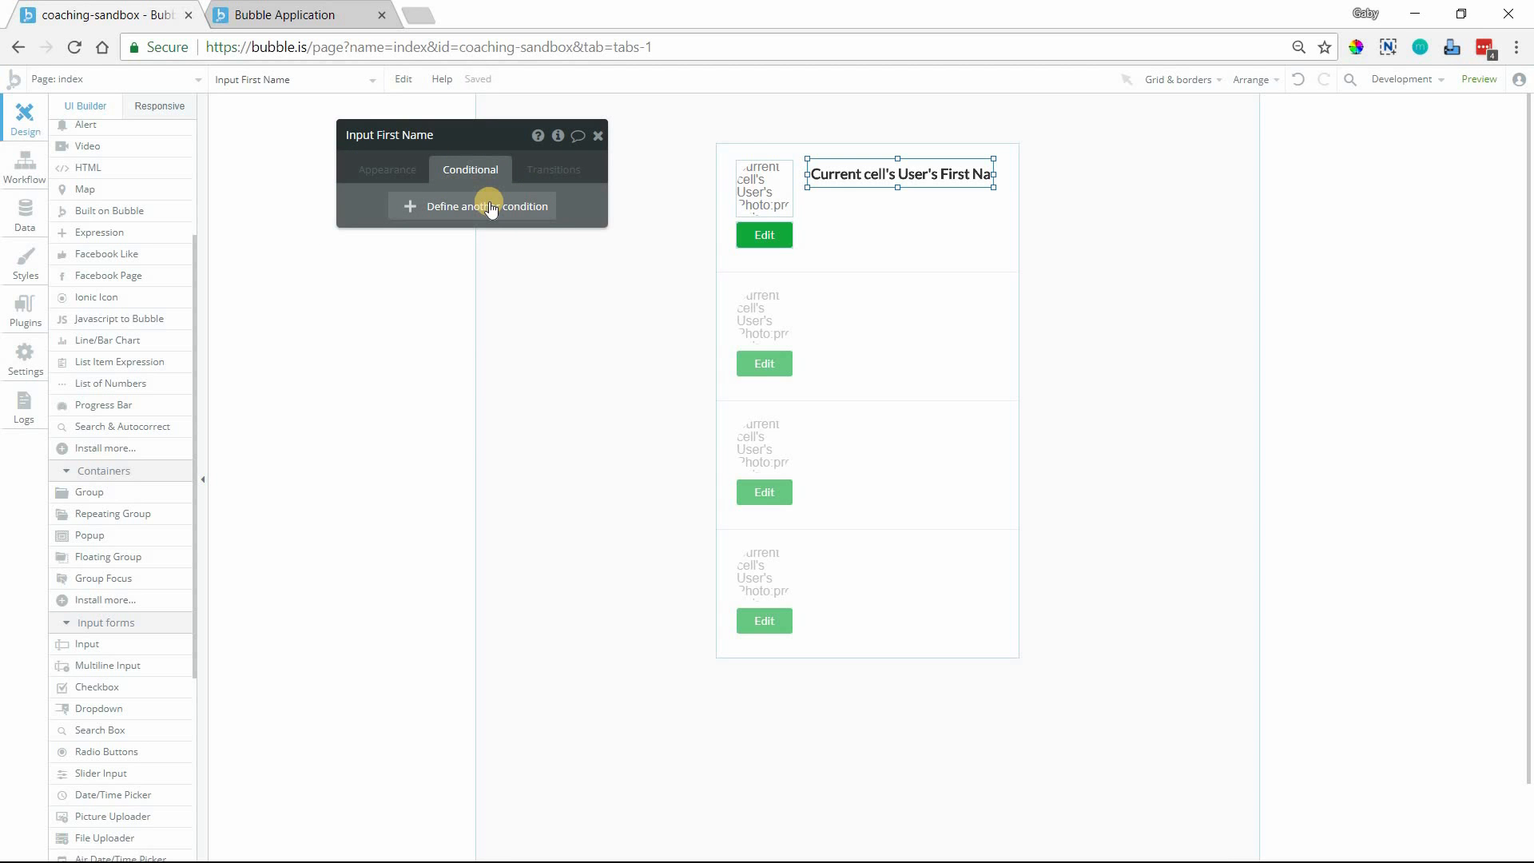
{"action": "mouse_move", "coordinate": [477, 216]}
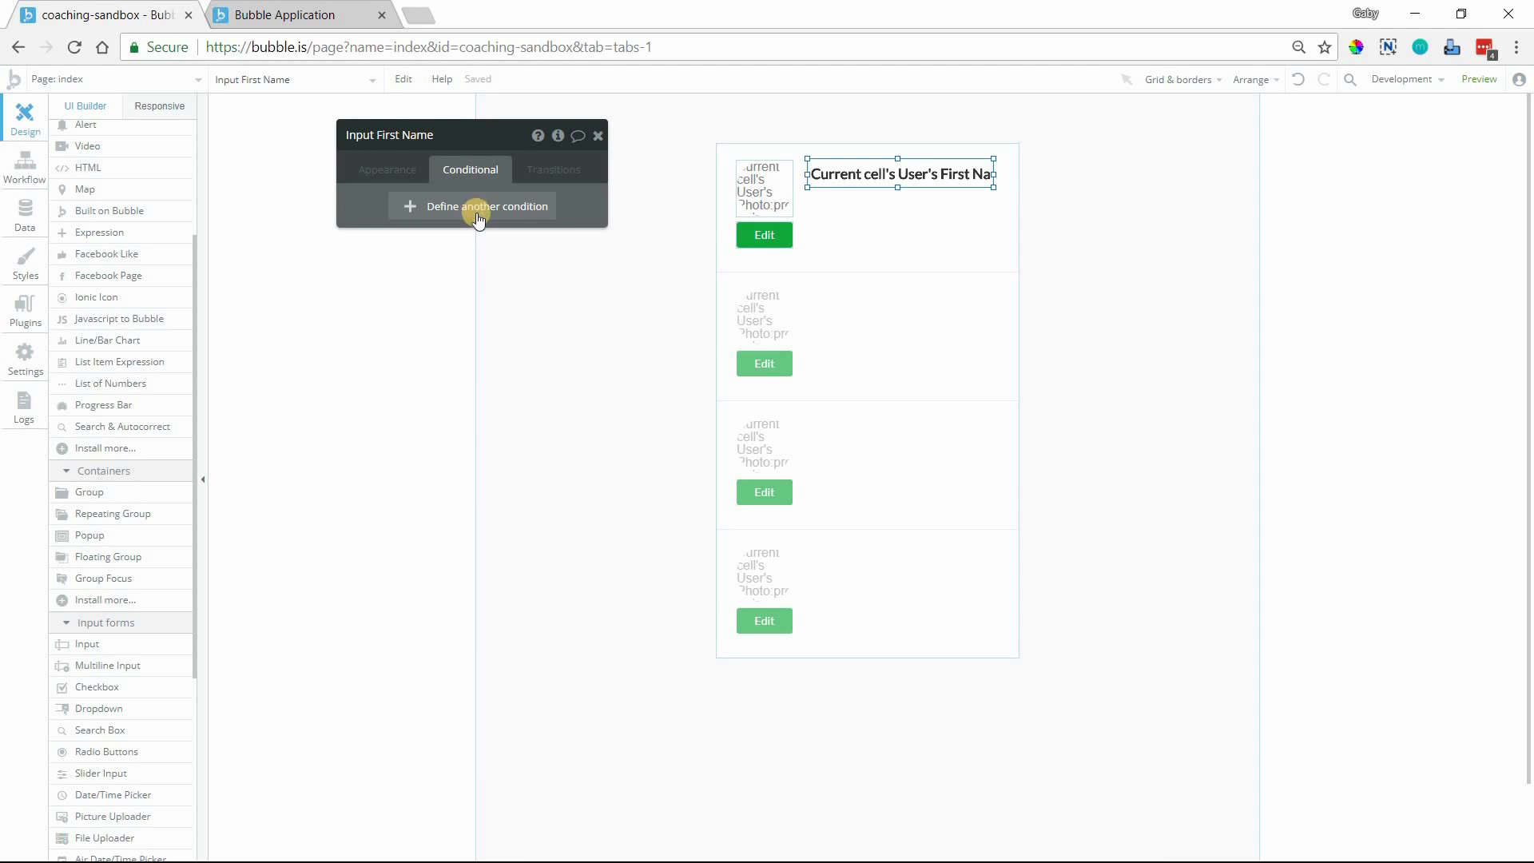
{"action": "left_click", "coordinate": [482, 206]}
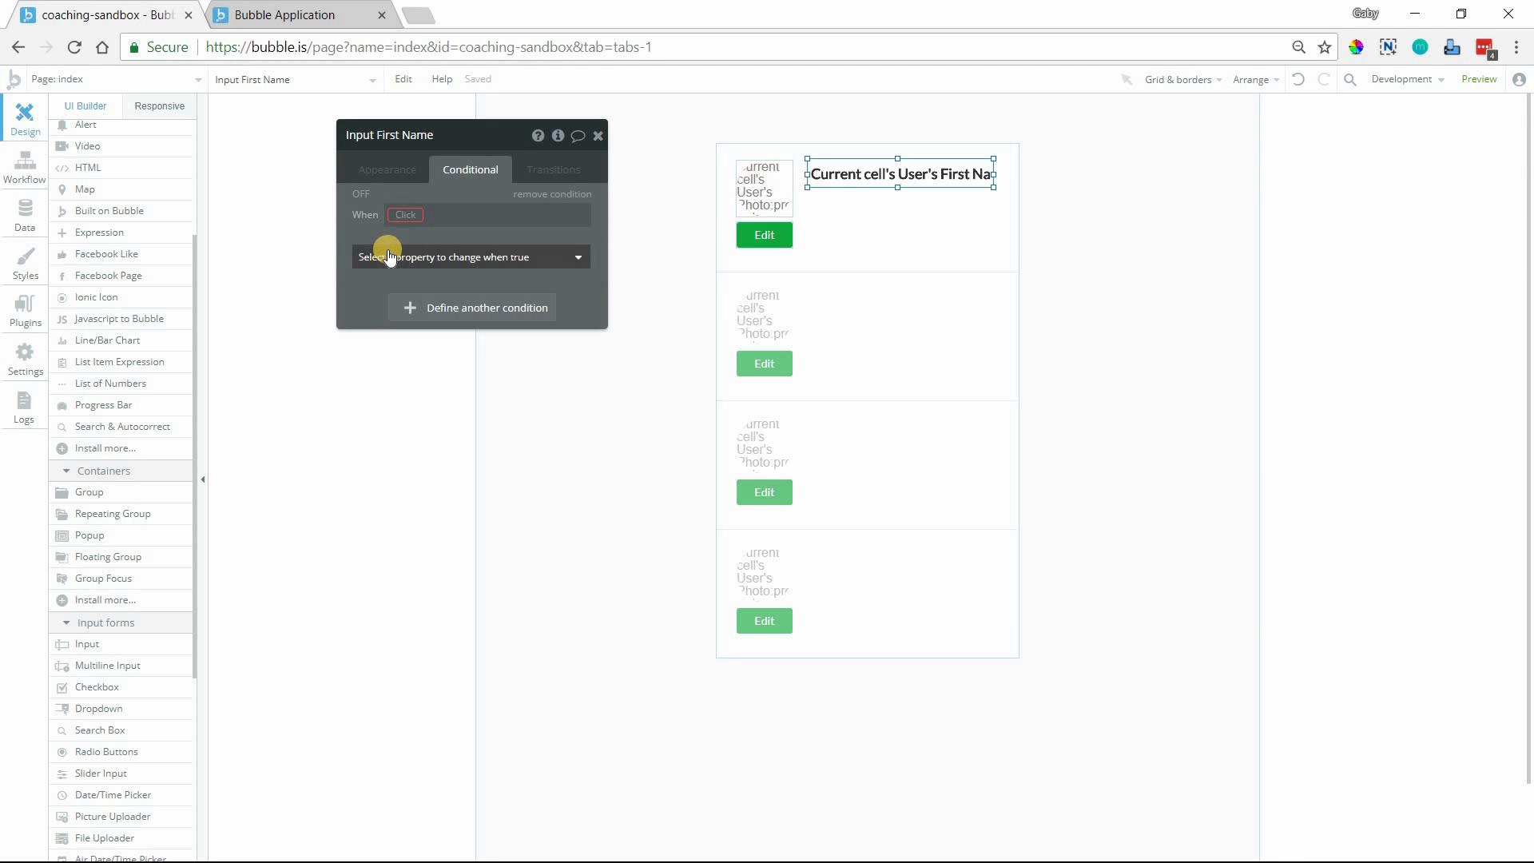
{"action": "mouse_move", "coordinate": [460, 224]}
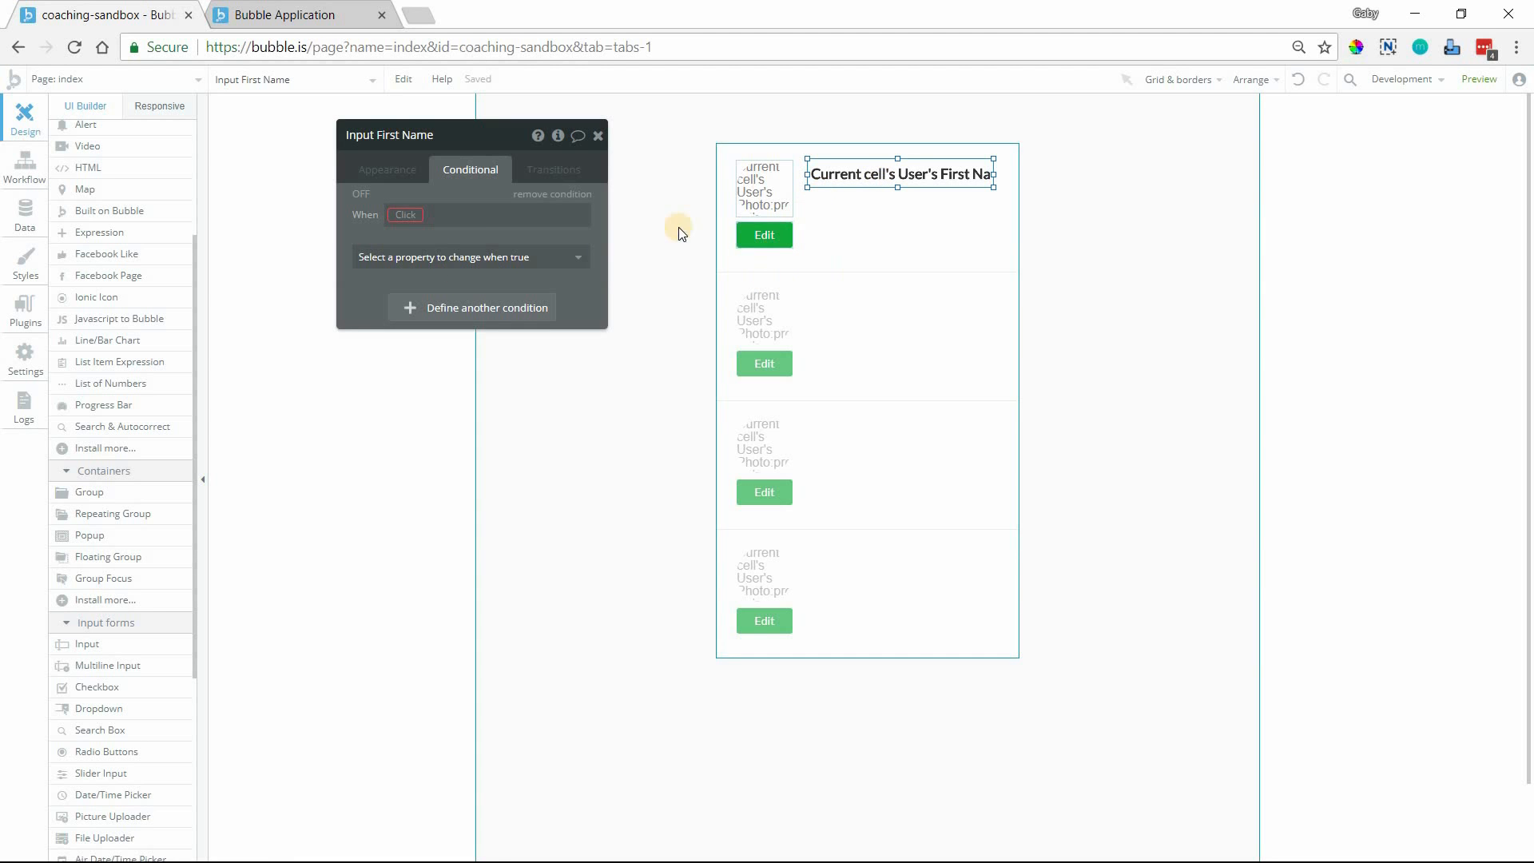
Step: Select the image's parent Group User and set it to type User sourced from Current cell's User
{"action": "left_click", "coordinate": [764, 189]}
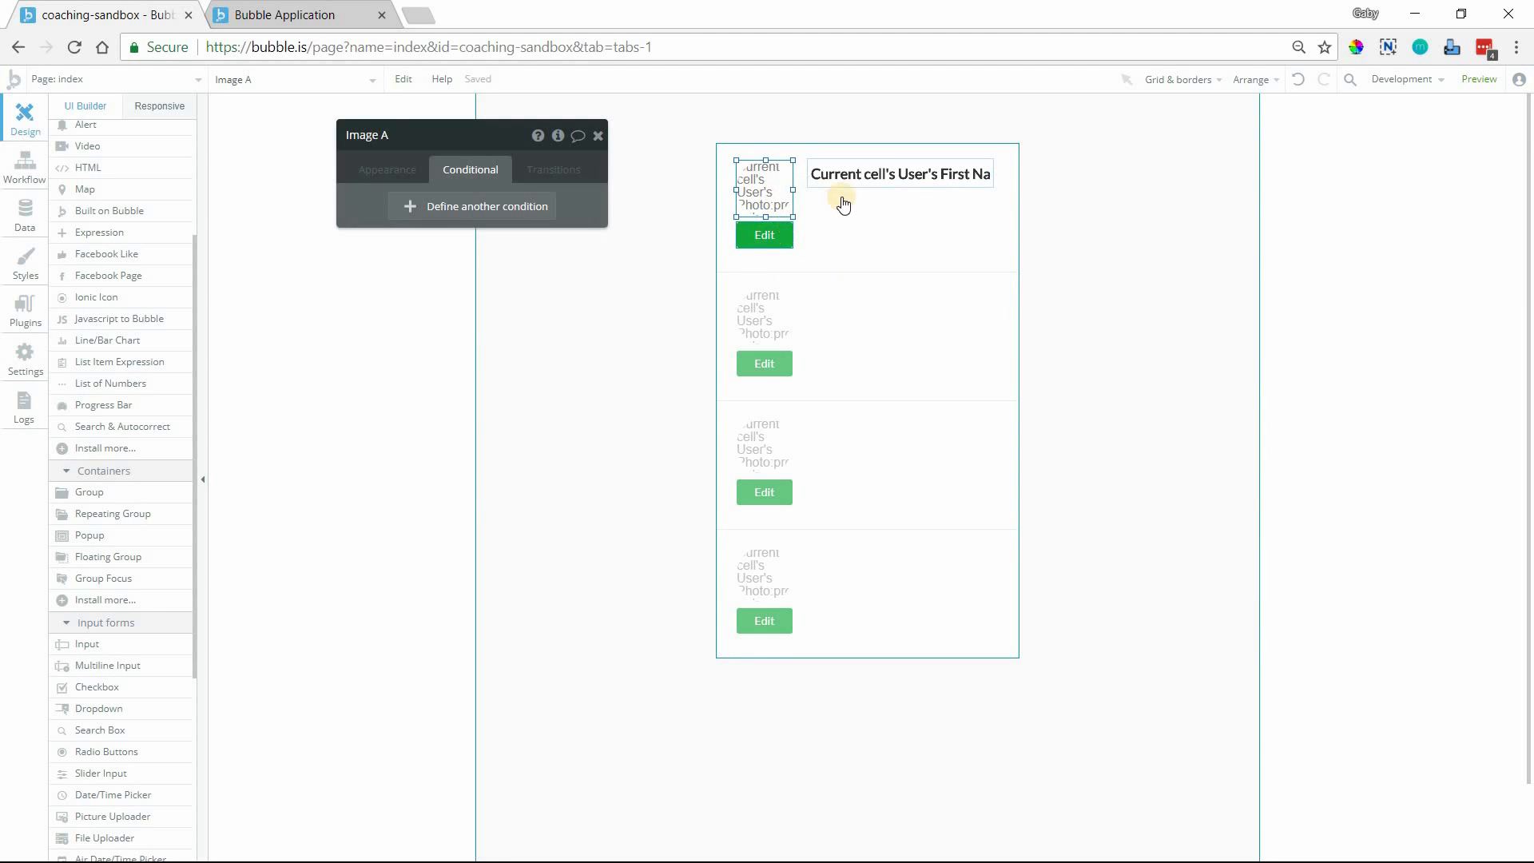
{"action": "right_click", "coordinate": [800, 186]}
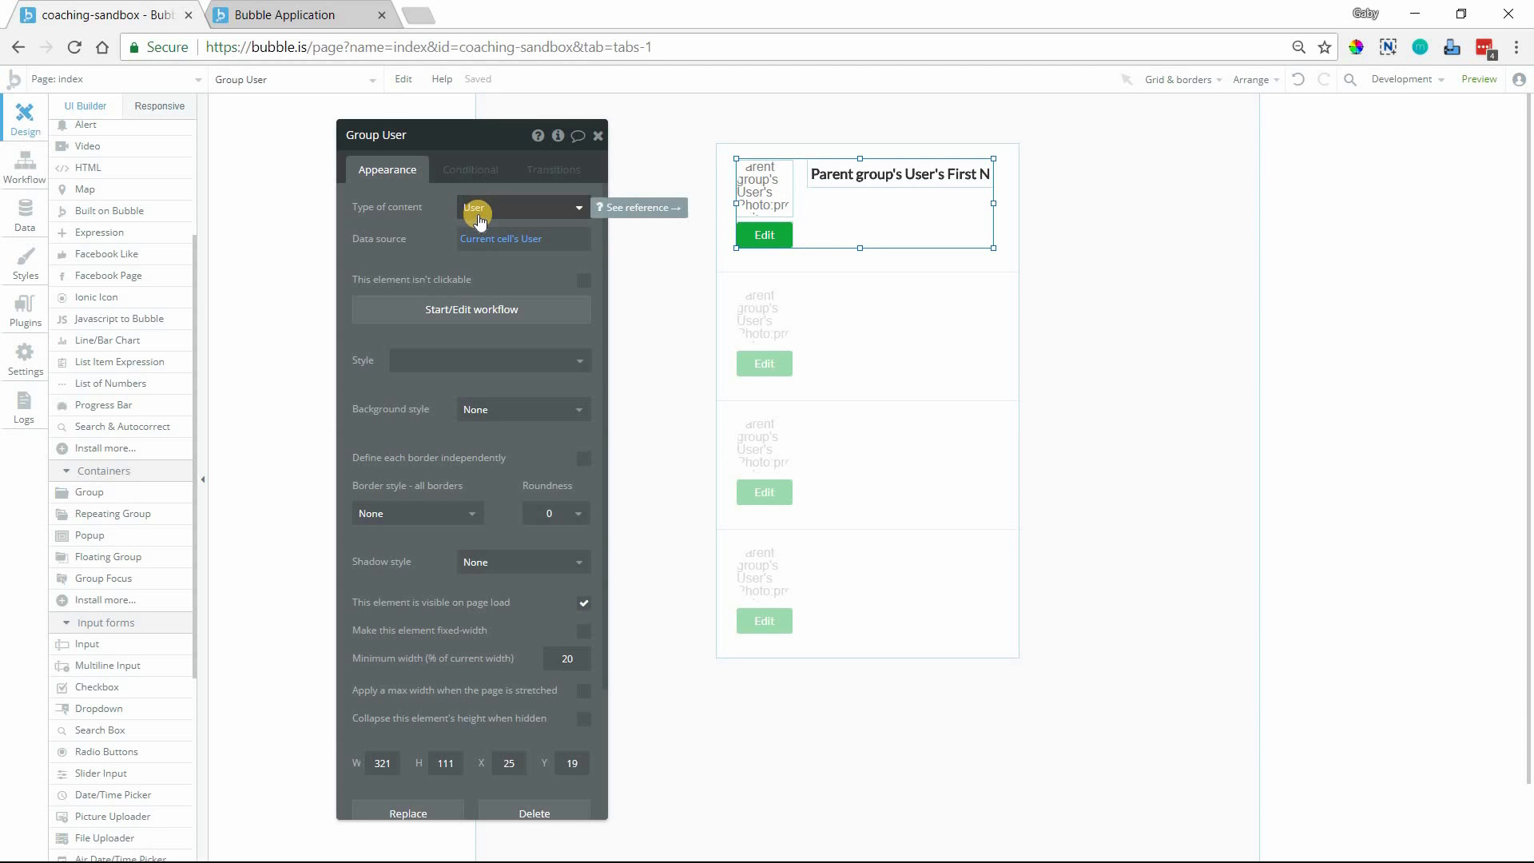
{"action": "mouse_move", "coordinate": [500, 242]}
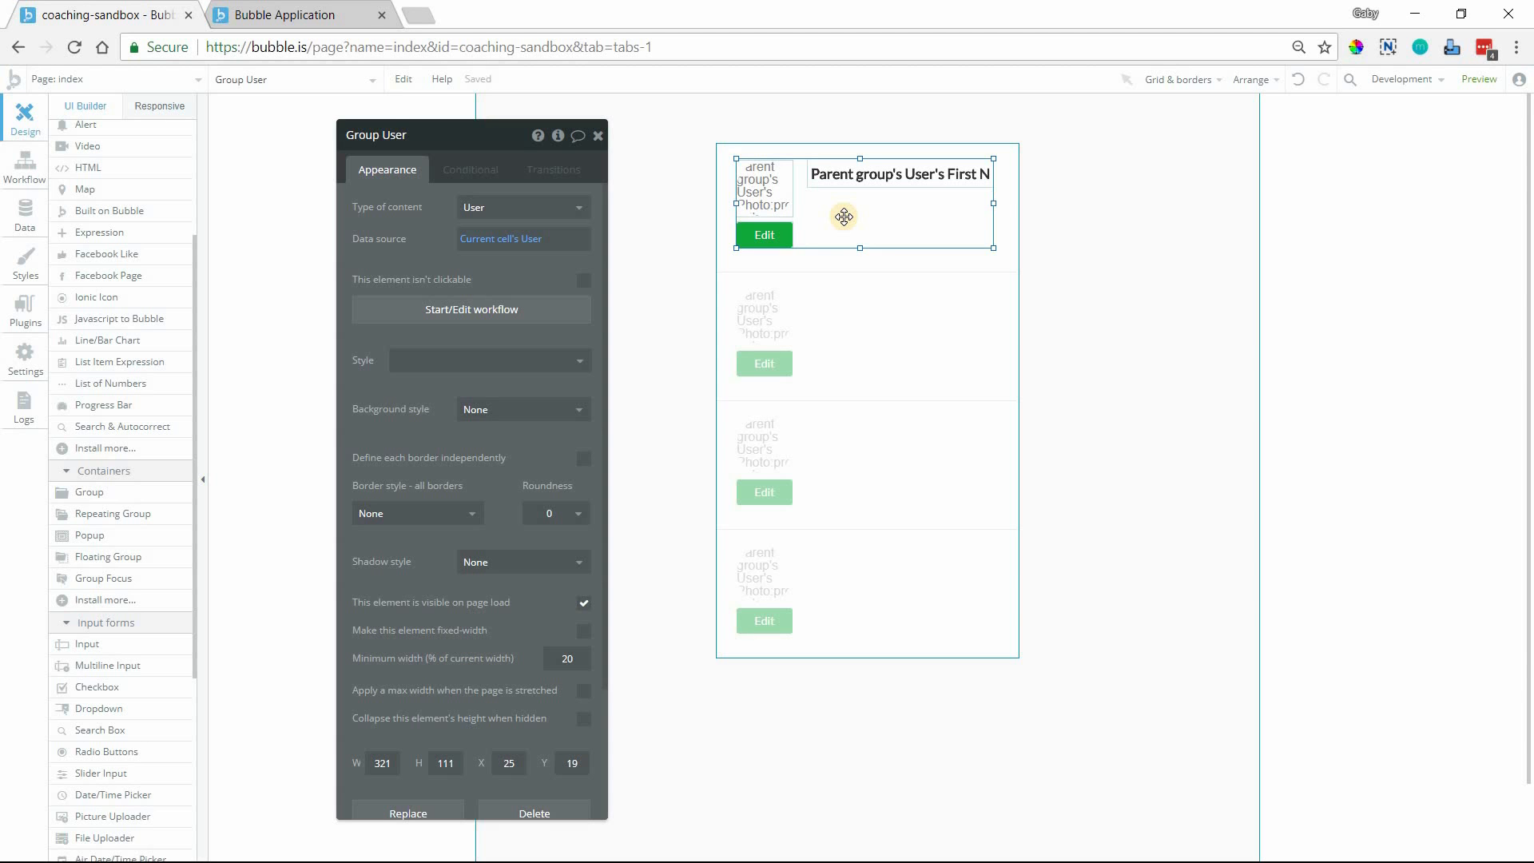
{"action": "mouse_move", "coordinate": [770, 147]}
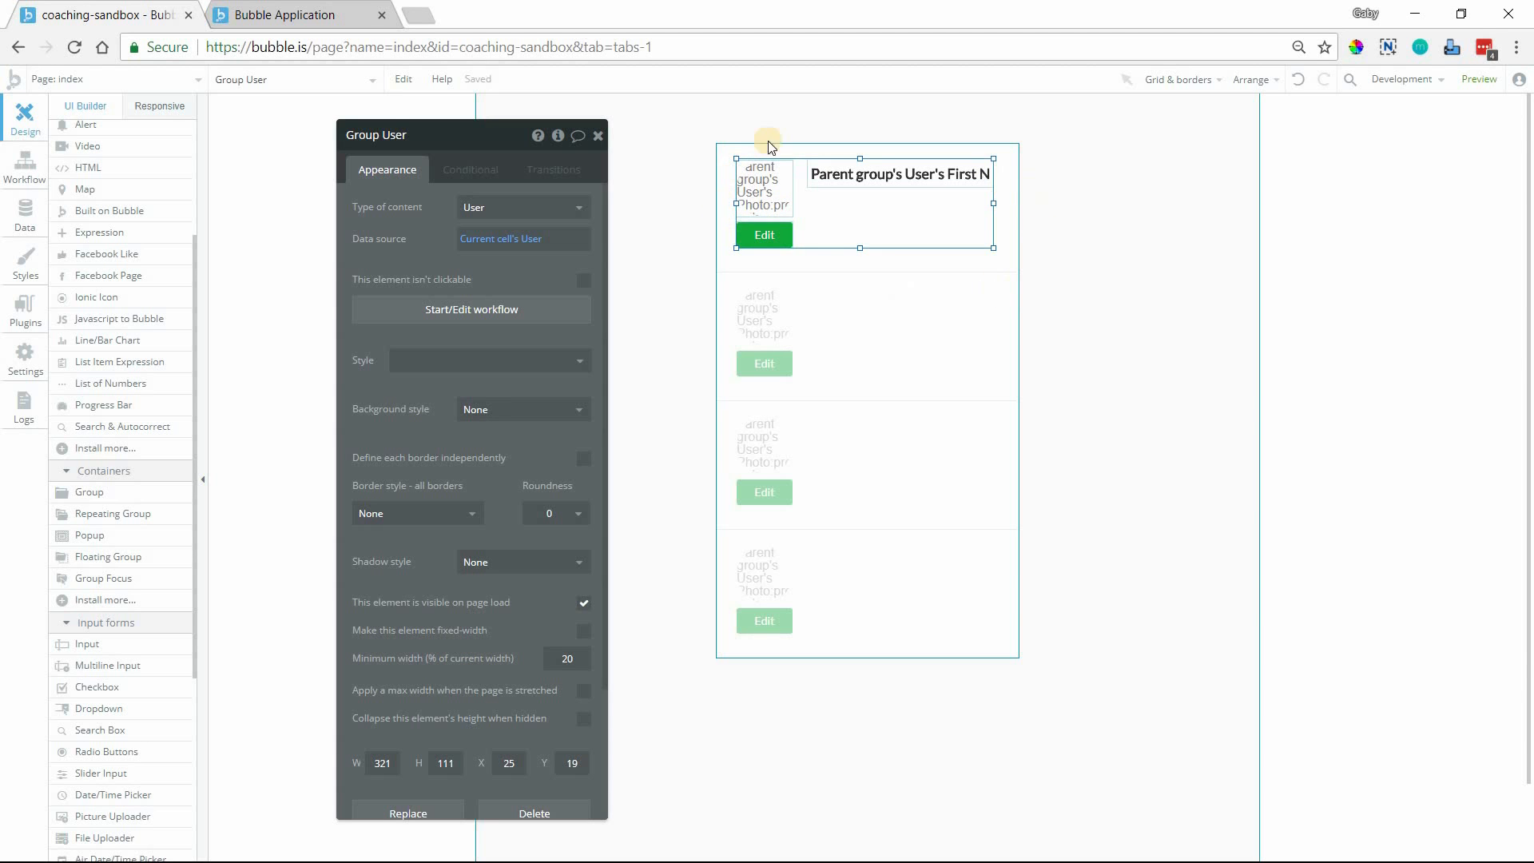
{"action": "mouse_move", "coordinate": [717, 225]}
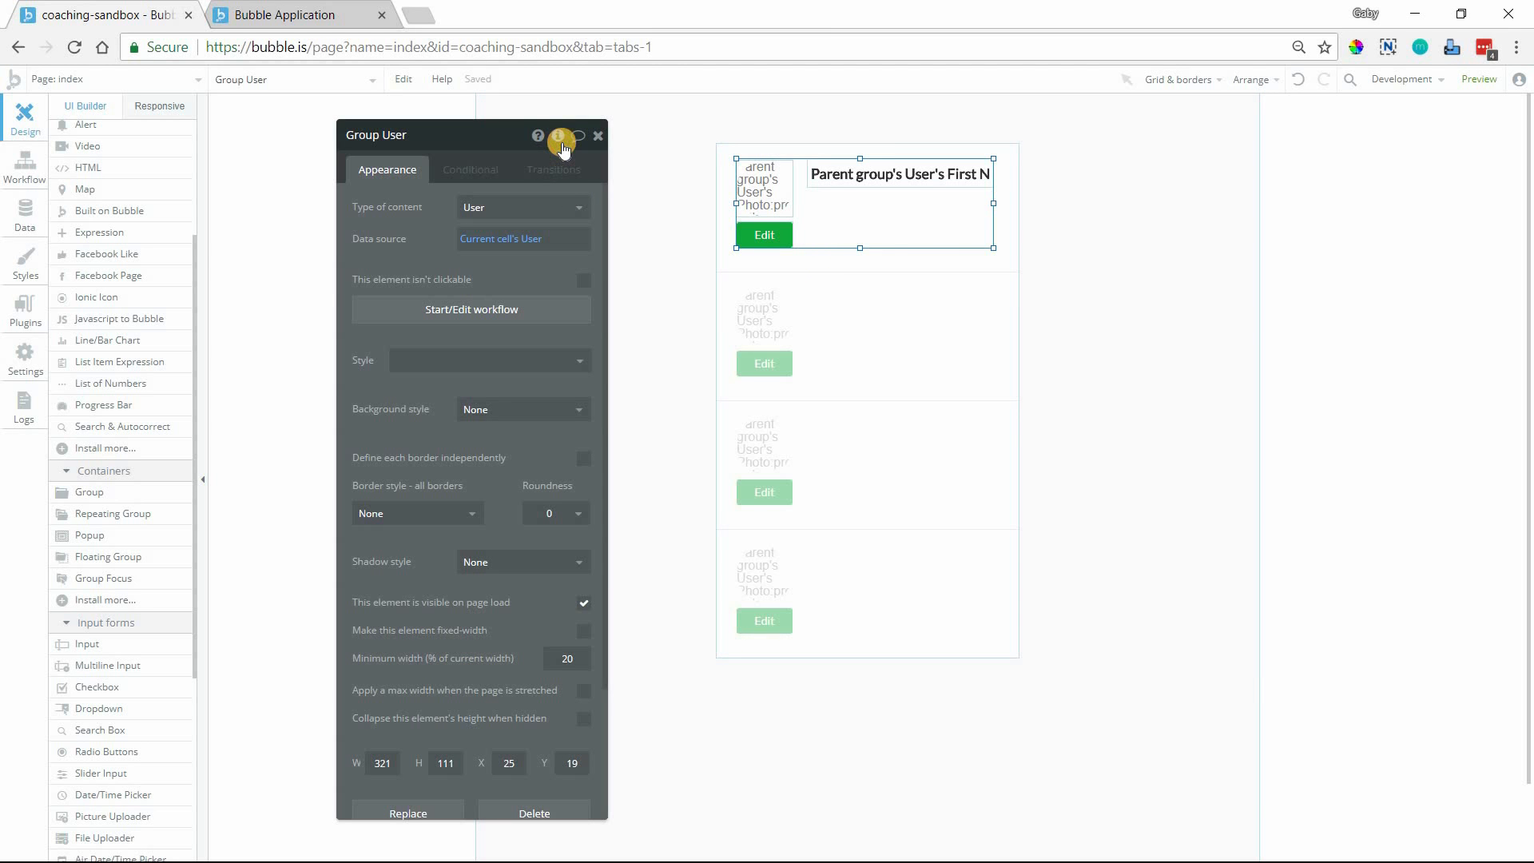
Step: Create a yes/no custom state named Edit Mode on Group User
{"action": "left_click", "coordinate": [557, 134]}
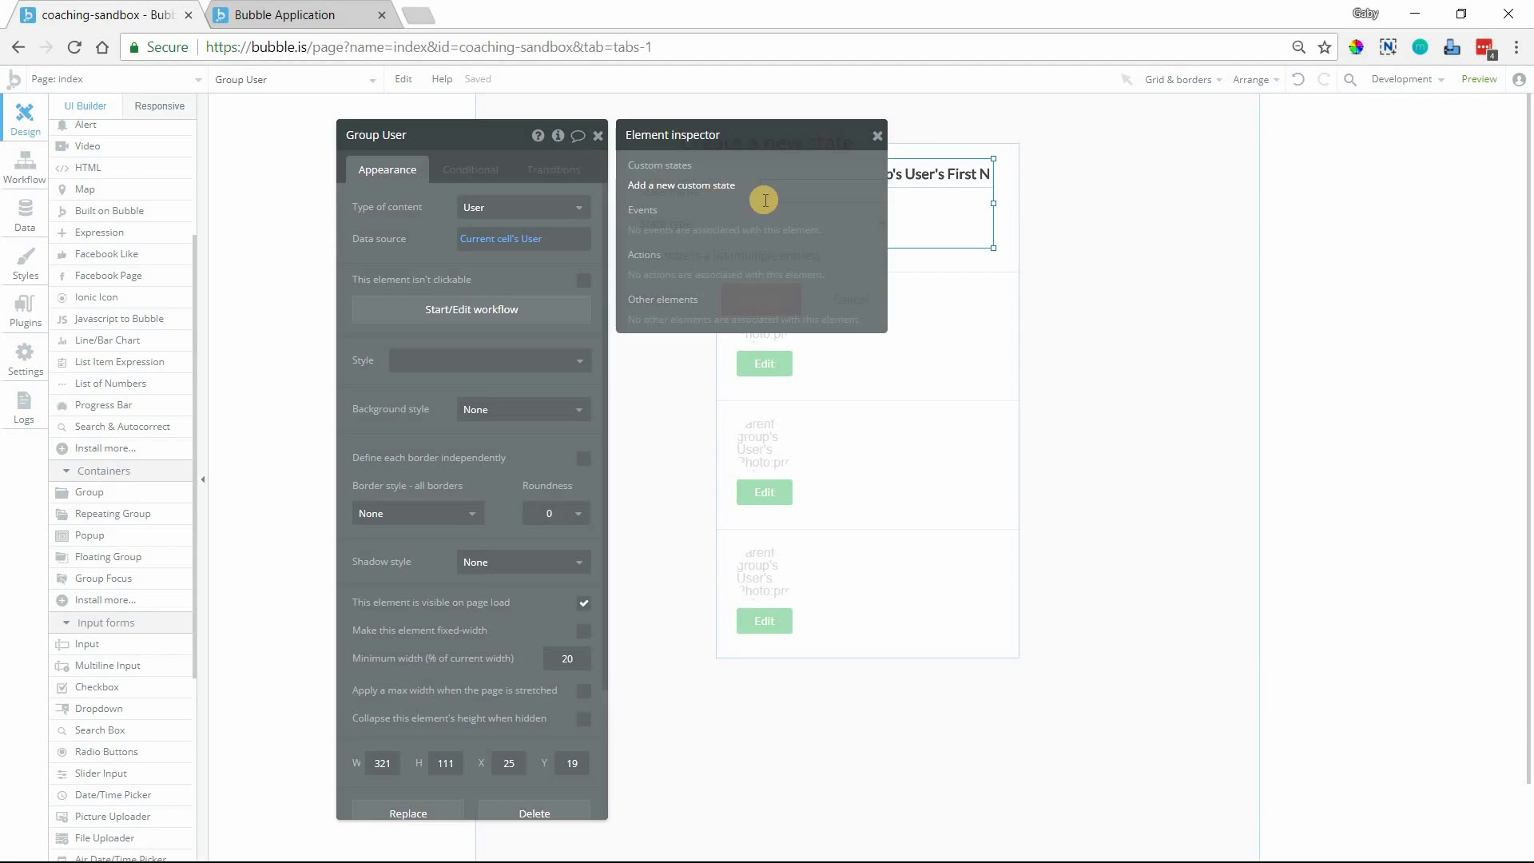
{"action": "left_click", "coordinate": [680, 185]}
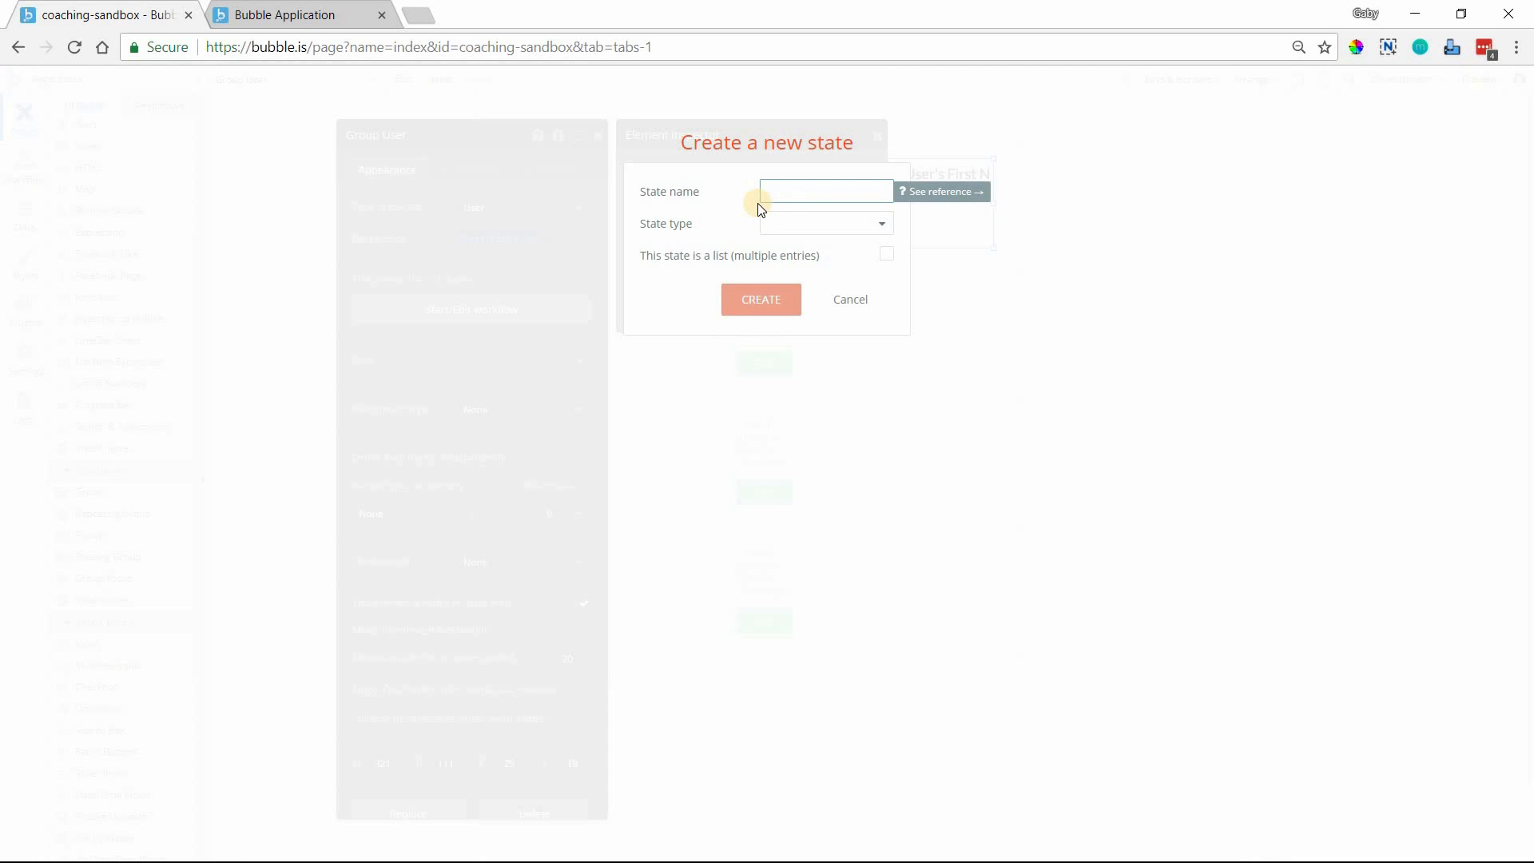
{"action": "type", "text": "Edit M"}
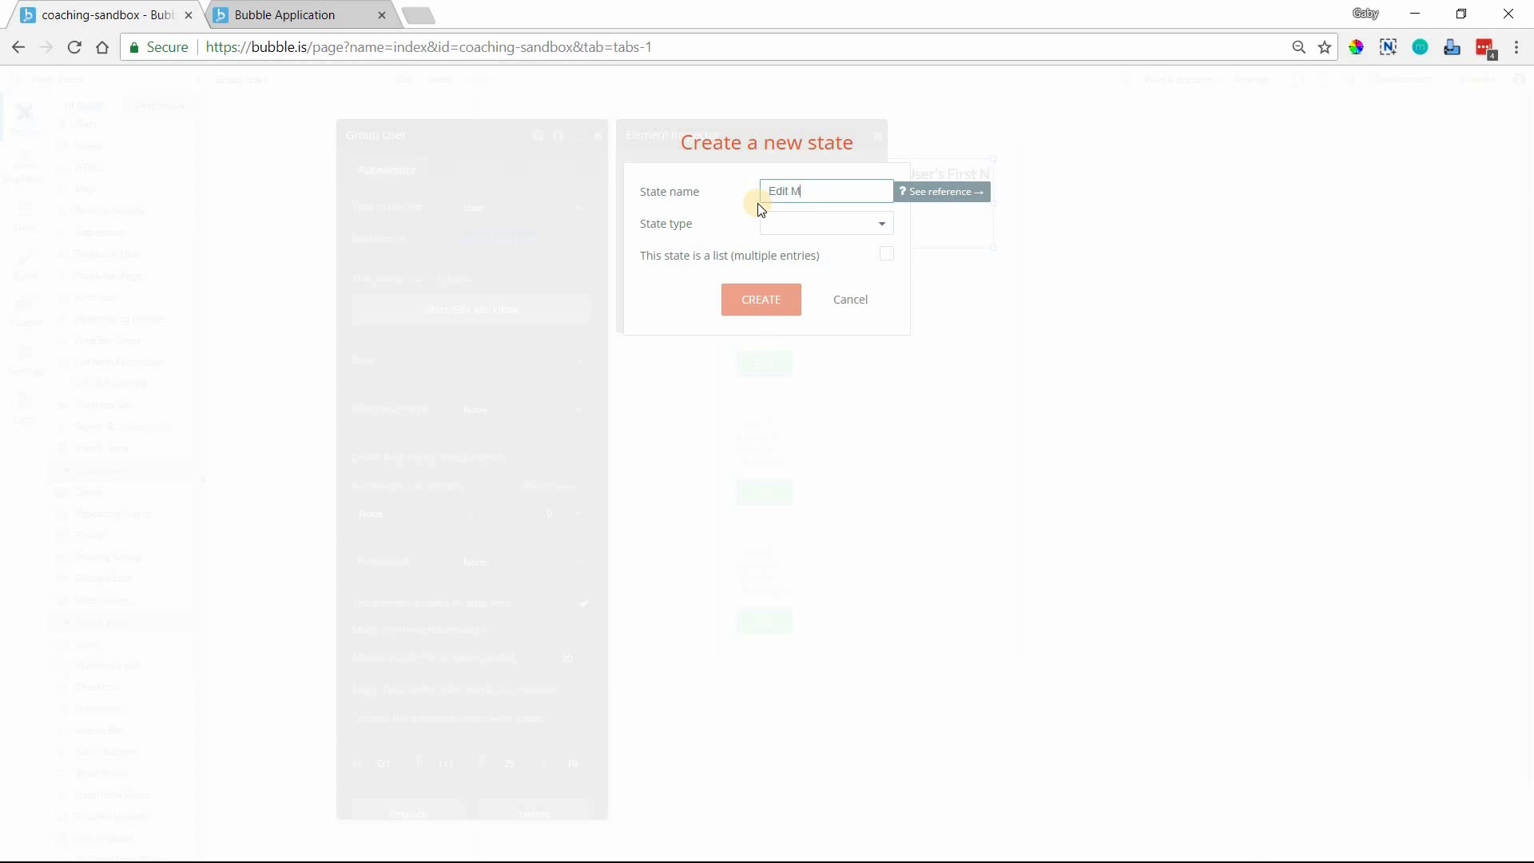
{"action": "left_click", "coordinate": [825, 224]}
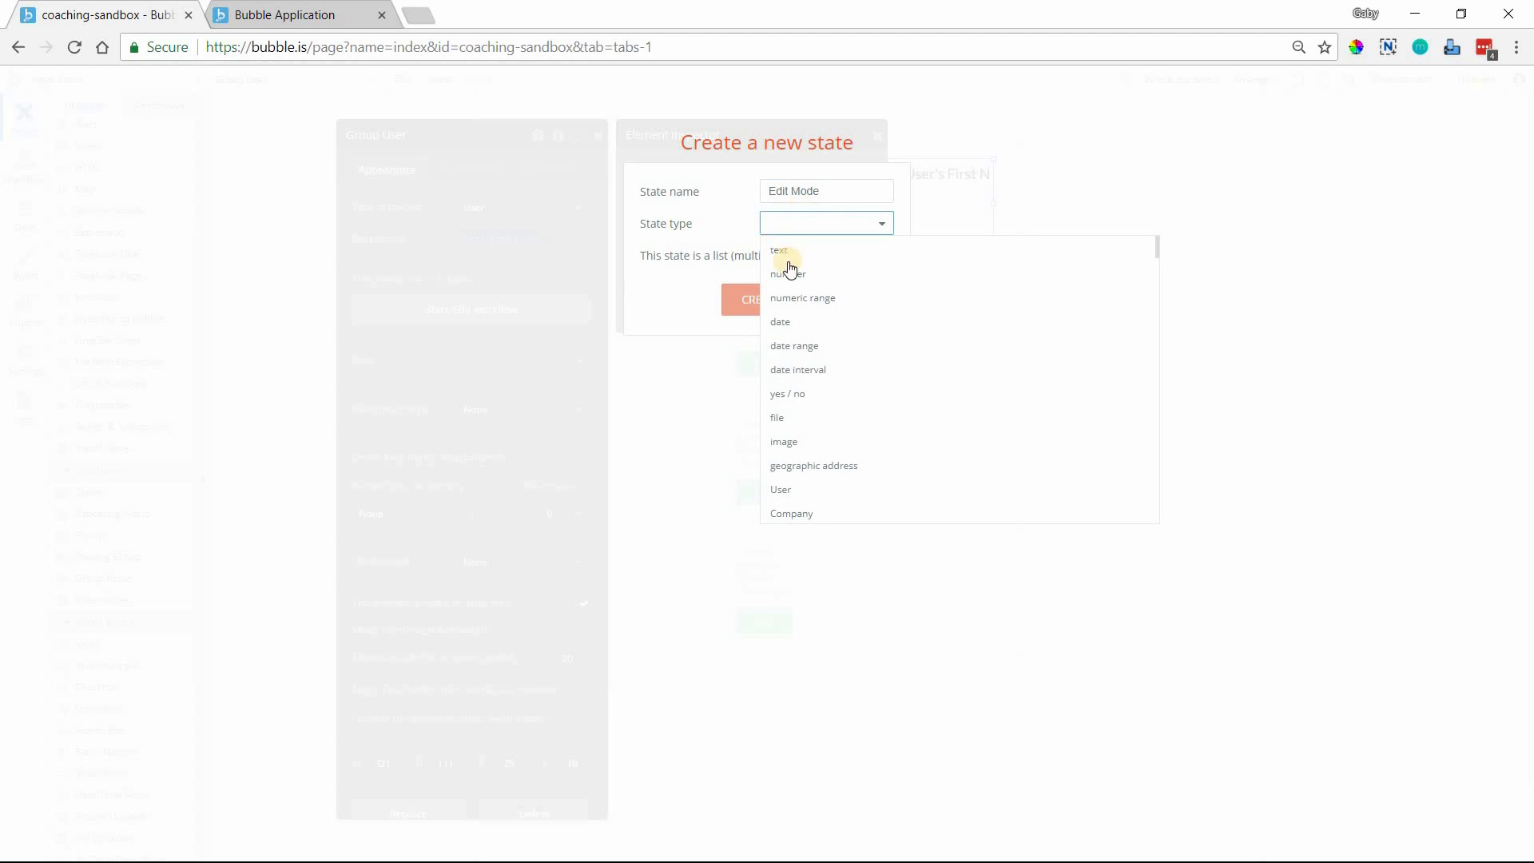
{"action": "left_click", "coordinate": [788, 393]}
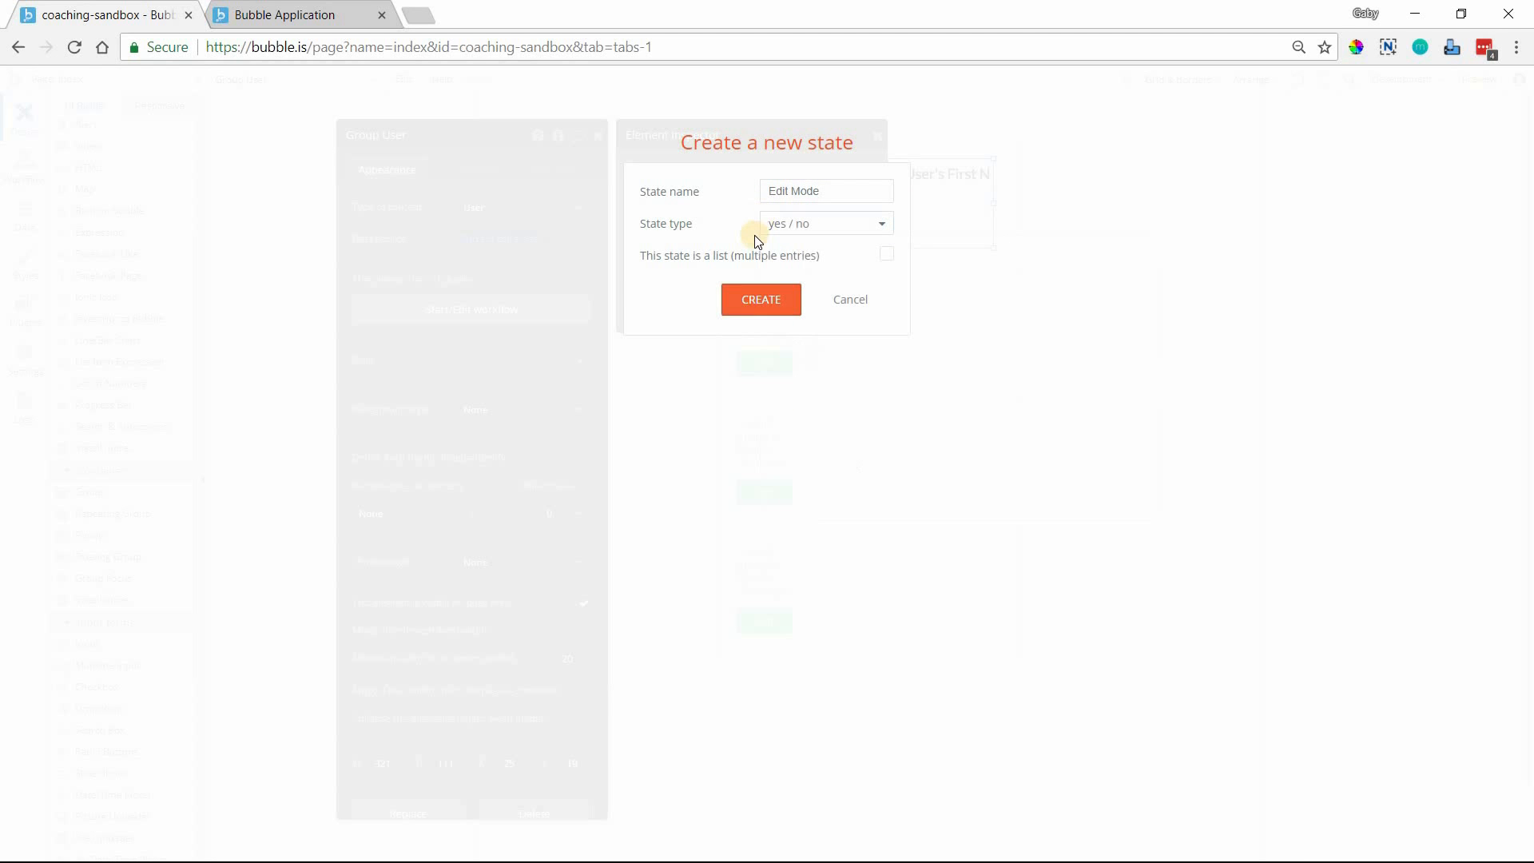
{"action": "left_click", "coordinate": [760, 299]}
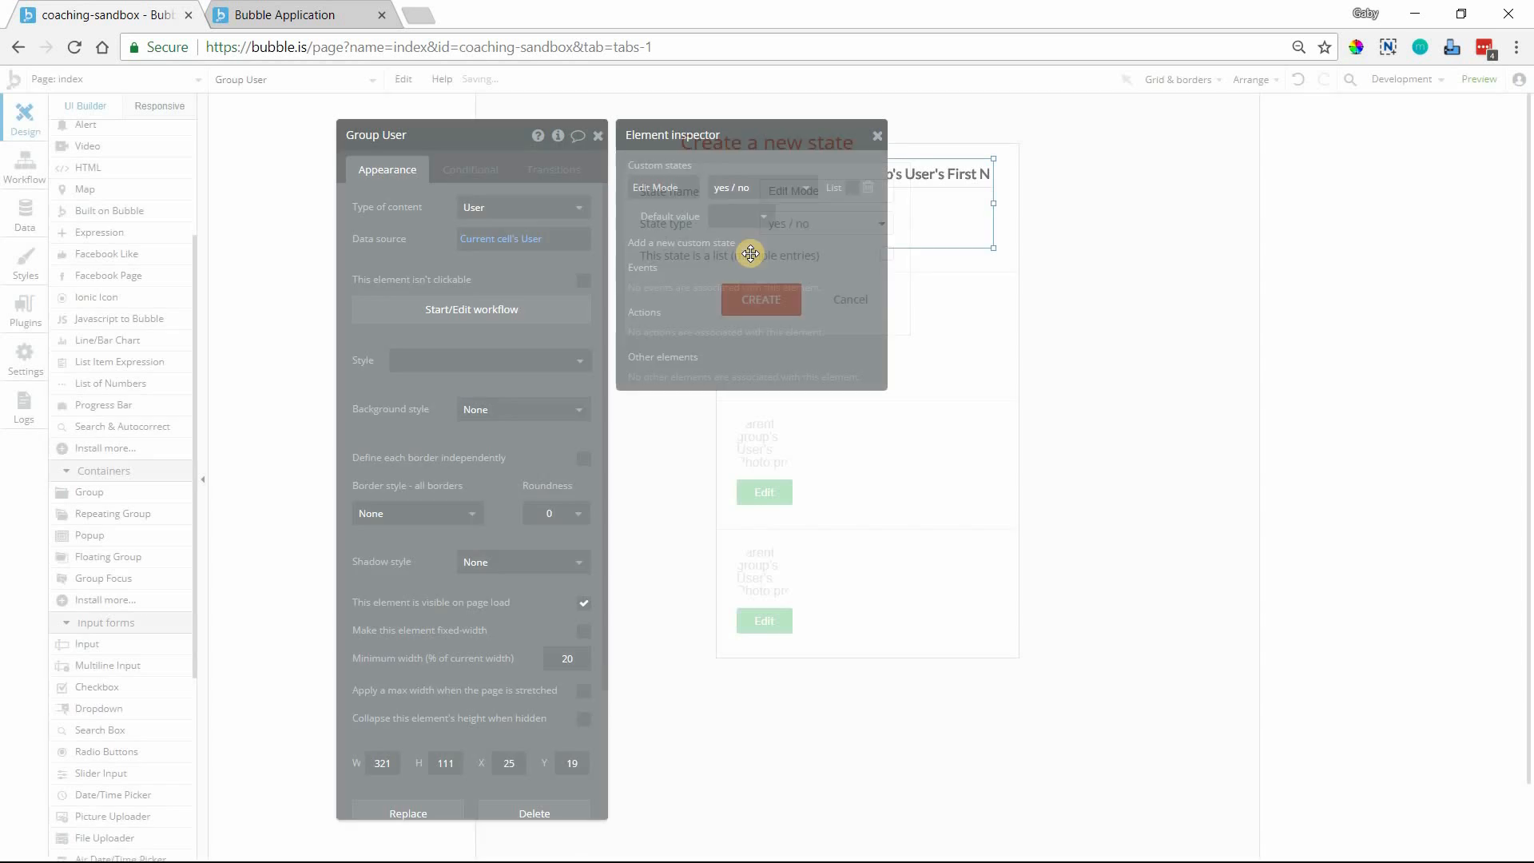
{"action": "left_click", "coordinate": [846, 299]}
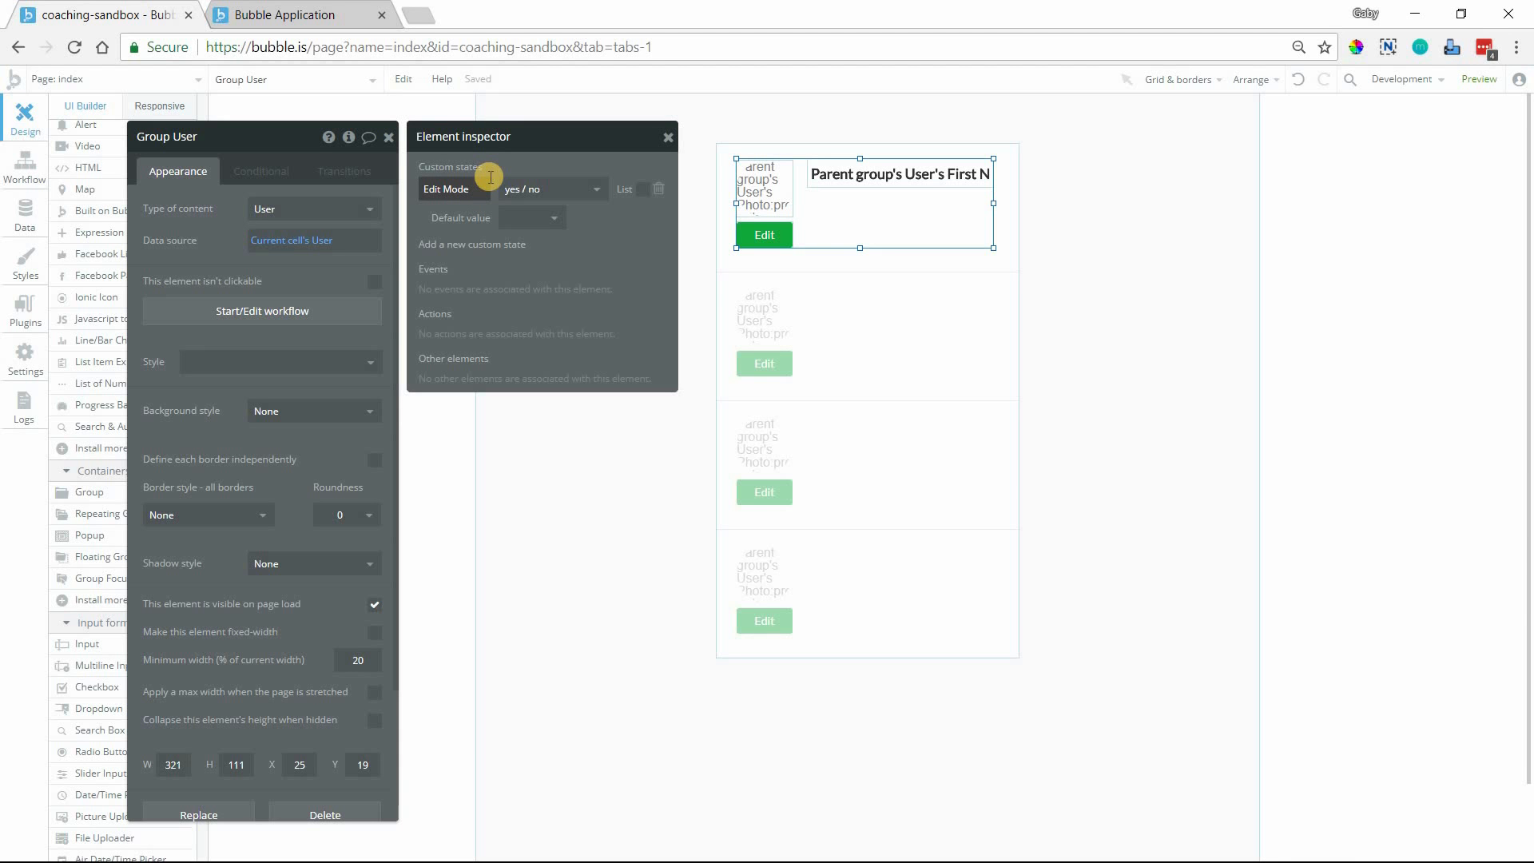
{"action": "mouse_move", "coordinate": [824, 200]}
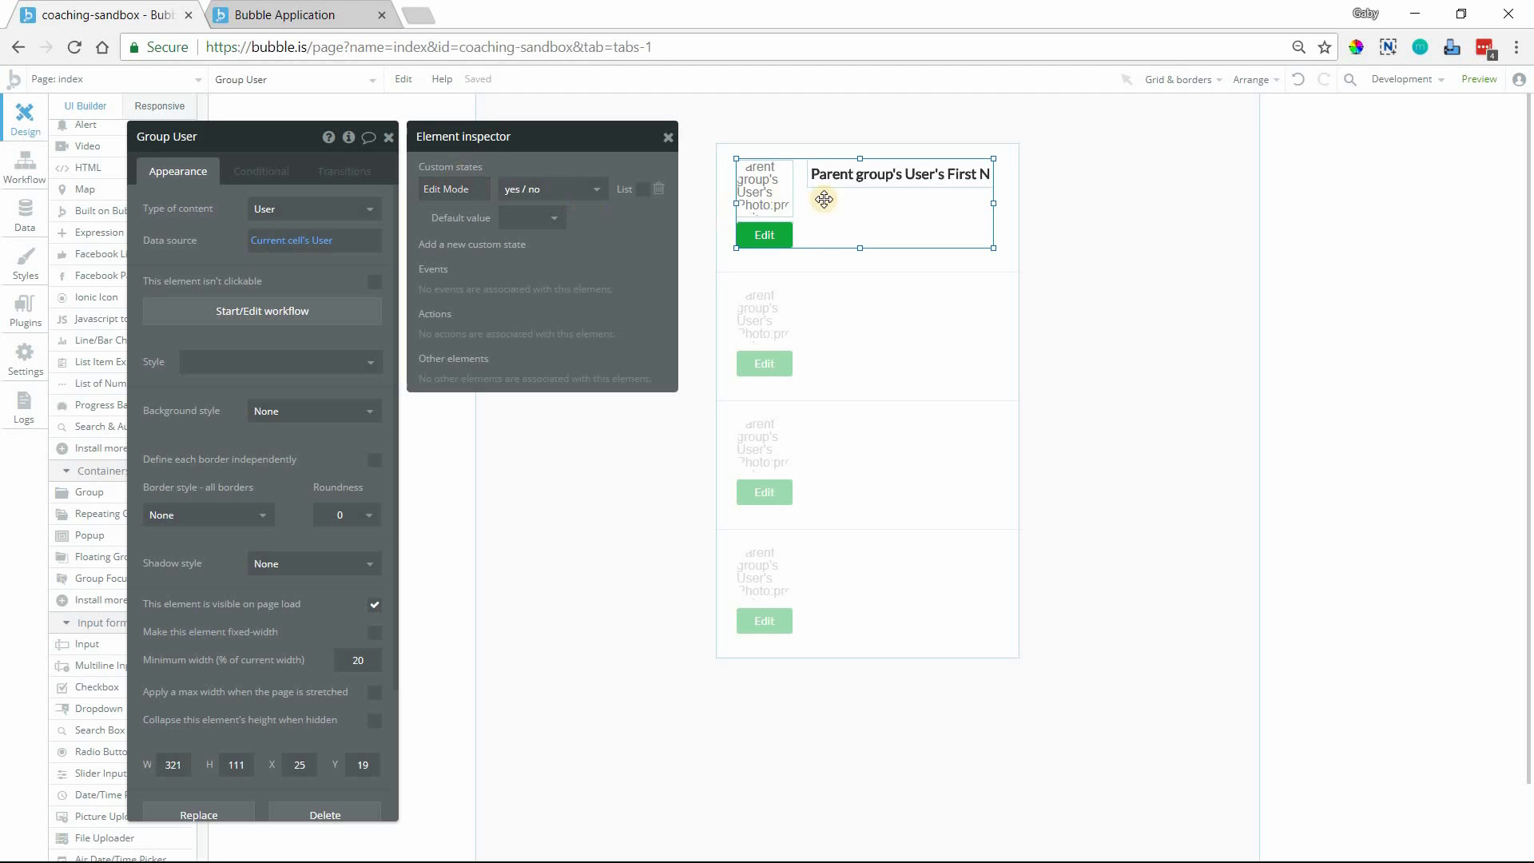
{"action": "mouse_move", "coordinate": [873, 191]}
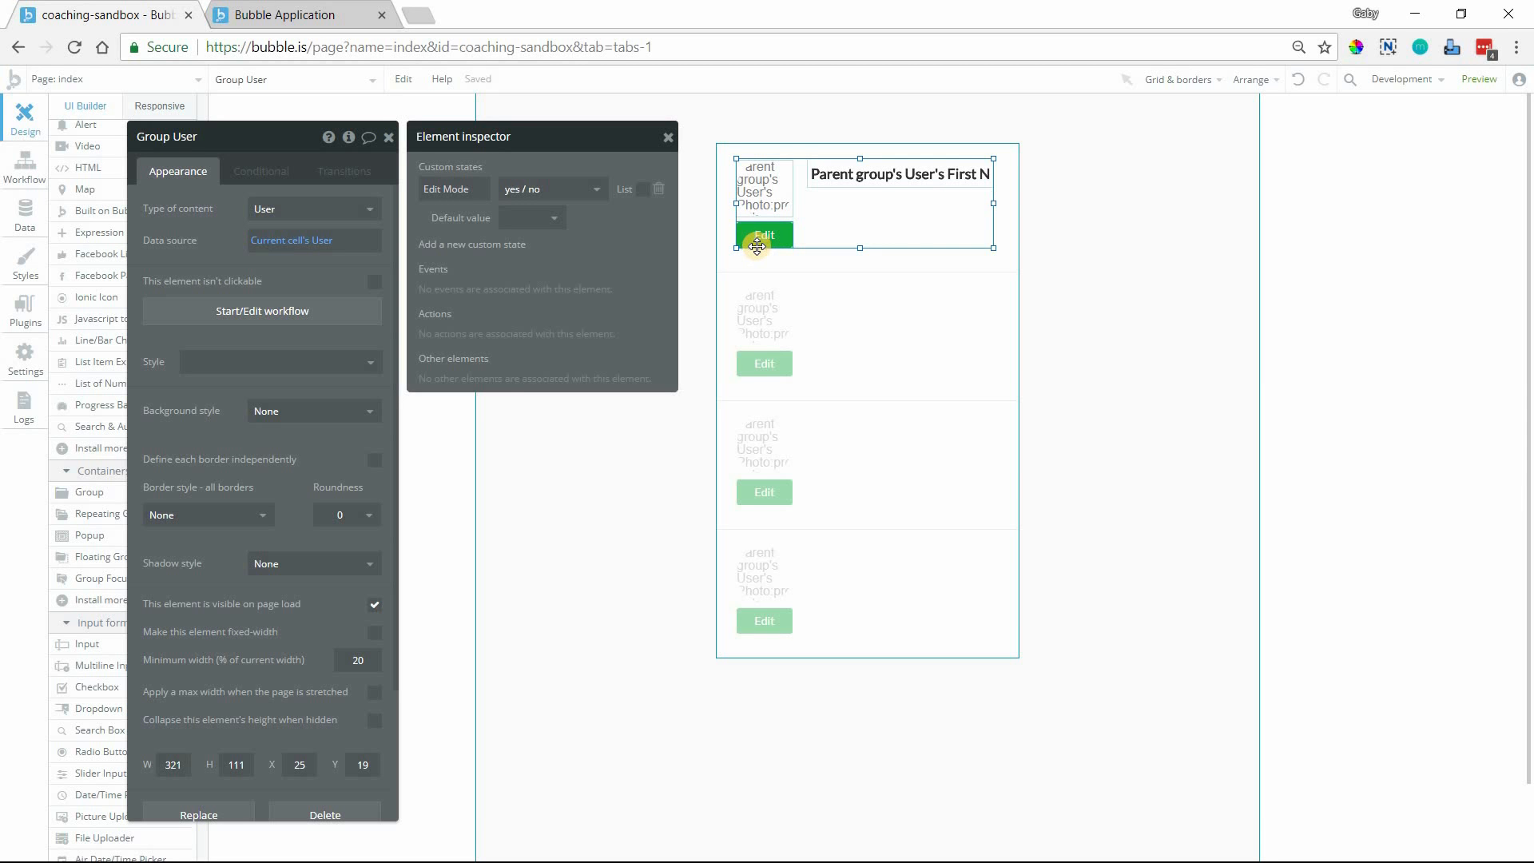
{"action": "mouse_move", "coordinate": [802, 257]}
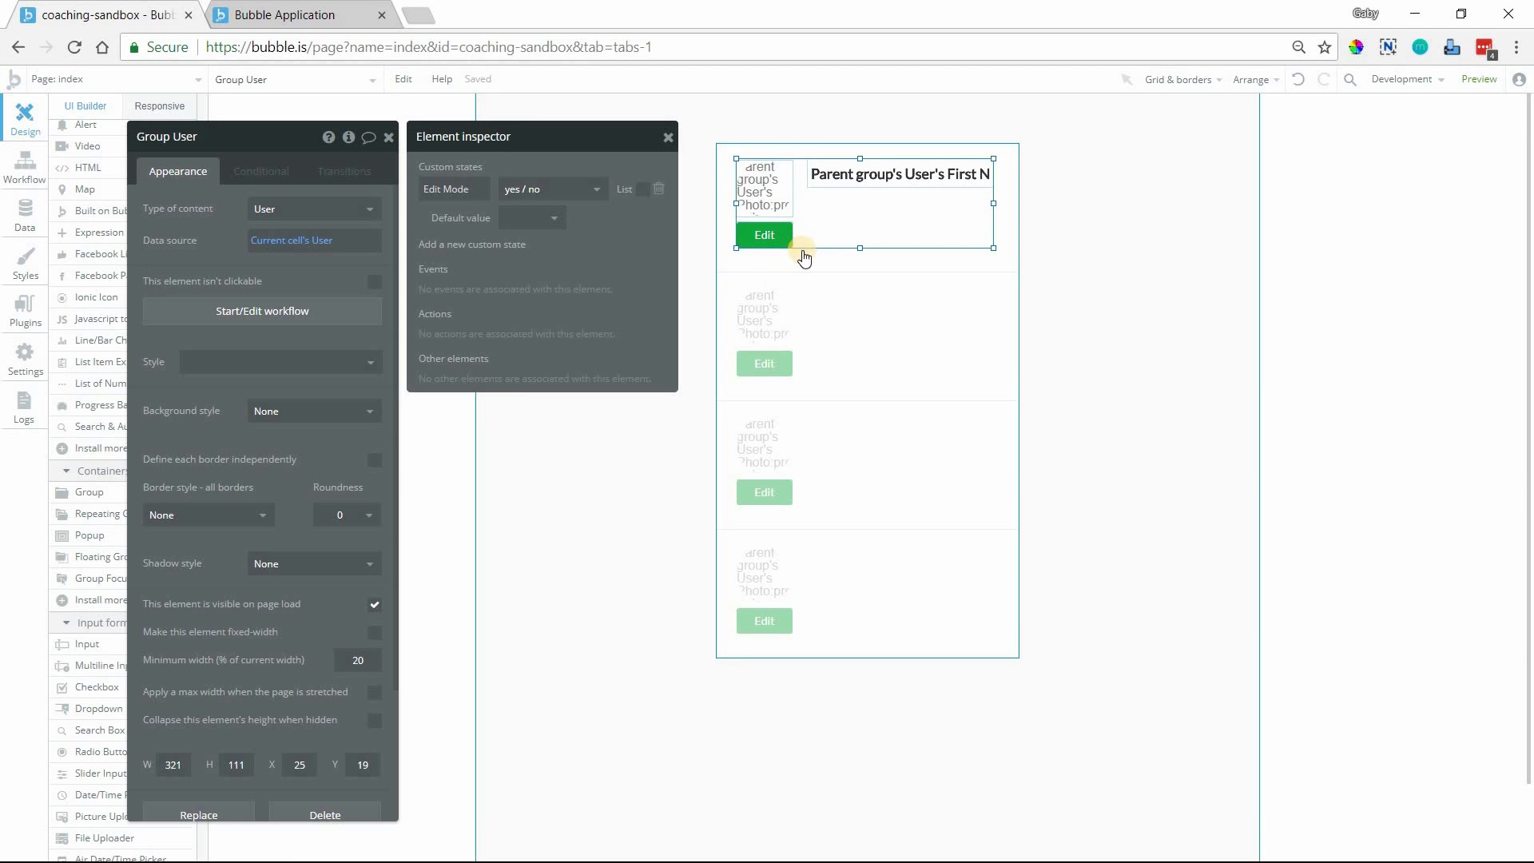
Step: Set the Edit Mode state's default value to false
{"action": "left_click", "coordinate": [530, 217]}
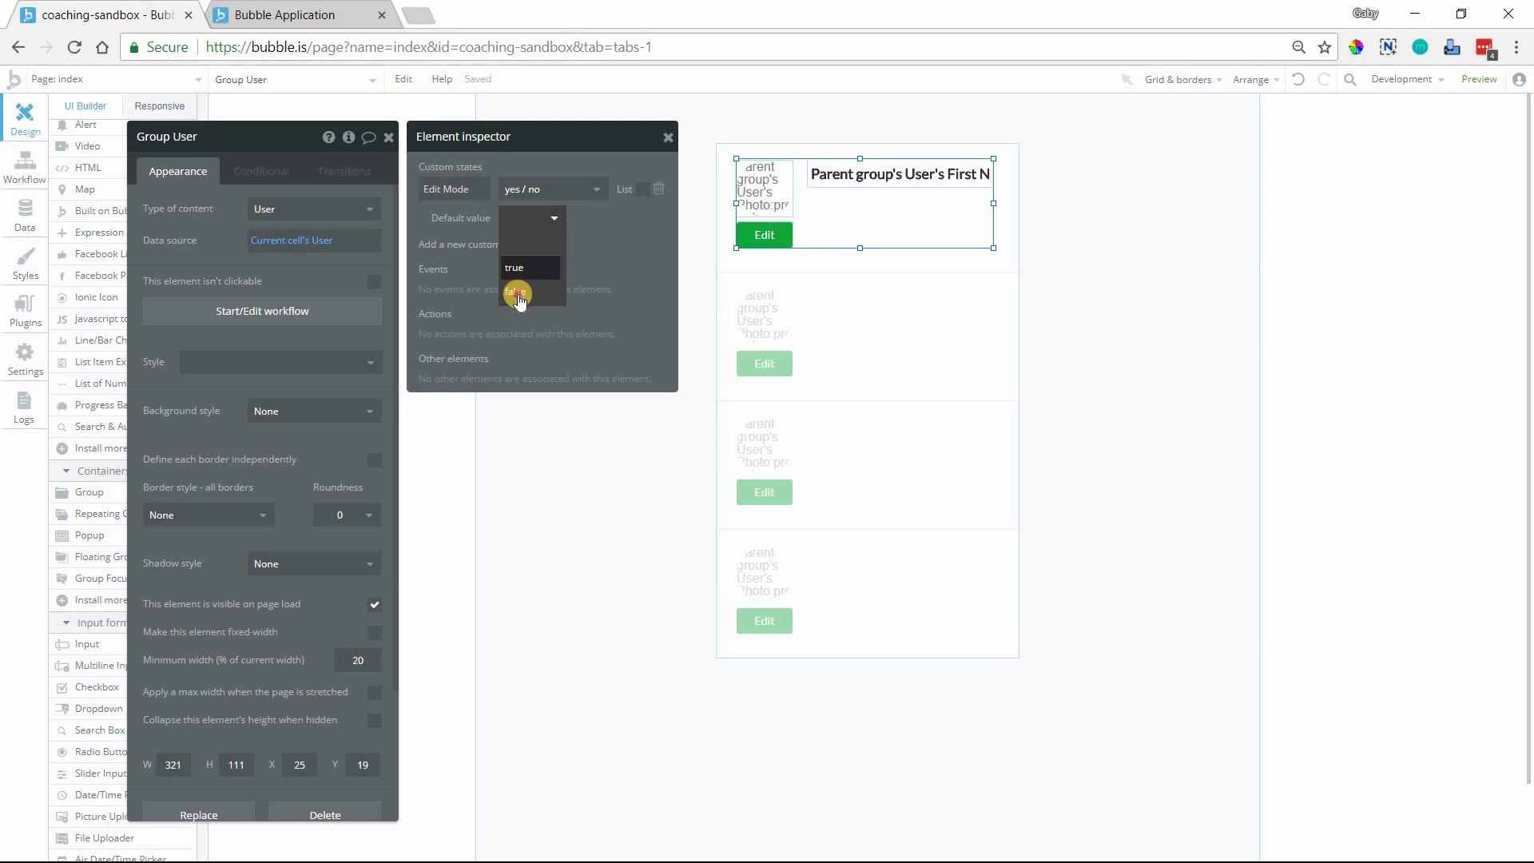
{"action": "left_click", "coordinate": [516, 294]}
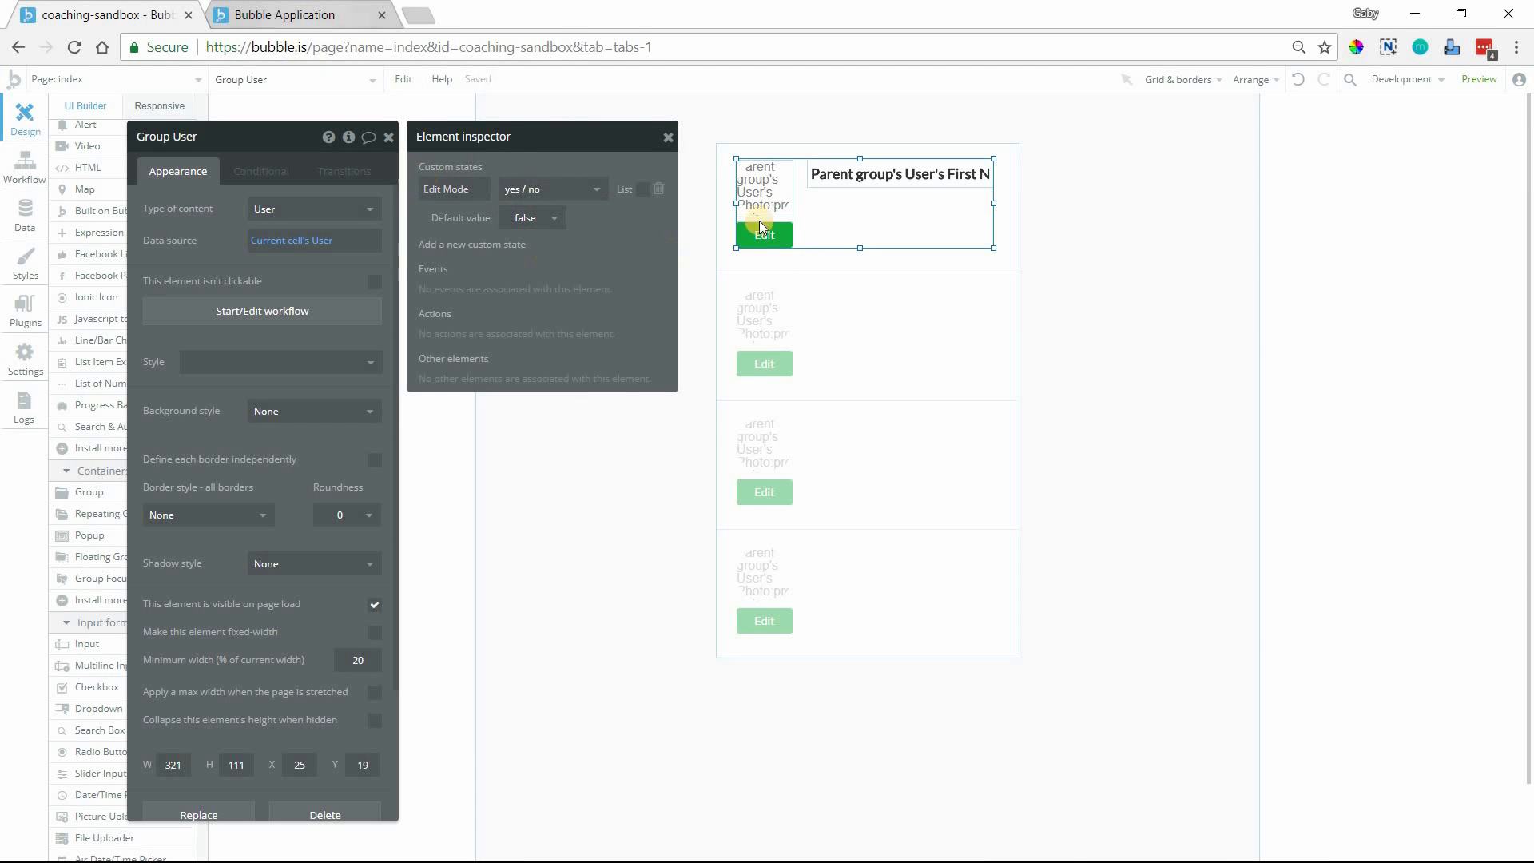
{"action": "left_click", "coordinate": [1478, 80]}
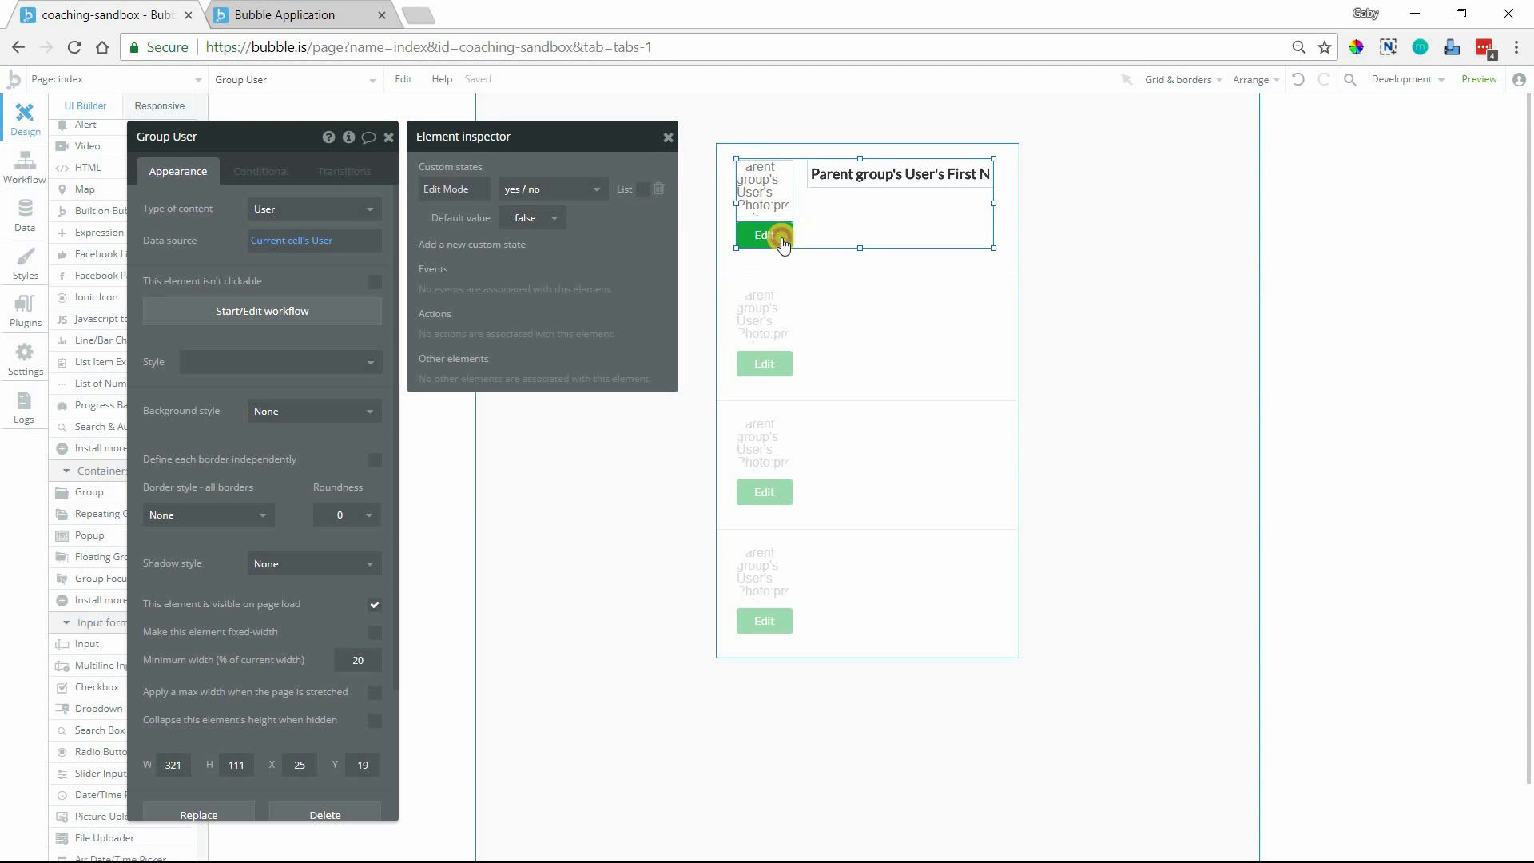
Step: Give Button Edit a click workflow with Set state: Group User's Edit Mode = yes
{"action": "left_click", "coordinate": [763, 235]}
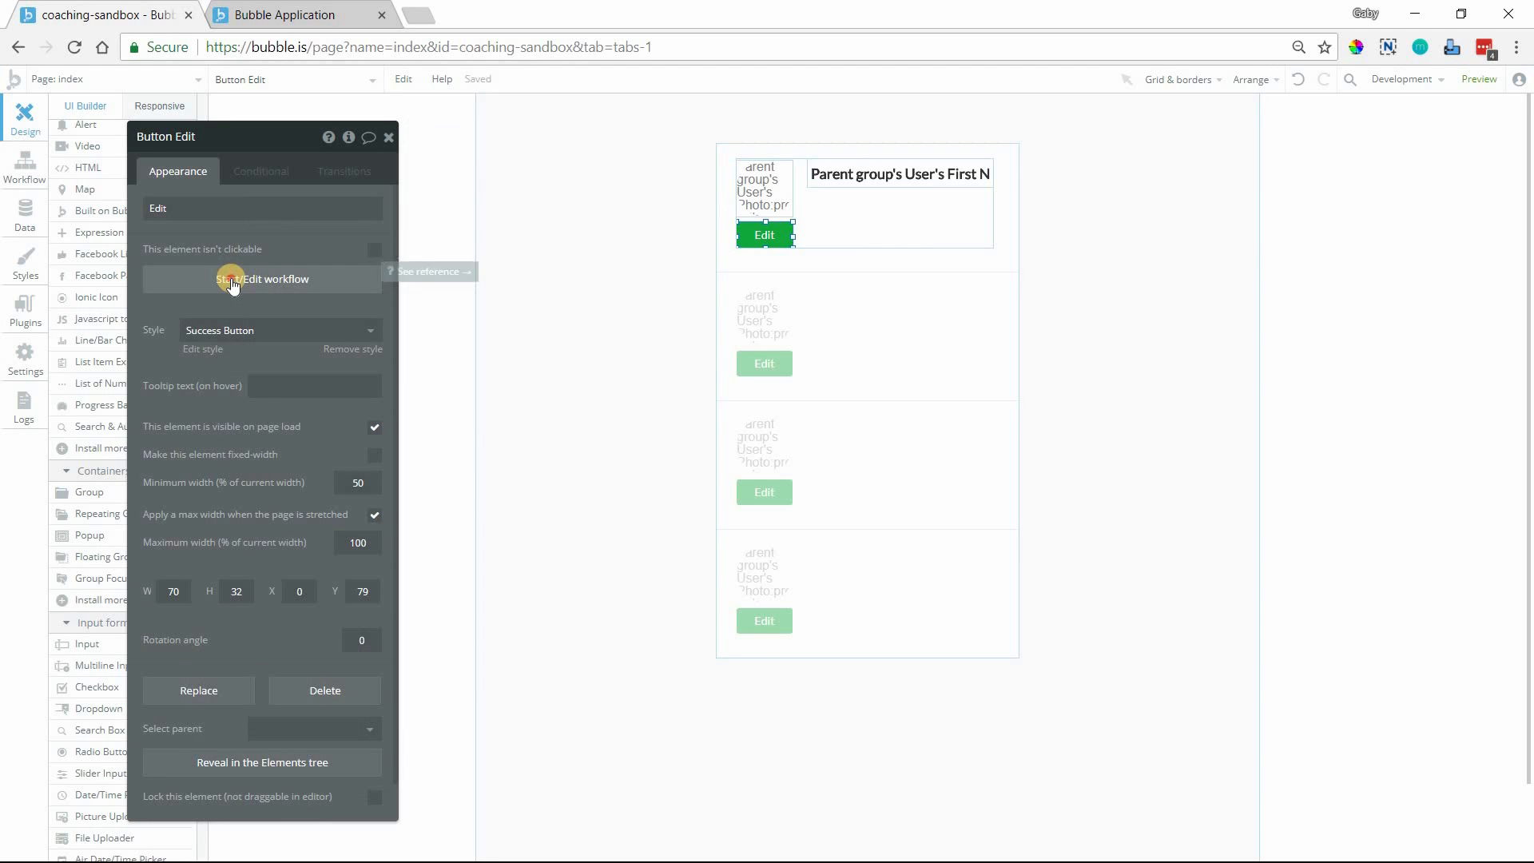
{"action": "left_click", "coordinate": [276, 280]}
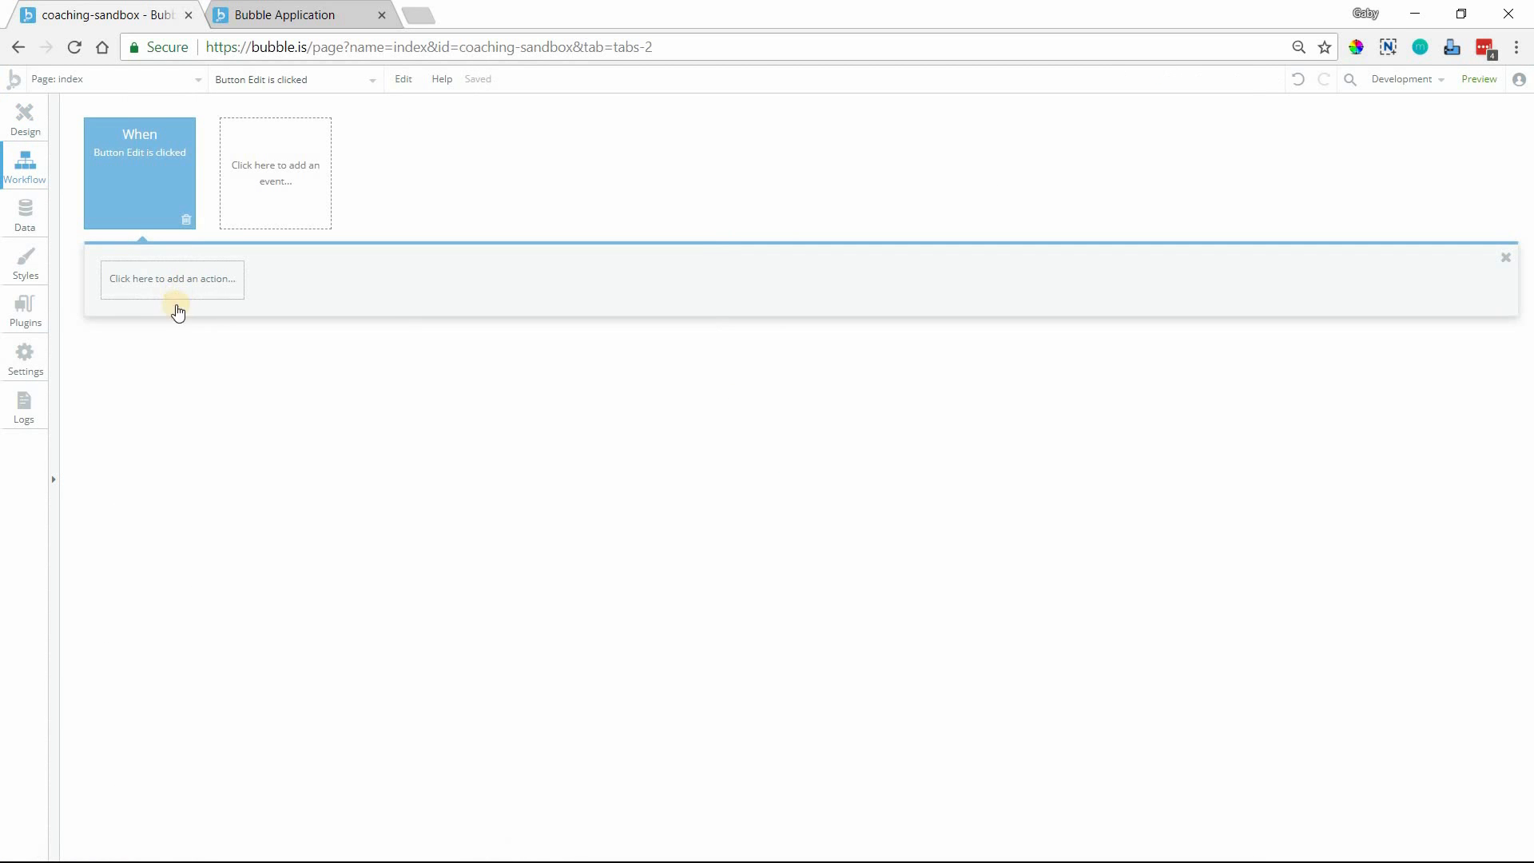
{"action": "left_click", "coordinate": [171, 278]}
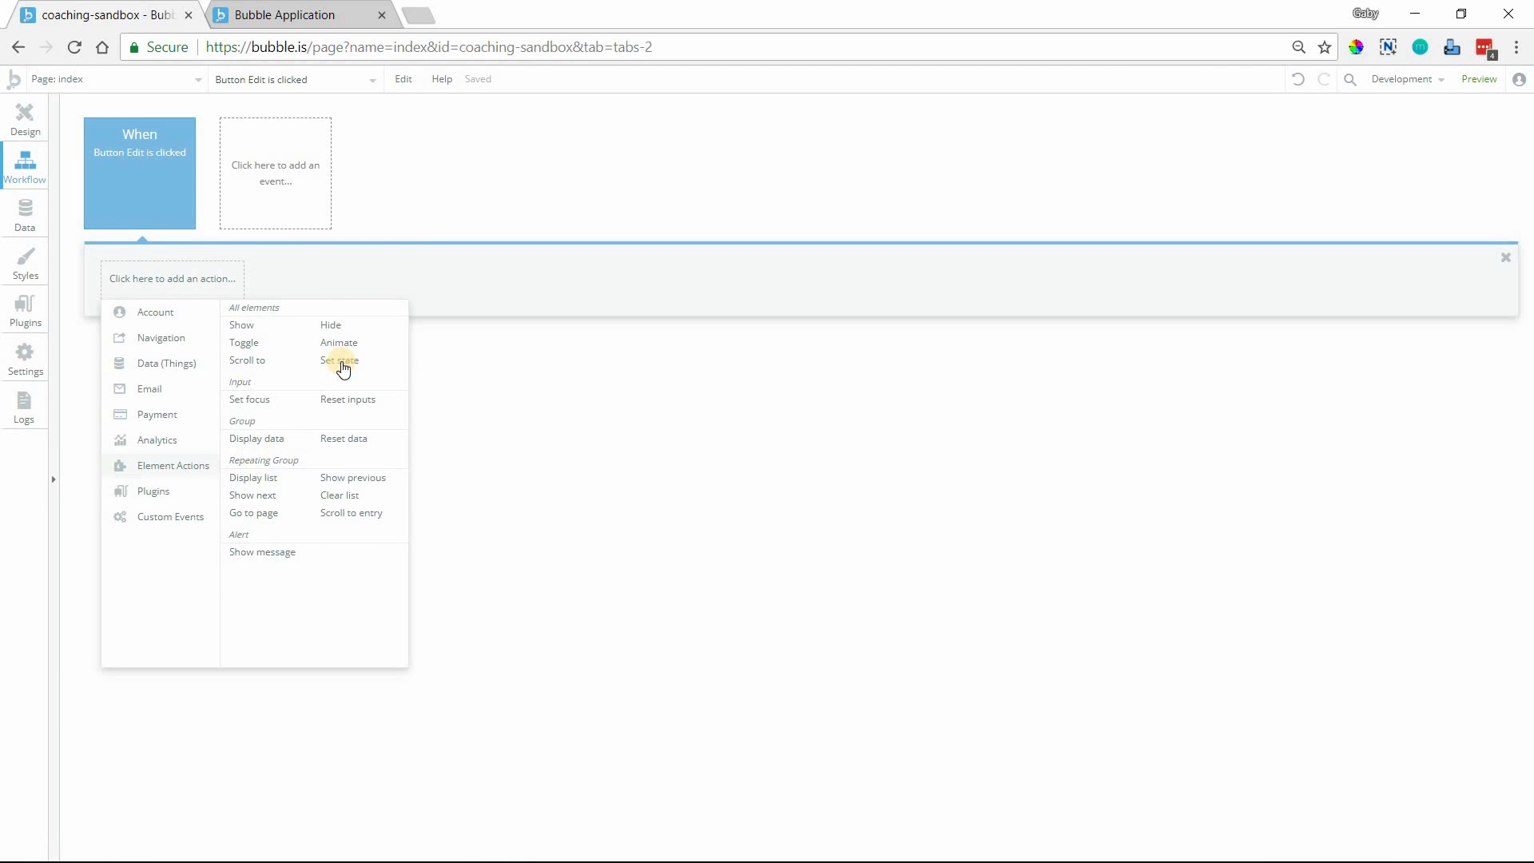
{"action": "left_click", "coordinate": [338, 360]}
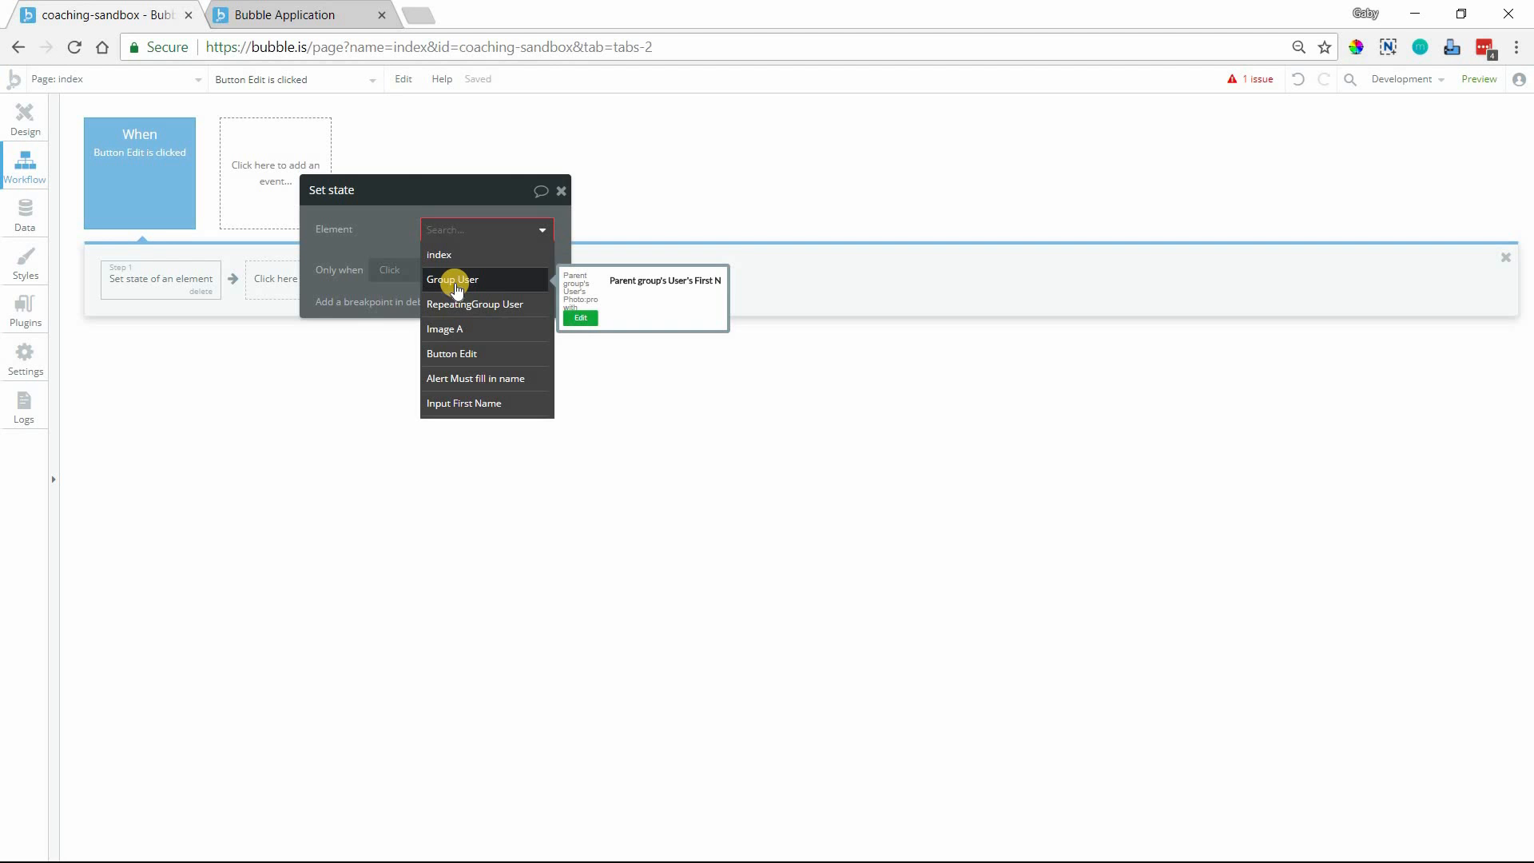
{"action": "left_click", "coordinate": [452, 278]}
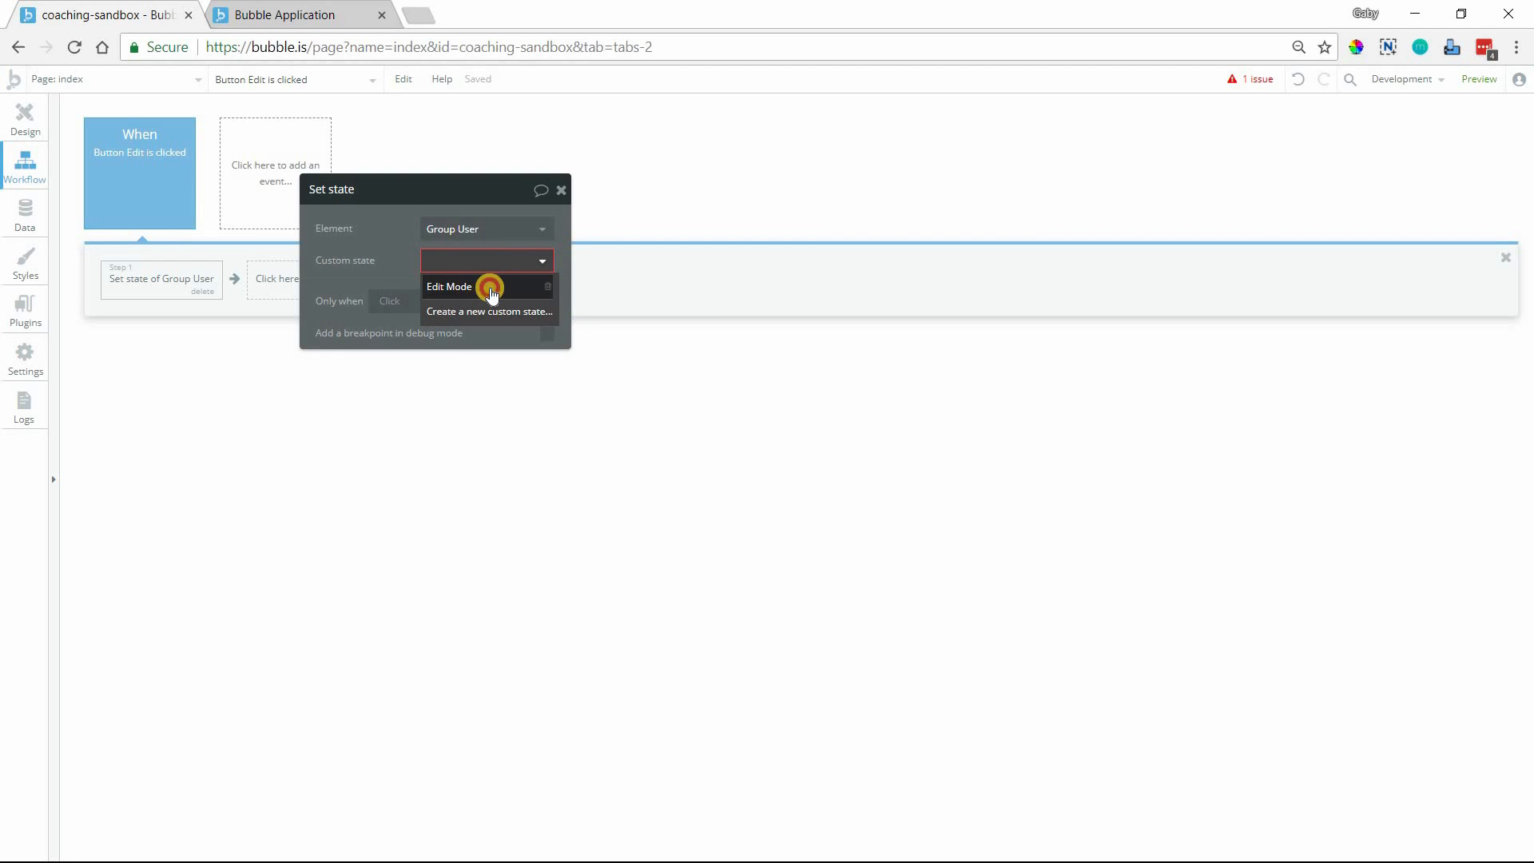
{"action": "left_click", "coordinate": [449, 285]}
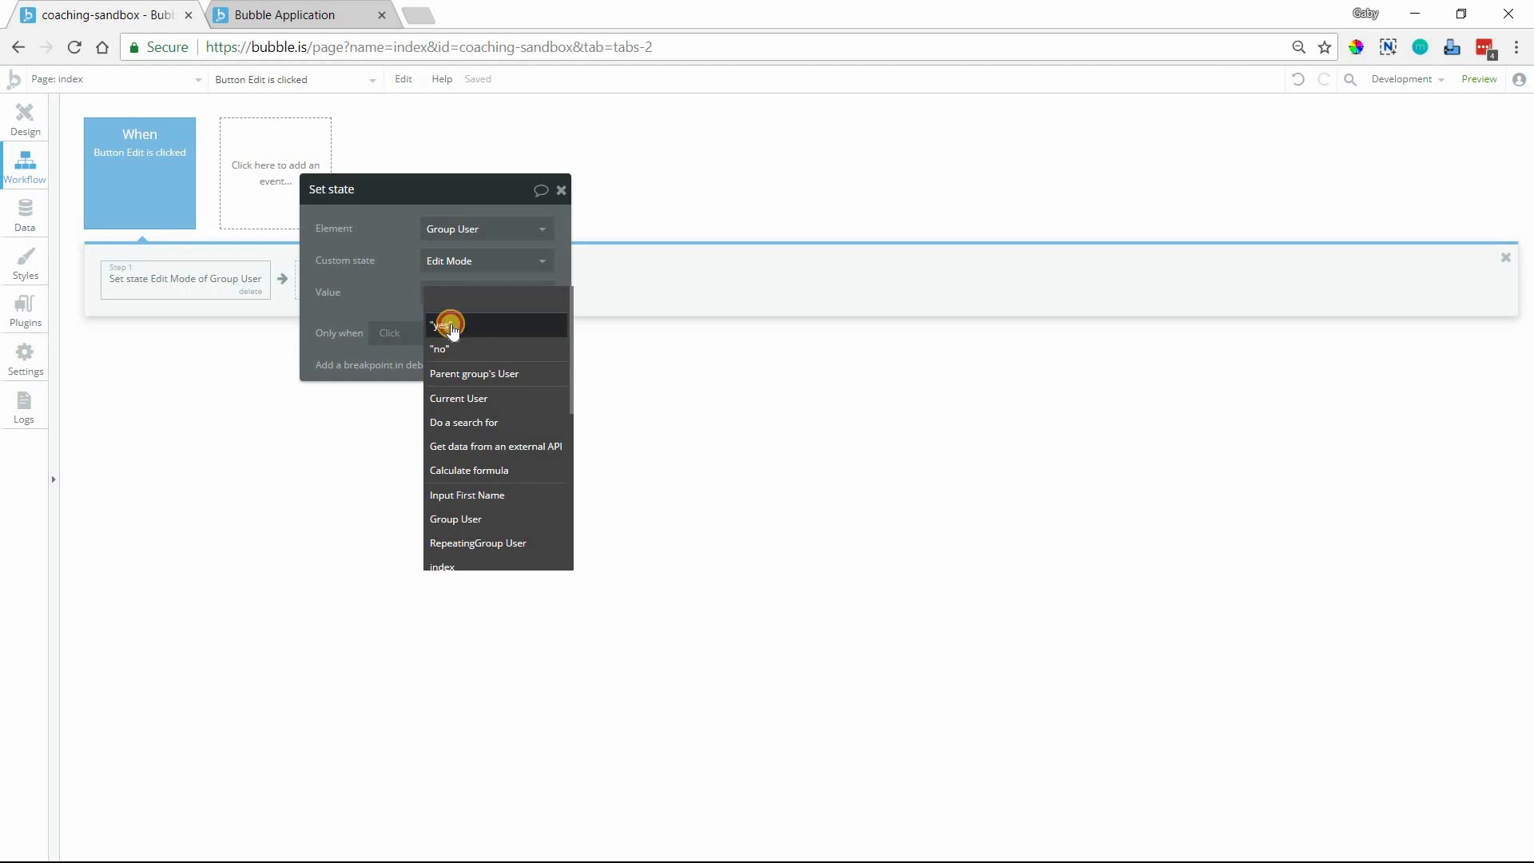
{"action": "left_click", "coordinate": [439, 324]}
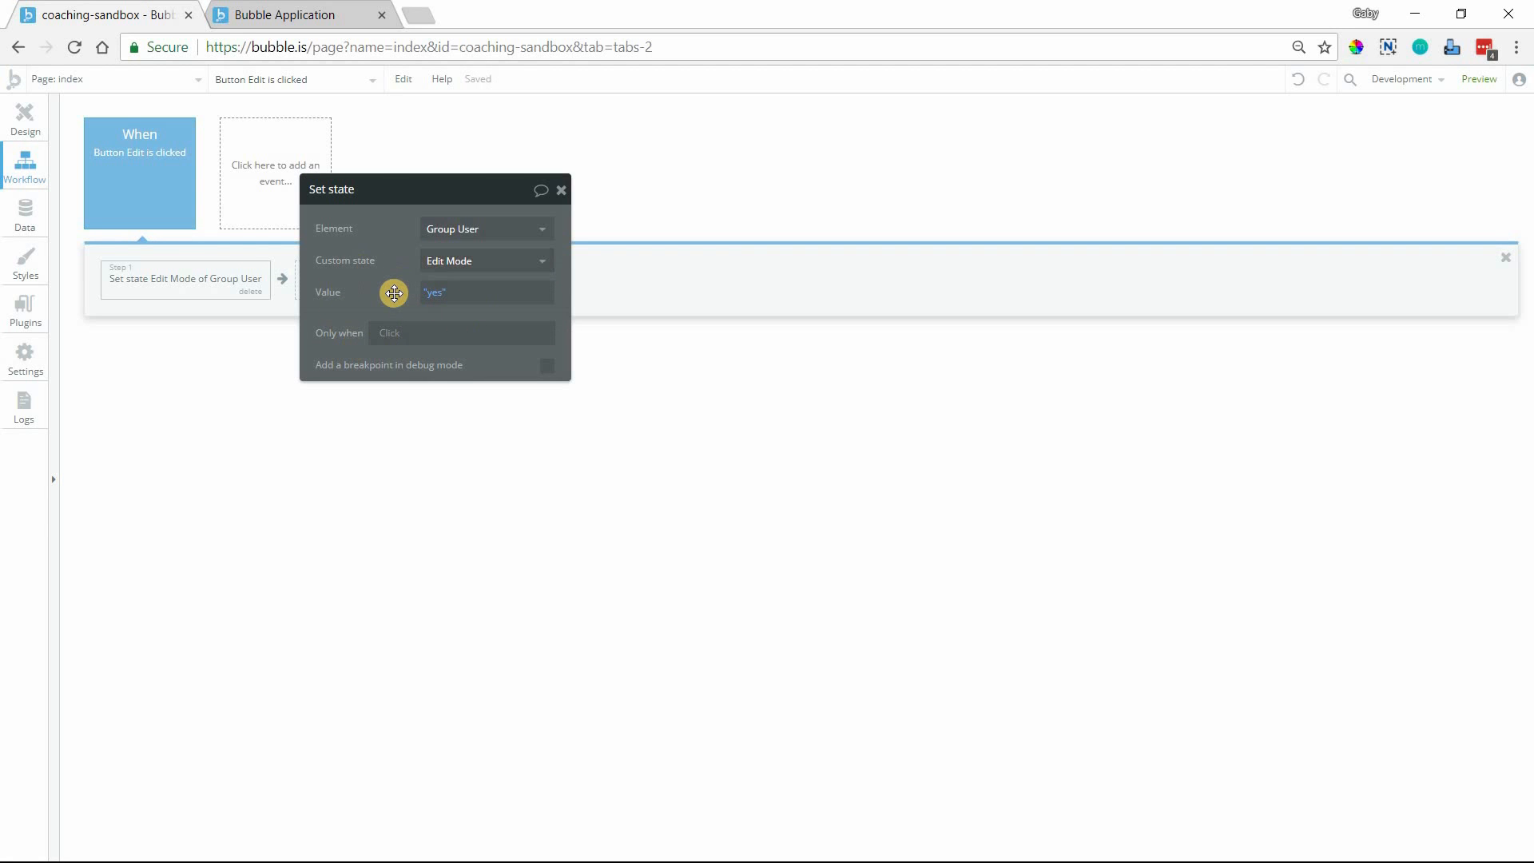
{"action": "mouse_move", "coordinate": [111, 227]}
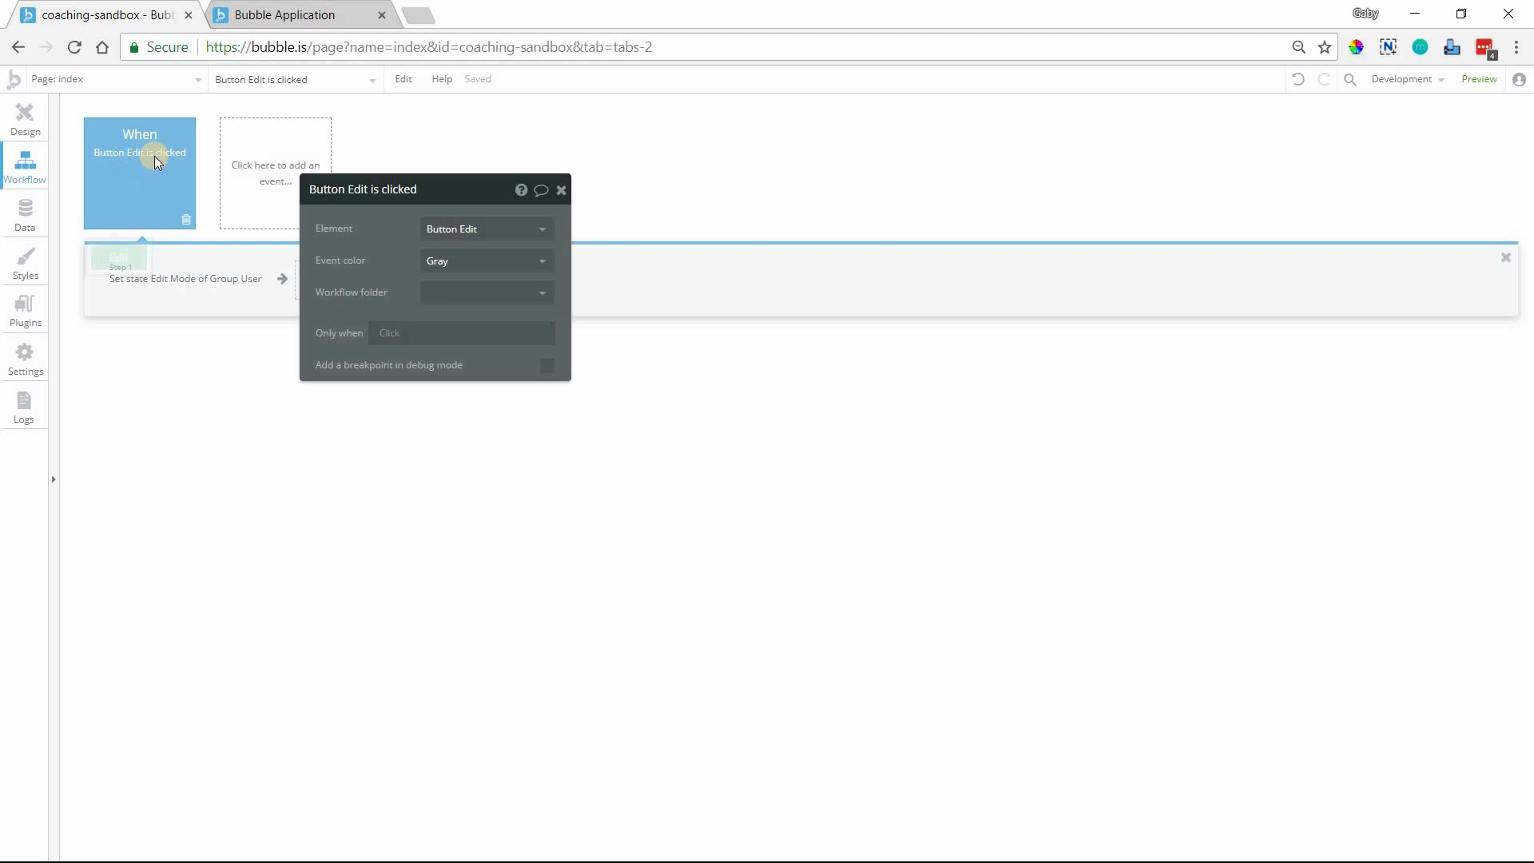
Step: Add an Only when condition: Group User's Edit Mode is "no"
{"action": "left_click", "coordinate": [460, 332]}
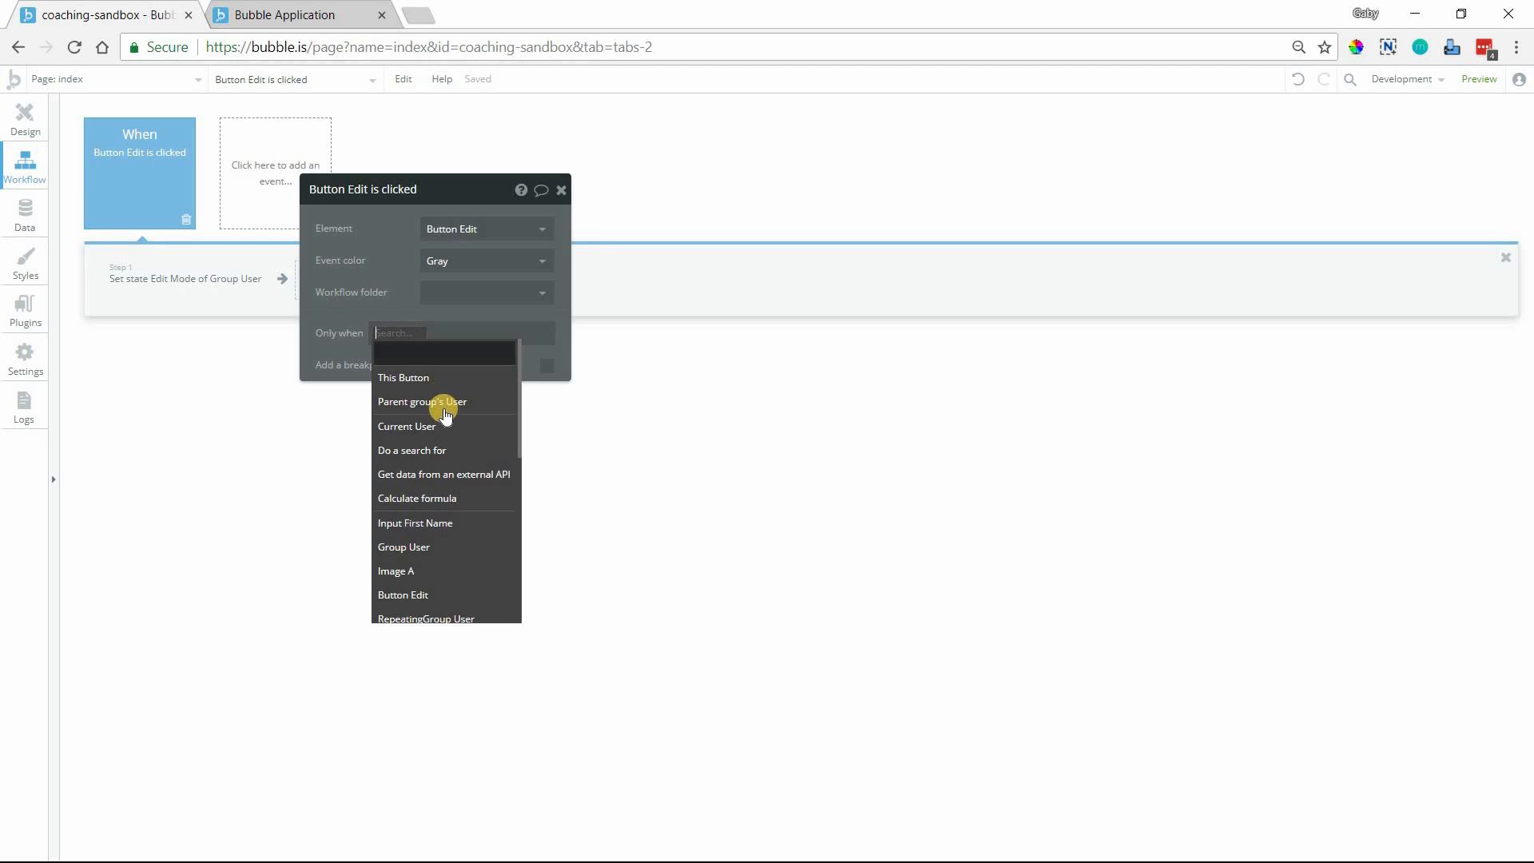
{"action": "left_click", "coordinate": [403, 546]}
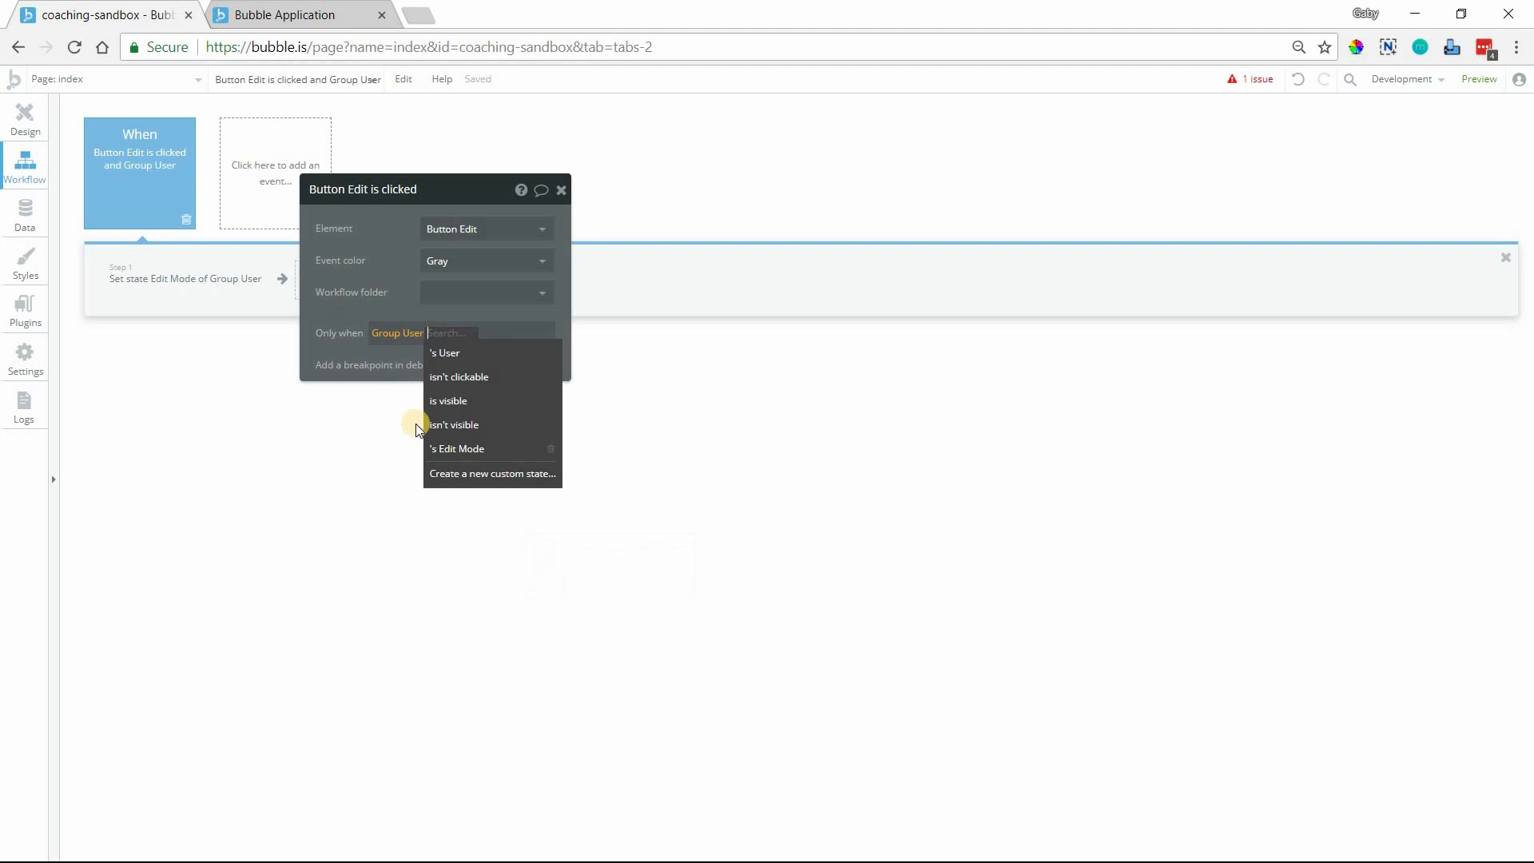
{"action": "left_click", "coordinate": [457, 447]}
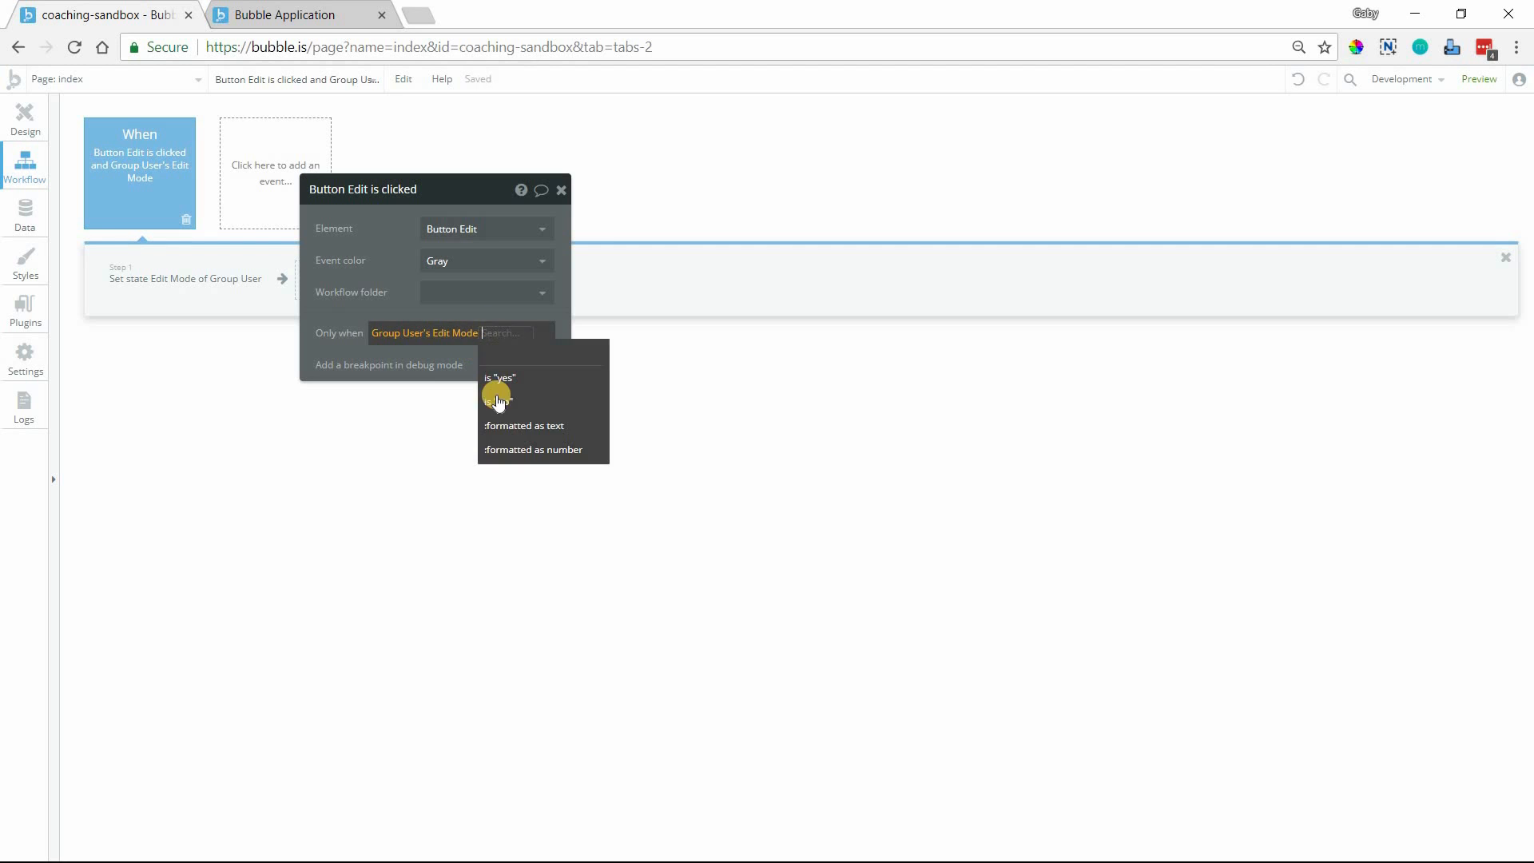
{"action": "left_click", "coordinate": [497, 402]}
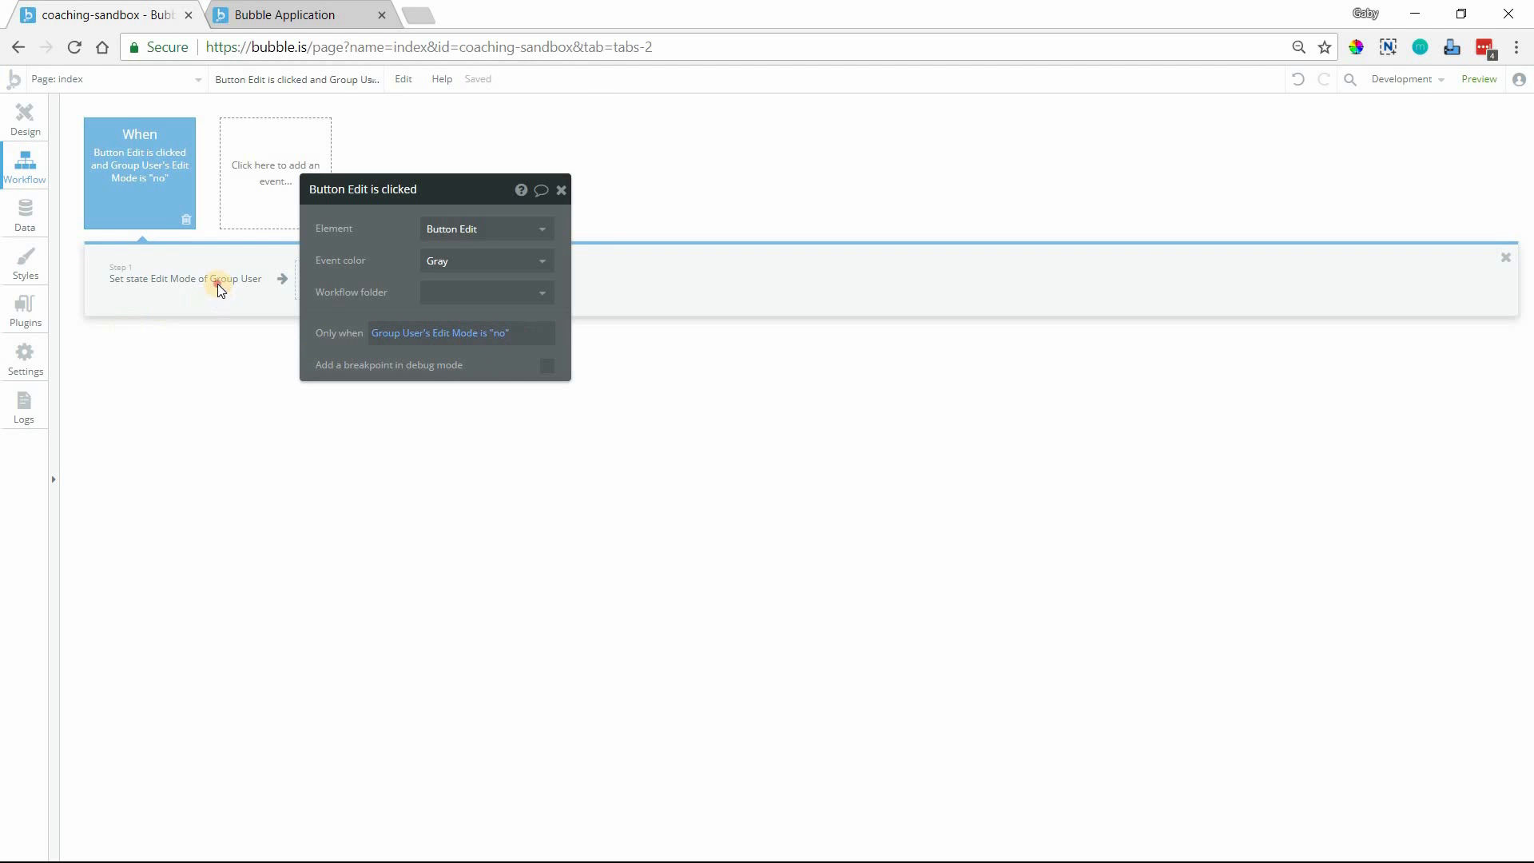
Step: Copy the Edit button's click event and paste it as a second workflow
{"action": "left_click", "coordinate": [185, 278]}
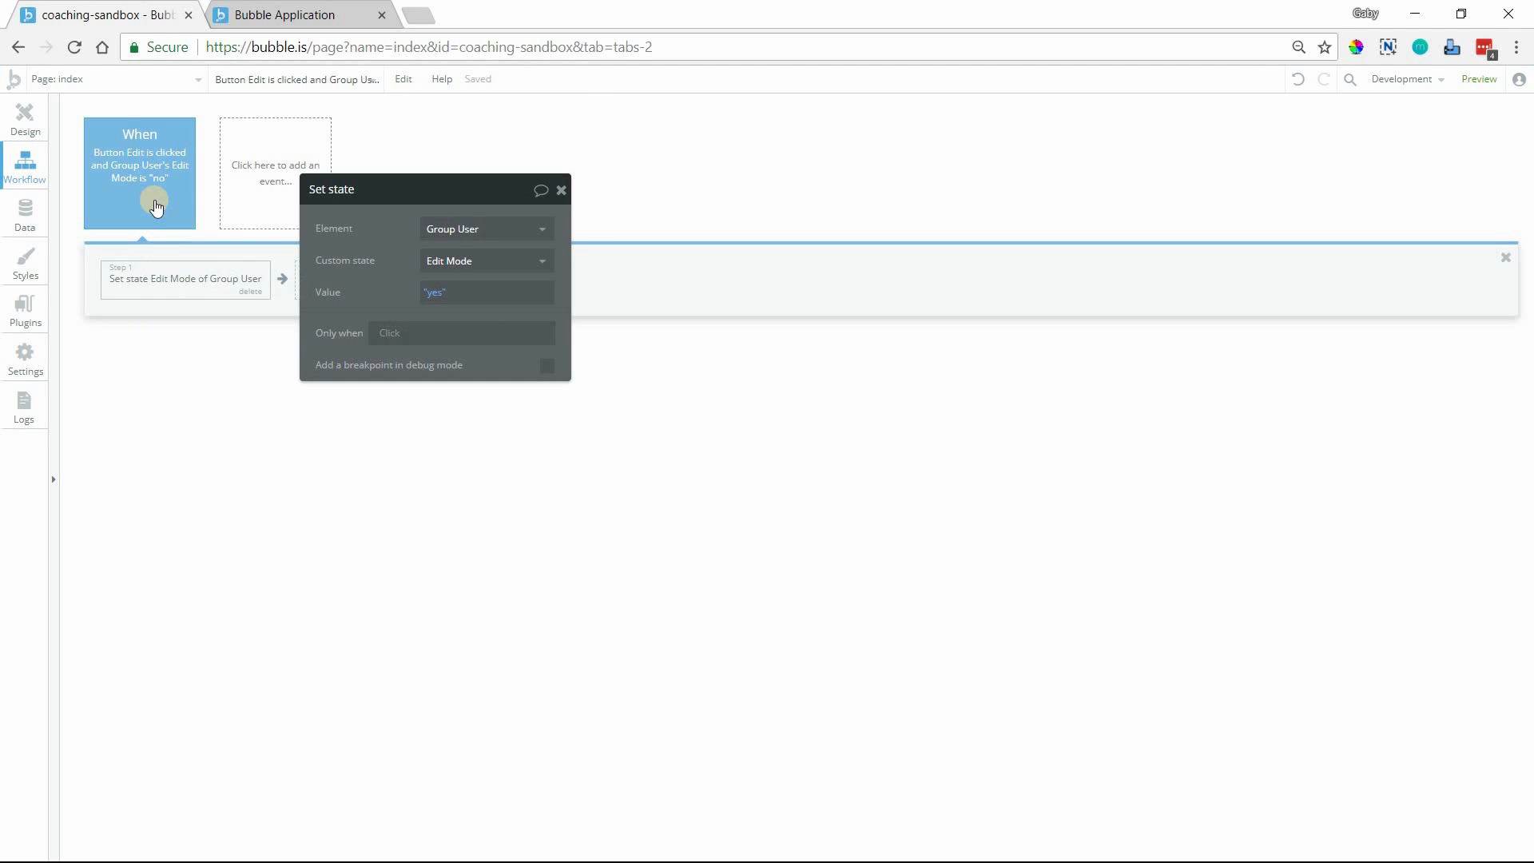
{"action": "right_click", "coordinate": [139, 171]}
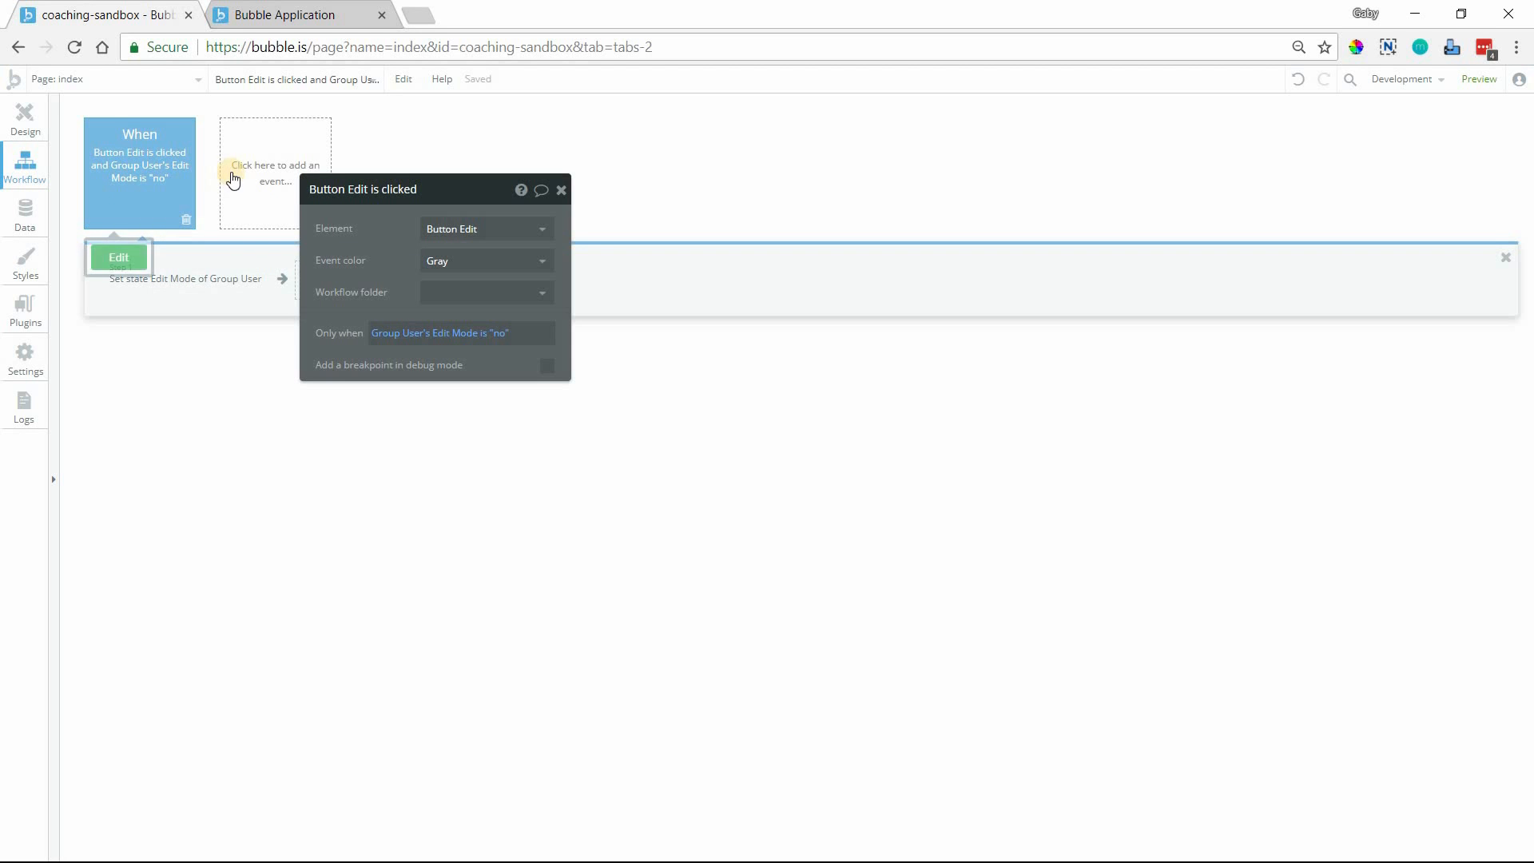
{"action": "left_click_drag", "start_coordinate": [140, 171], "coordinate": [281, 171]}
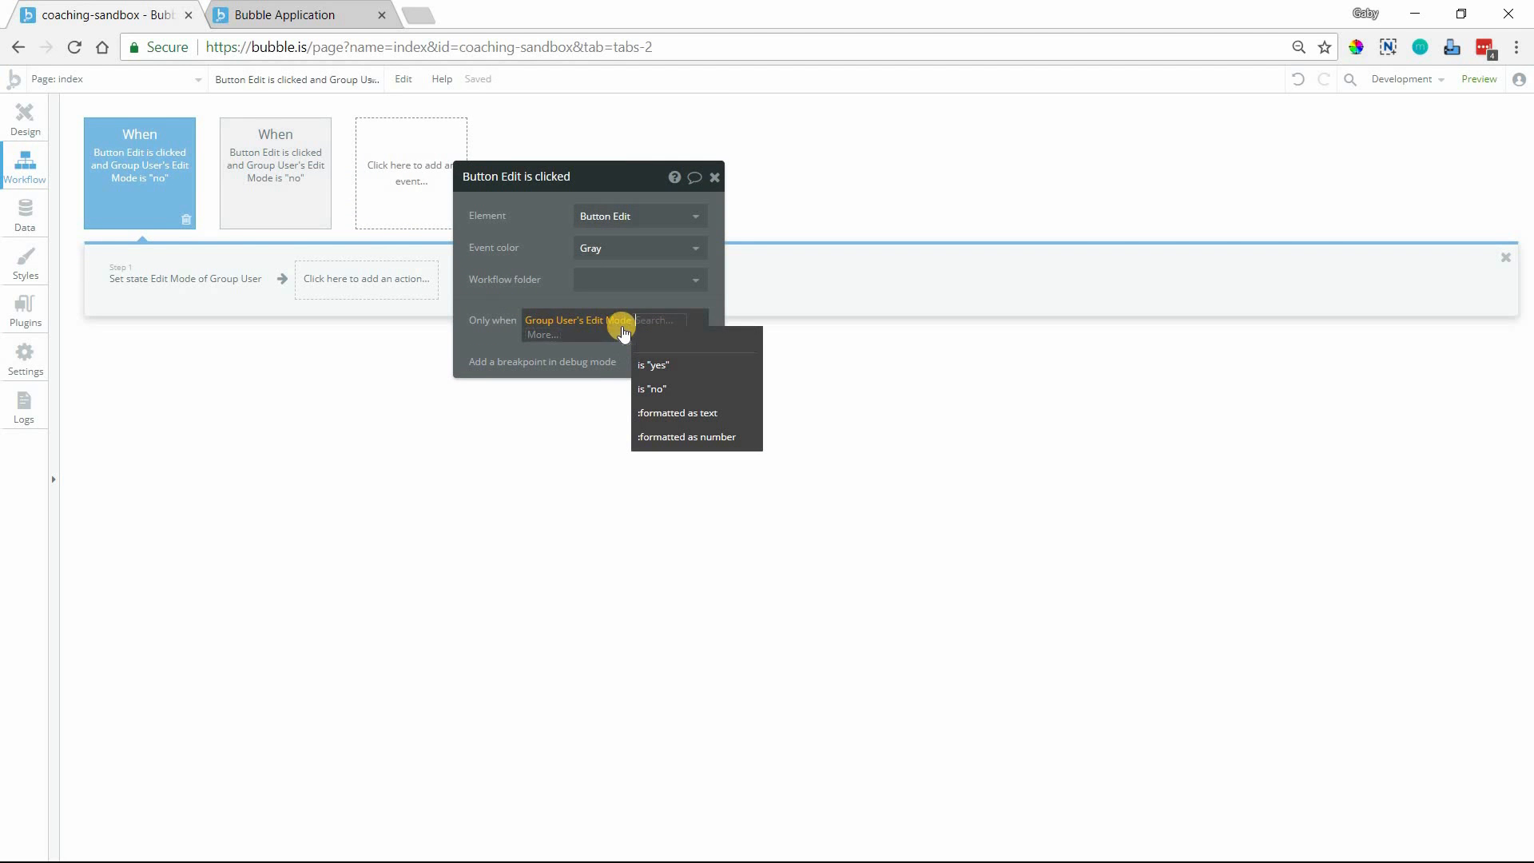
Step: Make the copy run when Edit Mode is "yes" and set Edit Mode to "no"
{"action": "left_click", "coordinate": [653, 364]}
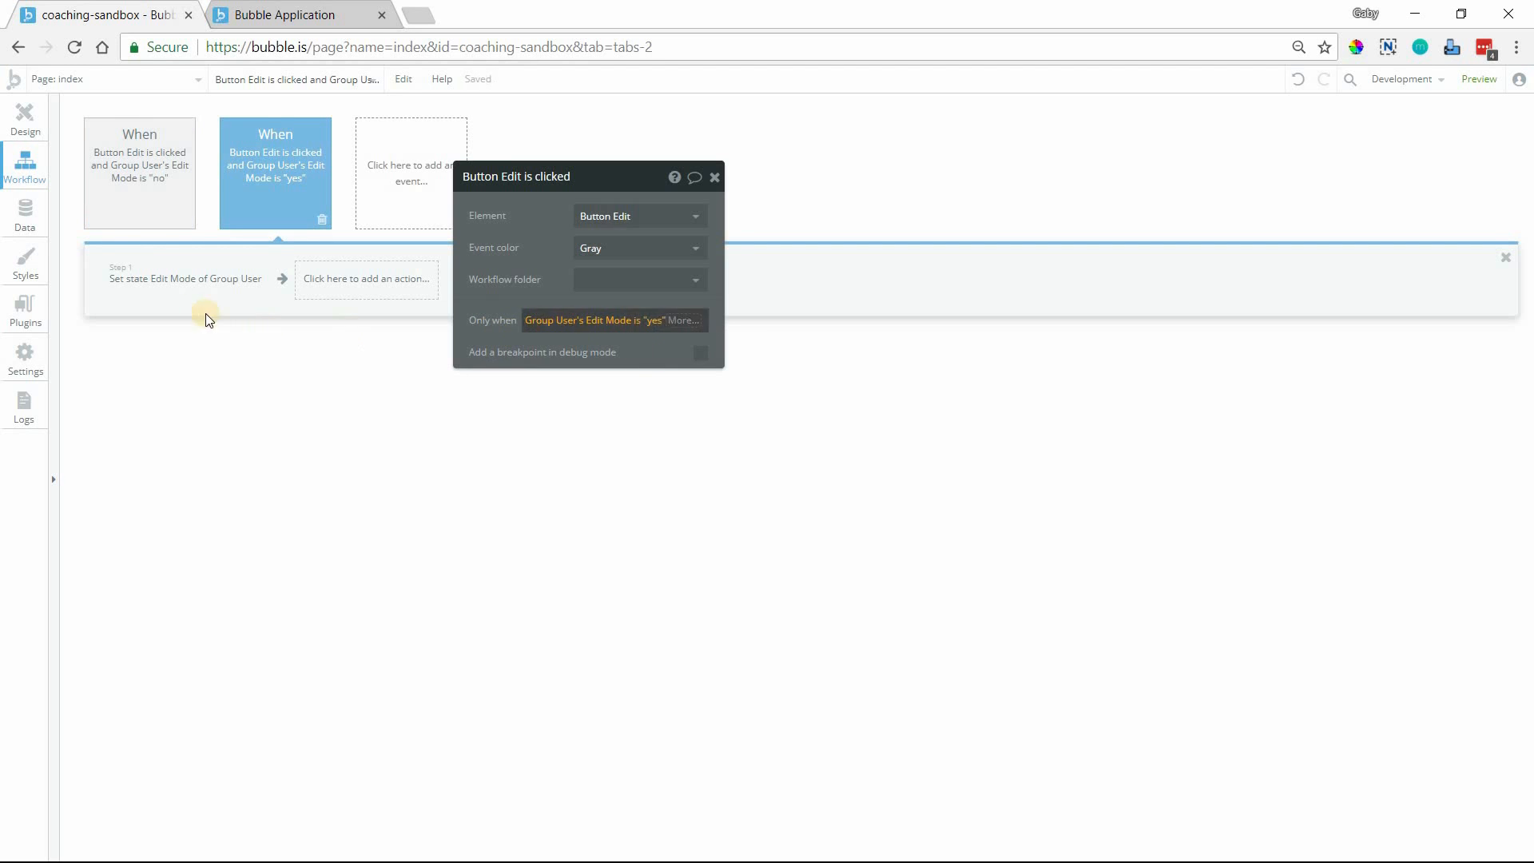
{"action": "left_click", "coordinate": [185, 278]}
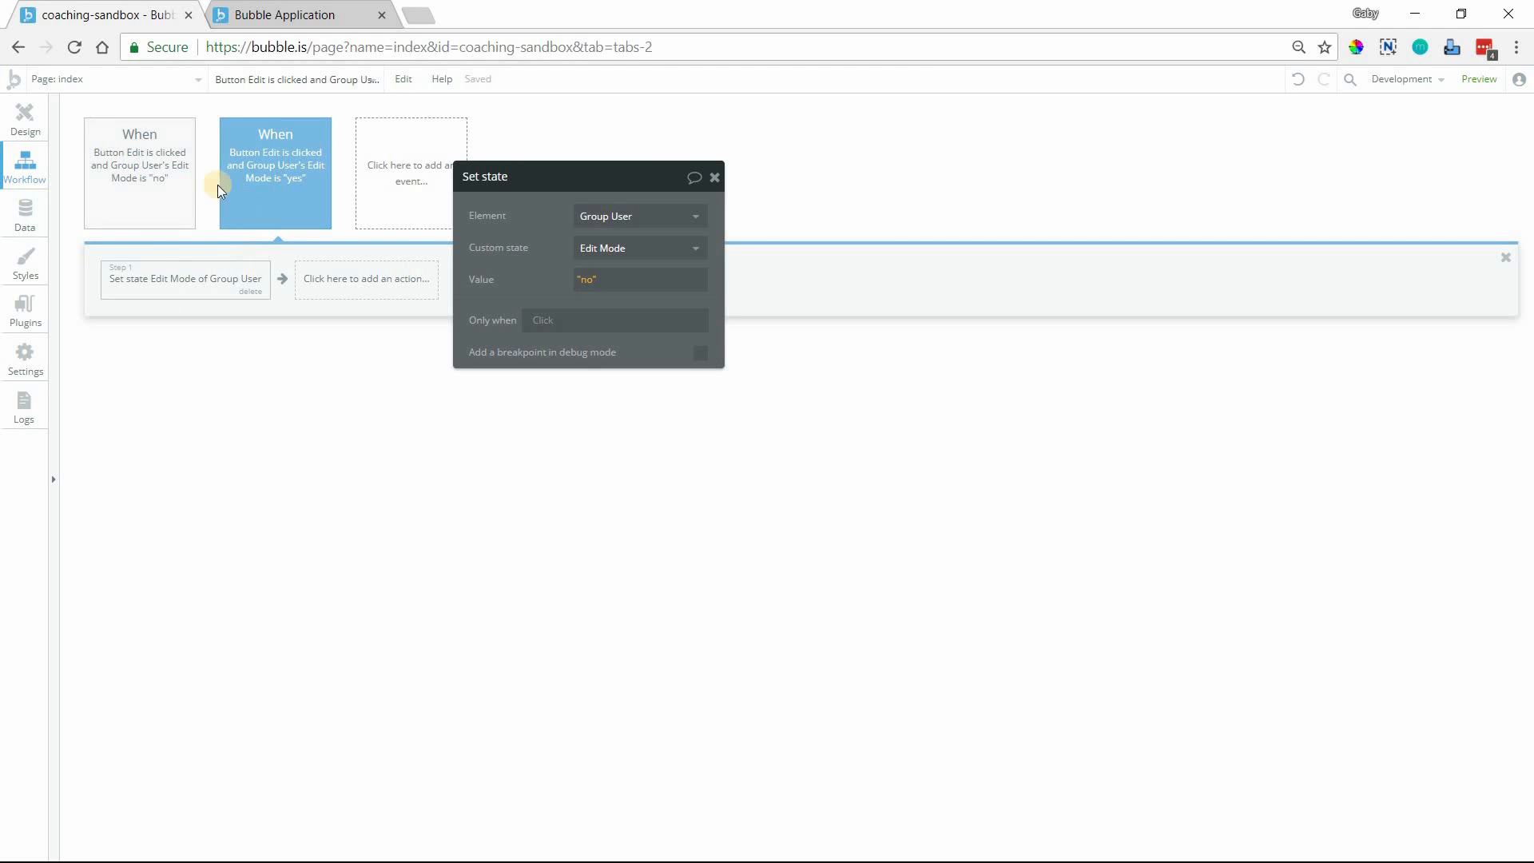
{"action": "mouse_move", "coordinate": [206, 206]}
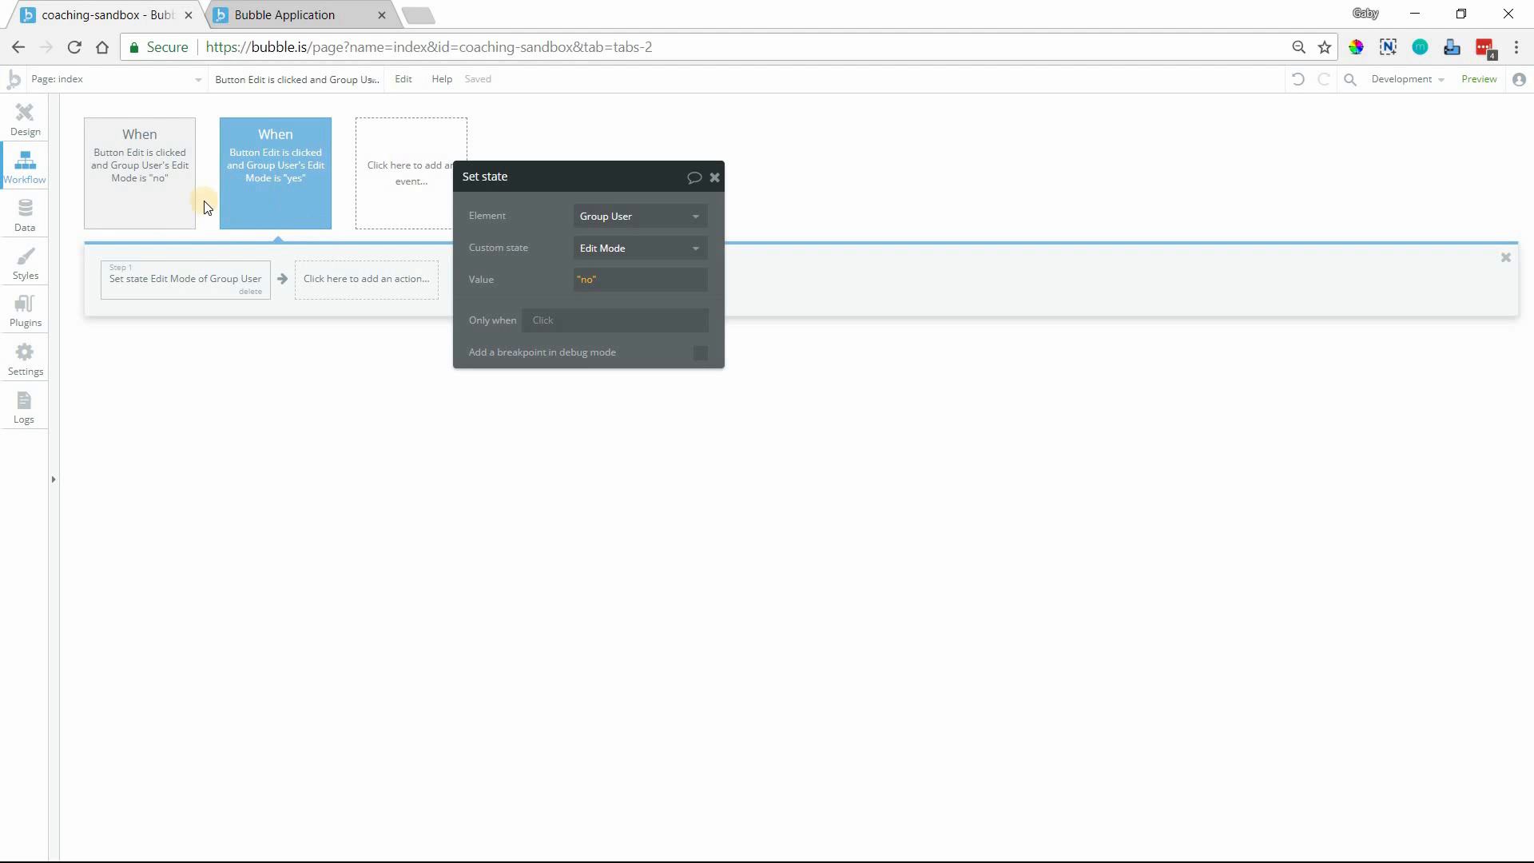
{"action": "mouse_move", "coordinate": [488, 281]}
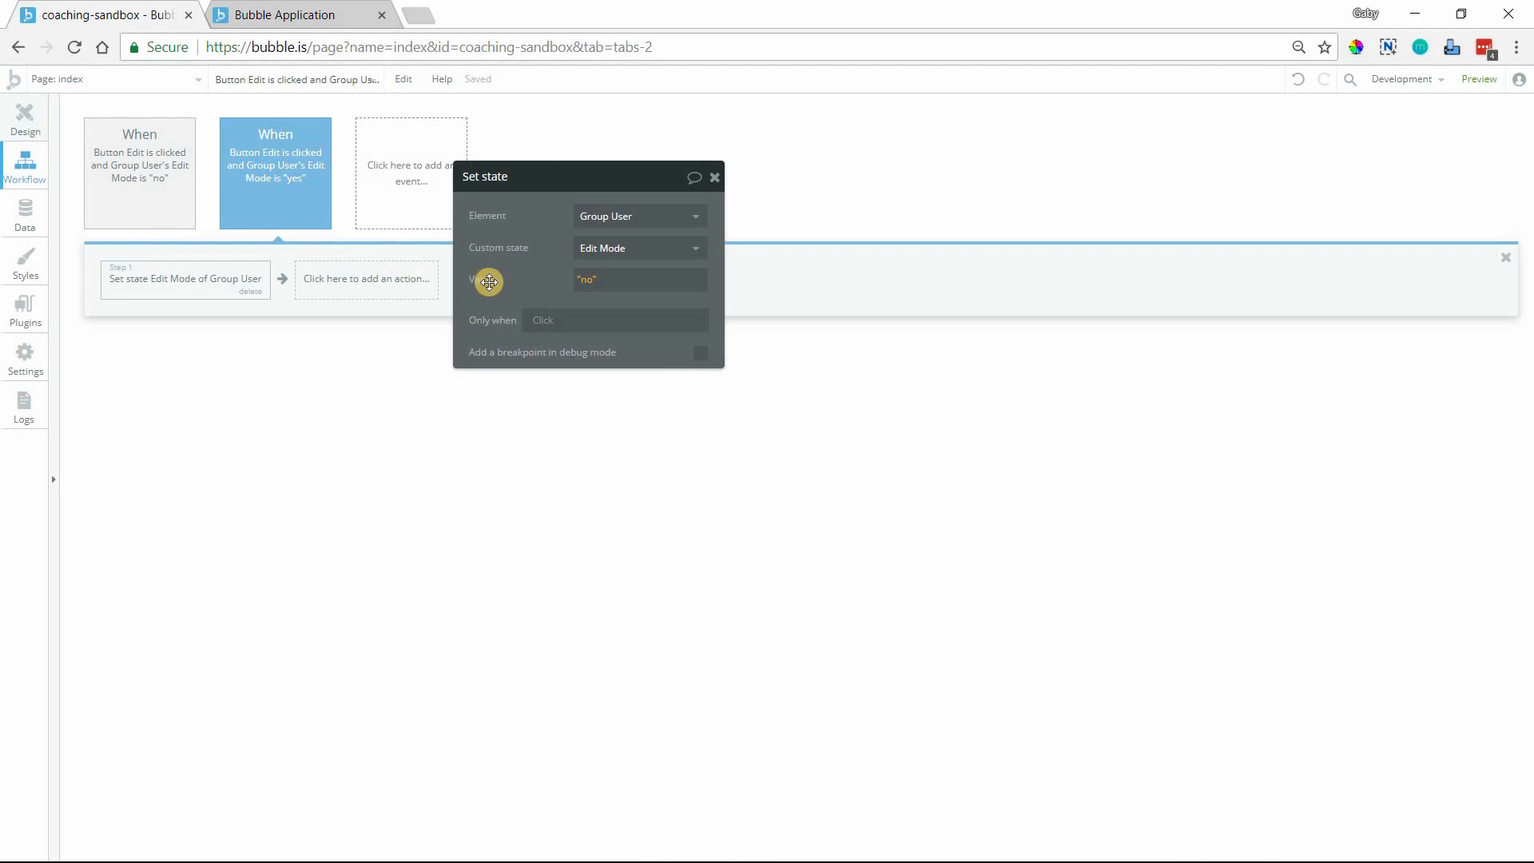
{"action": "left_click", "coordinate": [24, 117]}
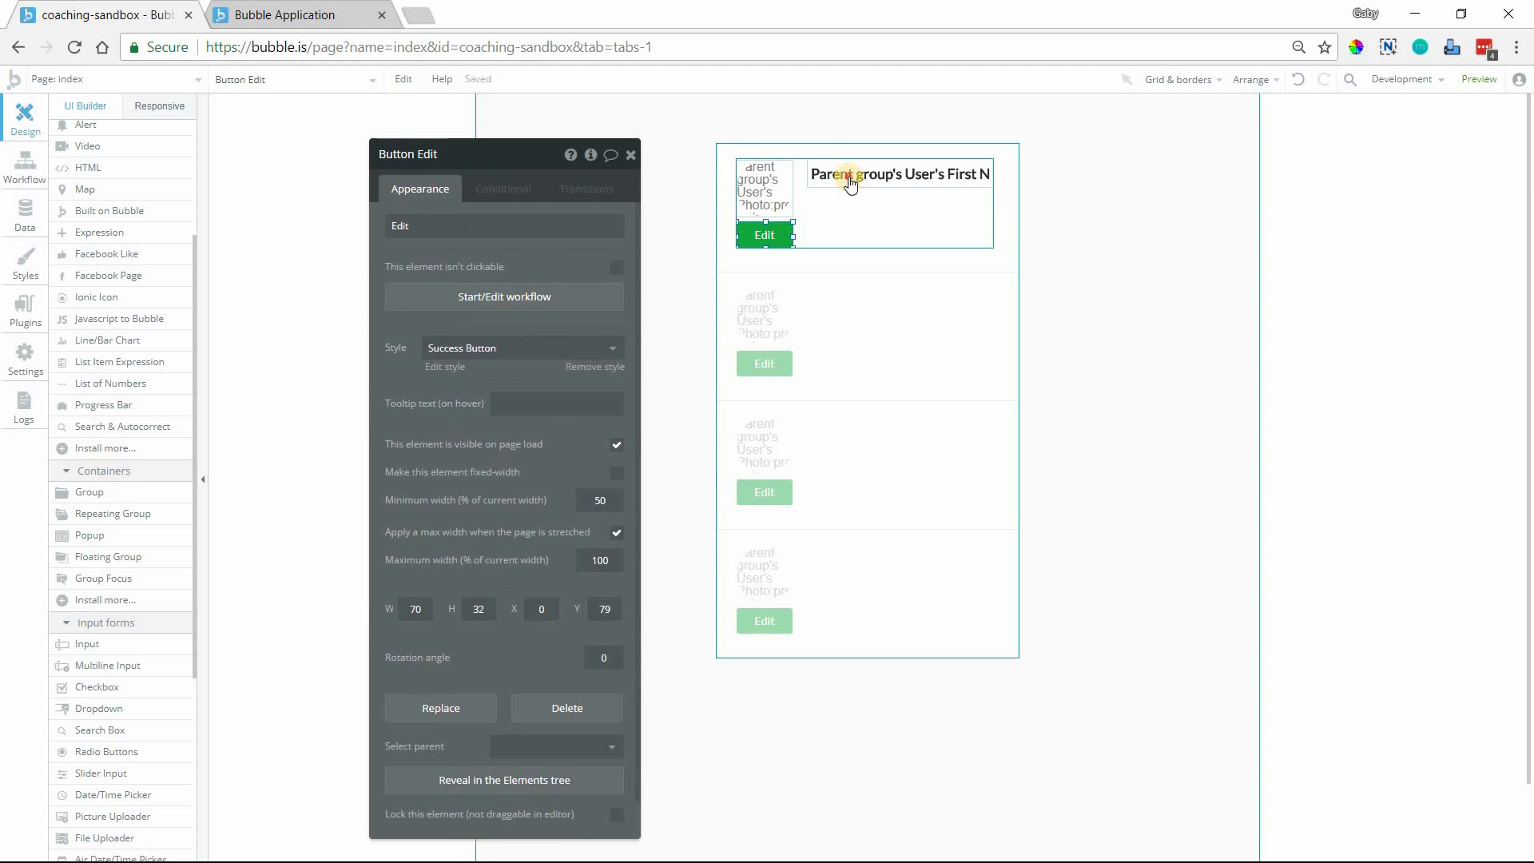
Step: Select Input First Name and show its Conditional rules
{"action": "left_click", "coordinate": [896, 172]}
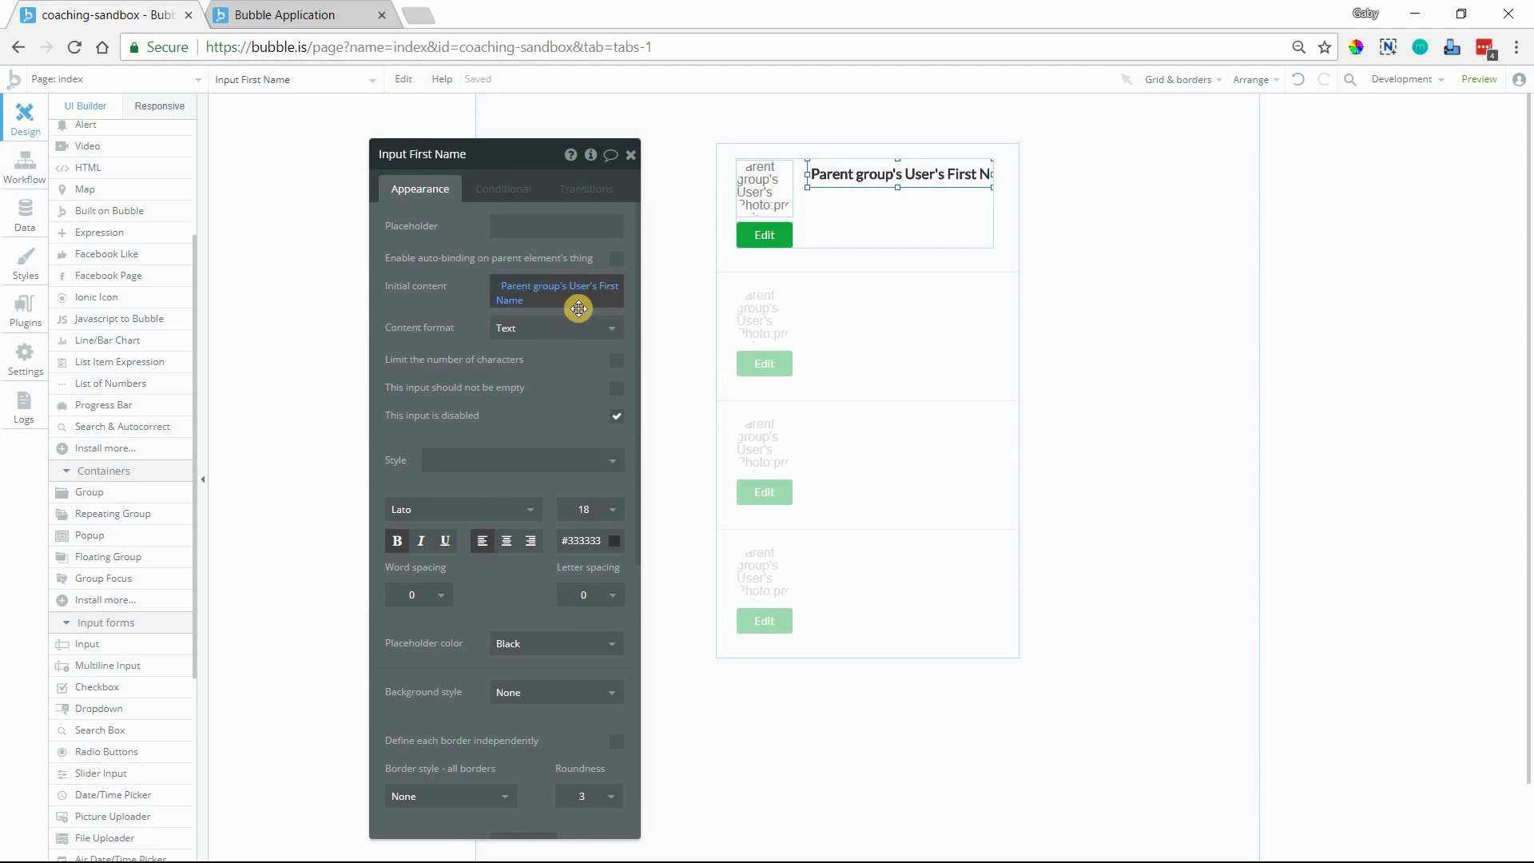
{"action": "mouse_move", "coordinate": [583, 377]}
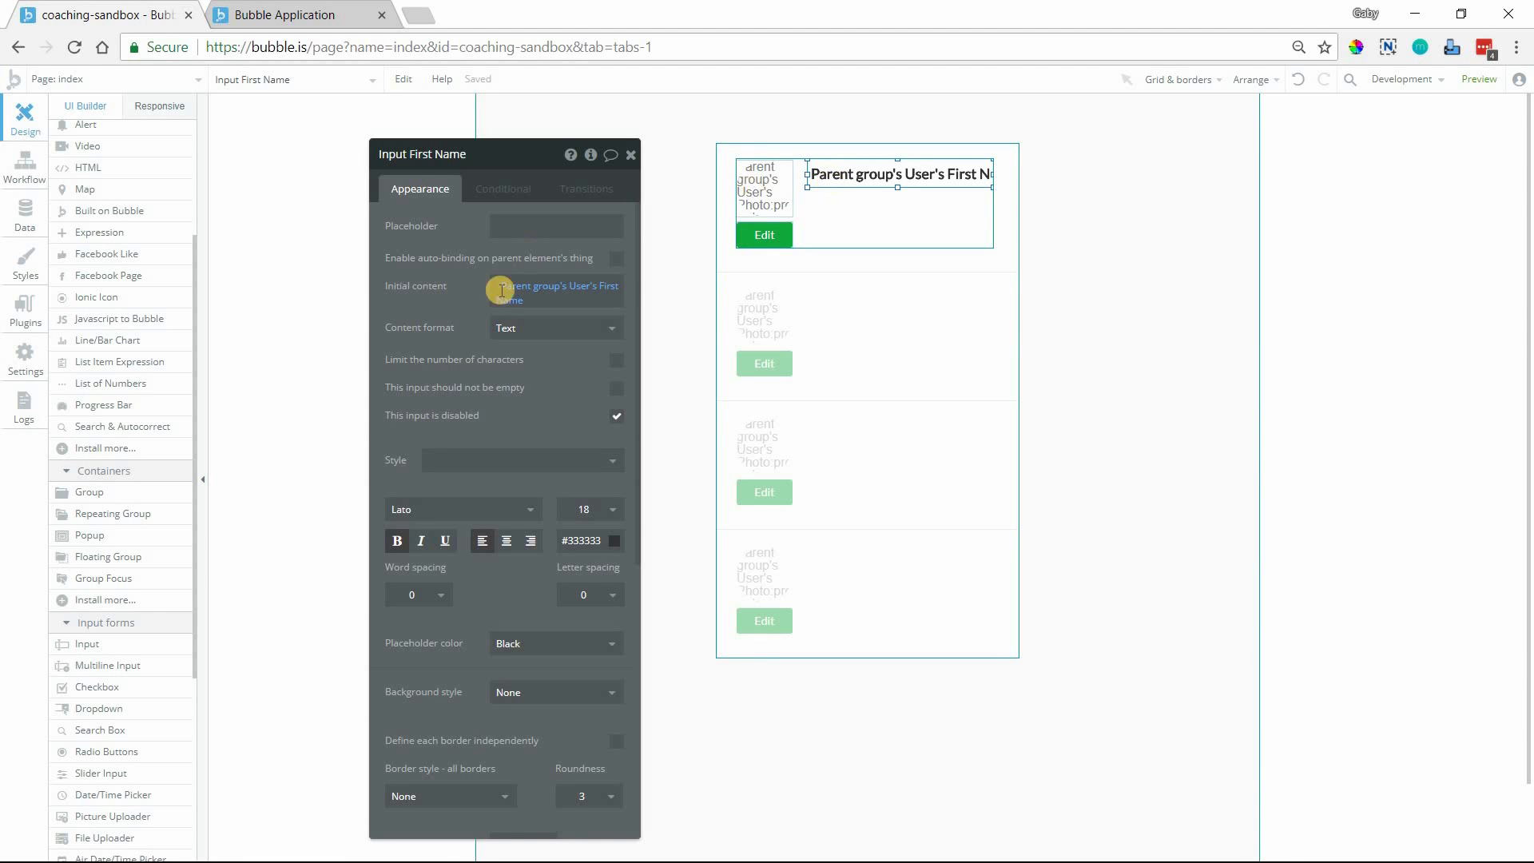
{"action": "mouse_move", "coordinate": [529, 655]}
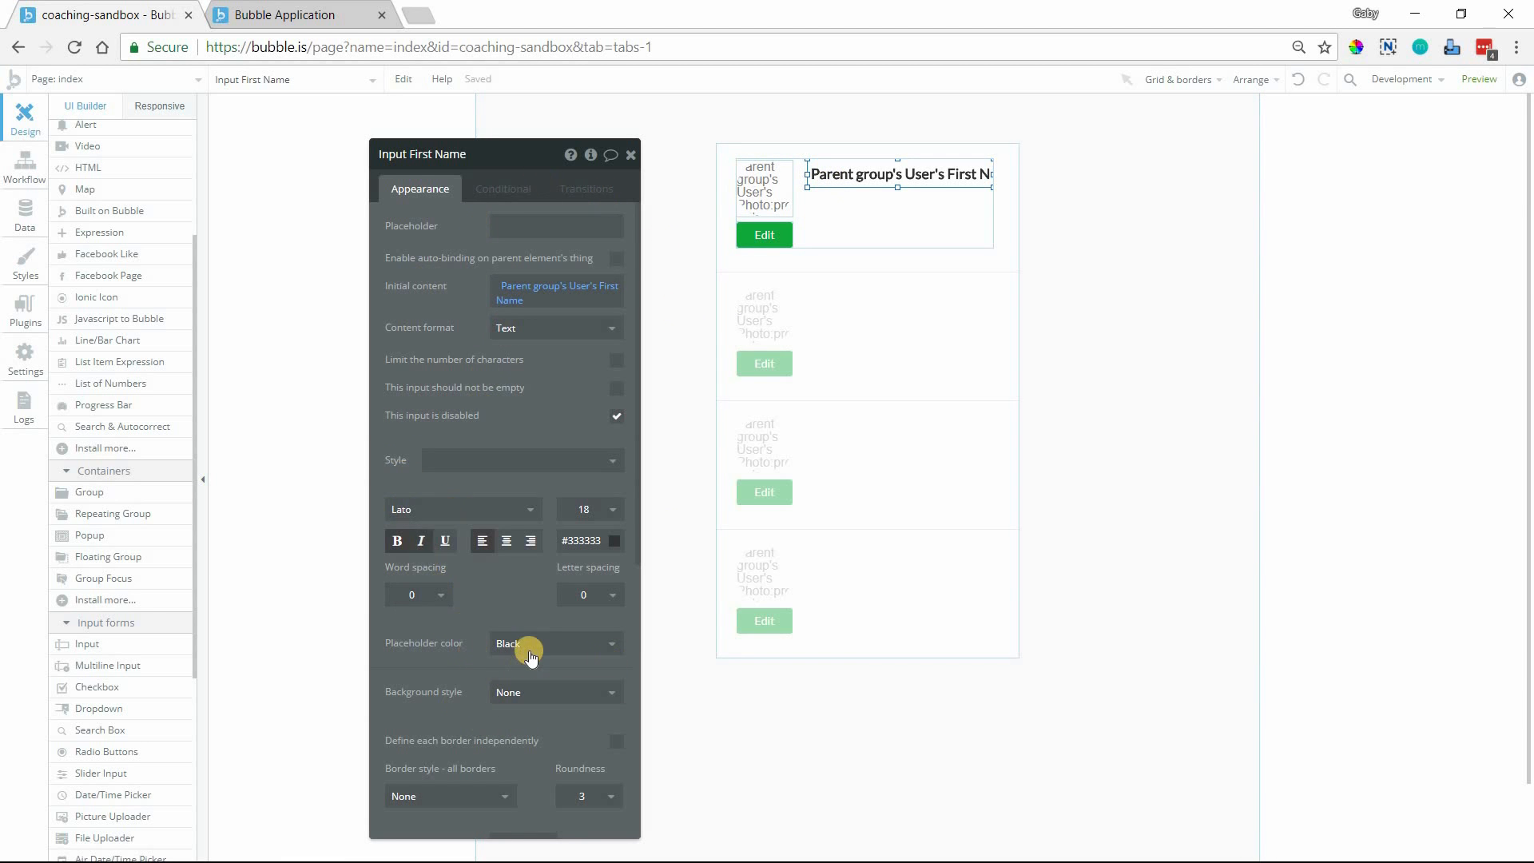
{"action": "mouse_move", "coordinate": [605, 423]}
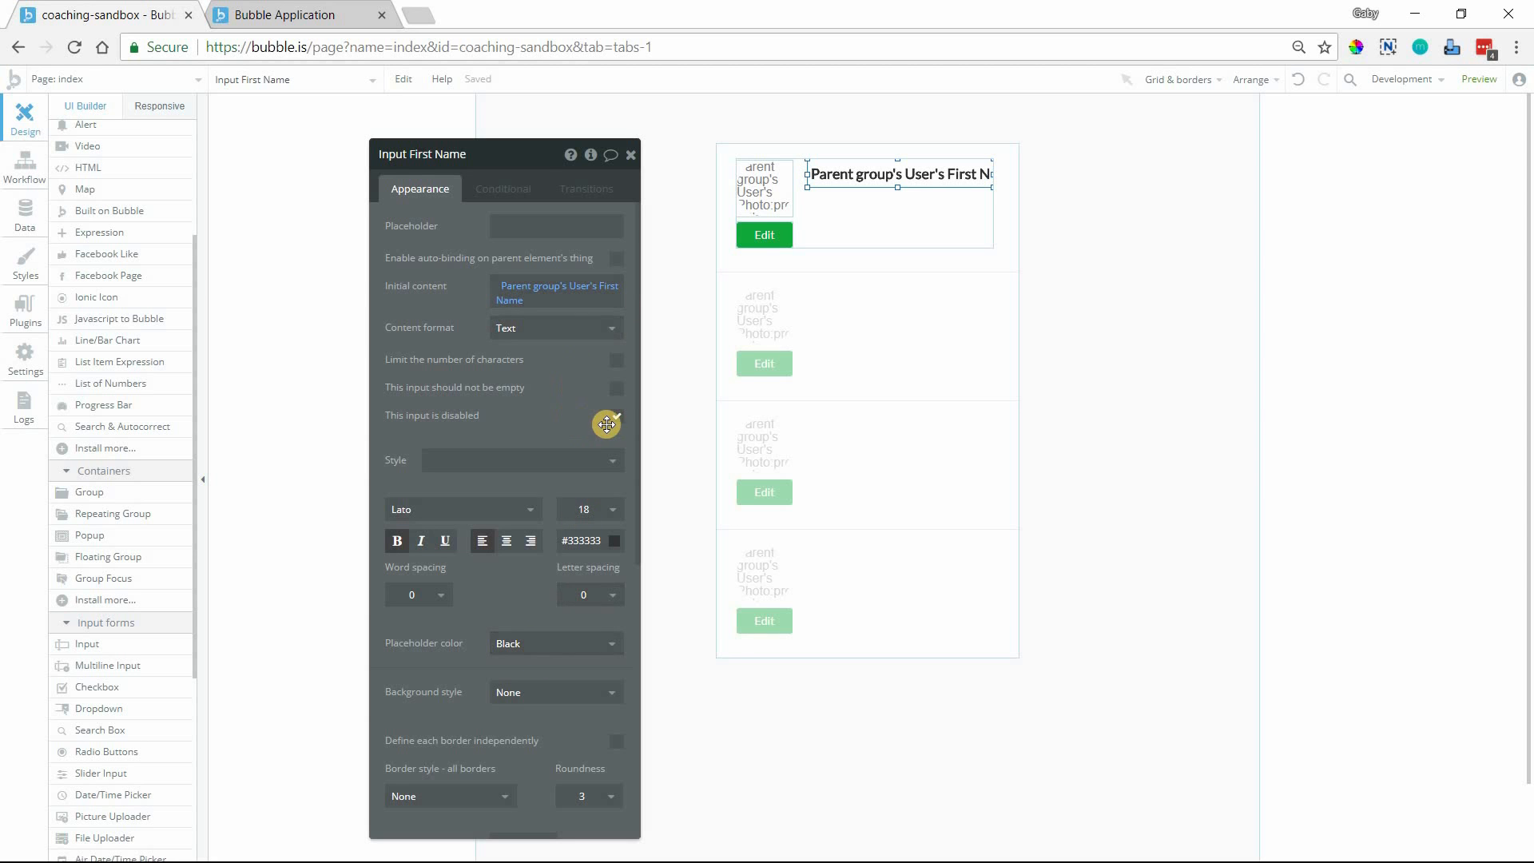
{"action": "left_click", "coordinate": [504, 188]}
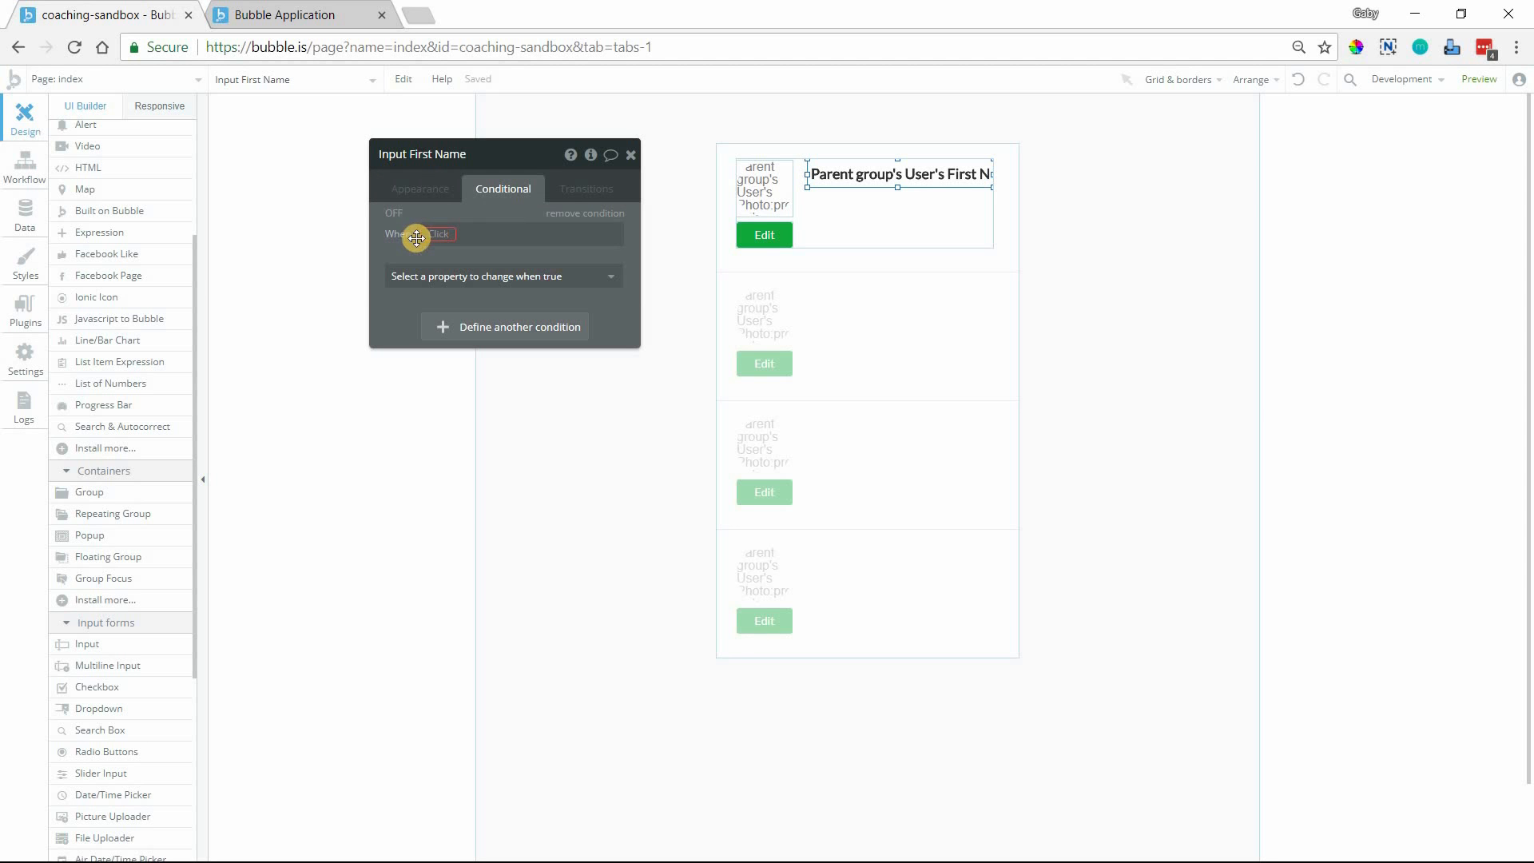
Step: Set the rule's condition to Group User's Edit Mode is "yes"
{"action": "left_click", "coordinate": [445, 233]}
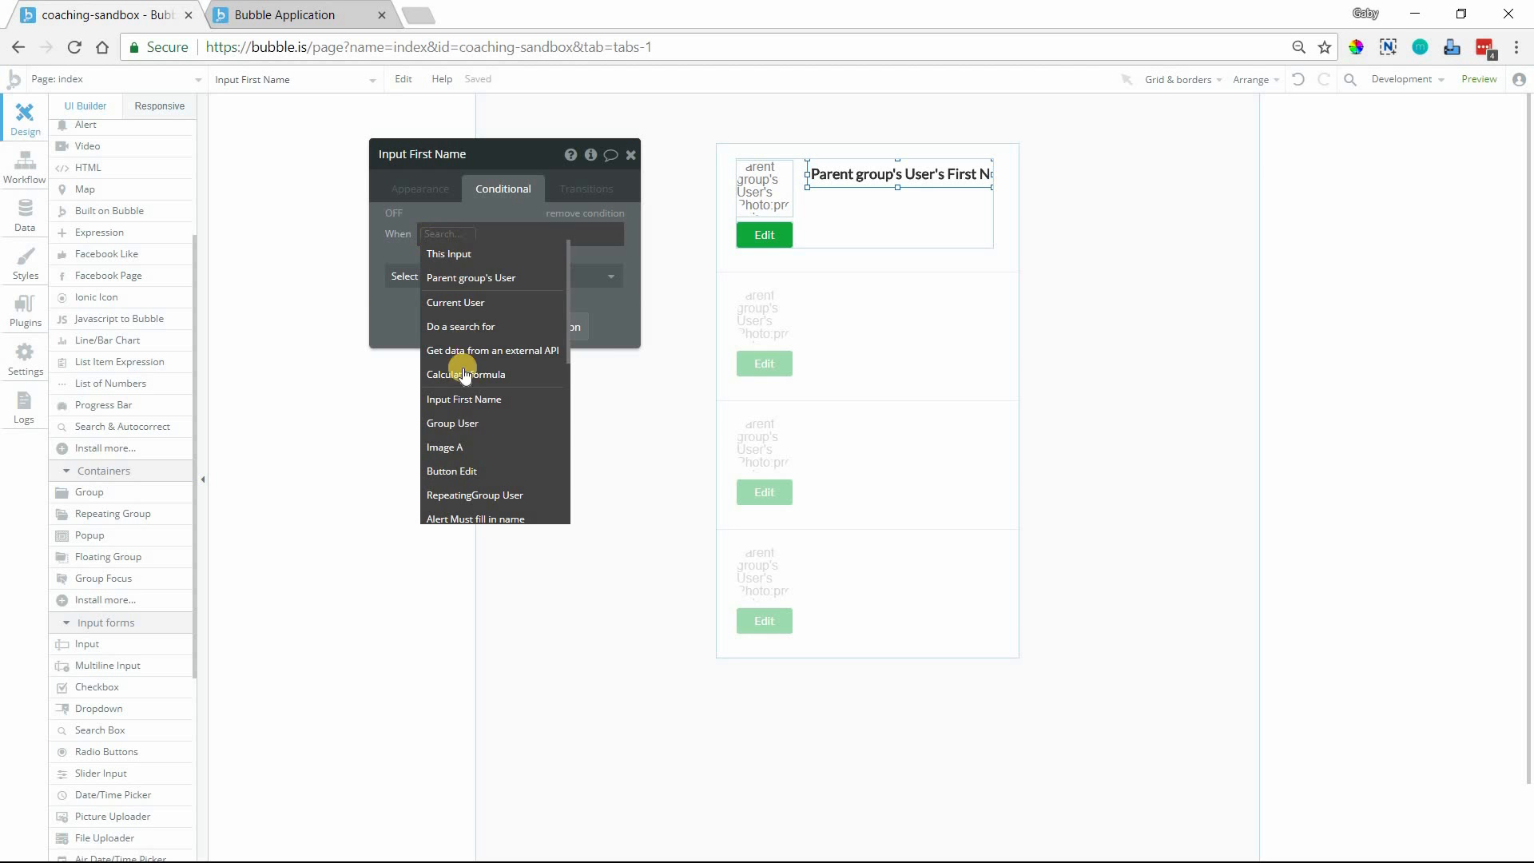
{"action": "left_click", "coordinate": [452, 422]}
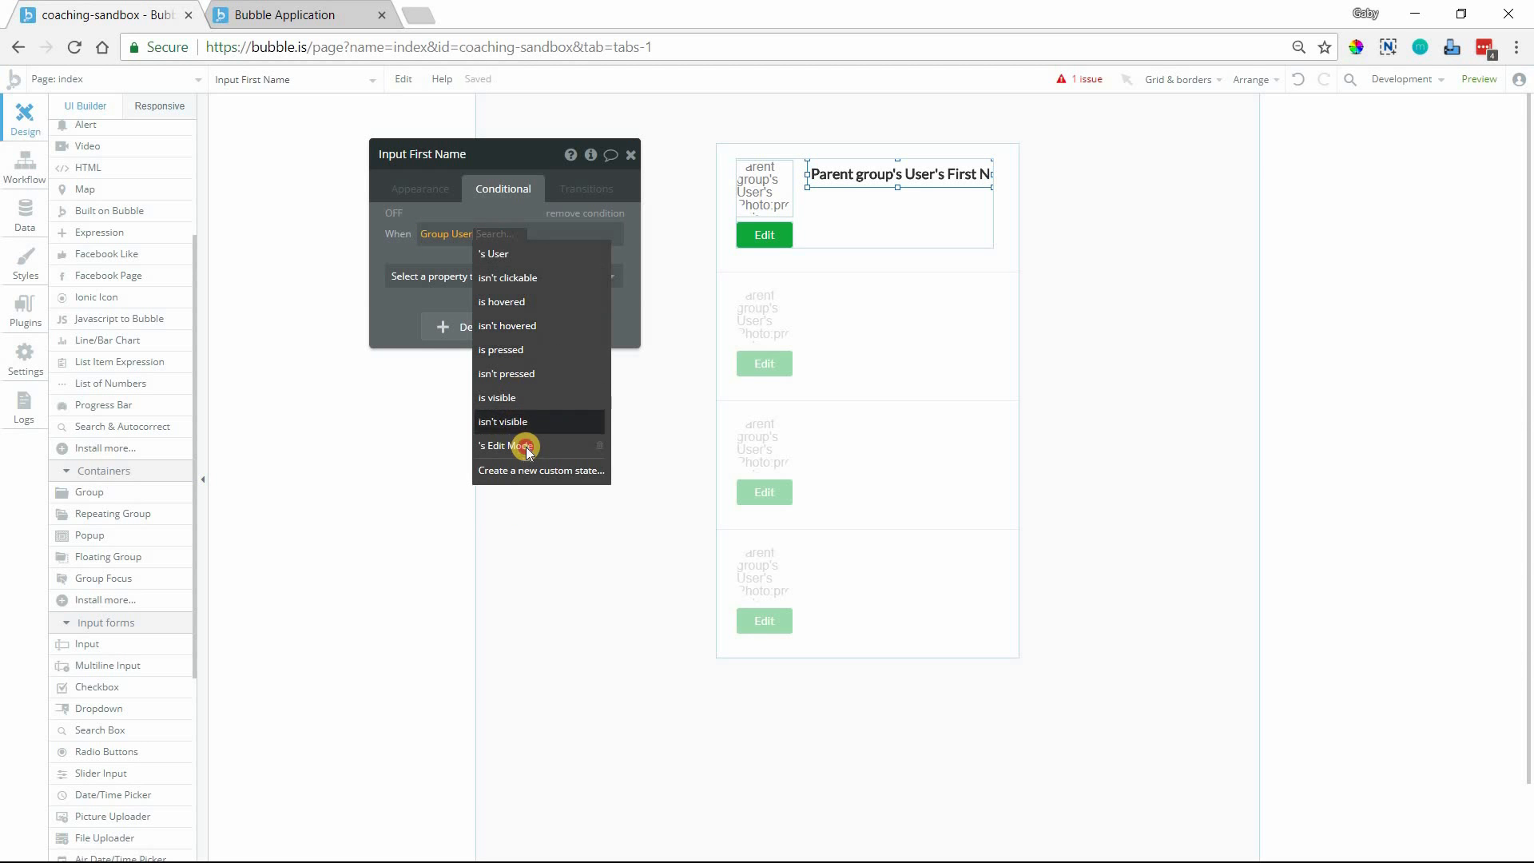
{"action": "left_click", "coordinate": [504, 445]}
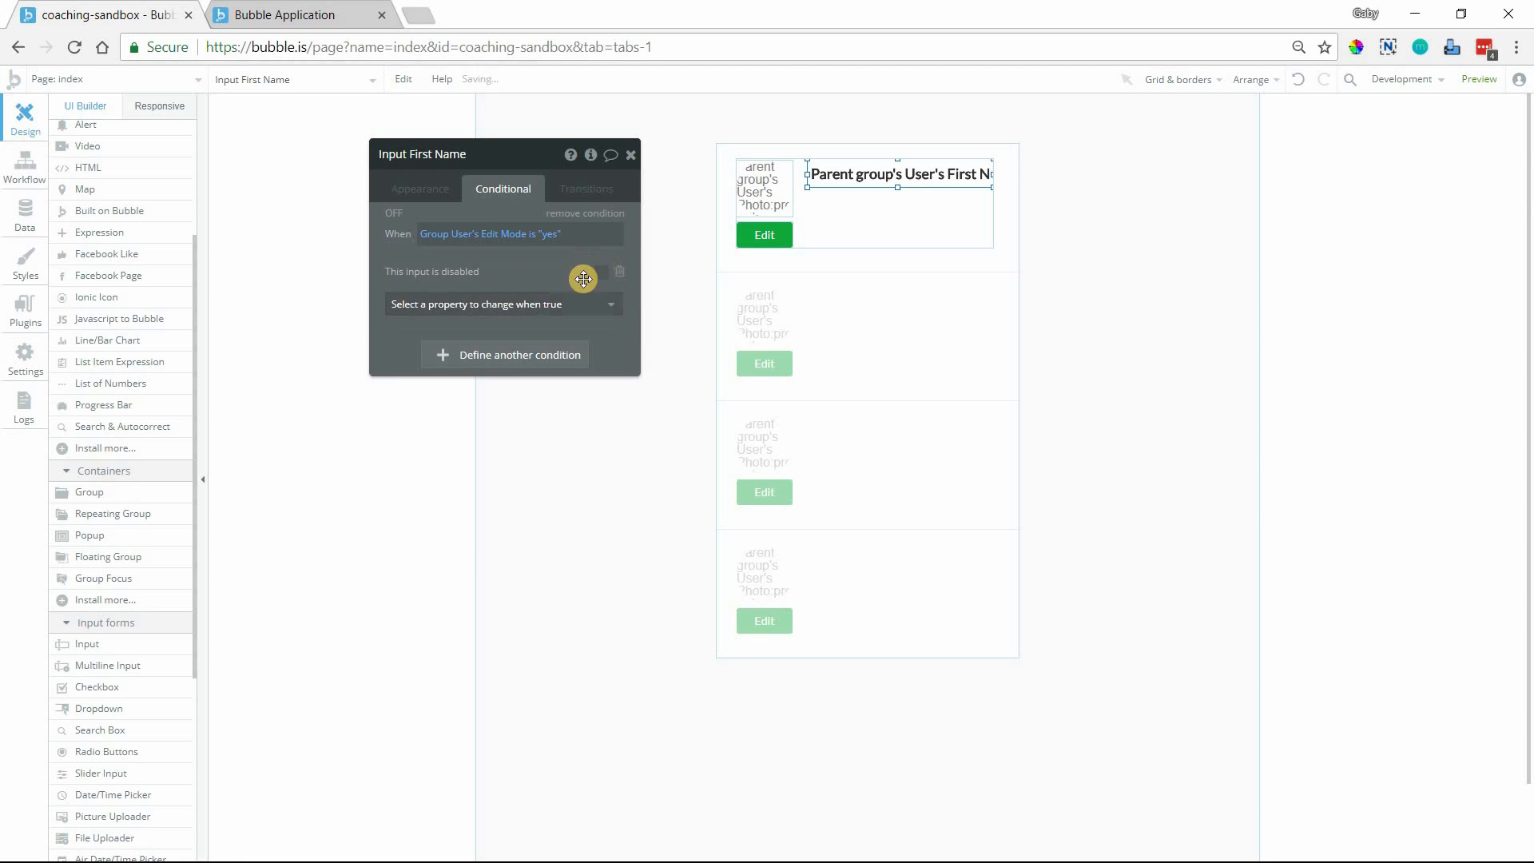
Step: Under that condition, enable the input with Flat color background #D9D9D9 and a border style
{"action": "left_click", "coordinate": [499, 304]}
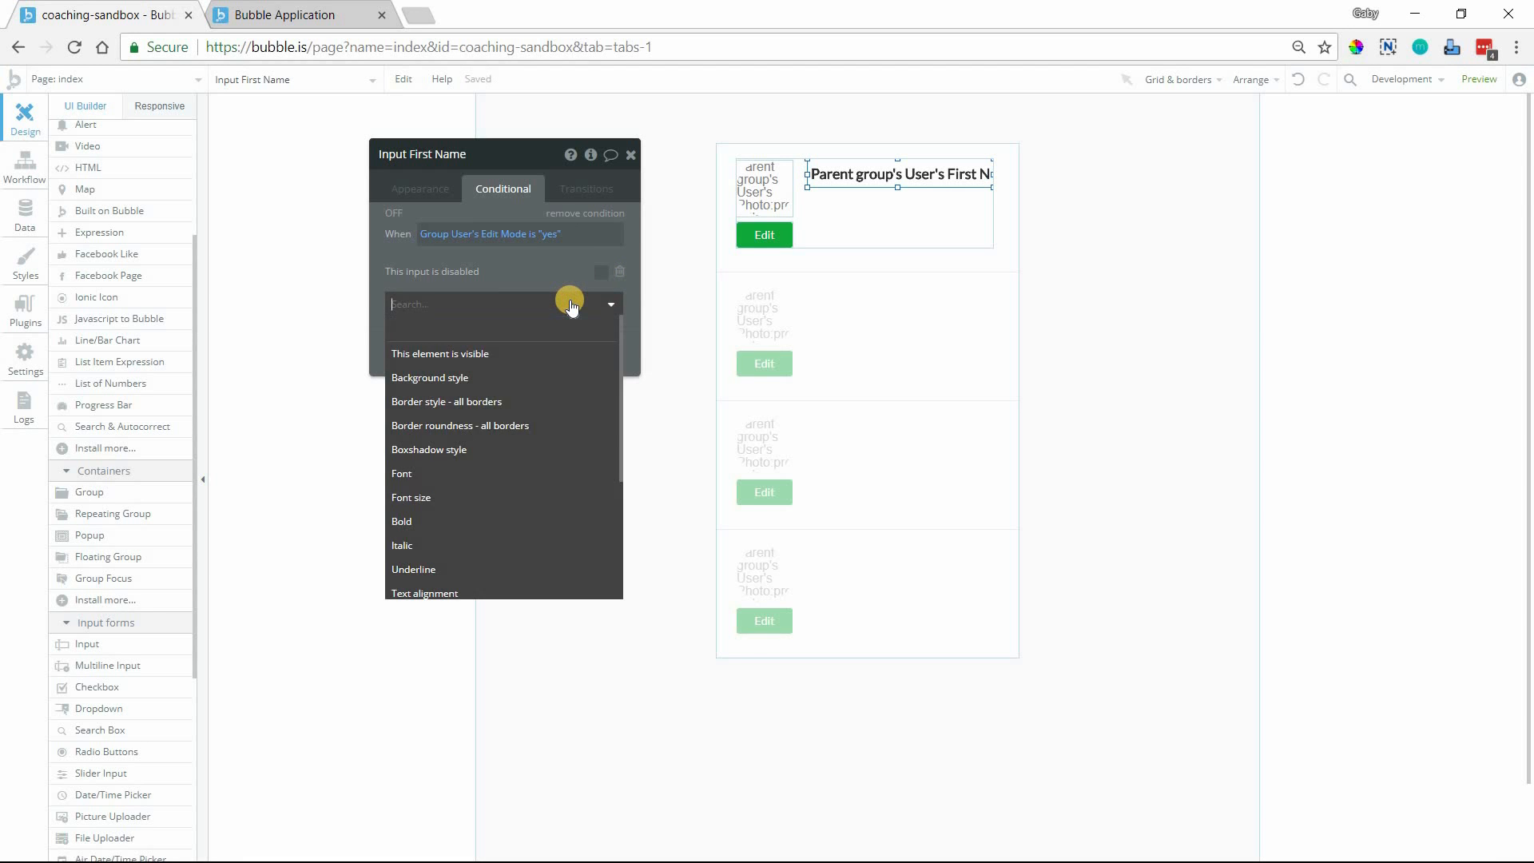
{"action": "left_click", "coordinate": [429, 377]}
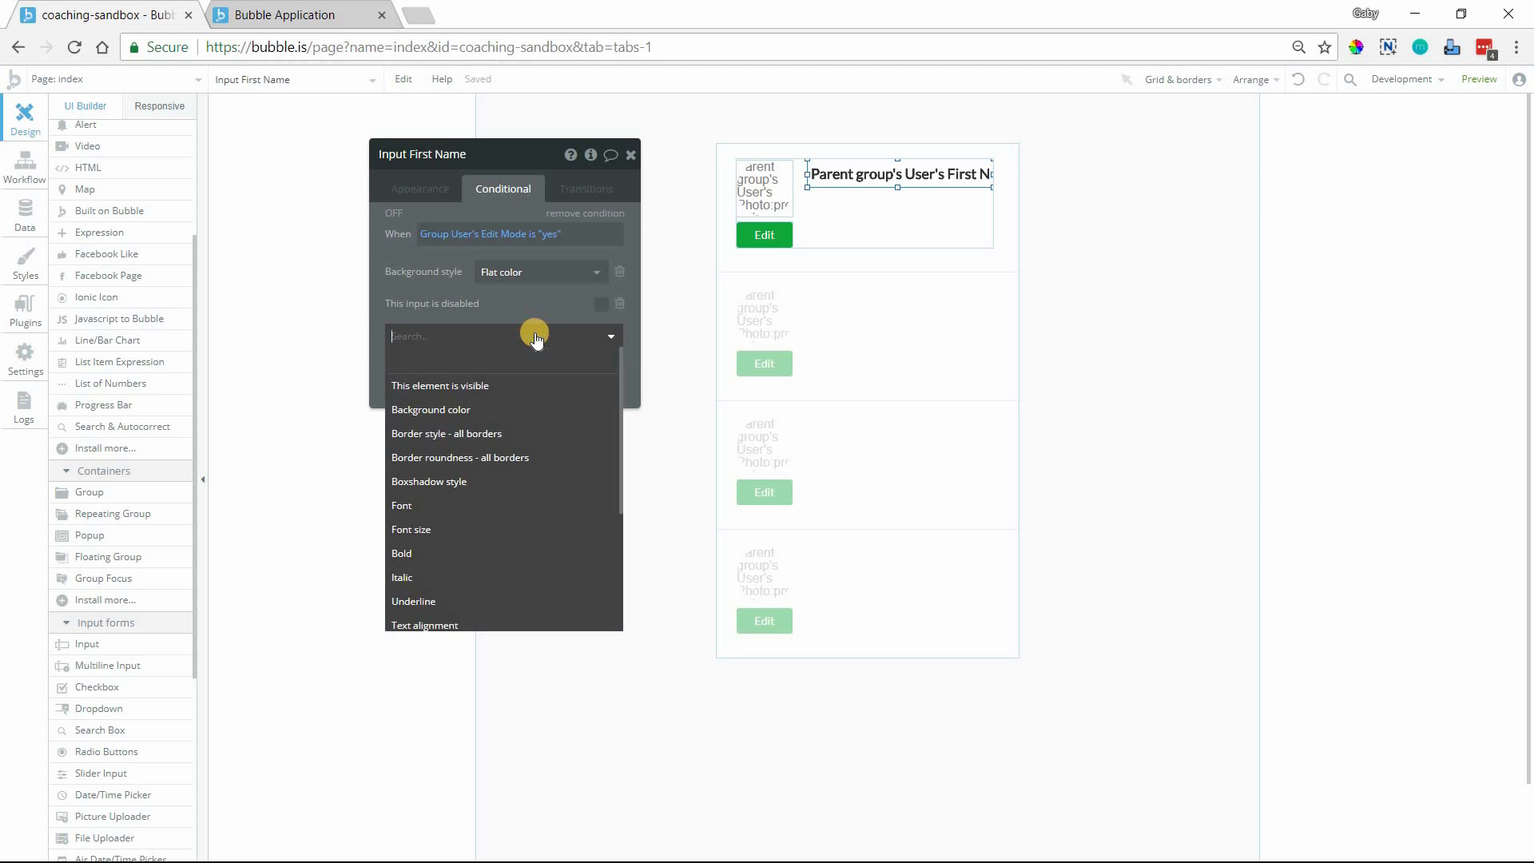
{"action": "mouse_move", "coordinate": [536, 324]}
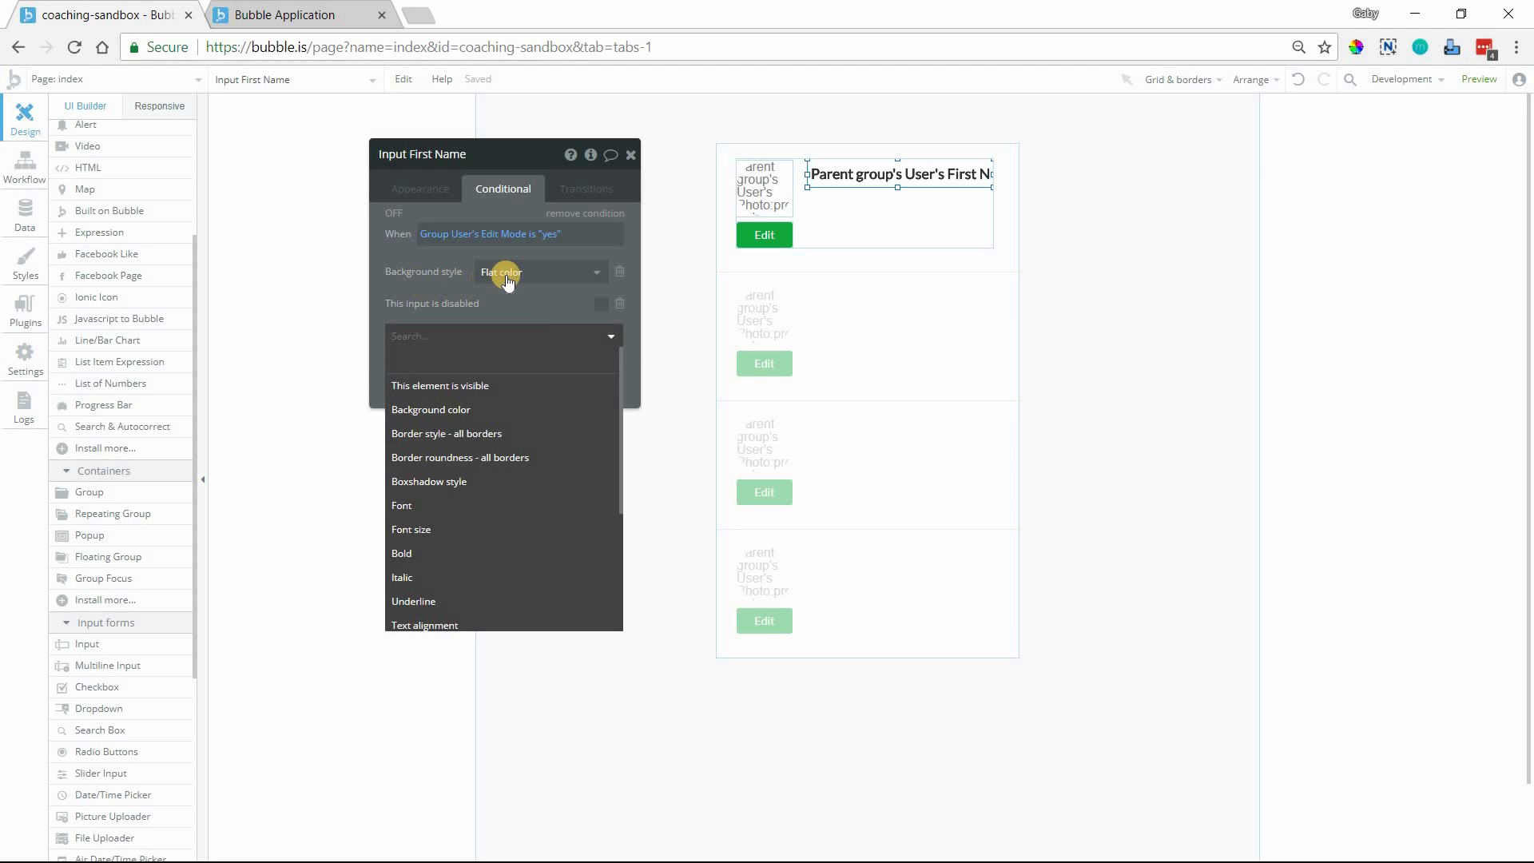
{"action": "mouse_move", "coordinate": [479, 298]}
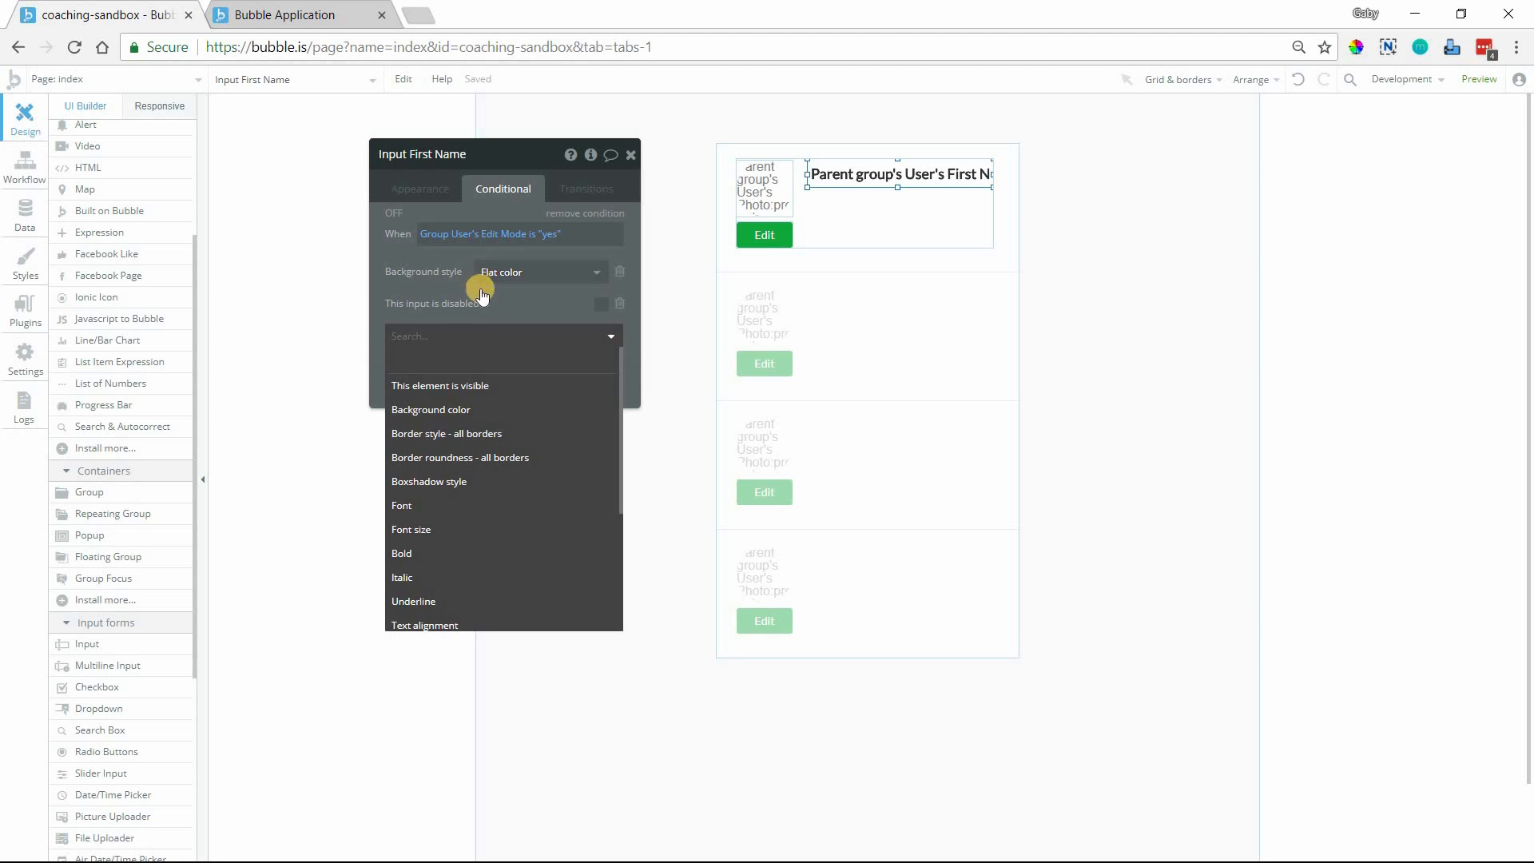
{"action": "left_click", "coordinate": [429, 409]}
{"action": "type", "text": "b"}
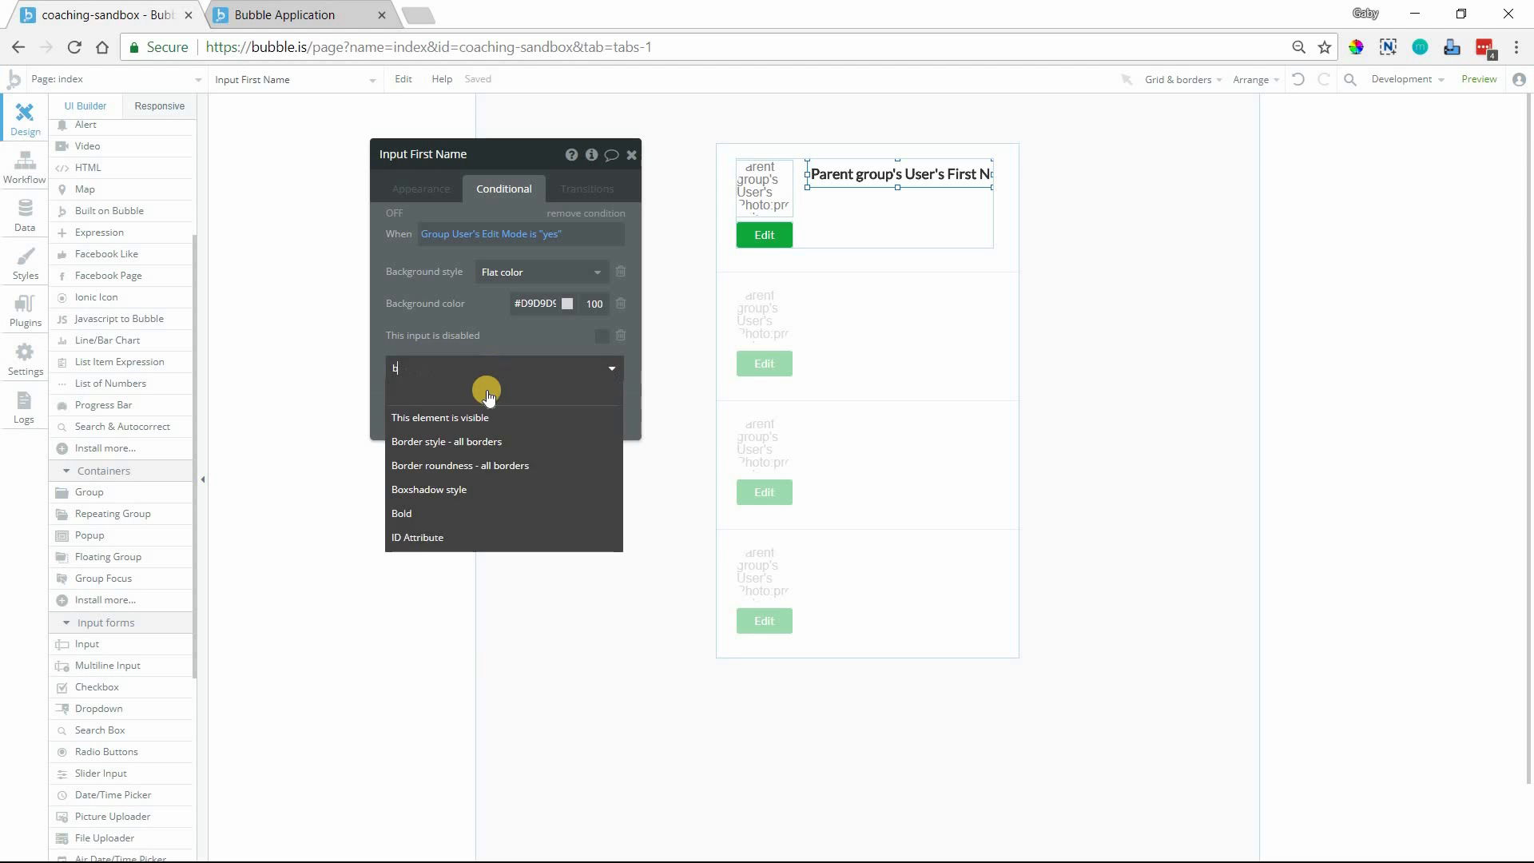
{"action": "left_click", "coordinate": [445, 441]}
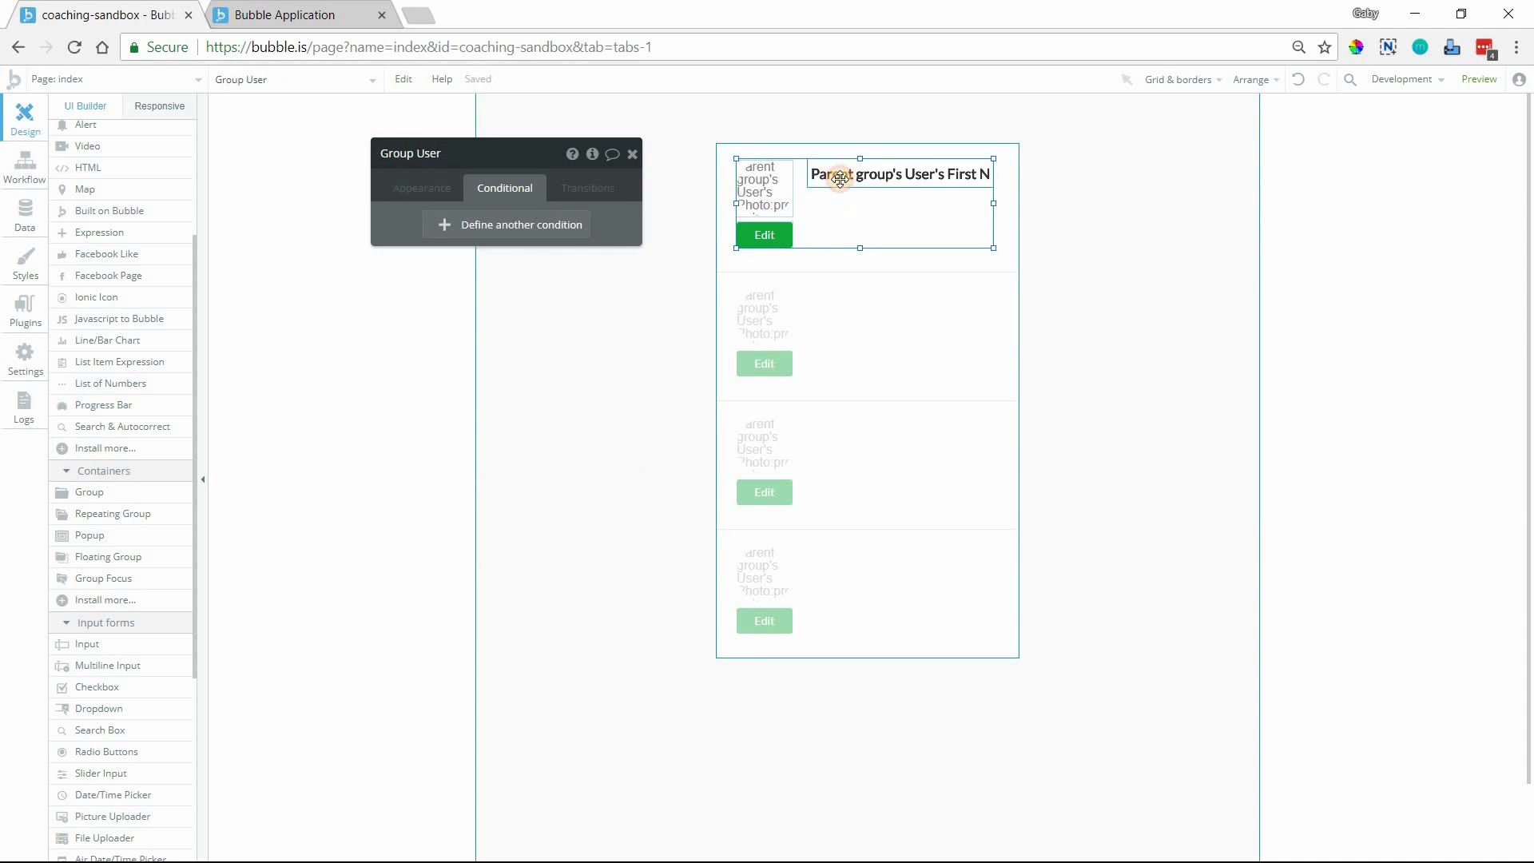
Step: Review the first-name input's rule, then show the Edit button's conditional rules
{"action": "left_click", "coordinate": [890, 174]}
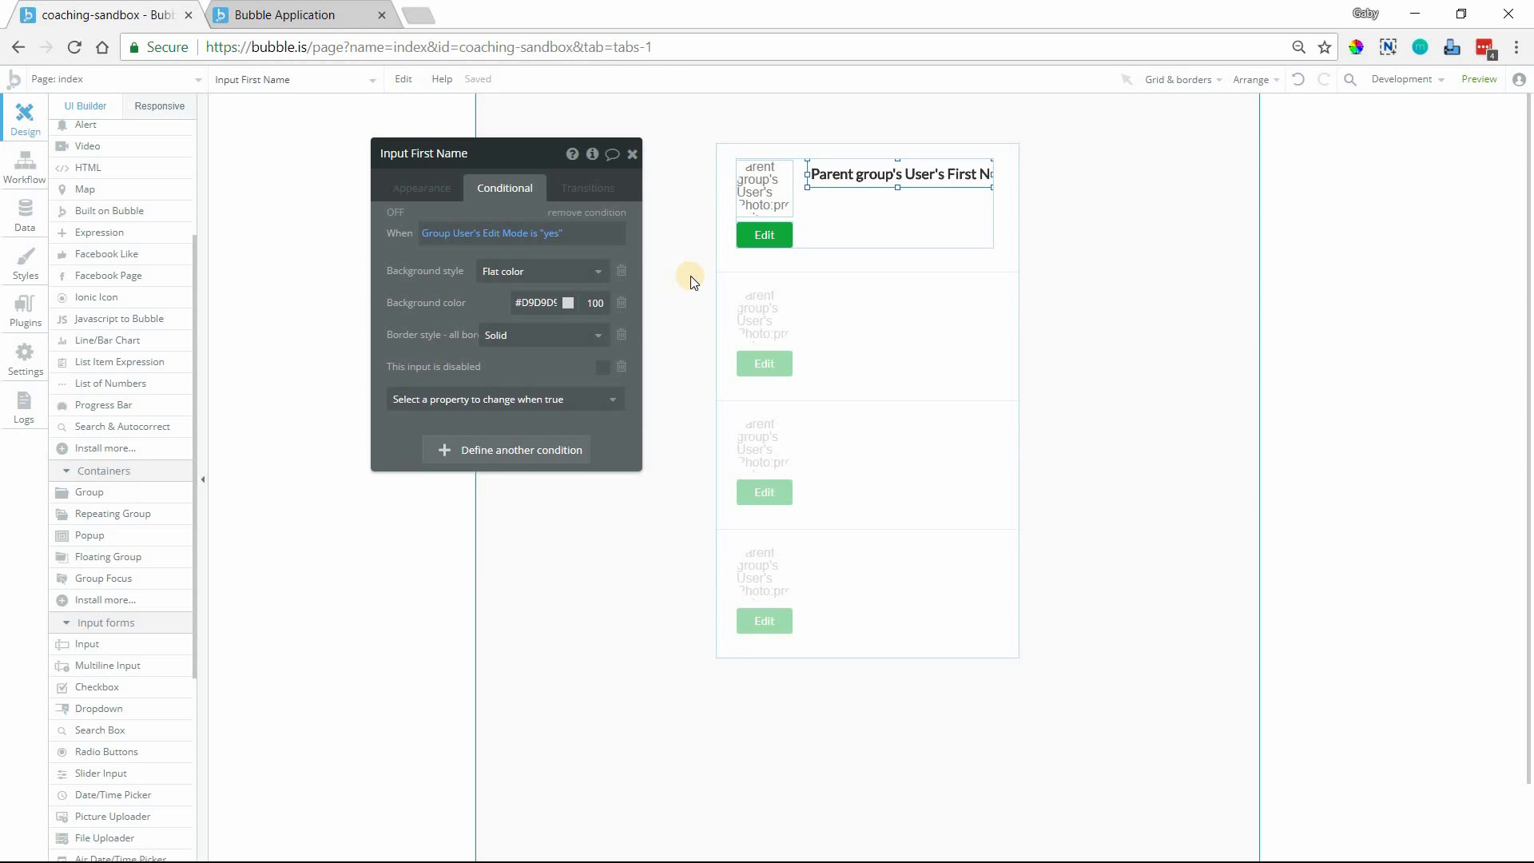
{"action": "mouse_move", "coordinate": [560, 362]}
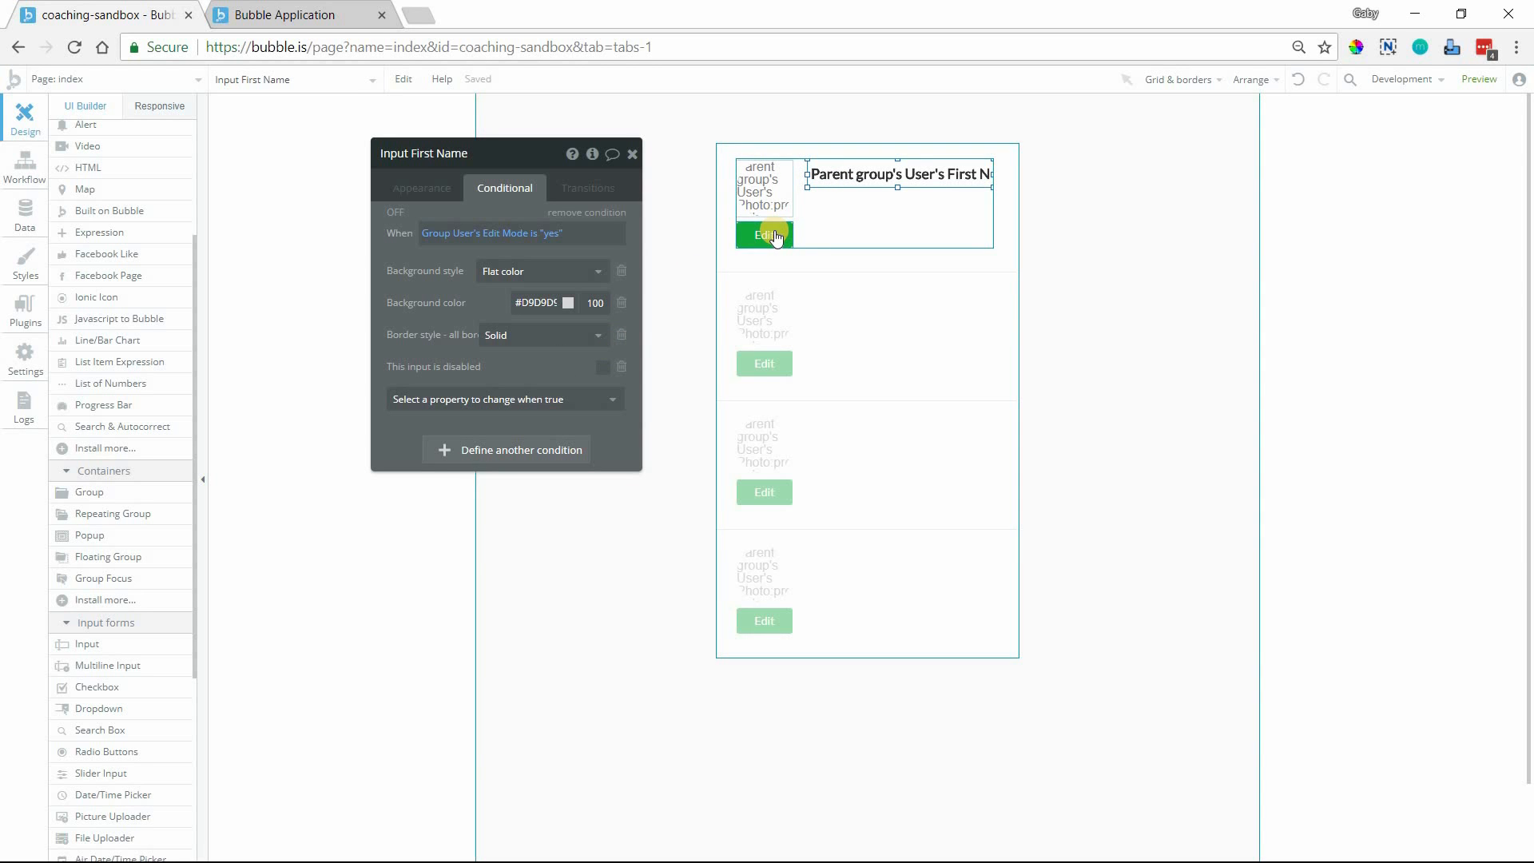
{"action": "left_click", "coordinate": [764, 235]}
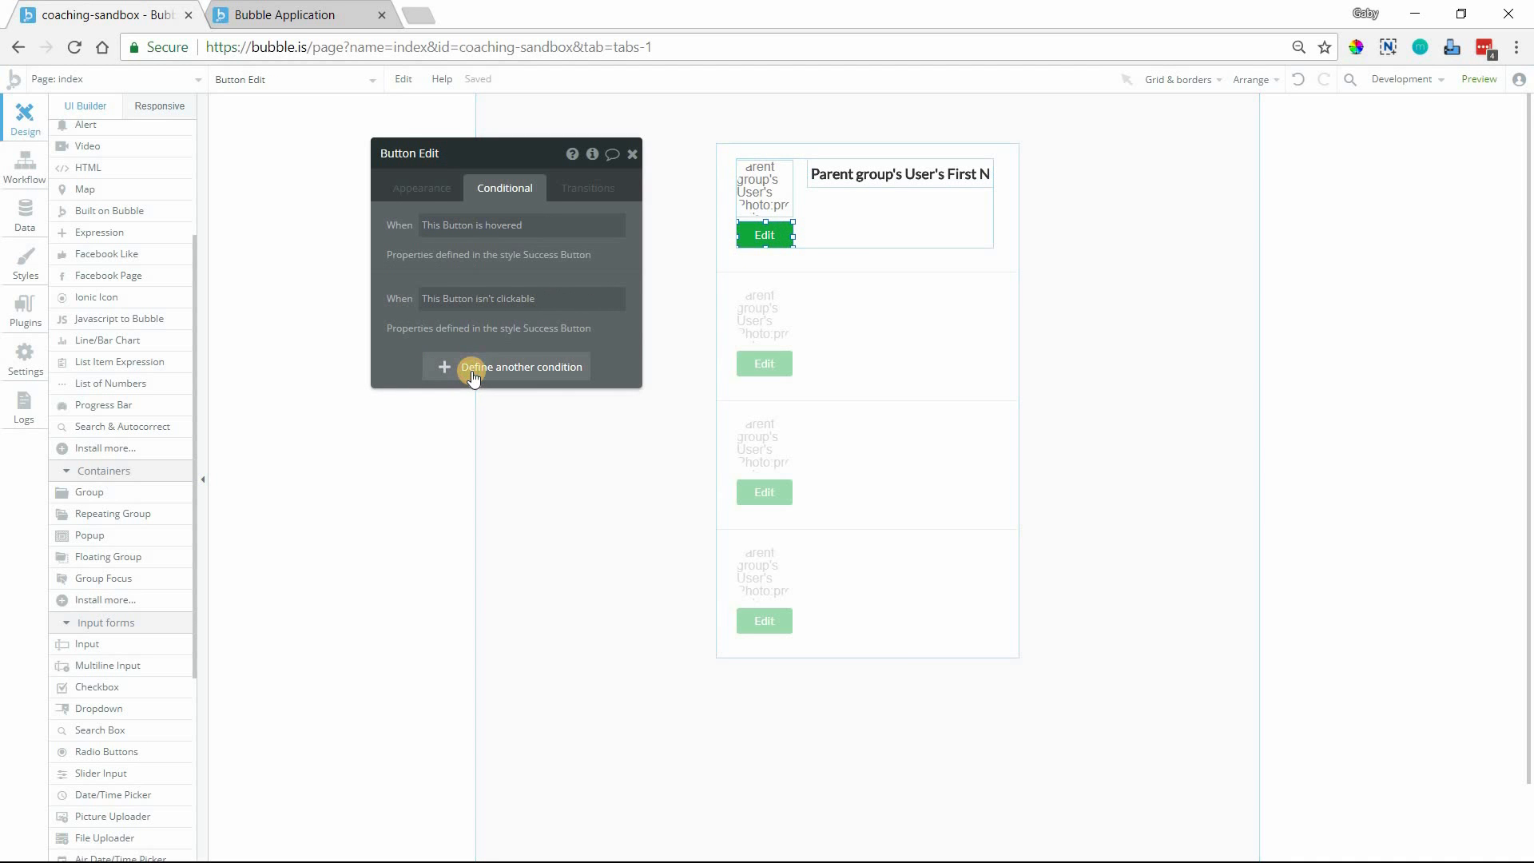
Step: Add a rule: when Group User's Edit Mode is "yes", the button's Text is Save
{"action": "left_click", "coordinate": [521, 366]}
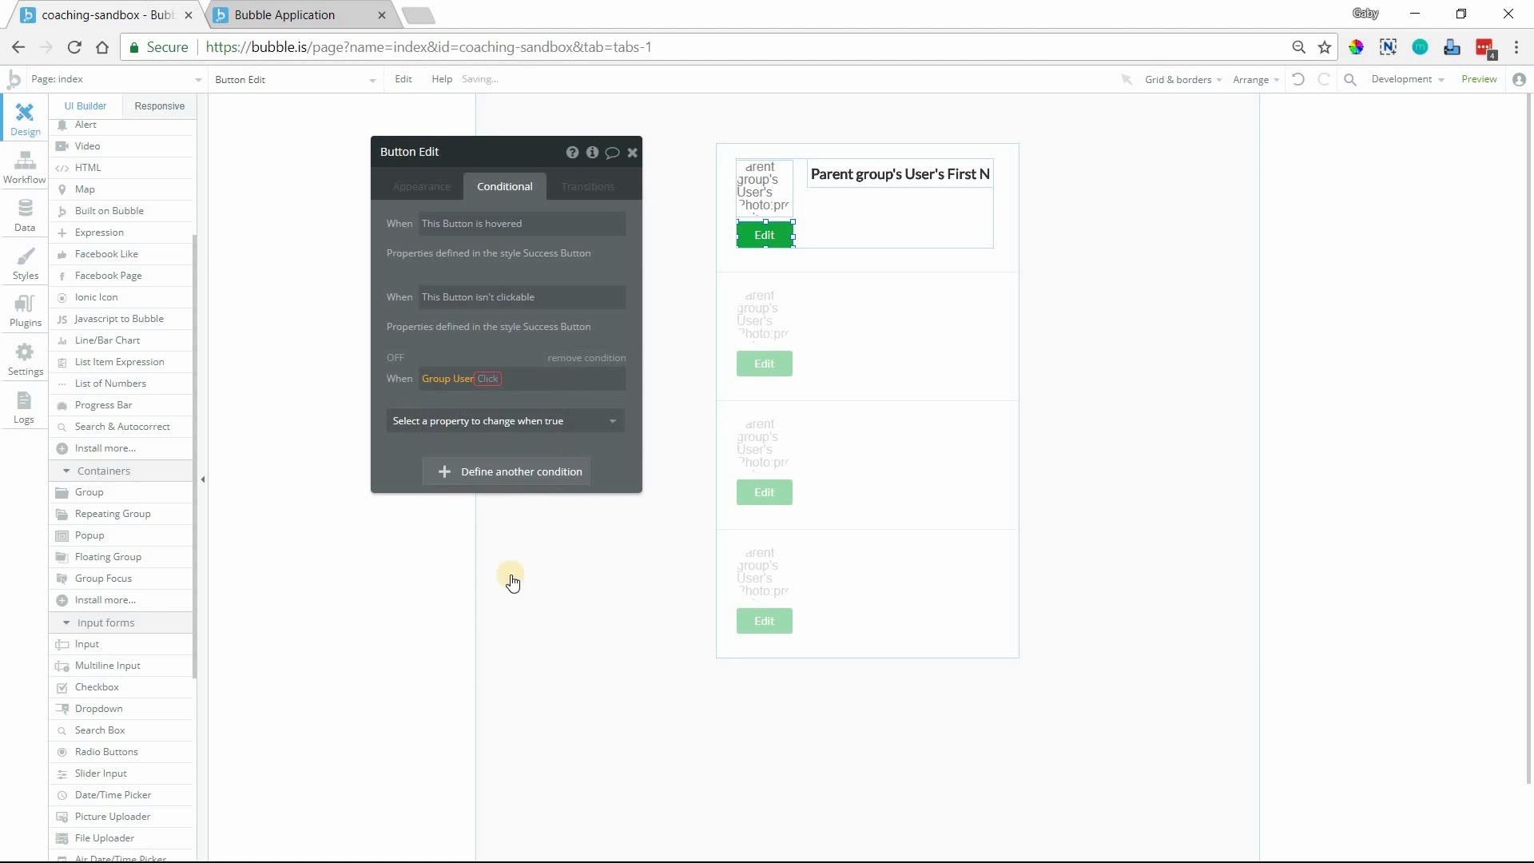
{"action": "left_click", "coordinate": [516, 381]}
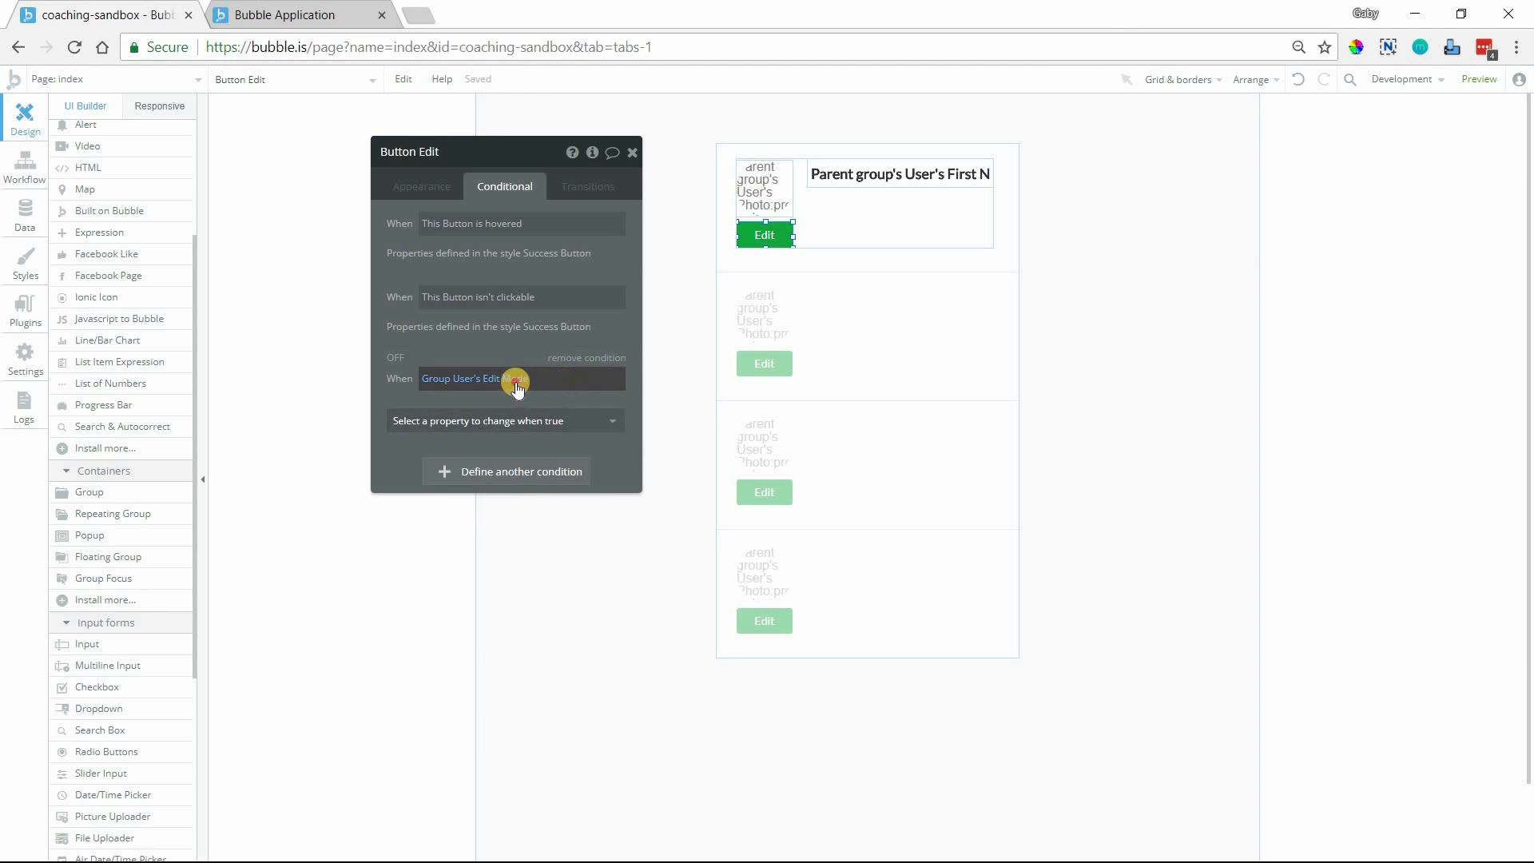
{"action": "left_click", "coordinate": [518, 380]}
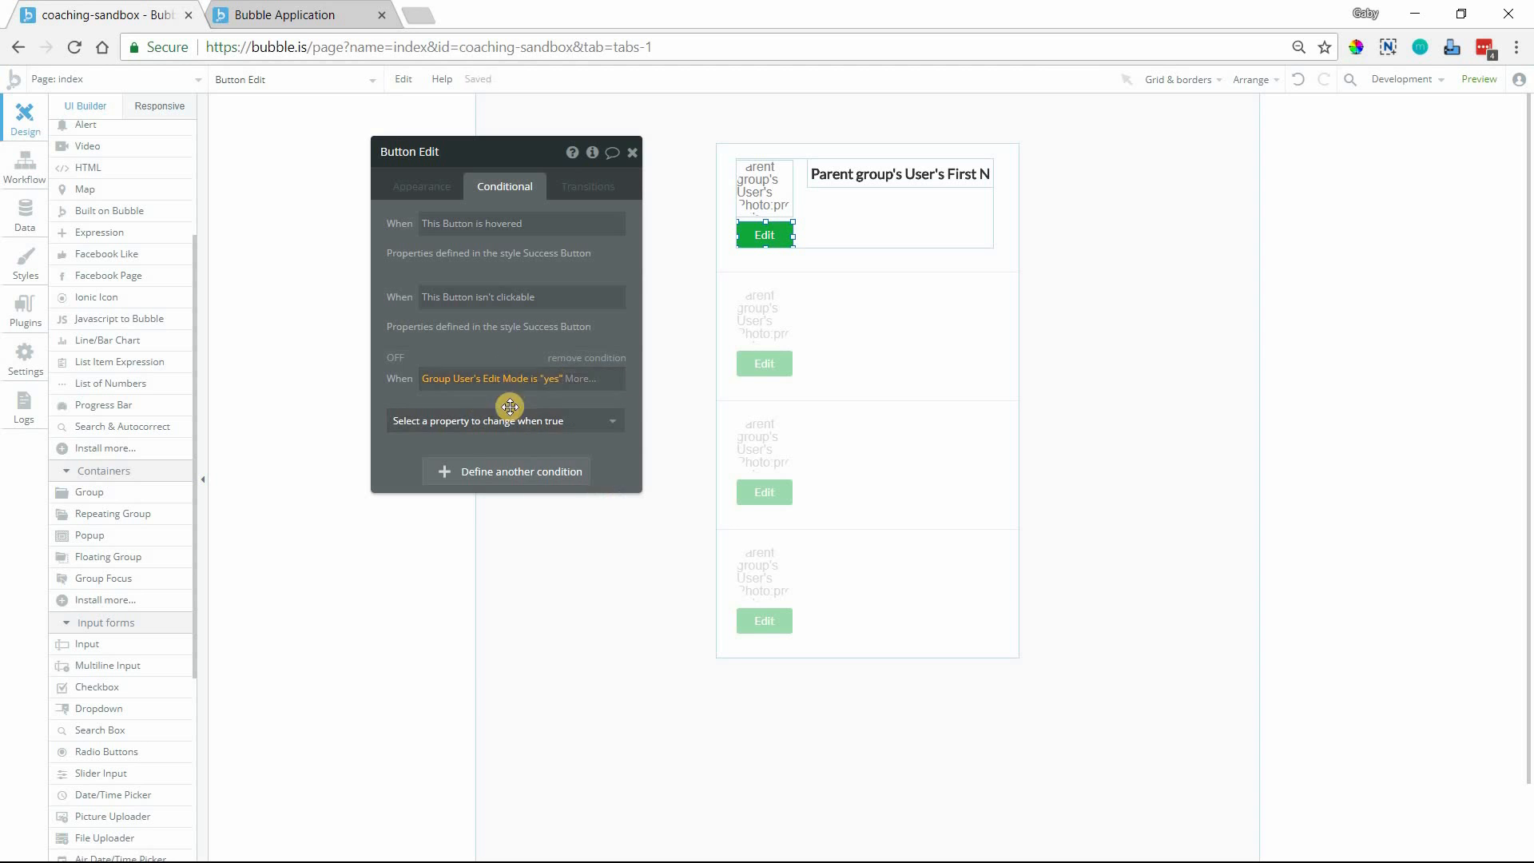
{"action": "type", "text": "te"}
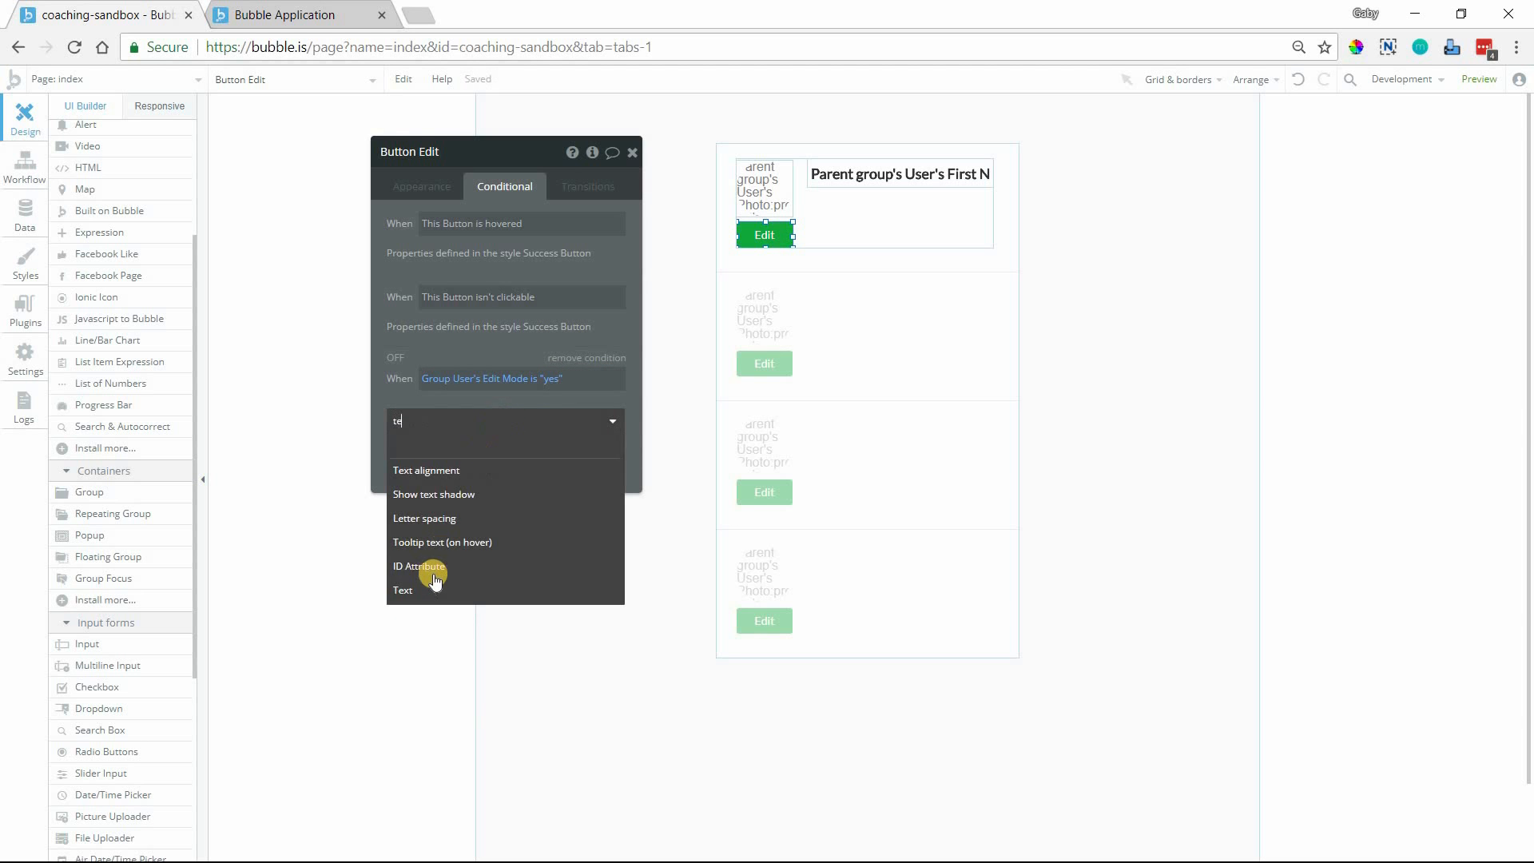
{"action": "left_click", "coordinate": [402, 590]}
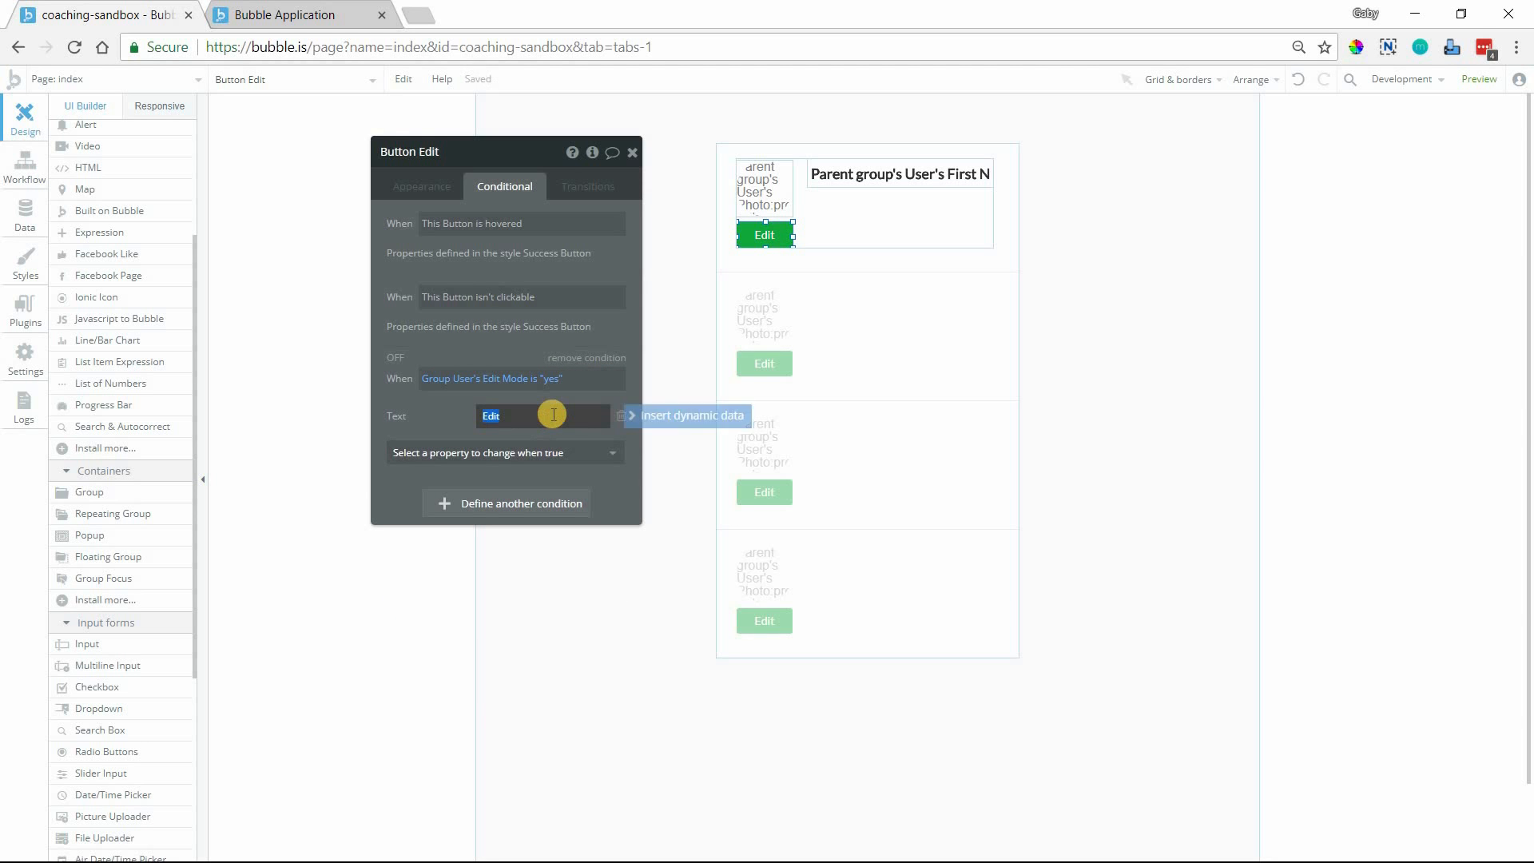
{"action": "type", "text": "Save"}
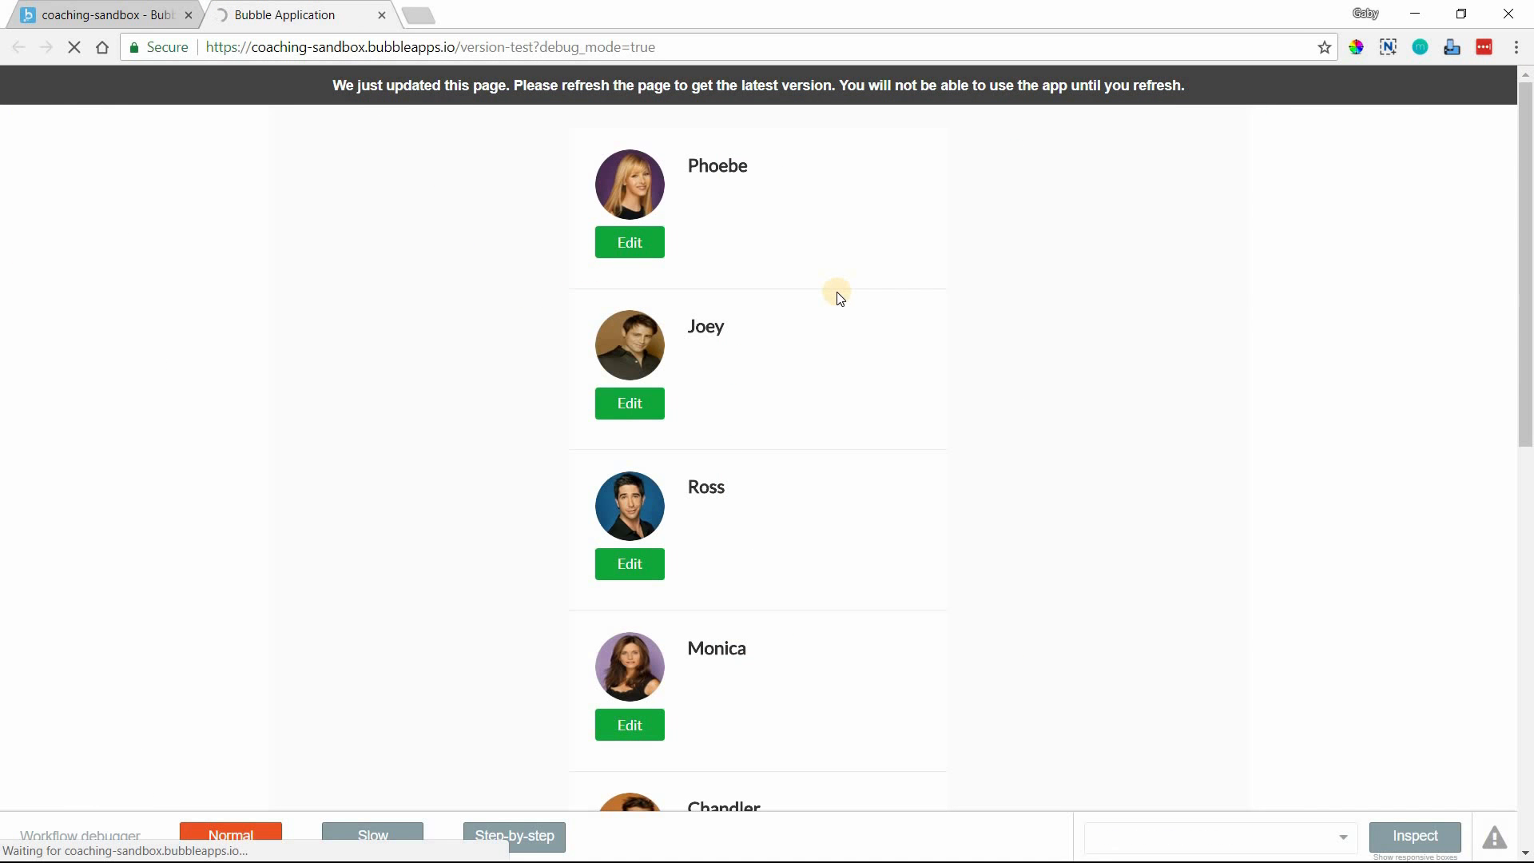
{"action": "mouse_move", "coordinate": [802, 284]}
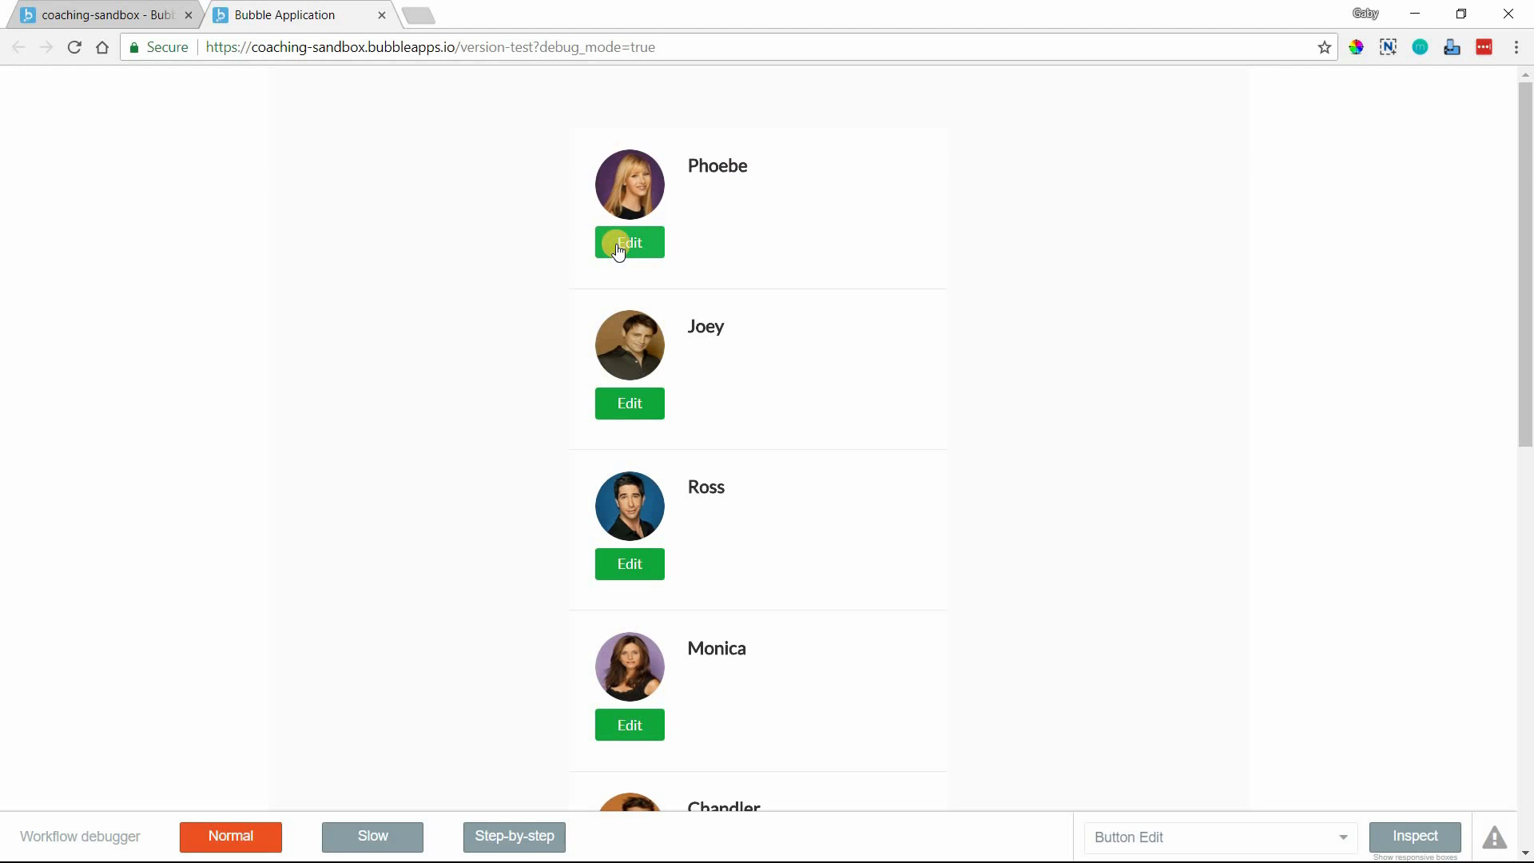
{"action": "left_click", "coordinate": [629, 241]}
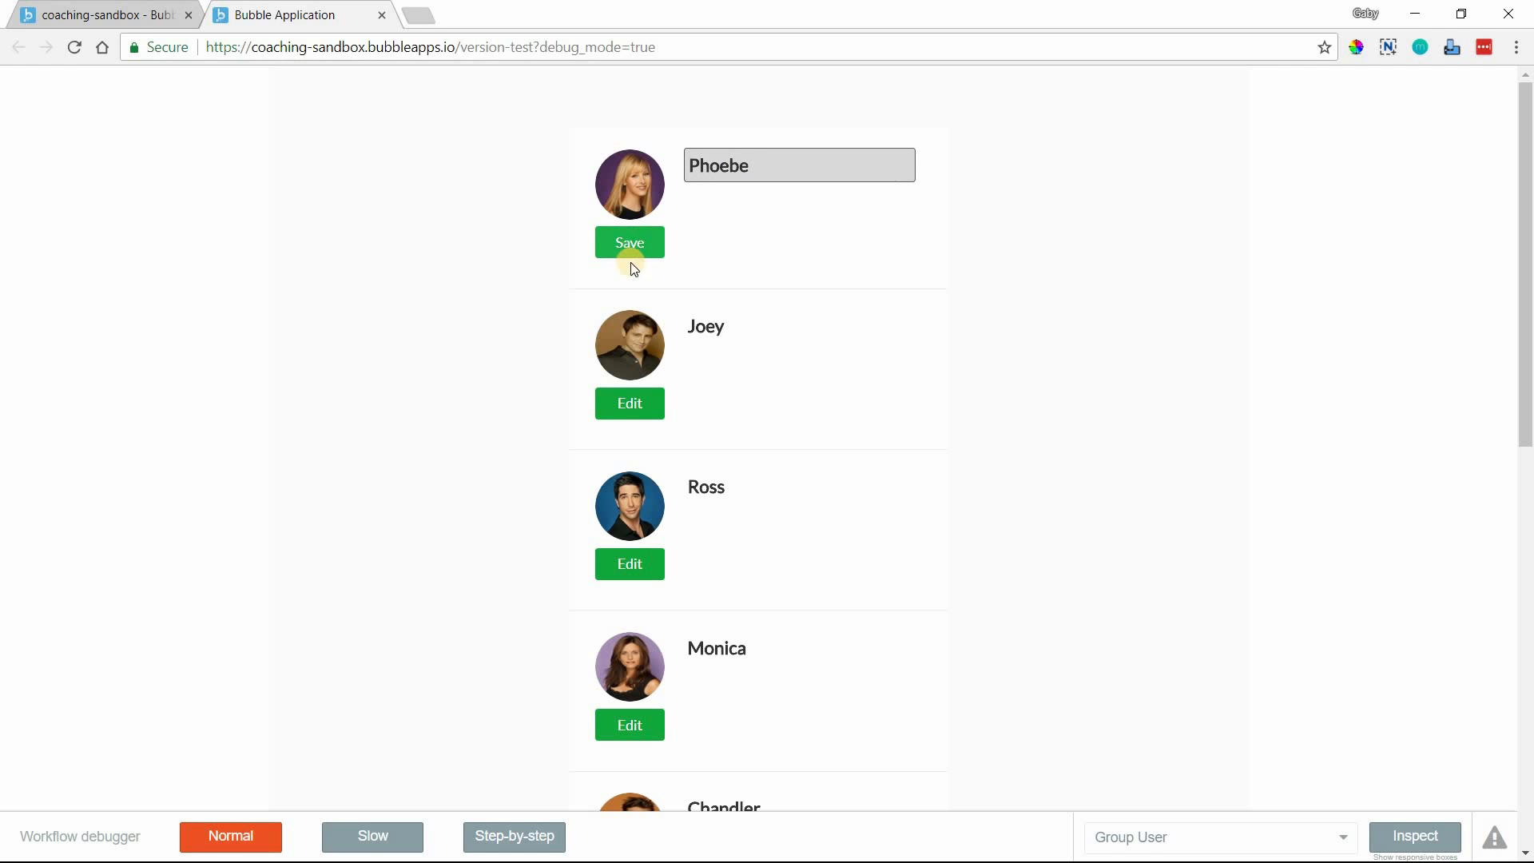
{"action": "mouse_move", "coordinate": [883, 173]}
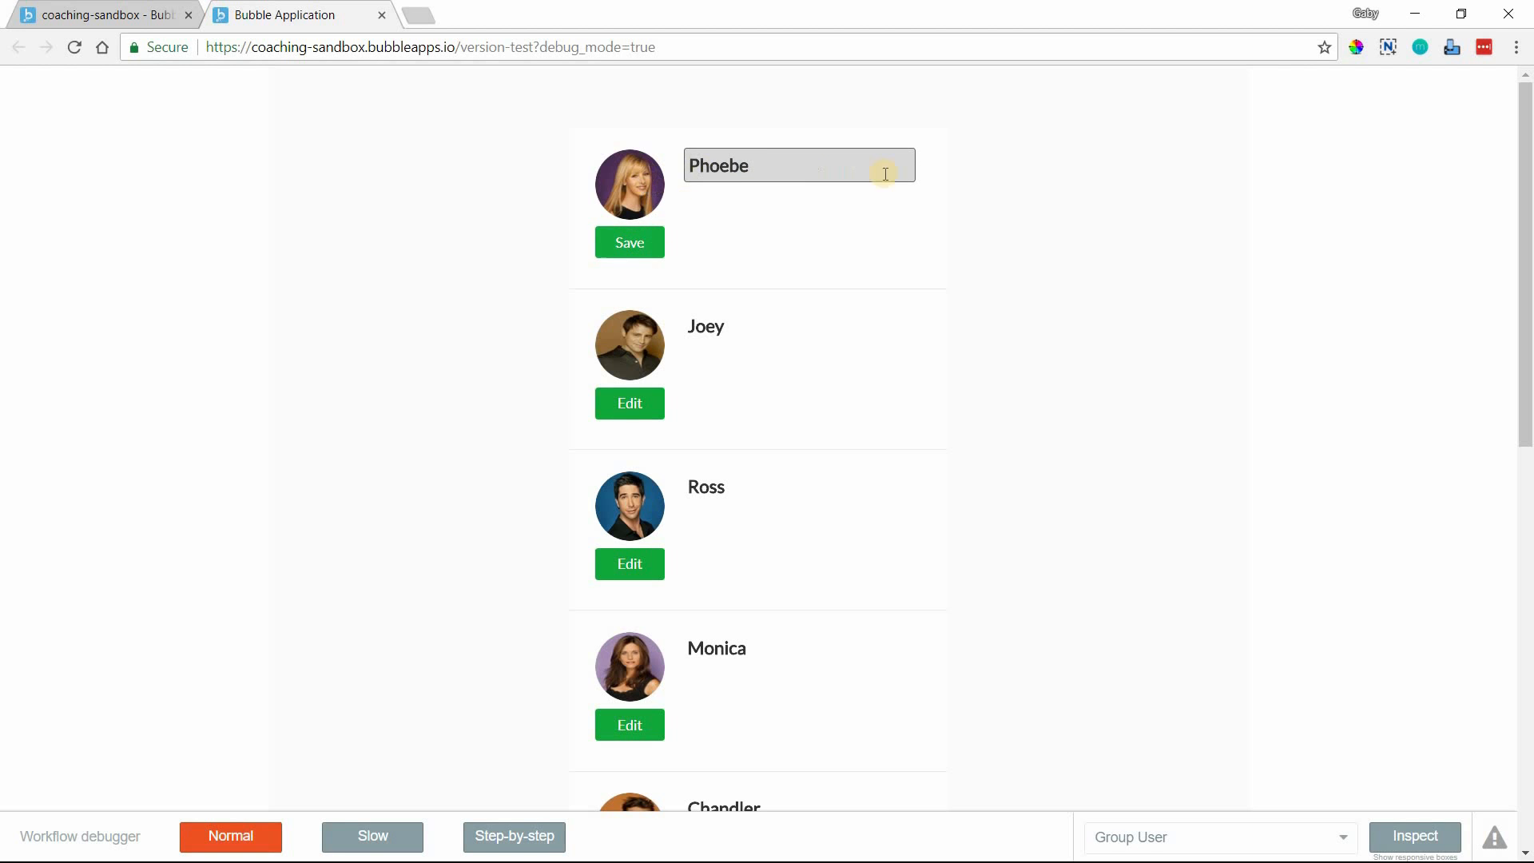
{"action": "mouse_move", "coordinate": [629, 241]}
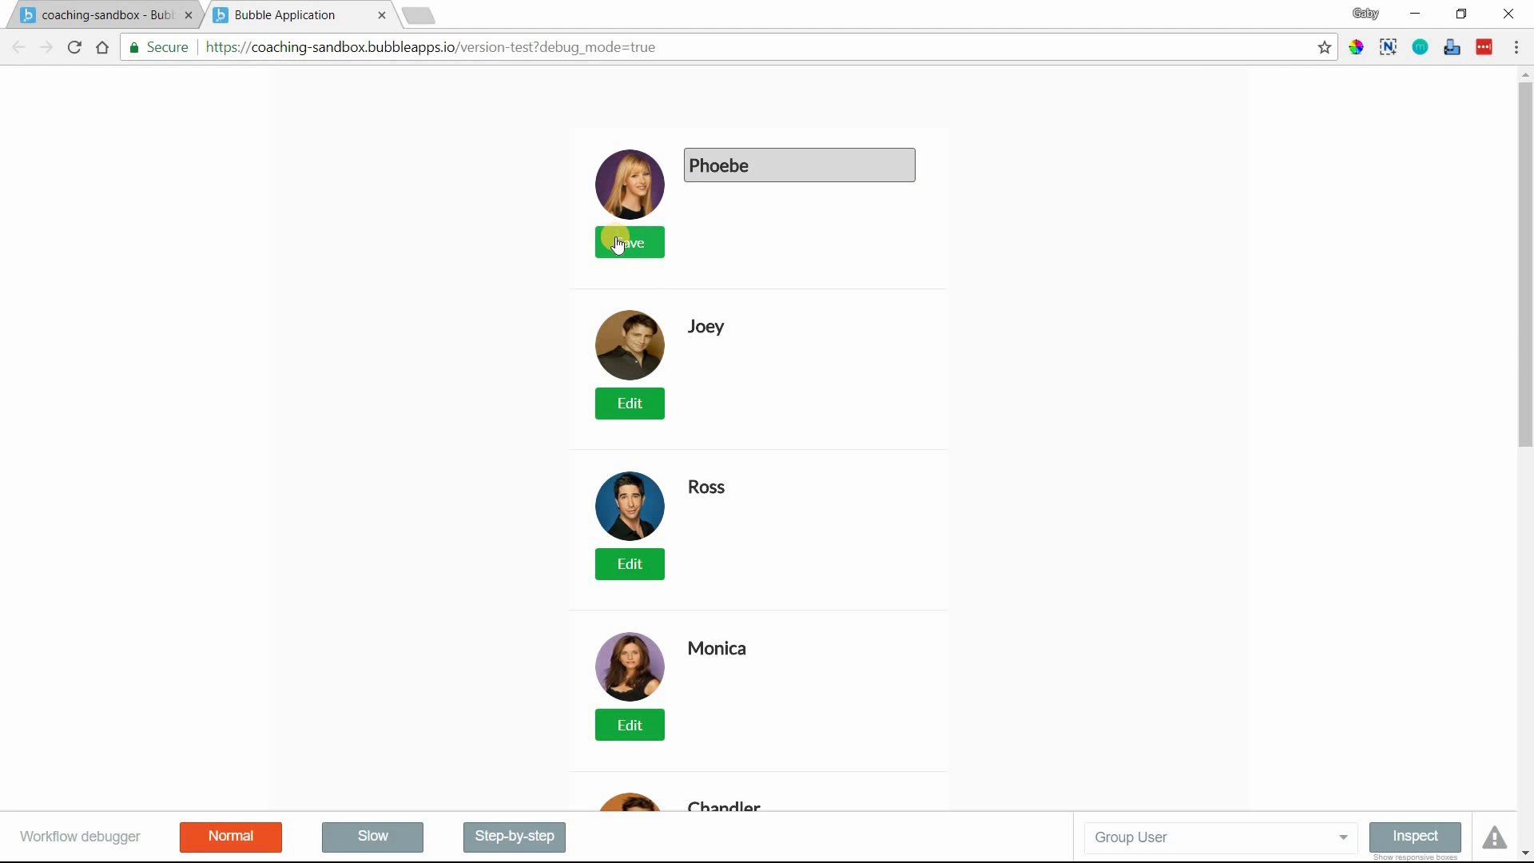
{"action": "left_click", "coordinate": [629, 241]}
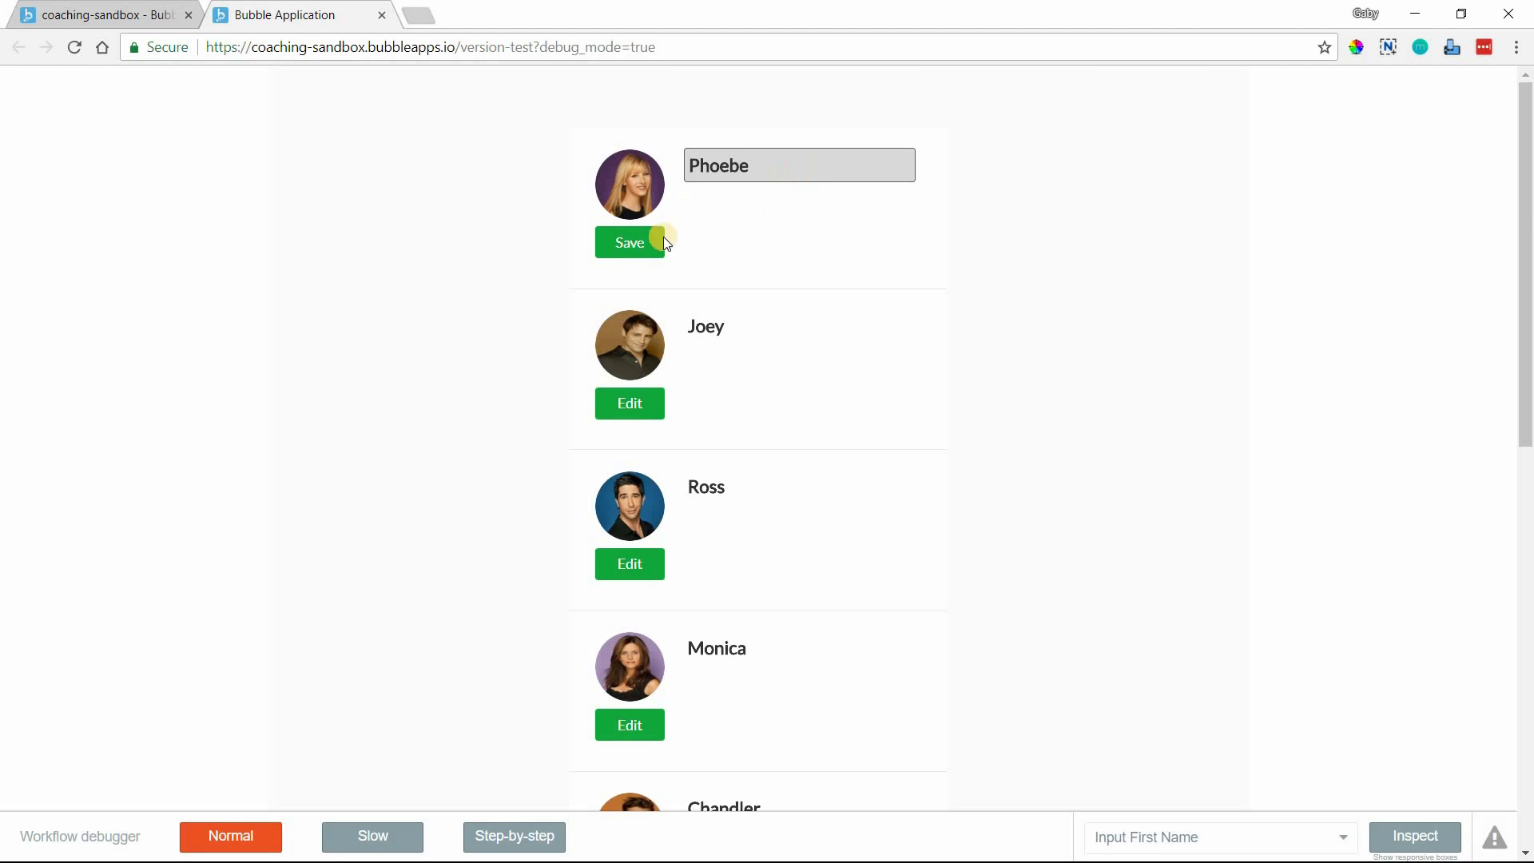
{"action": "left_click", "coordinate": [629, 241]}
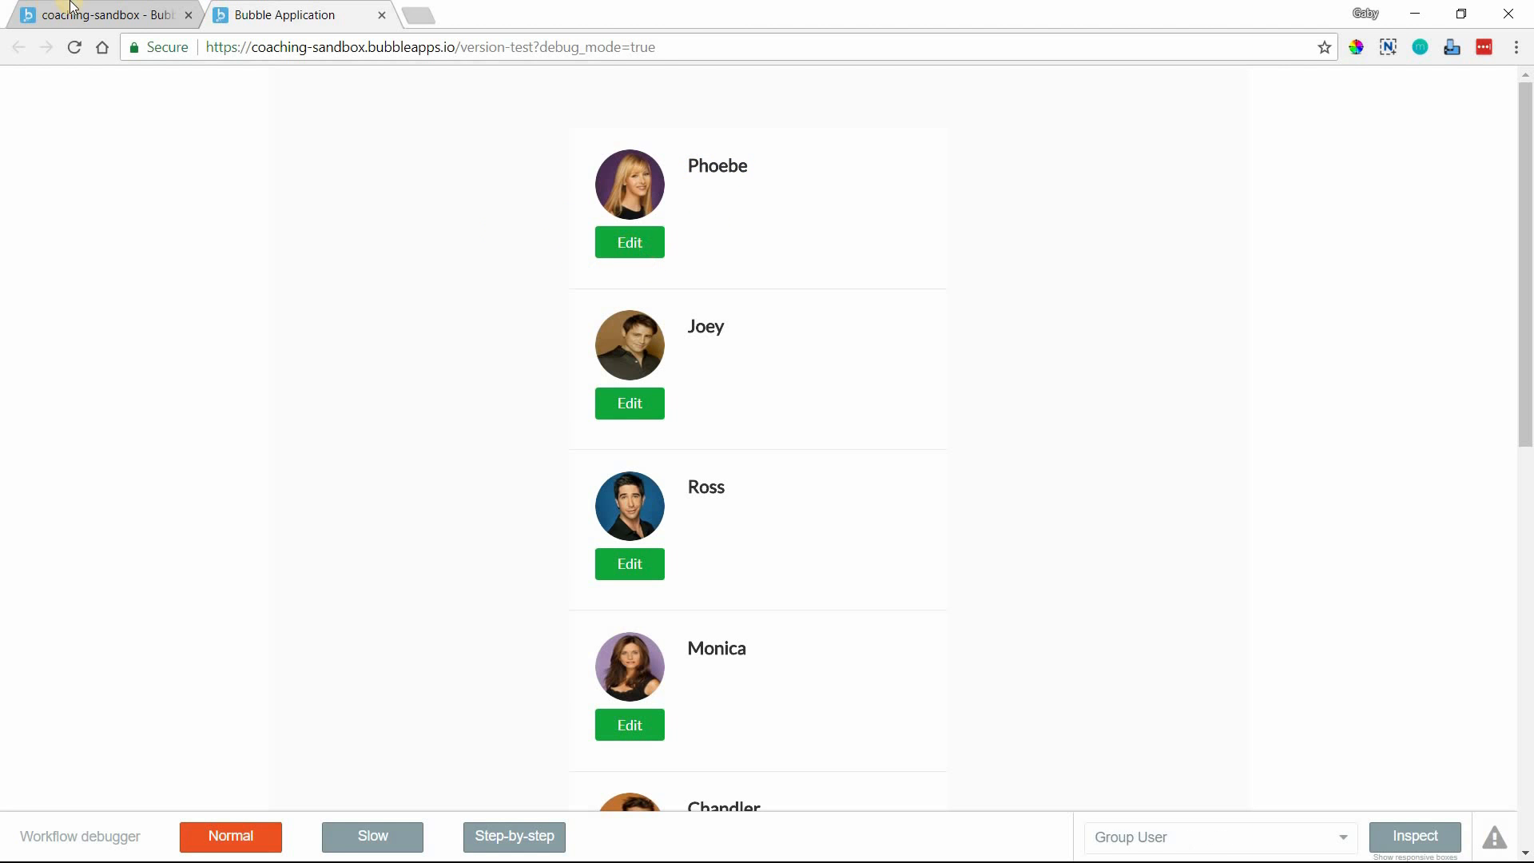
{"action": "left_click", "coordinate": [289, 14]}
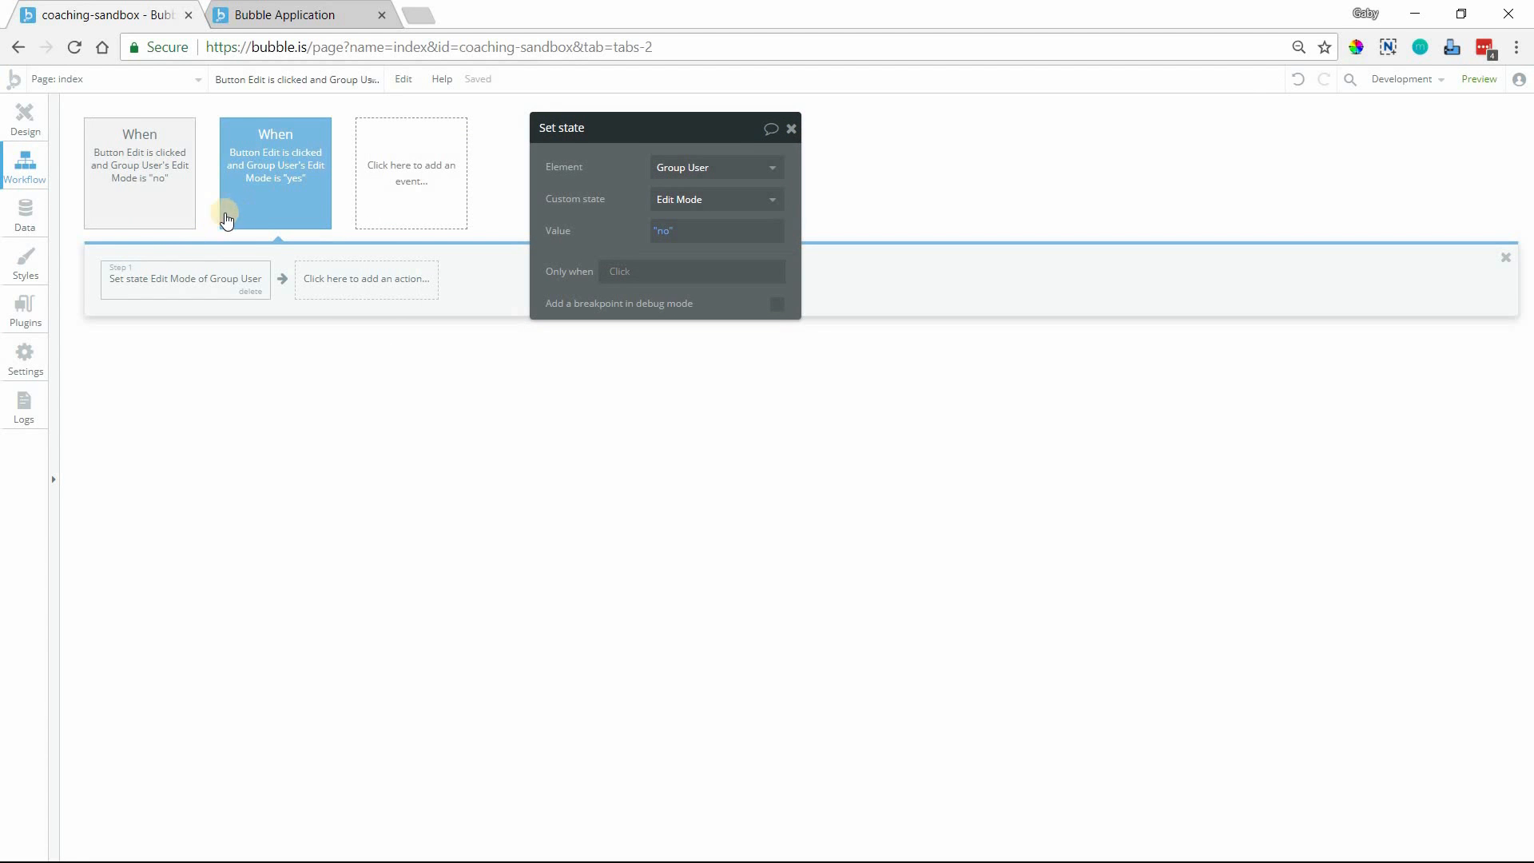
{"action": "mouse_move", "coordinate": [328, 295]}
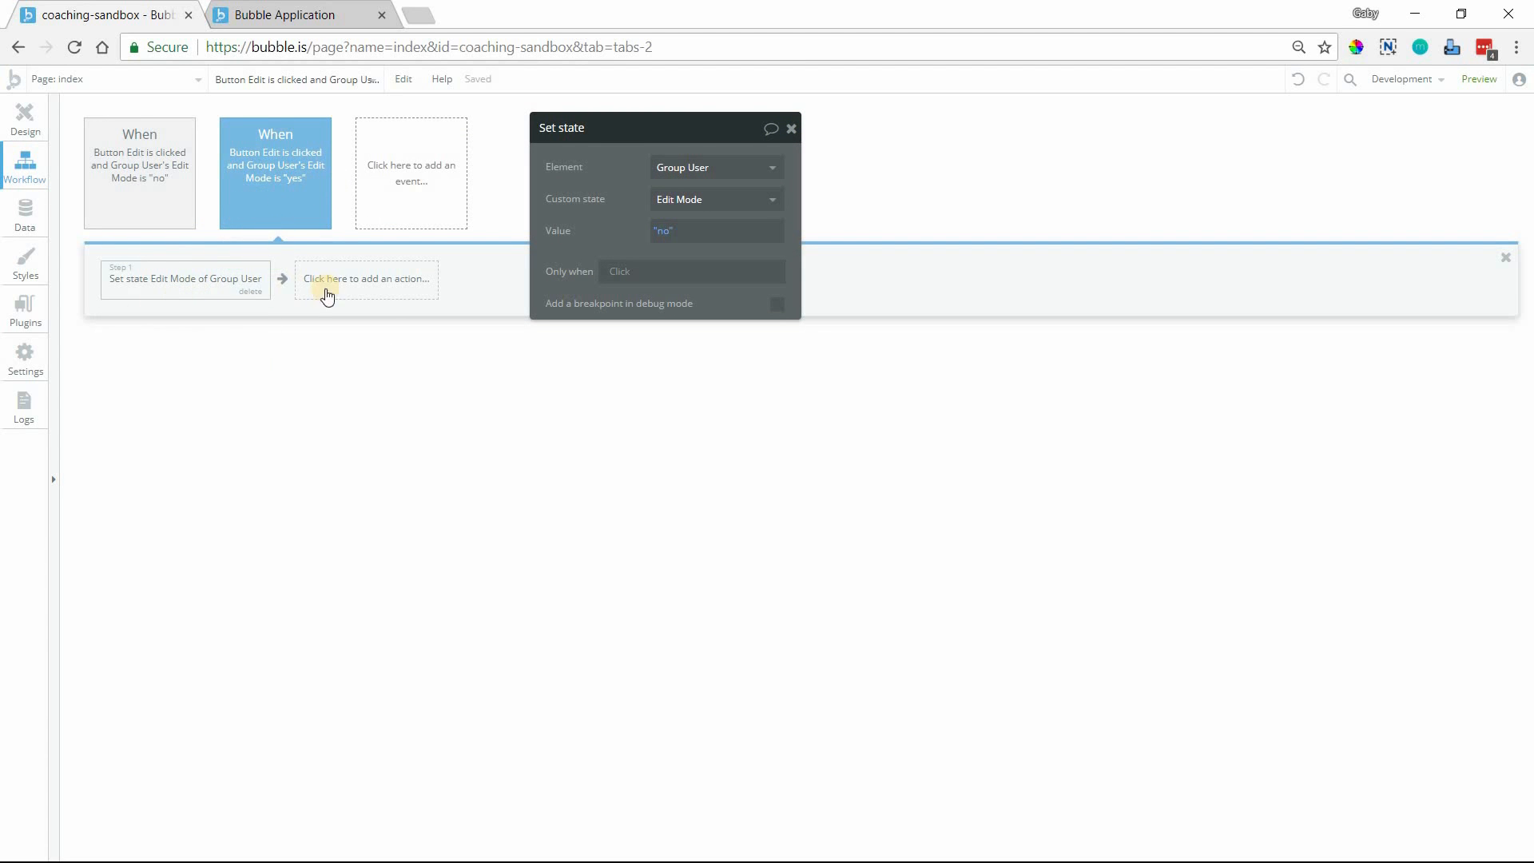
Step: Add a Make changes to Parent group's User step to the workflow
{"action": "left_click", "coordinate": [366, 278]}
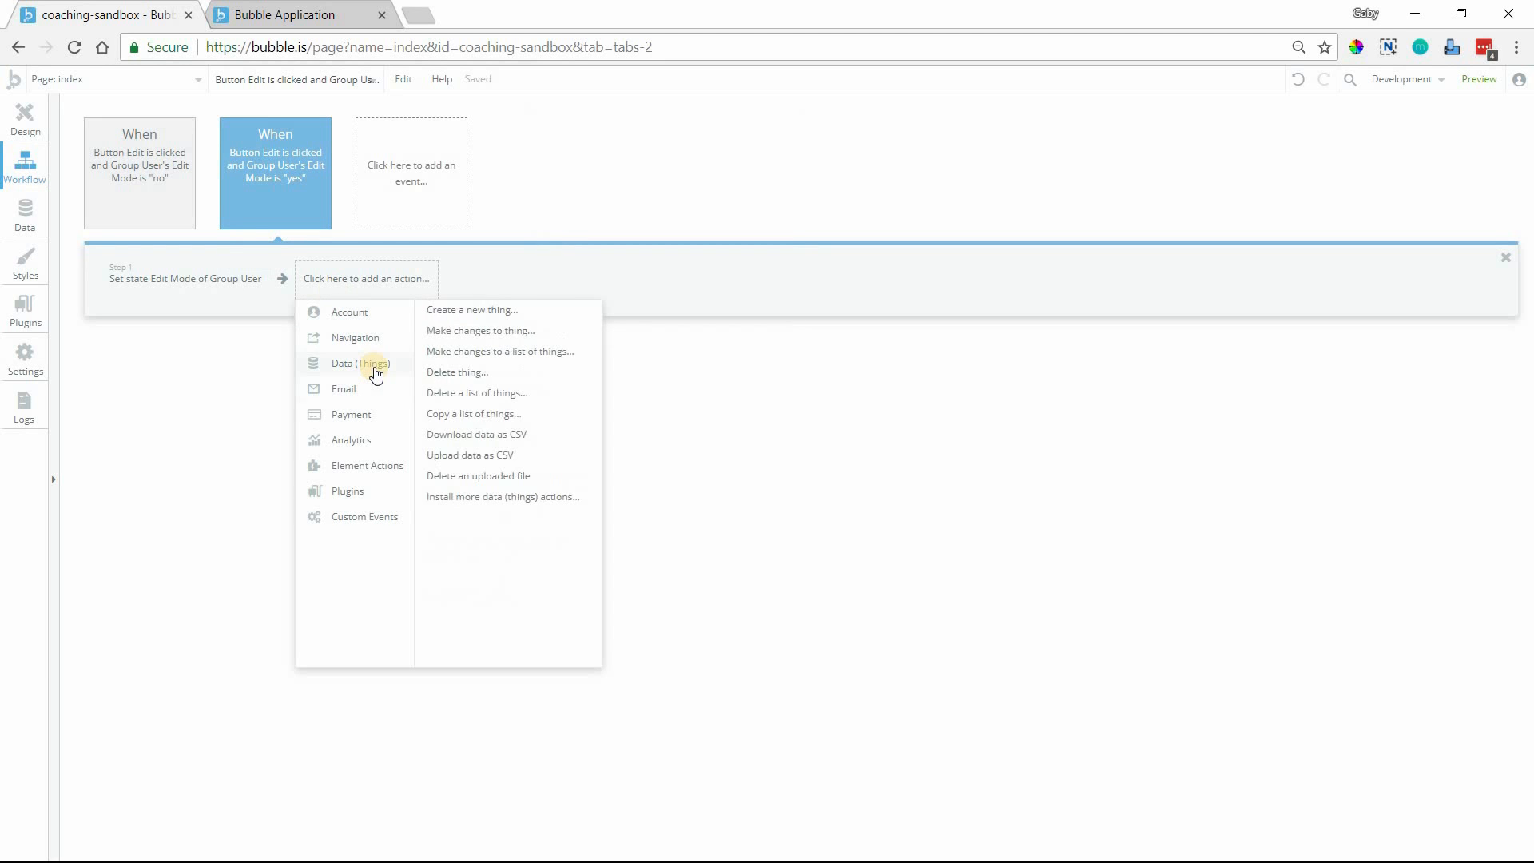
{"action": "mouse_move", "coordinate": [323, 211]}
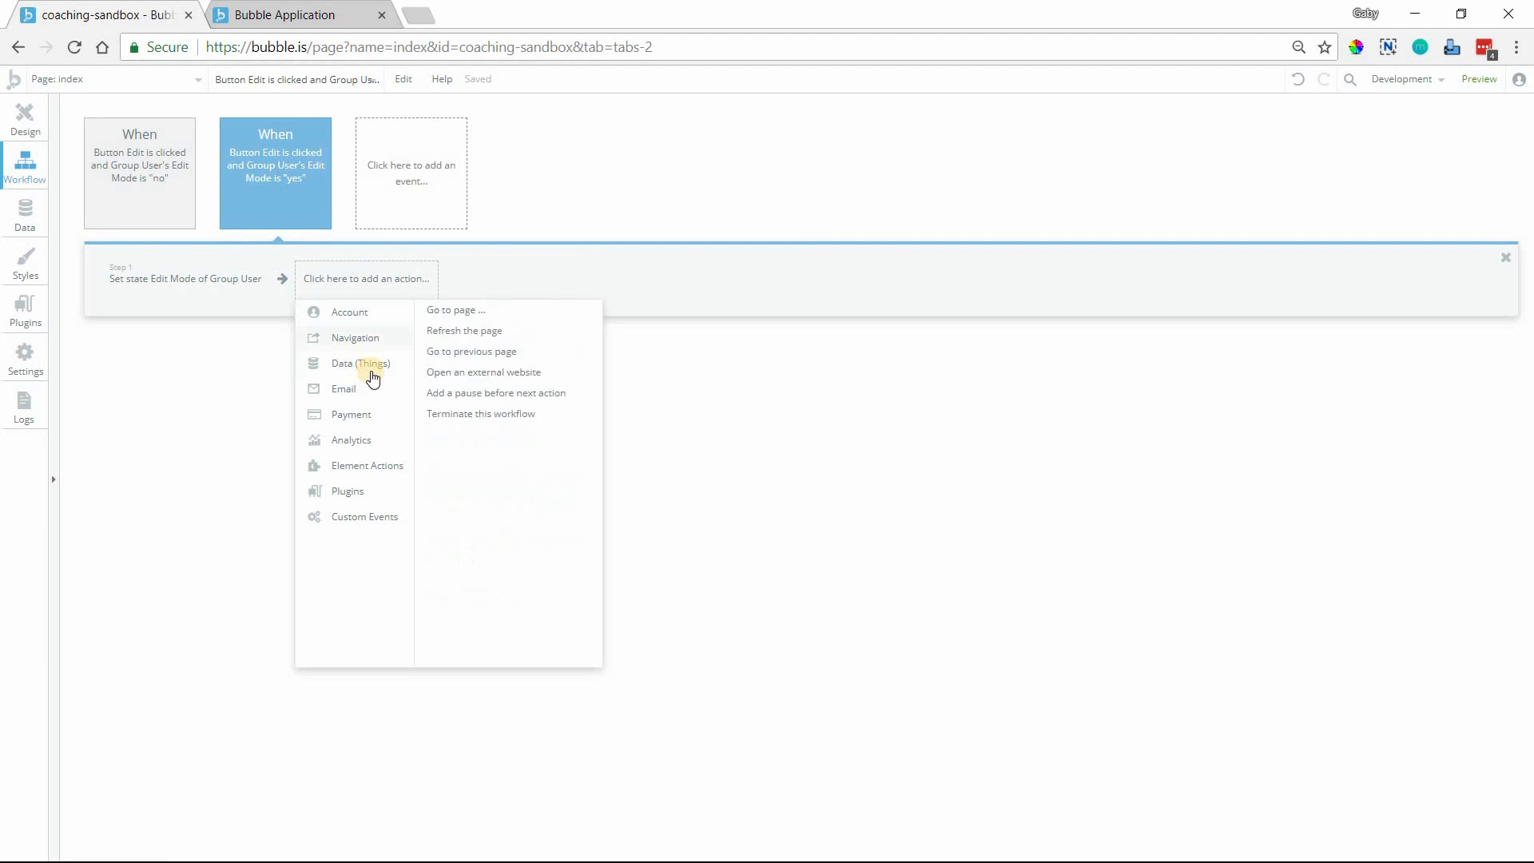
{"action": "left_click", "coordinate": [360, 363]}
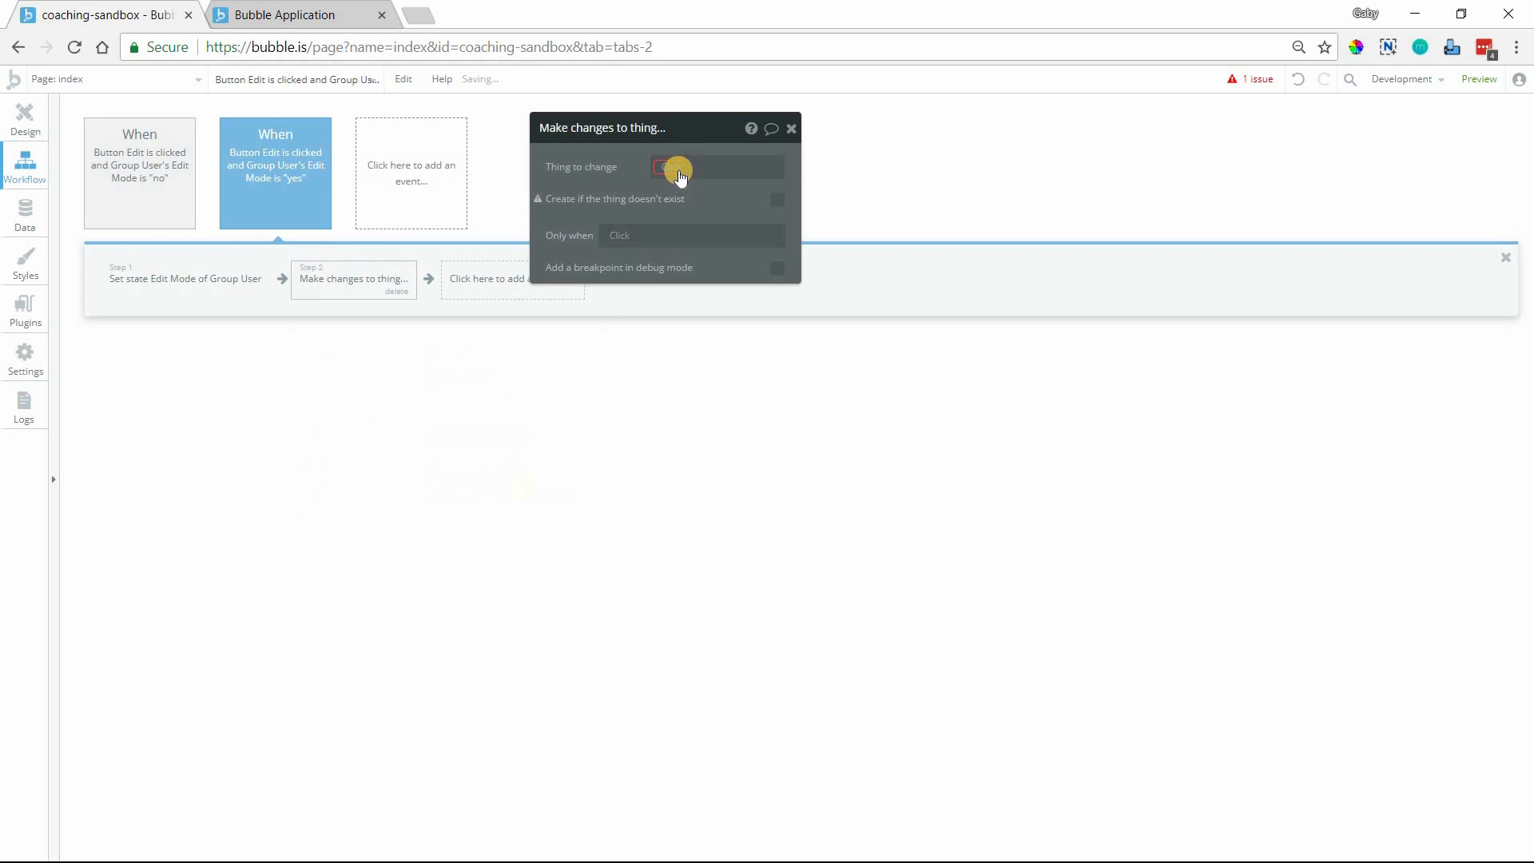
Step: Add First Name, Last Name and Photo as fields to change in that step
{"action": "left_click", "coordinate": [673, 166]}
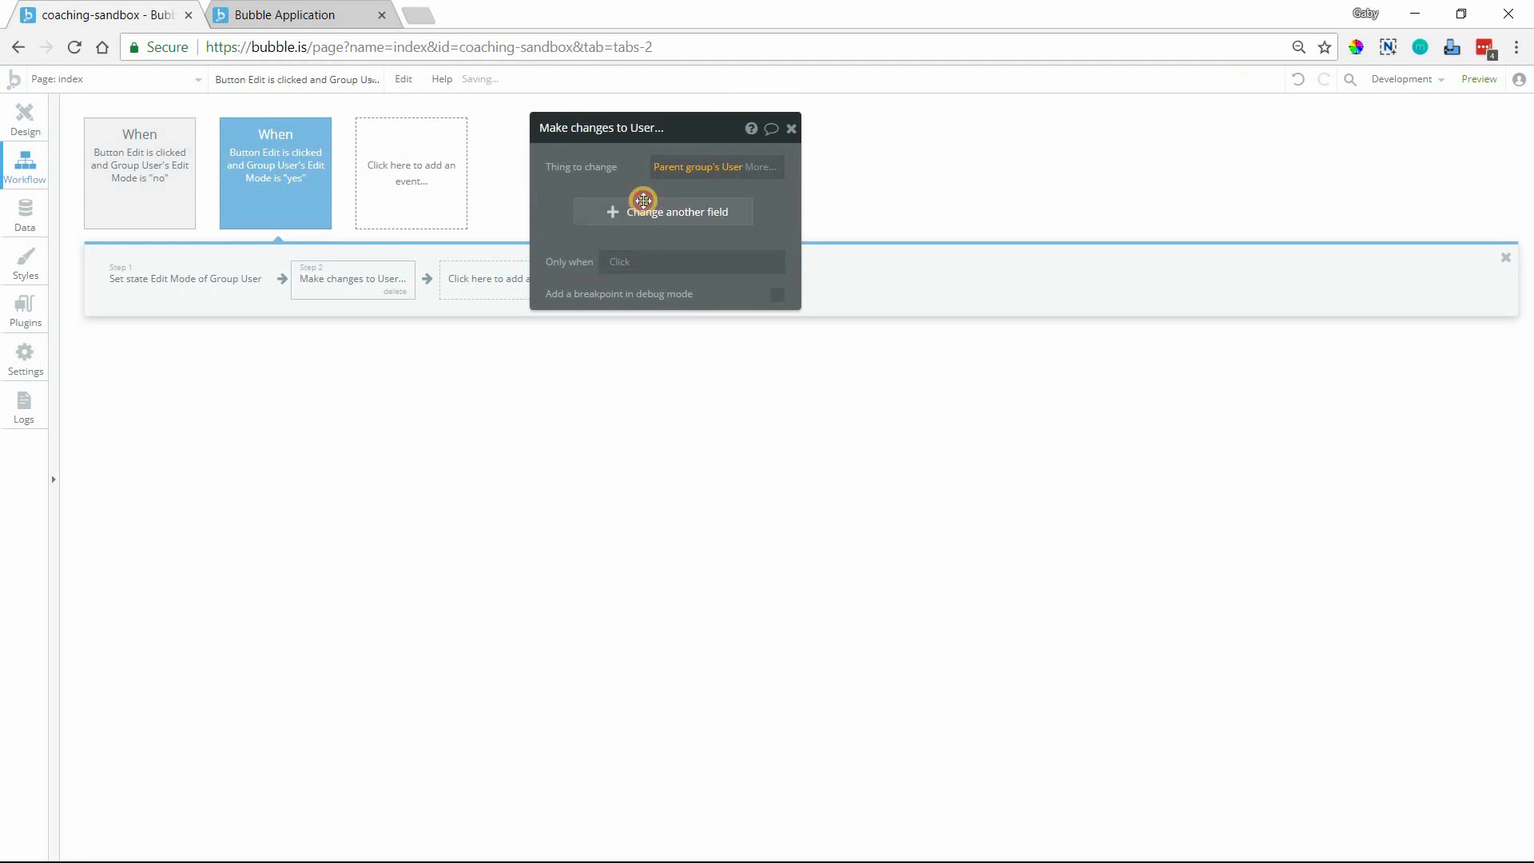
{"action": "left_click", "coordinate": [662, 211]}
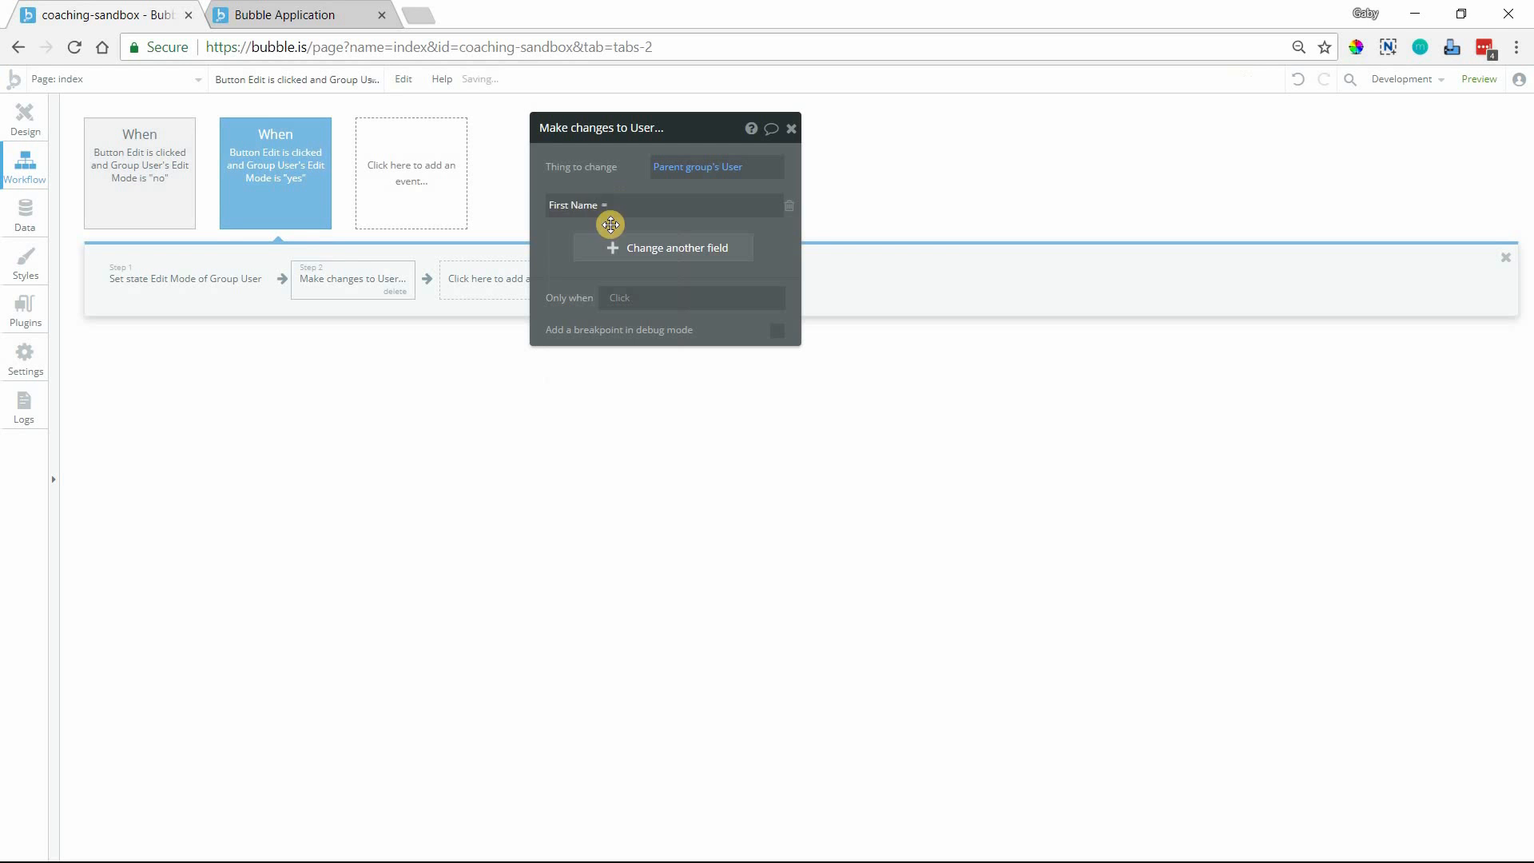
{"action": "left_click", "coordinate": [674, 246]}
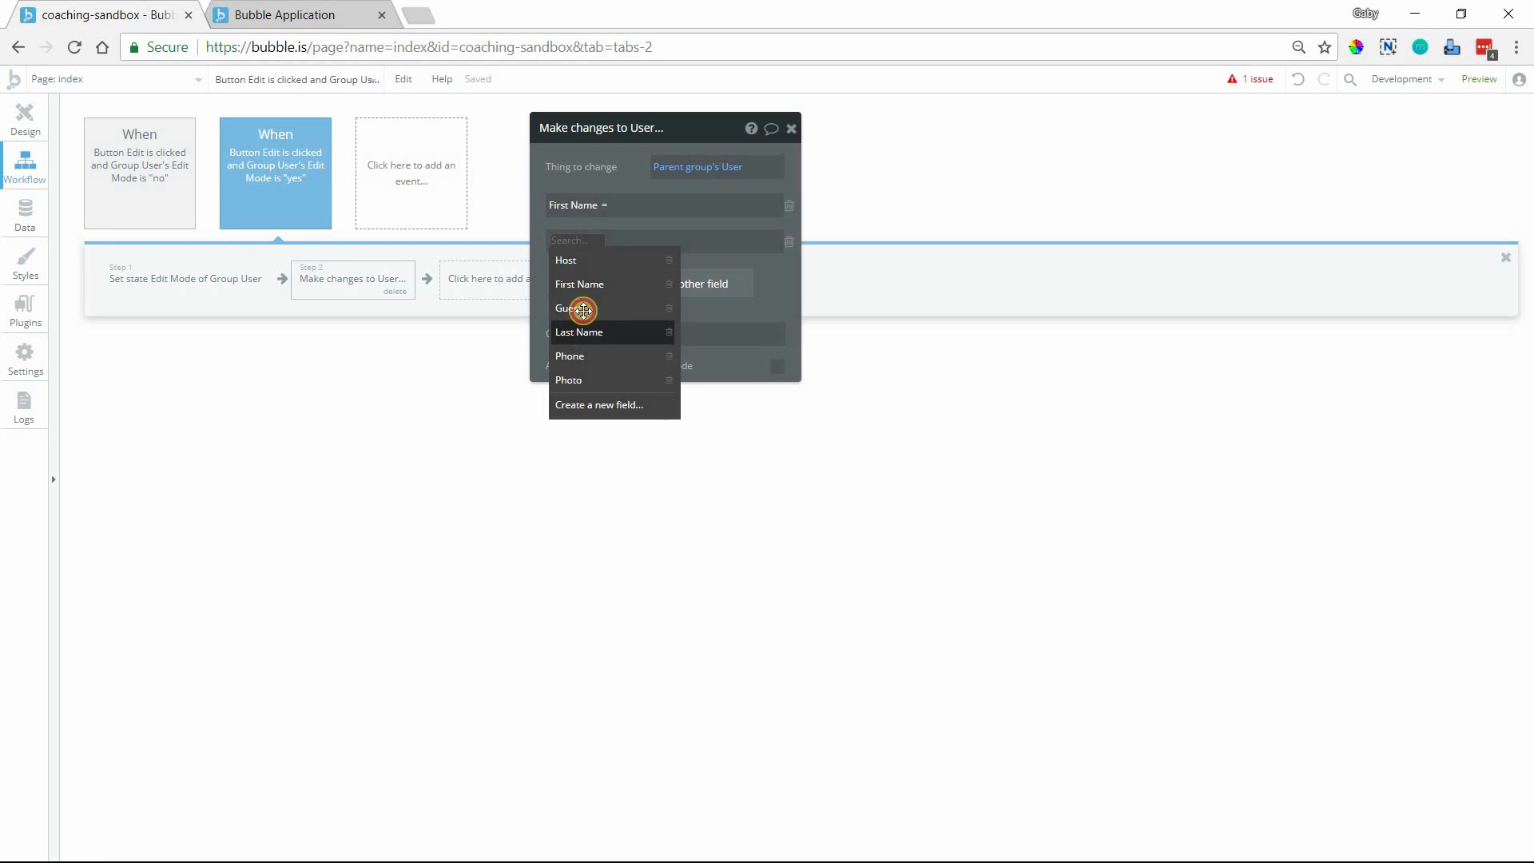
{"action": "left_click", "coordinate": [578, 332]}
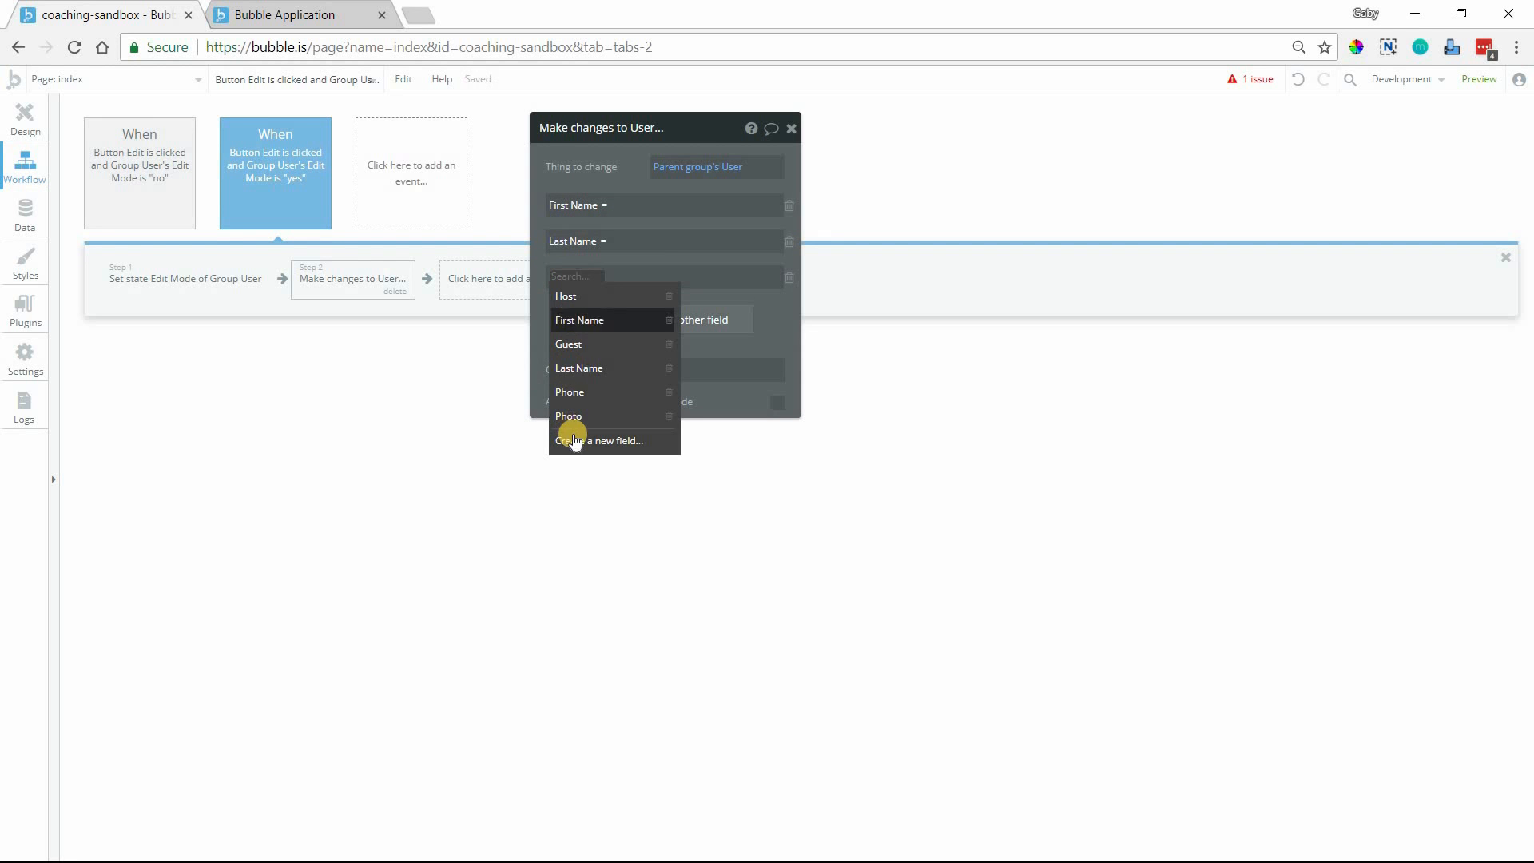
{"action": "left_click", "coordinate": [568, 416]}
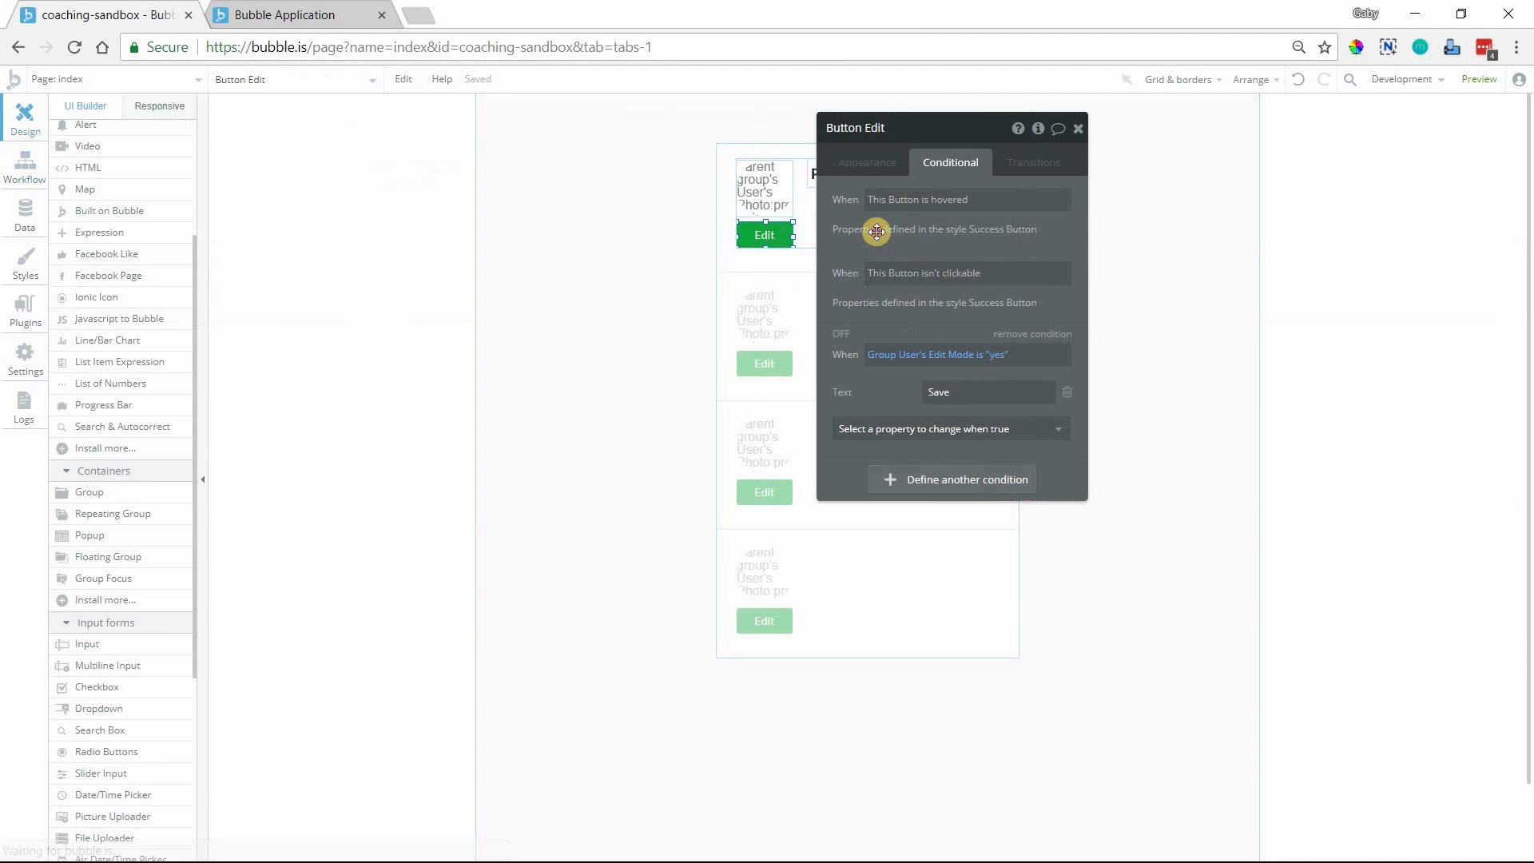
Step: Set First Name and Last Name to Input First Name's and Input Last Name's values
{"action": "left_click", "coordinate": [898, 174]}
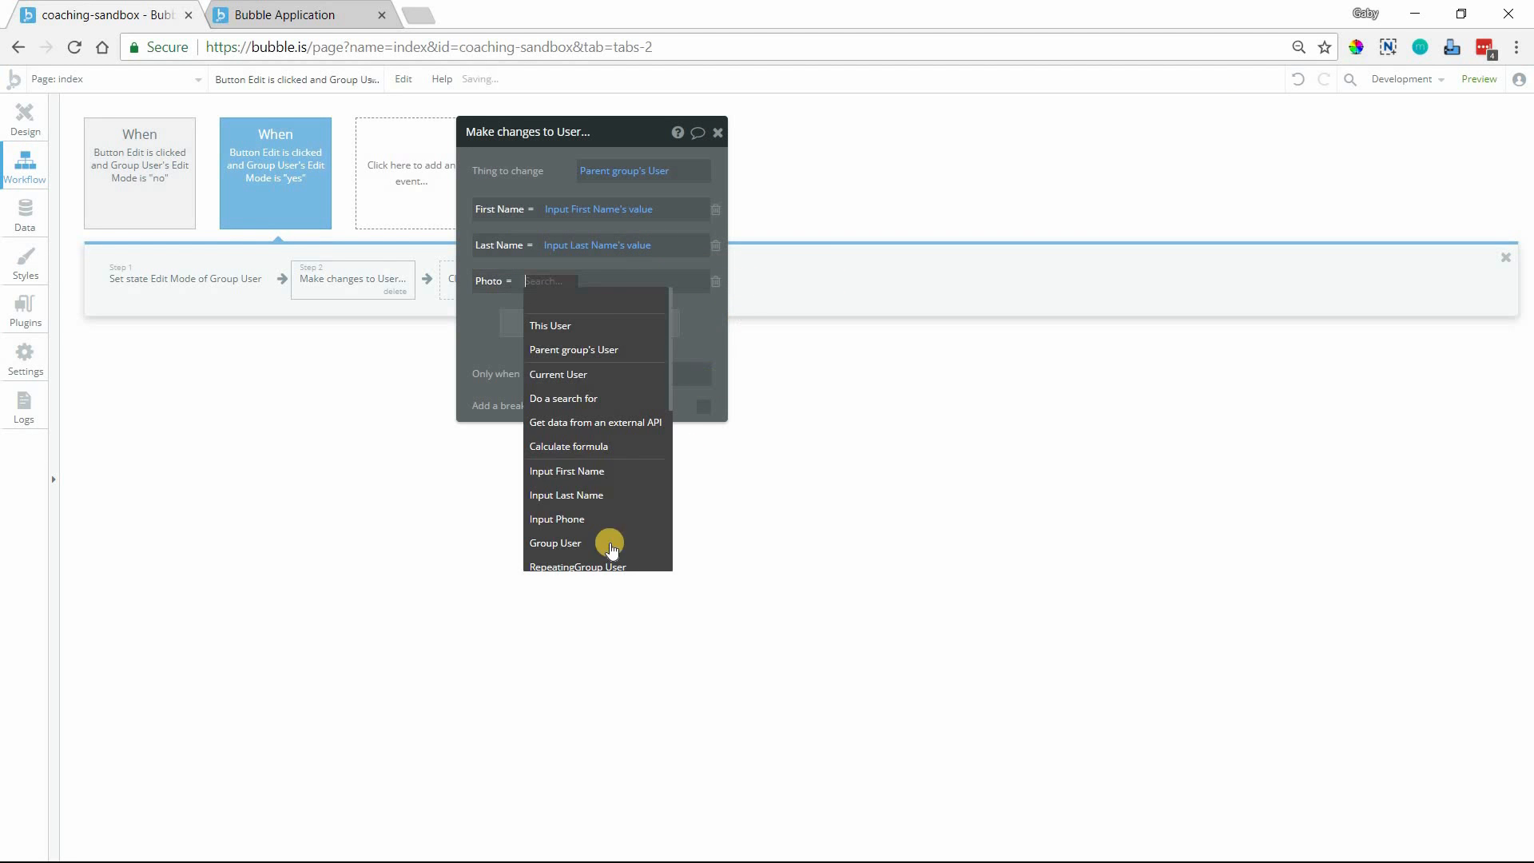
{"action": "left_click", "coordinate": [557, 518]}
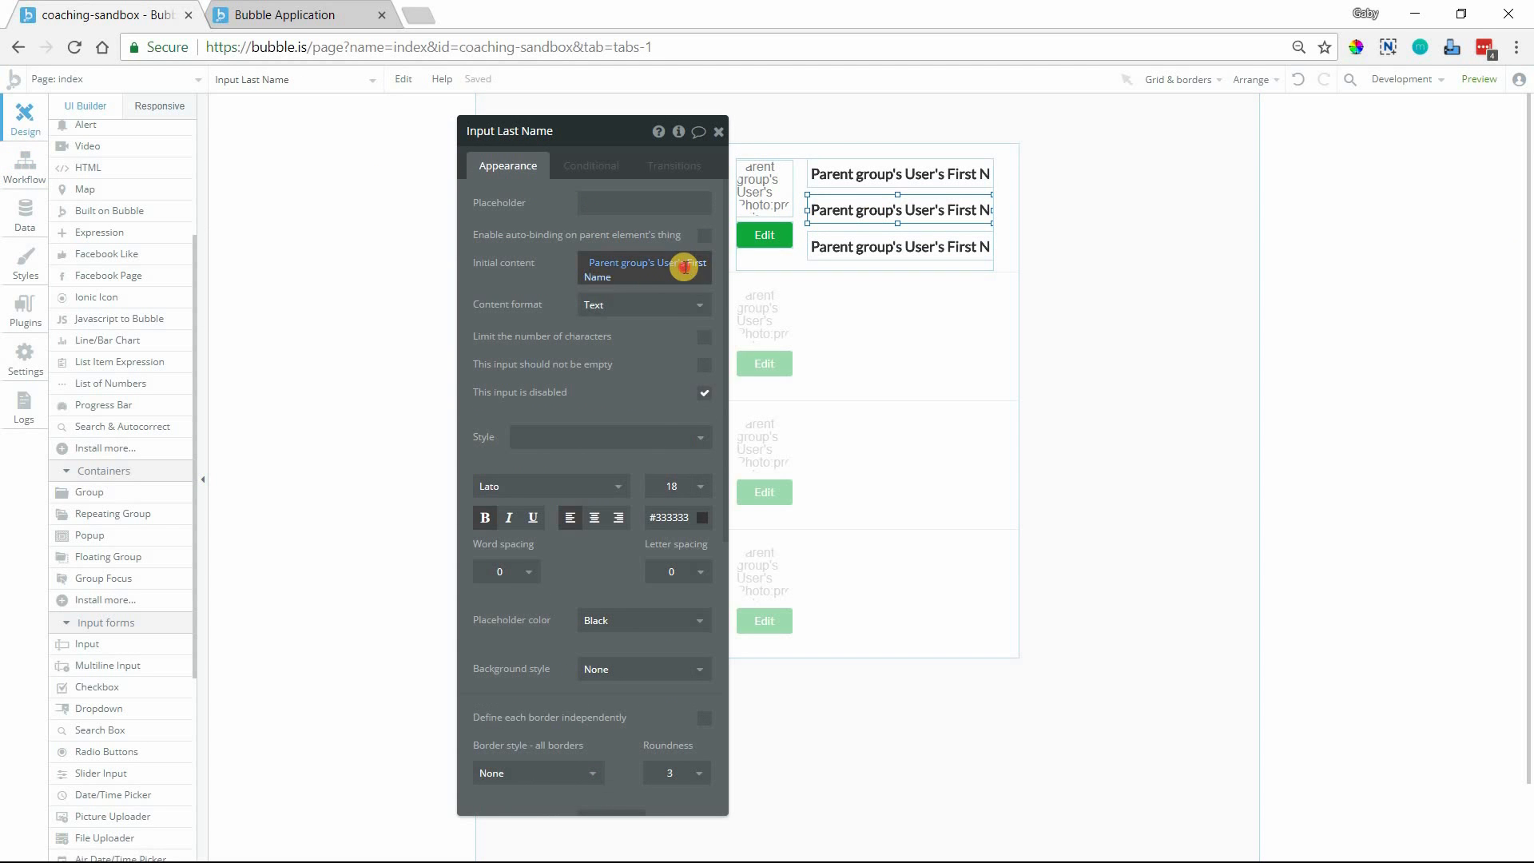
Step: Prefill Input Last Name with the user's Last Name and Input Phone with Phone, formatted as US Phone
{"action": "left_click", "coordinate": [643, 269]}
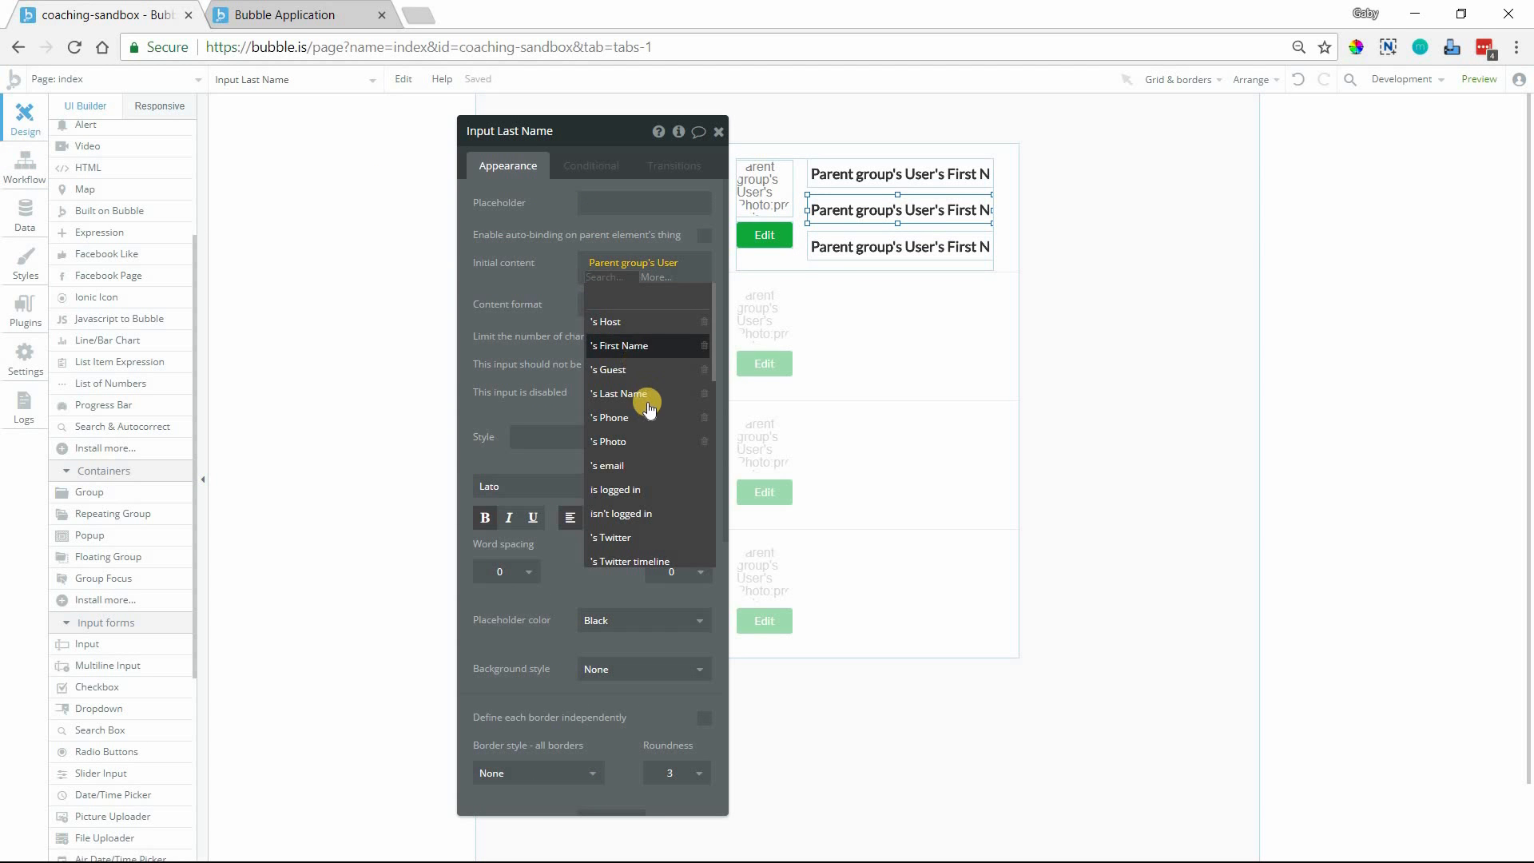
{"action": "left_click", "coordinate": [618, 393]}
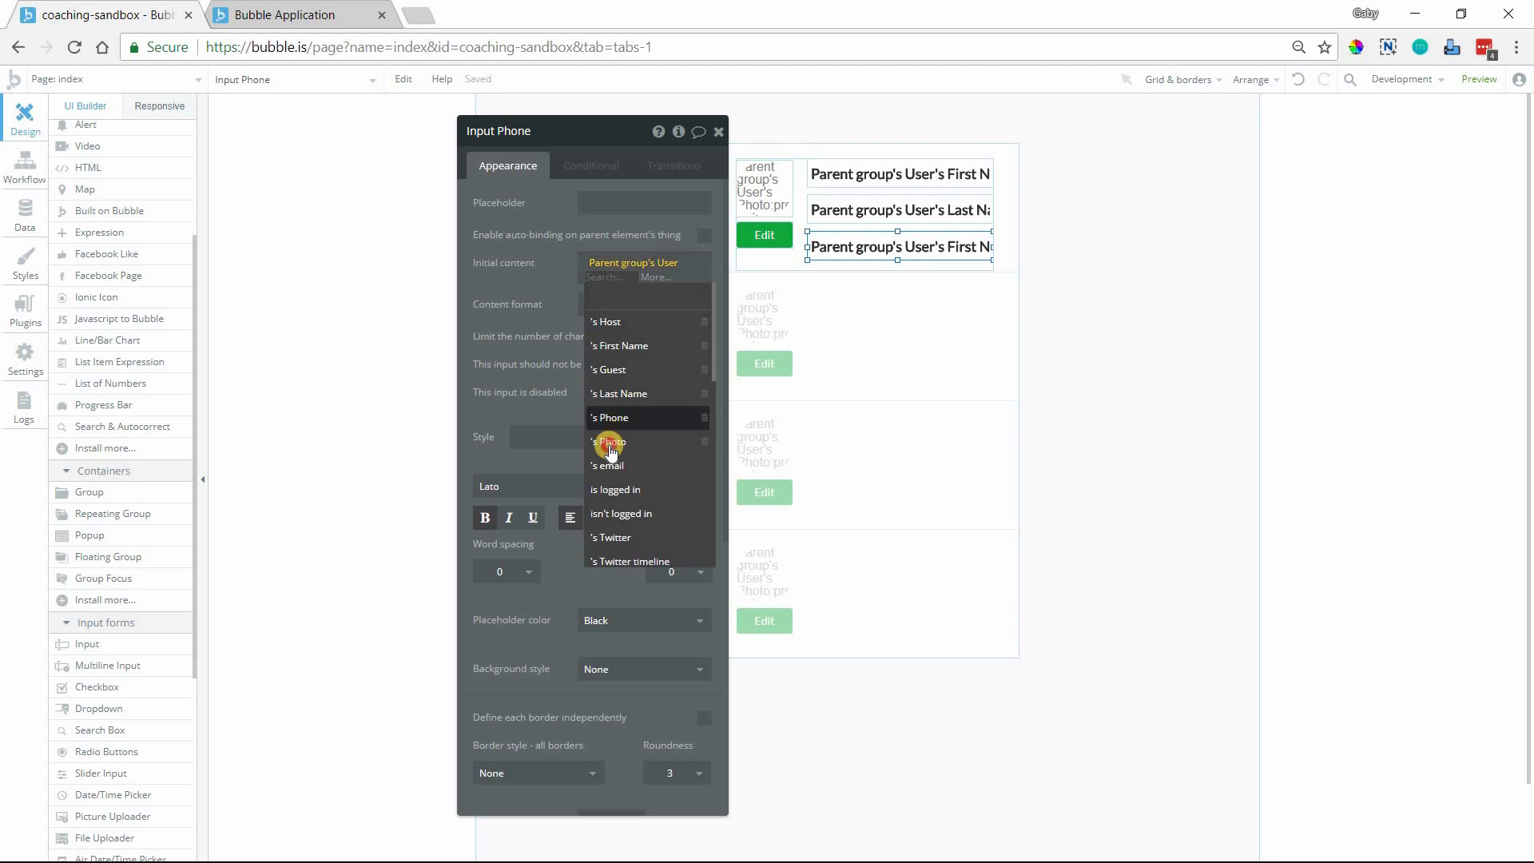
{"action": "left_click", "coordinate": [609, 441]}
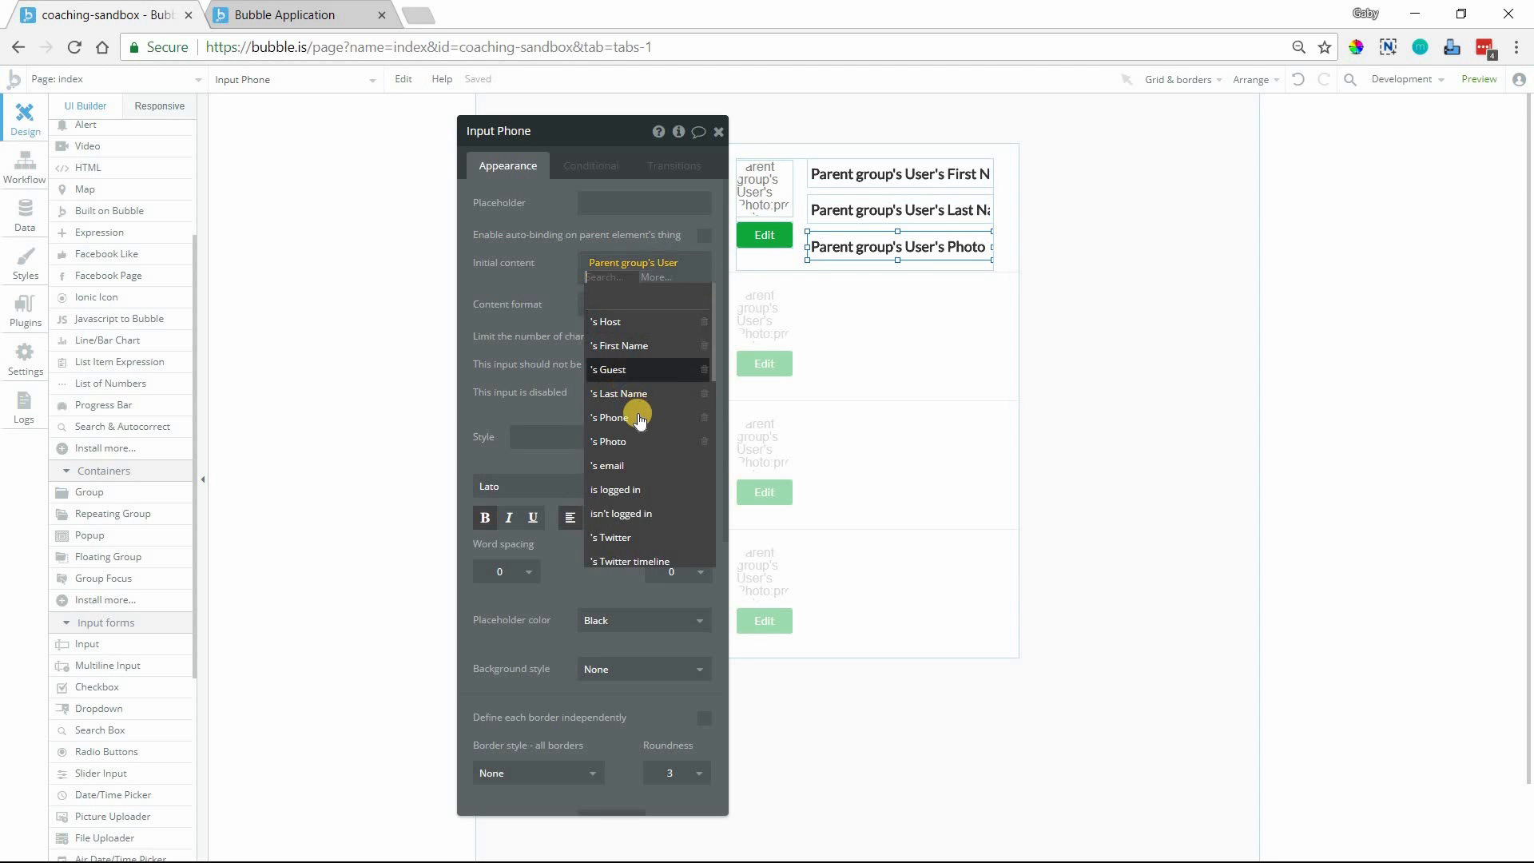
{"action": "left_click", "coordinate": [609, 417]}
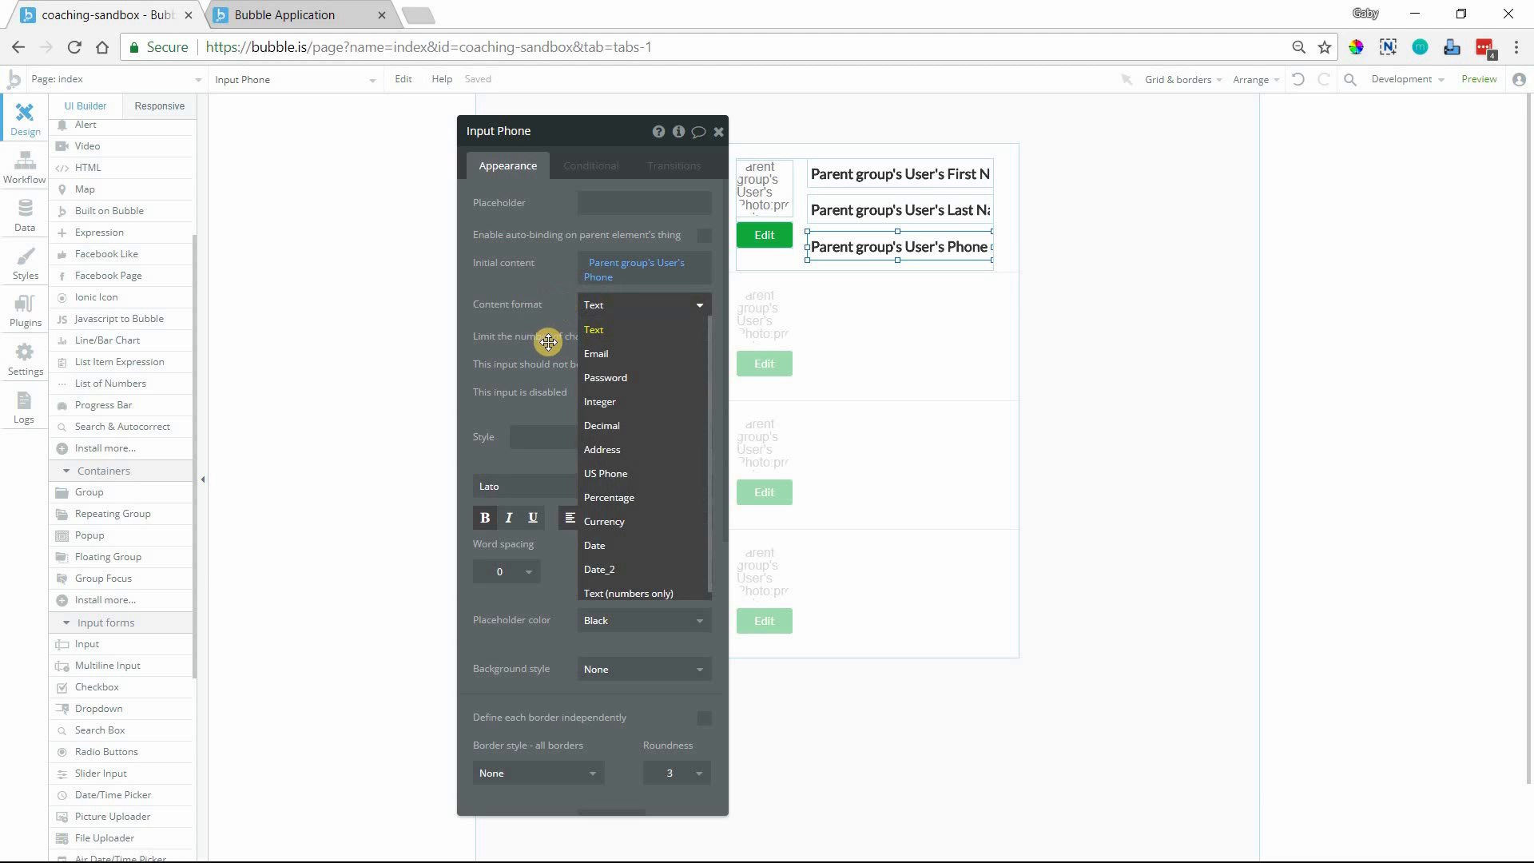
{"action": "left_click", "coordinate": [604, 473]}
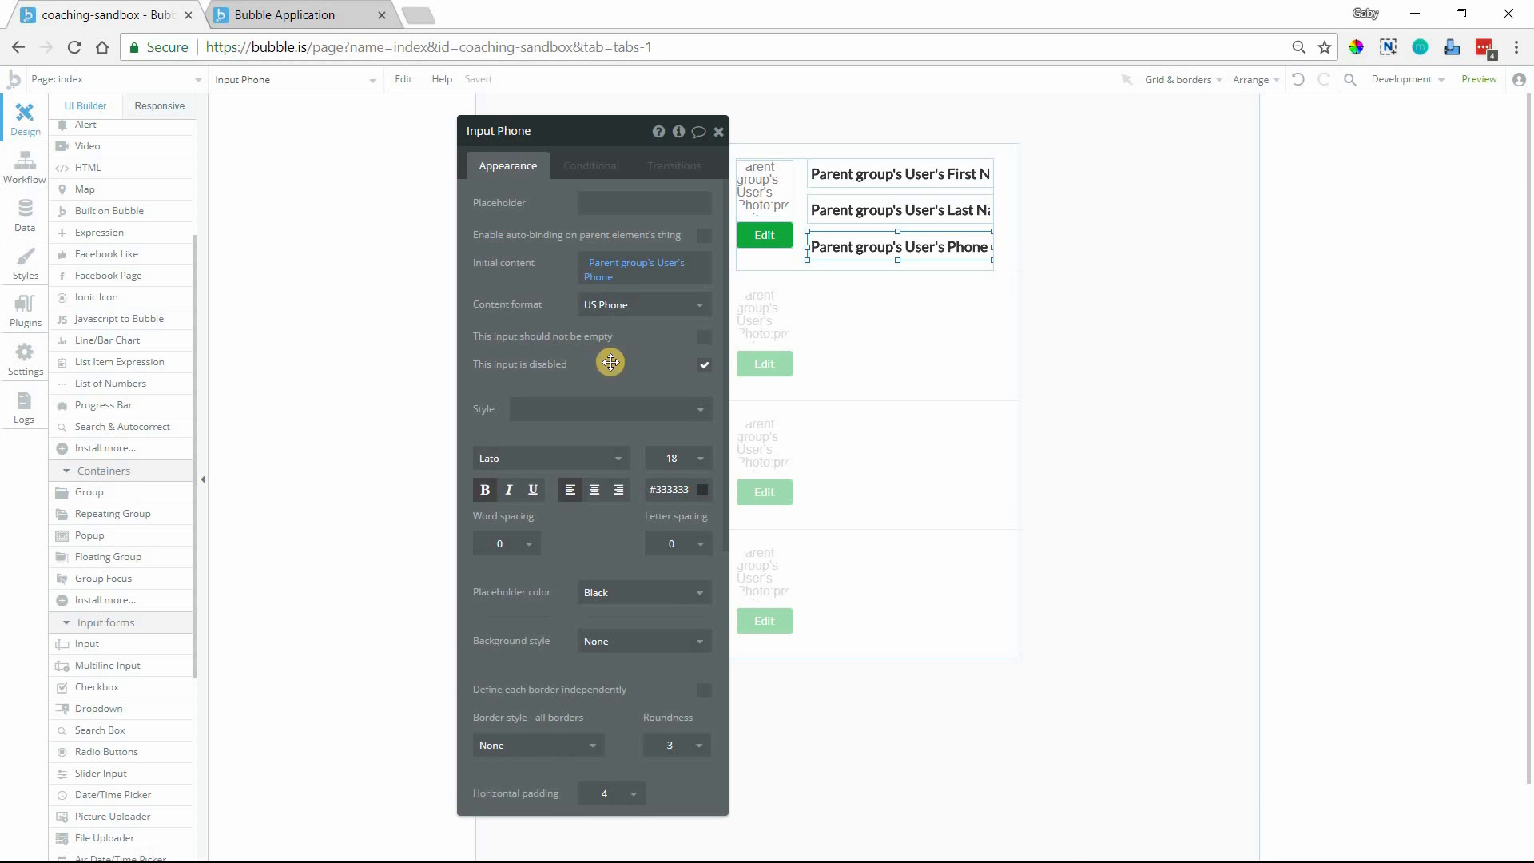
Step: Check the running app, then return to the editor
{"action": "left_click", "coordinate": [294, 14]}
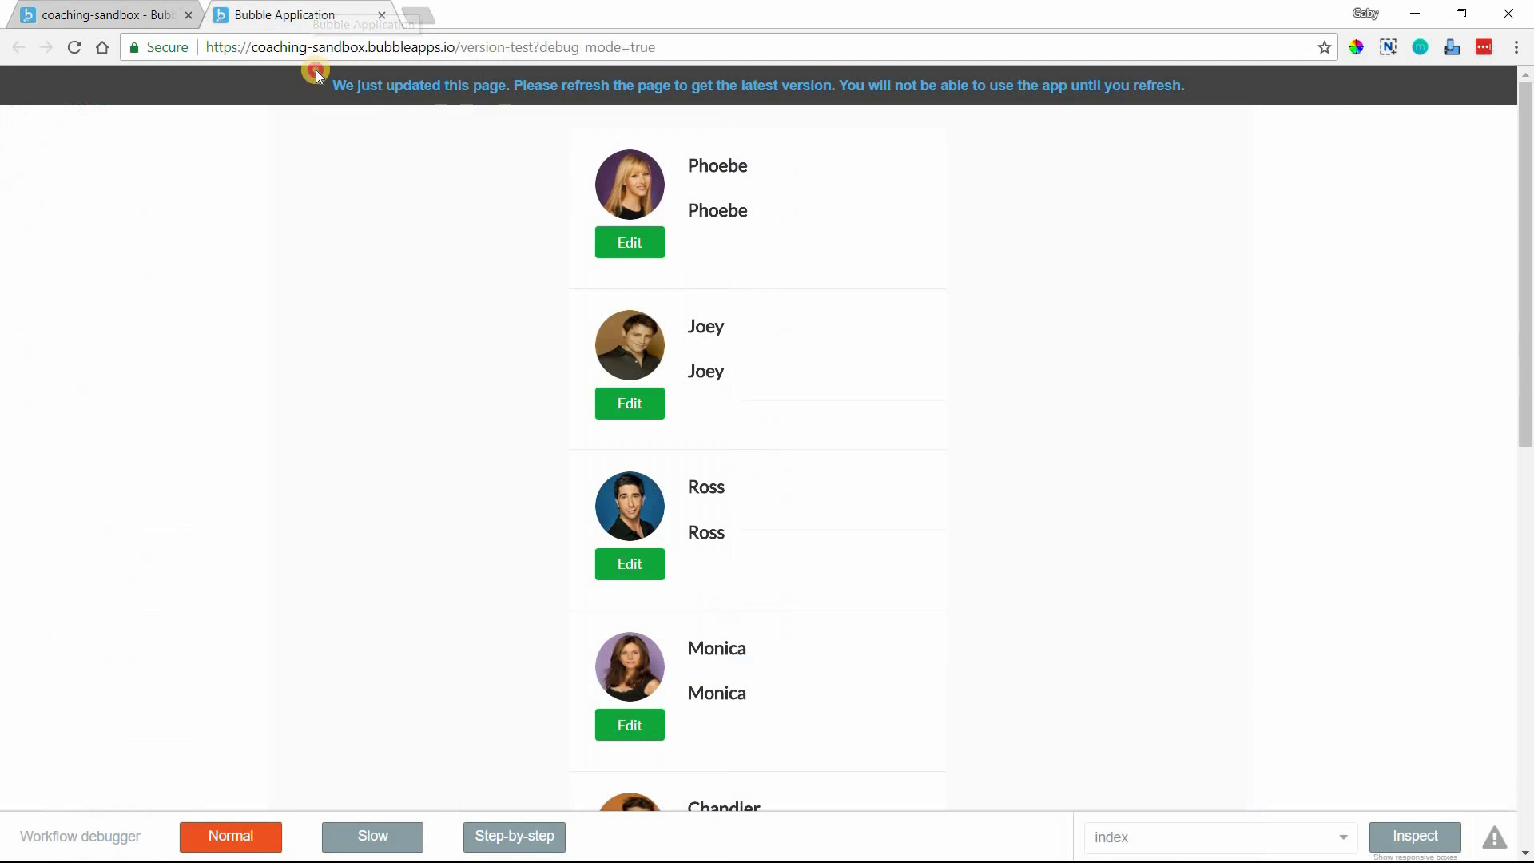
{"action": "left_click", "coordinate": [294, 15]}
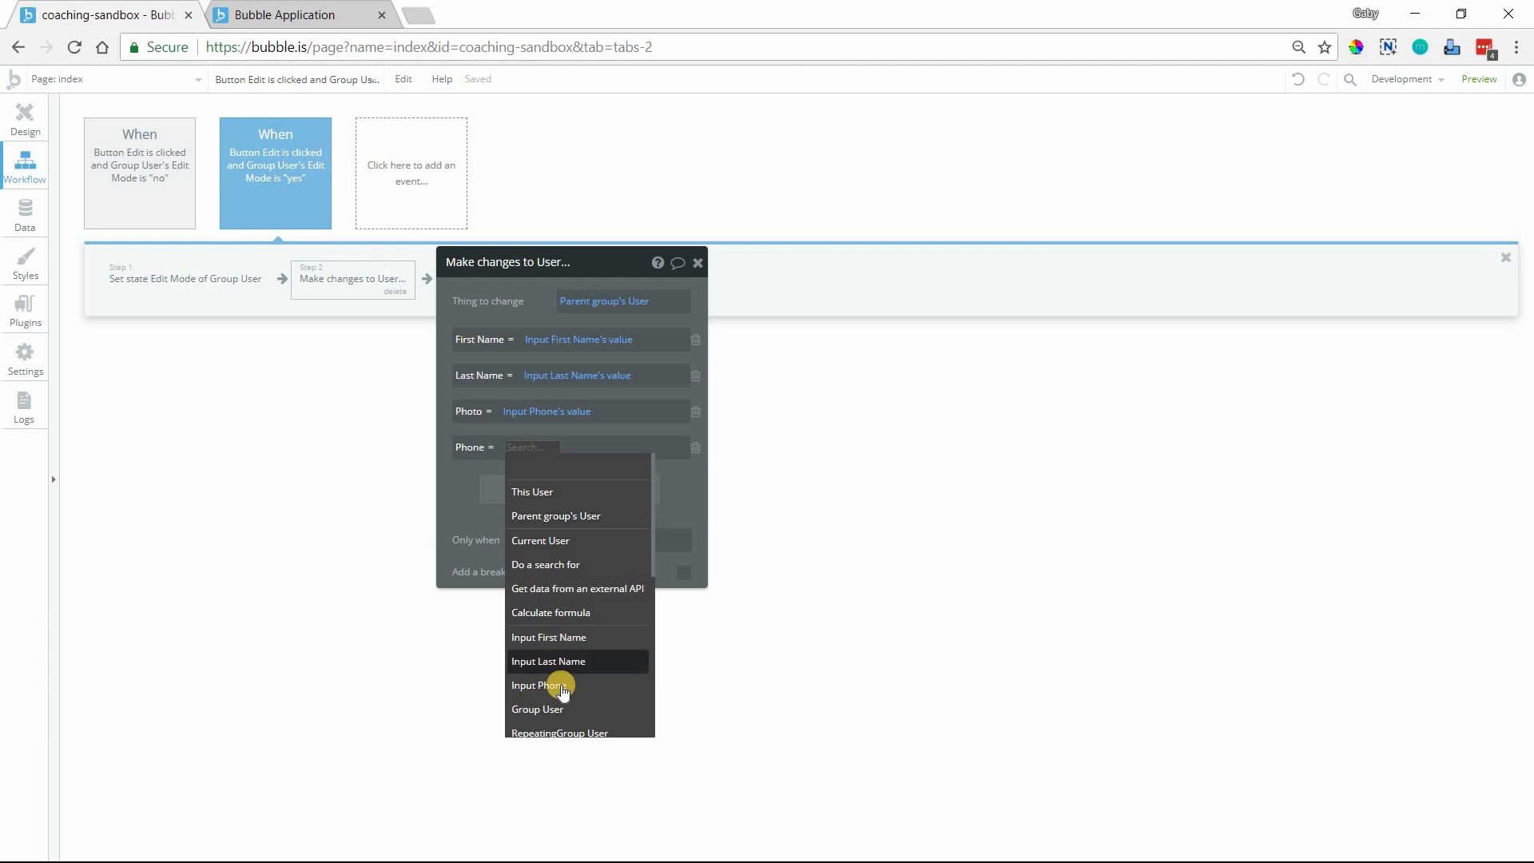
Step: Set Phone = Input Phone's value and delete the Photo row from the step
{"action": "left_click", "coordinate": [547, 685]}
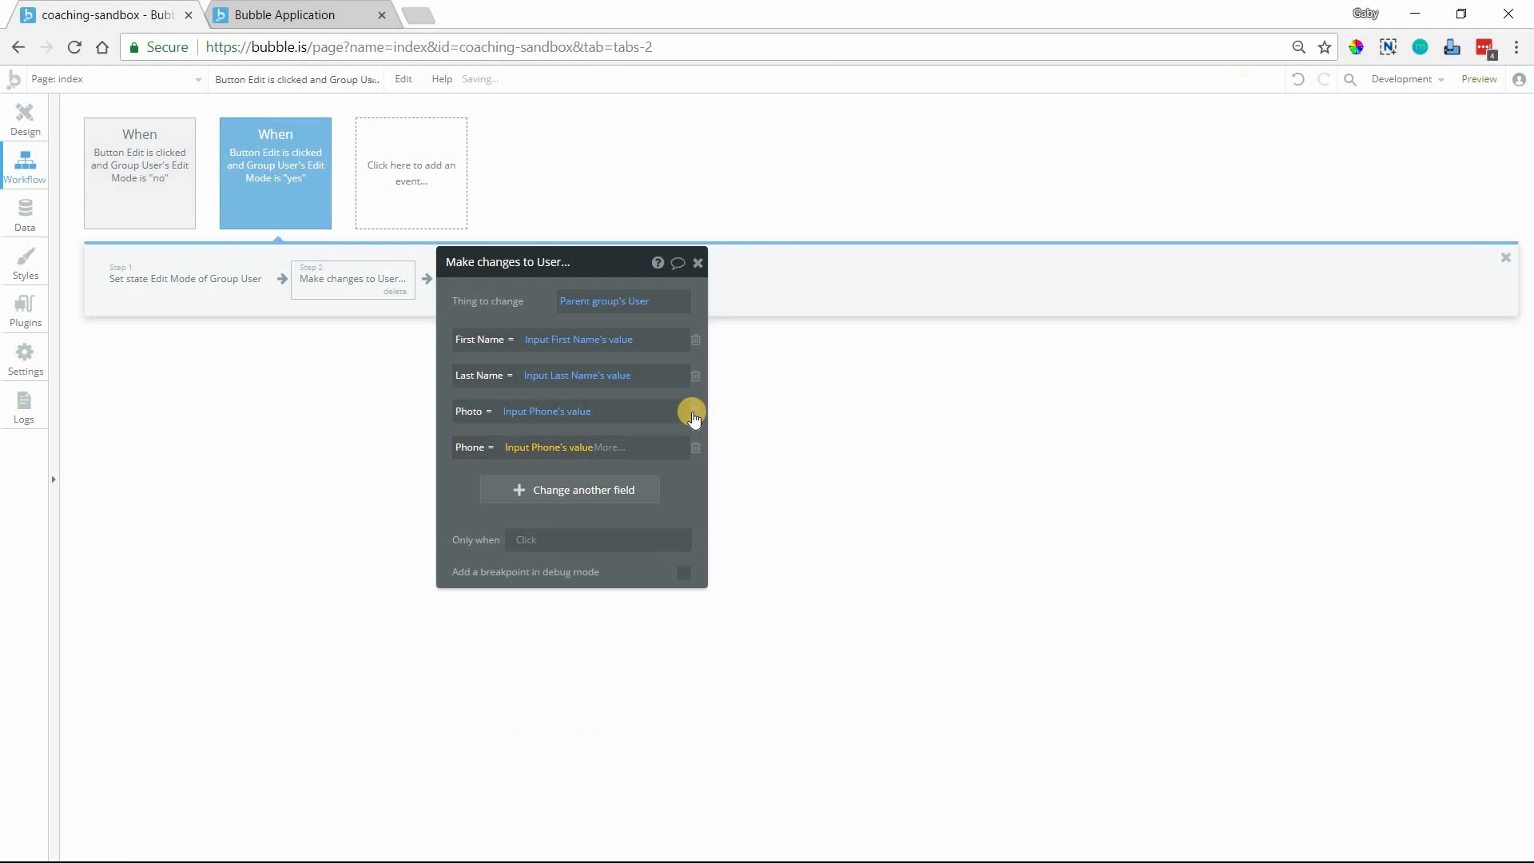
{"action": "left_click", "coordinate": [693, 410]}
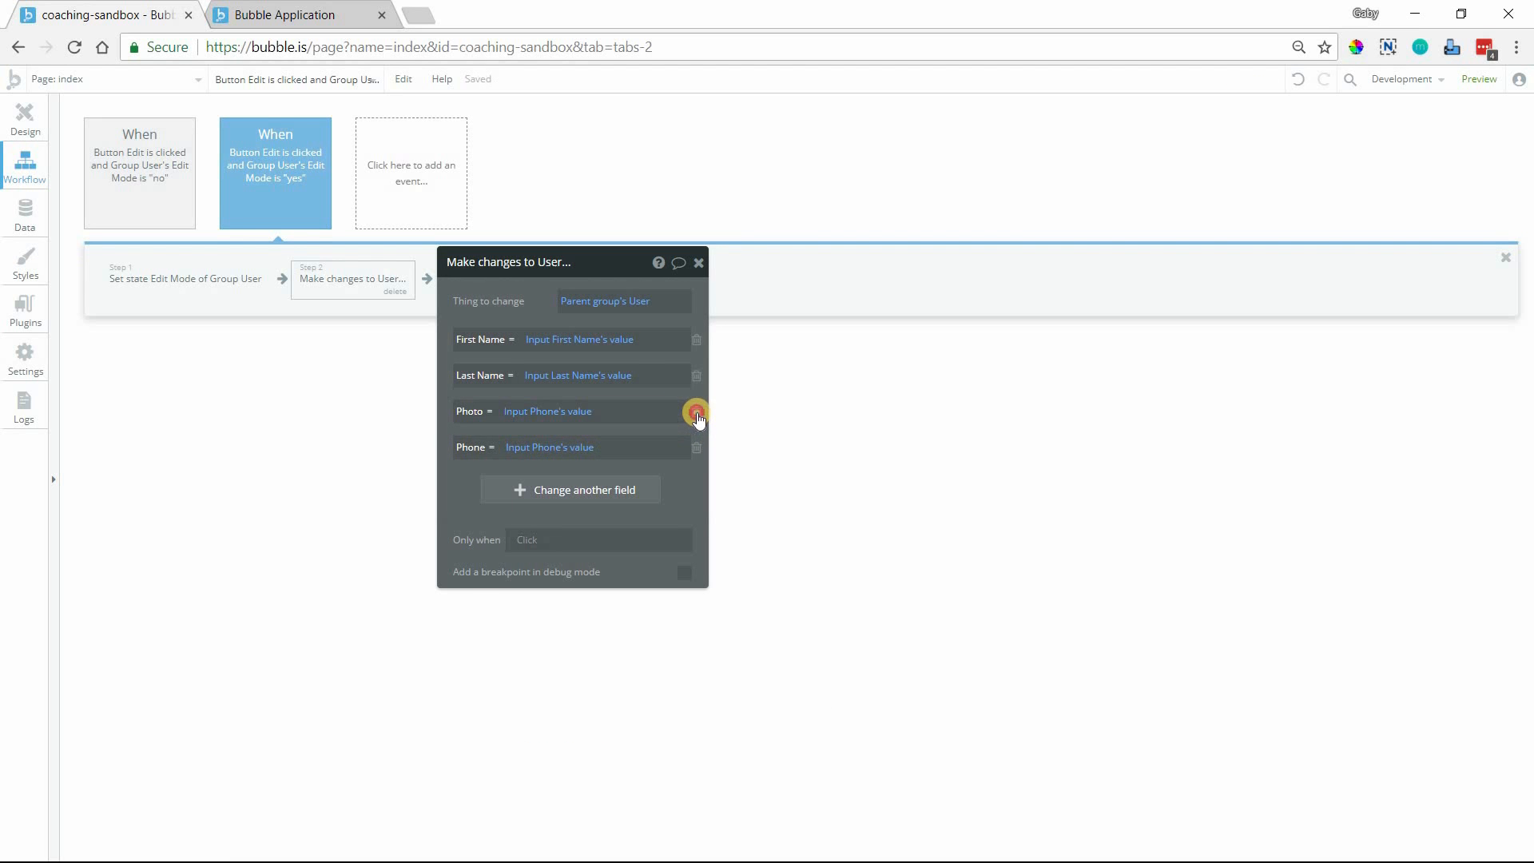
{"action": "left_click", "coordinate": [695, 410]}
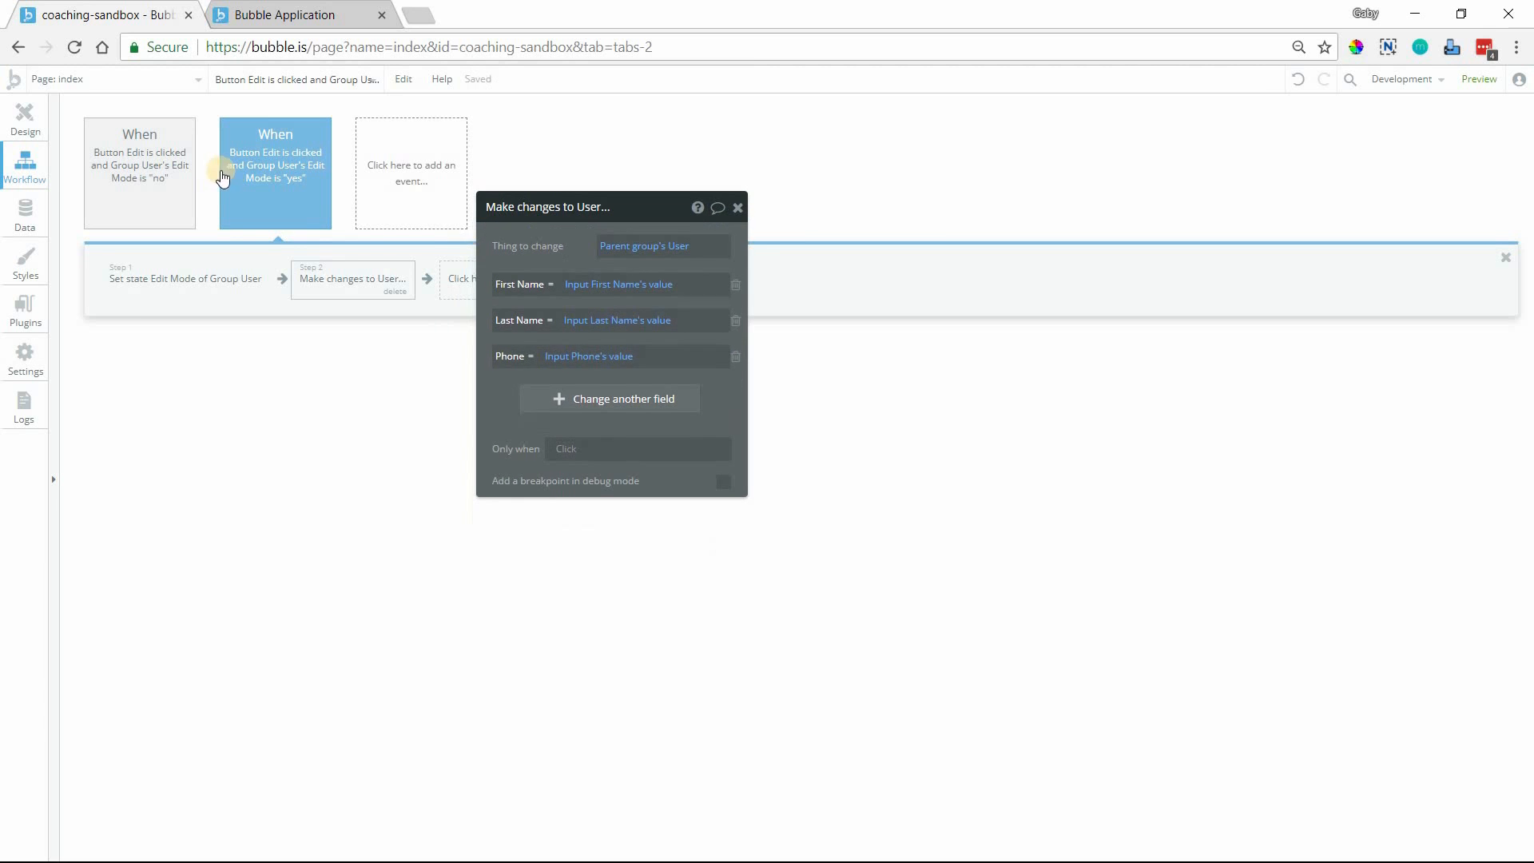
Step: Return to Design and open the app preview to test saving
{"action": "left_click", "coordinate": [24, 116]}
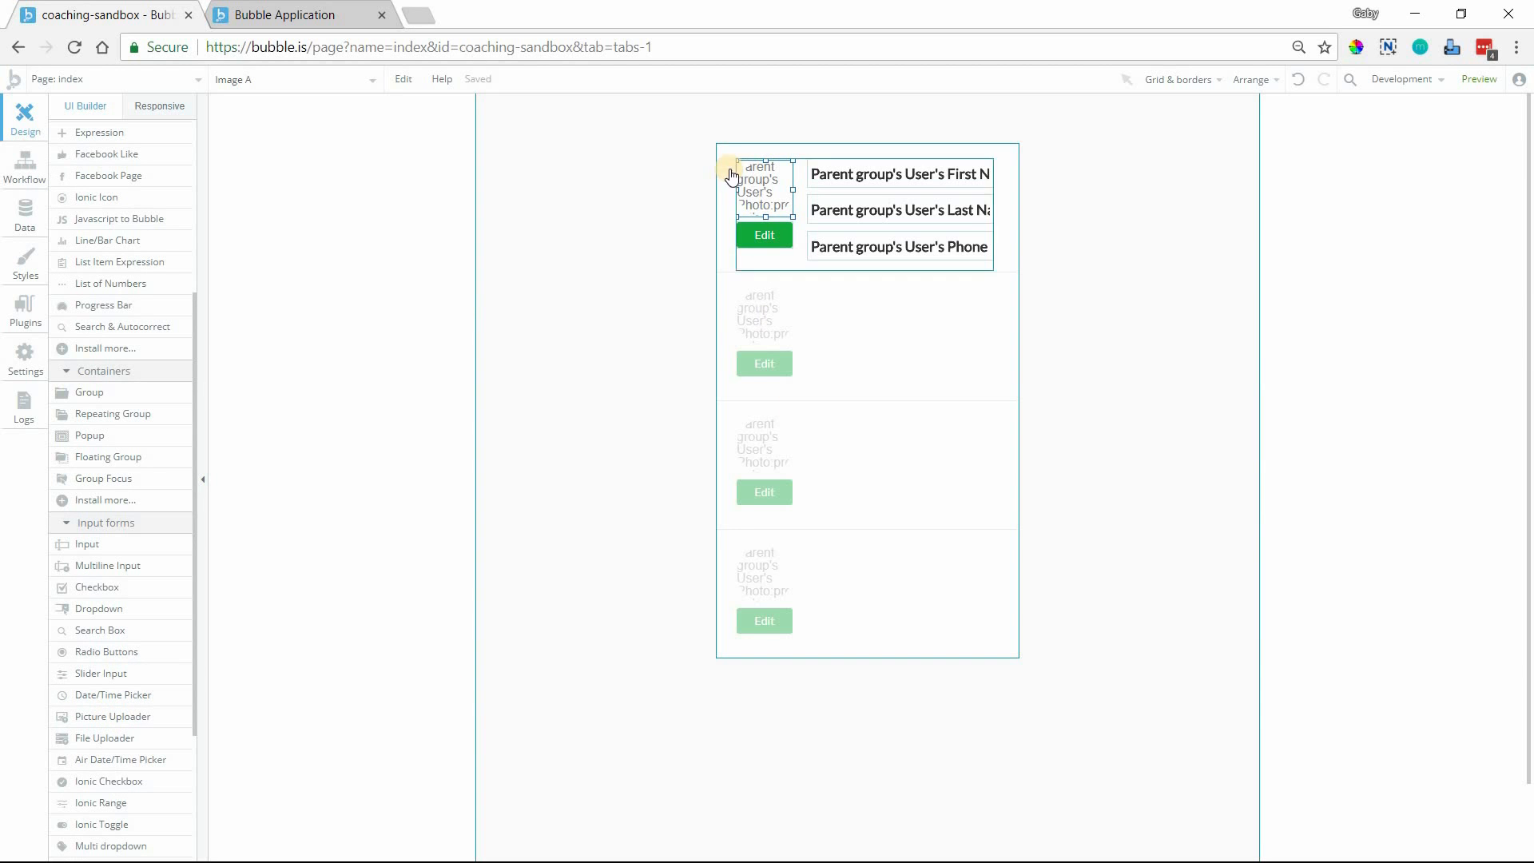
{"action": "mouse_move", "coordinate": [792, 212]}
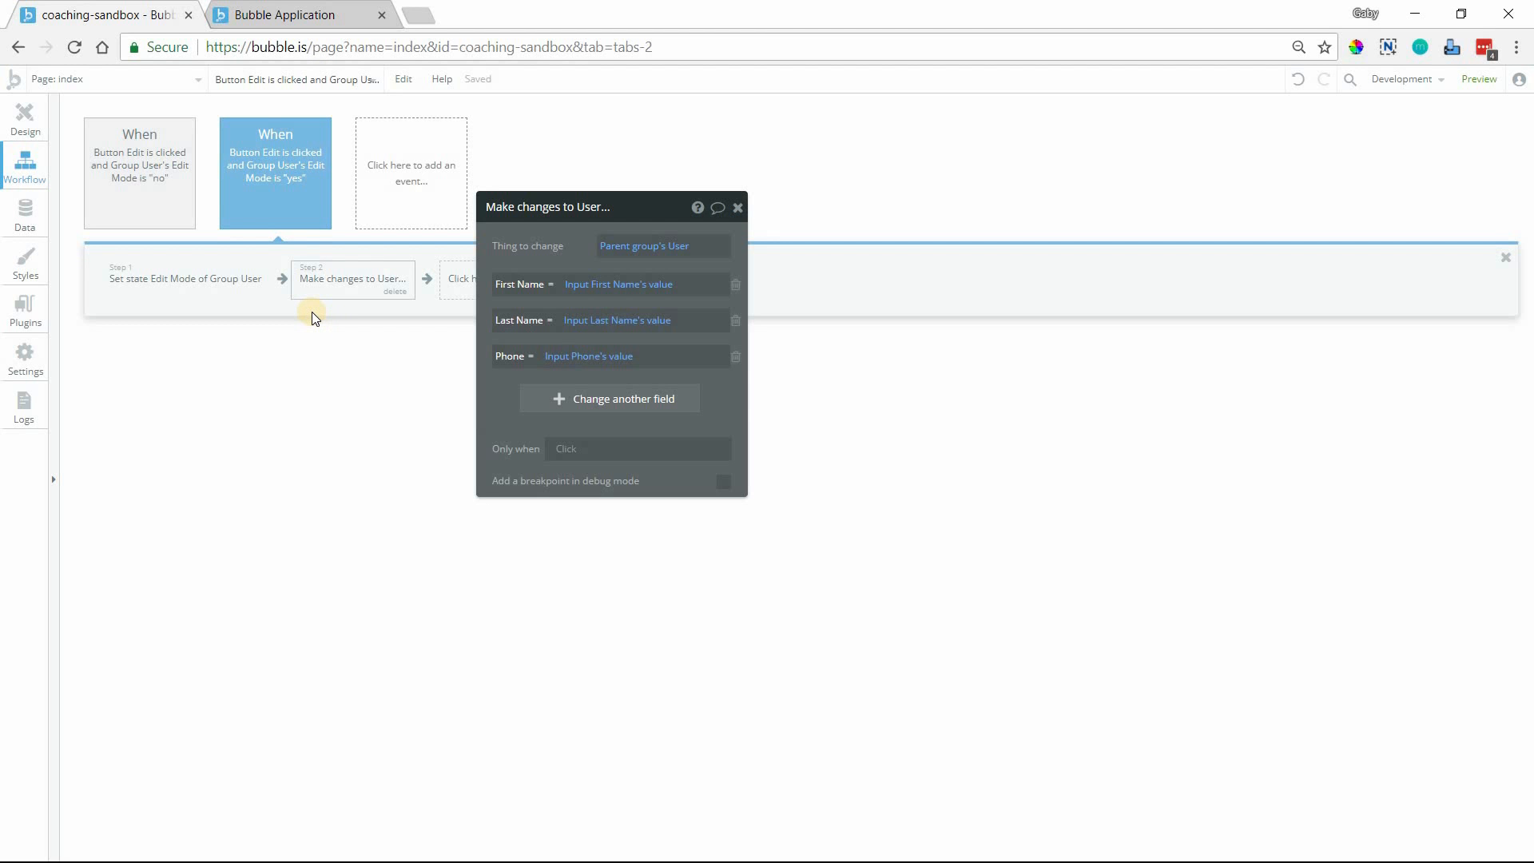
{"action": "left_click", "coordinate": [1478, 80]}
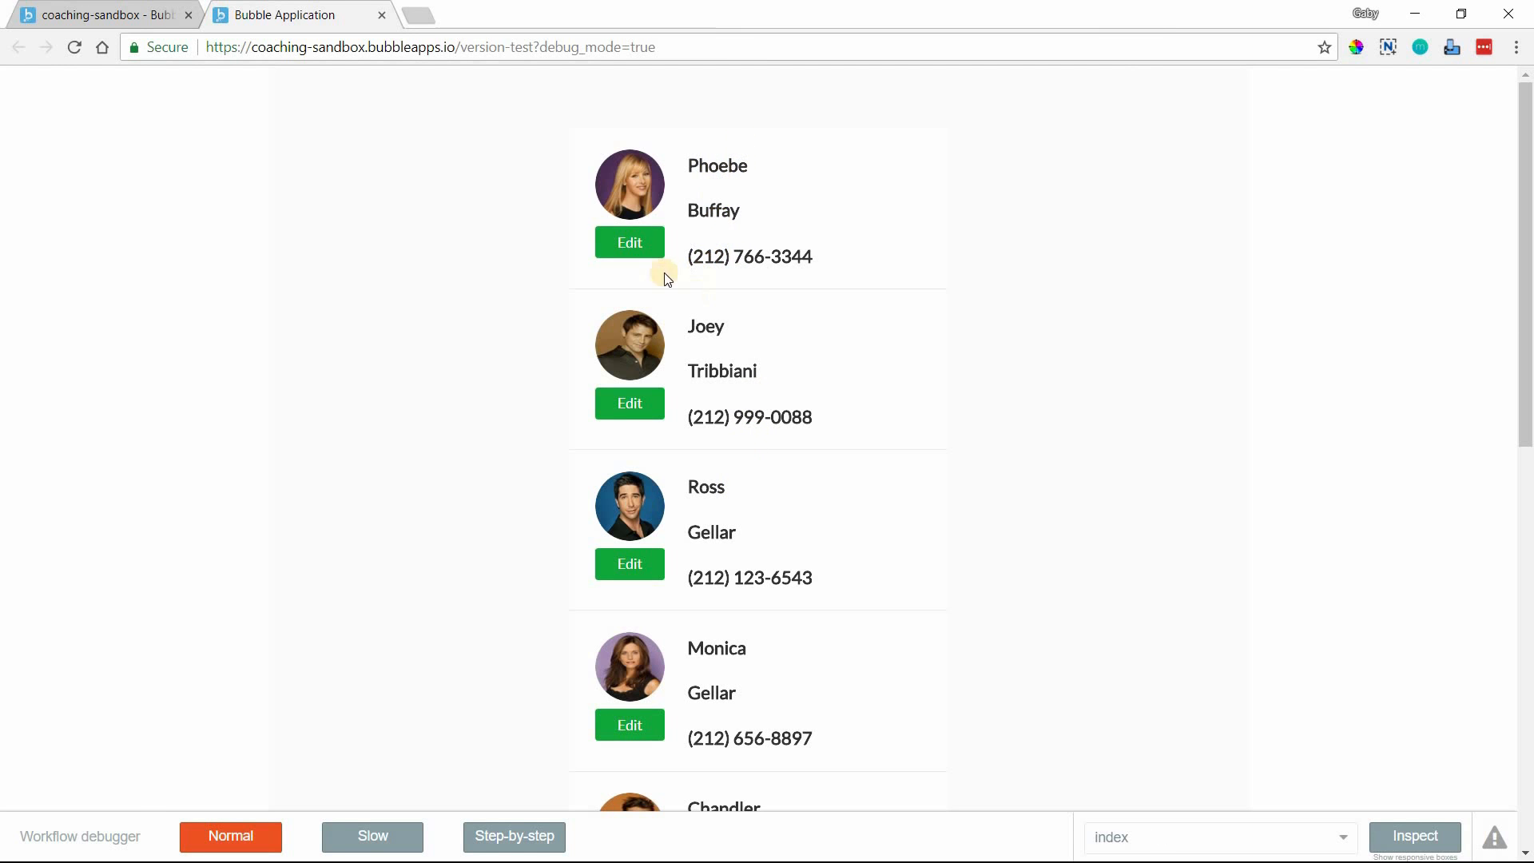
{"action": "left_click", "coordinate": [629, 241]}
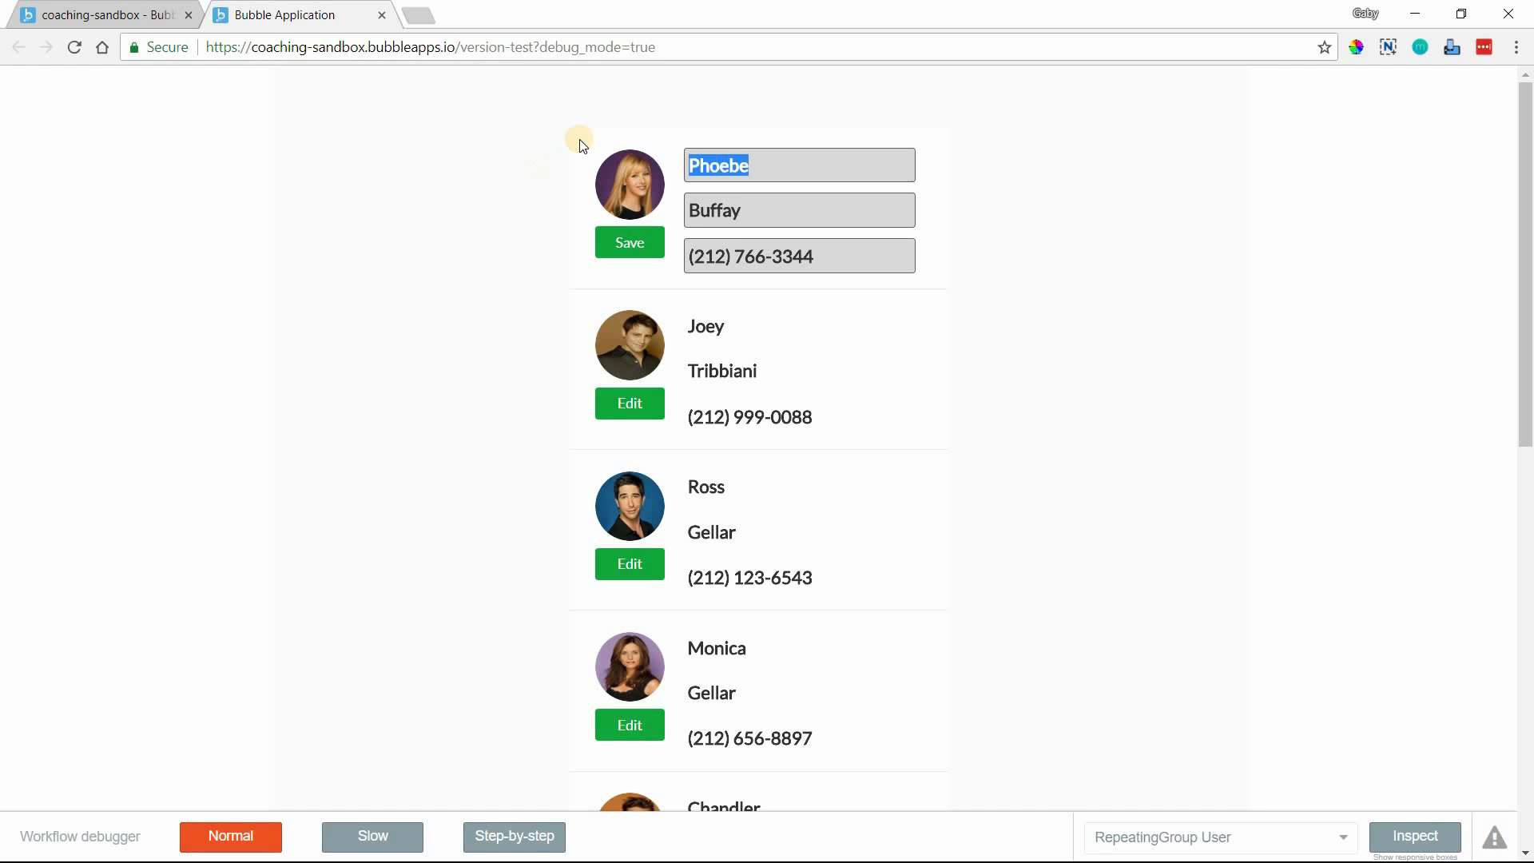
{"action": "type", "text": "Penny"}
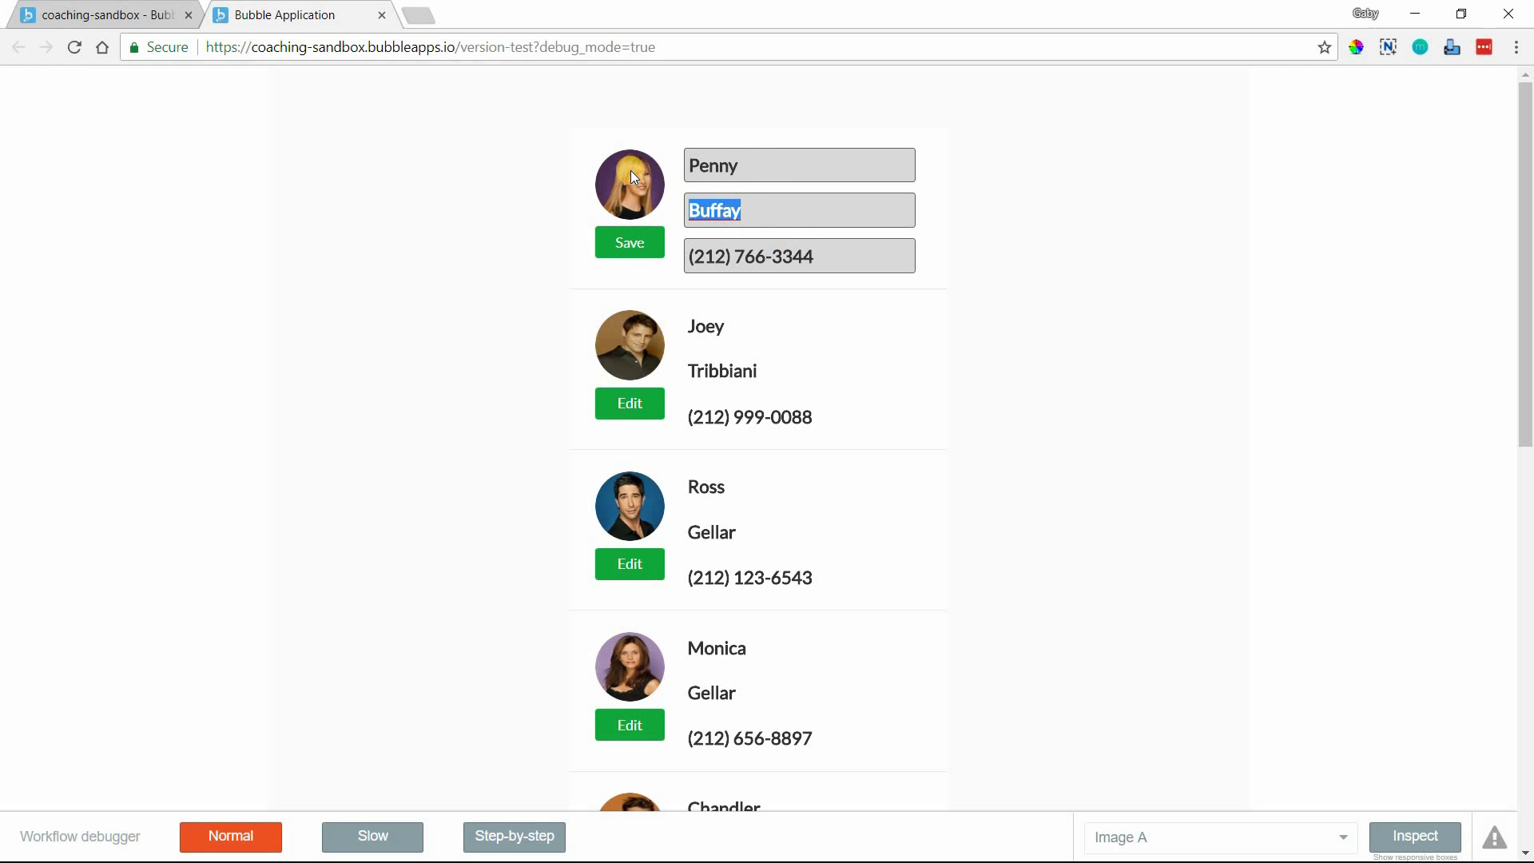
{"action": "type", "text": "Williams"}
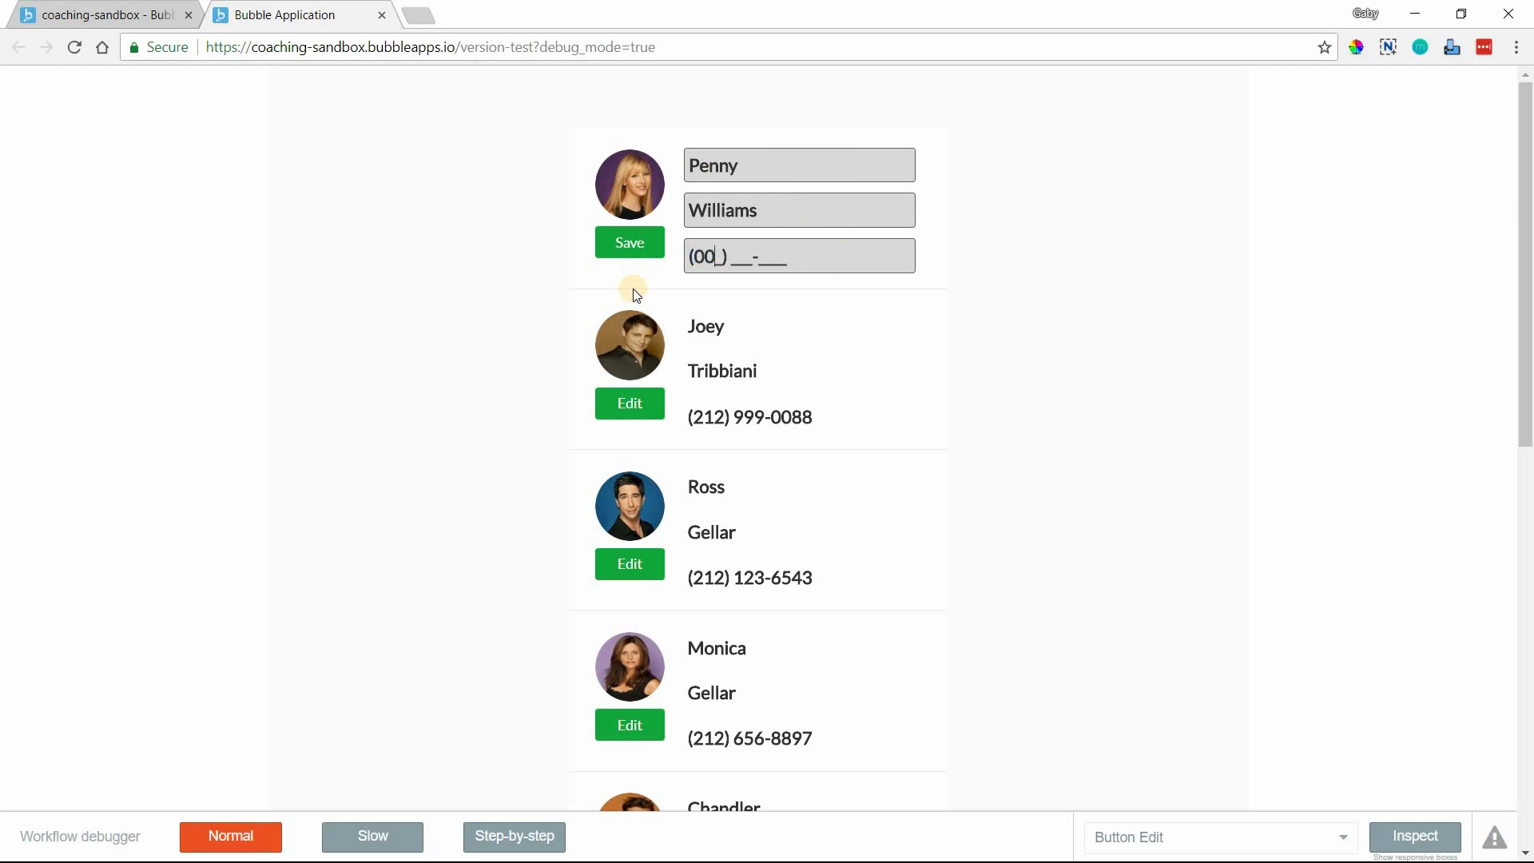
{"action": "left_click", "coordinate": [630, 241]}
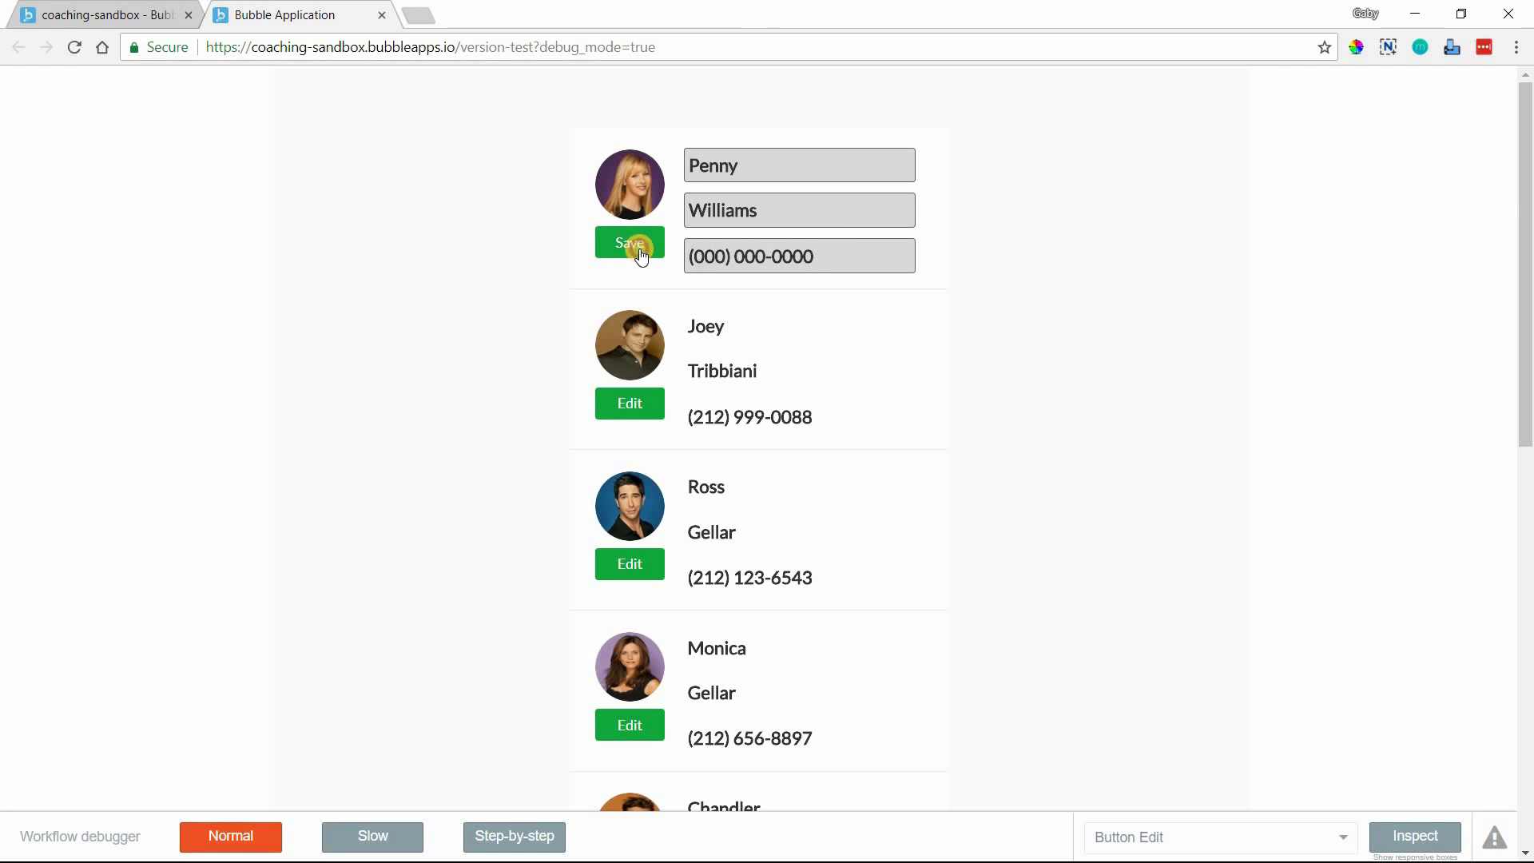
{"action": "left_click", "coordinate": [629, 241]}
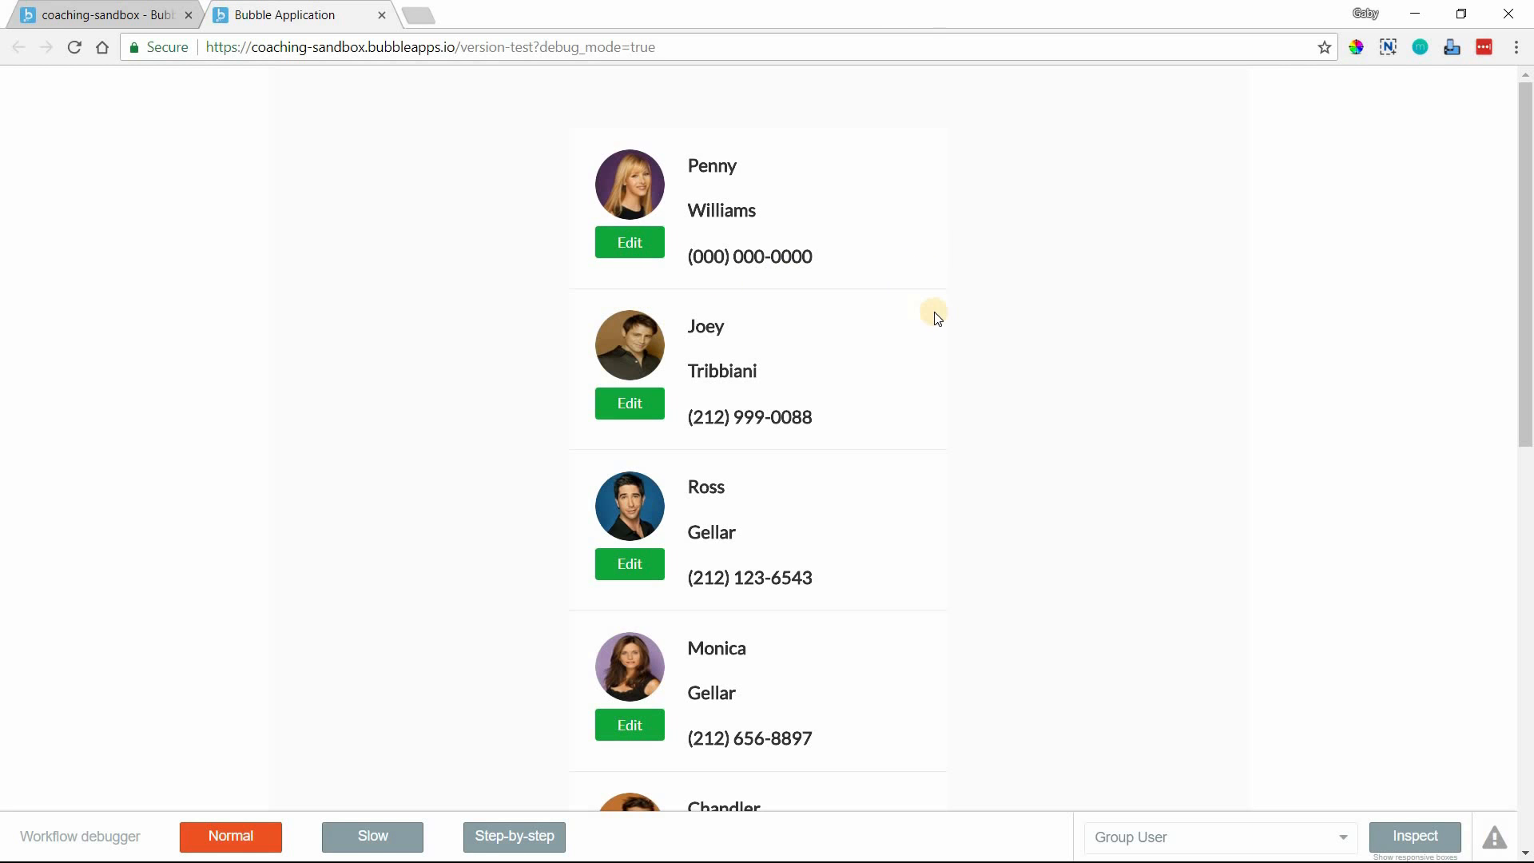
{"action": "mouse_move", "coordinate": [926, 308]}
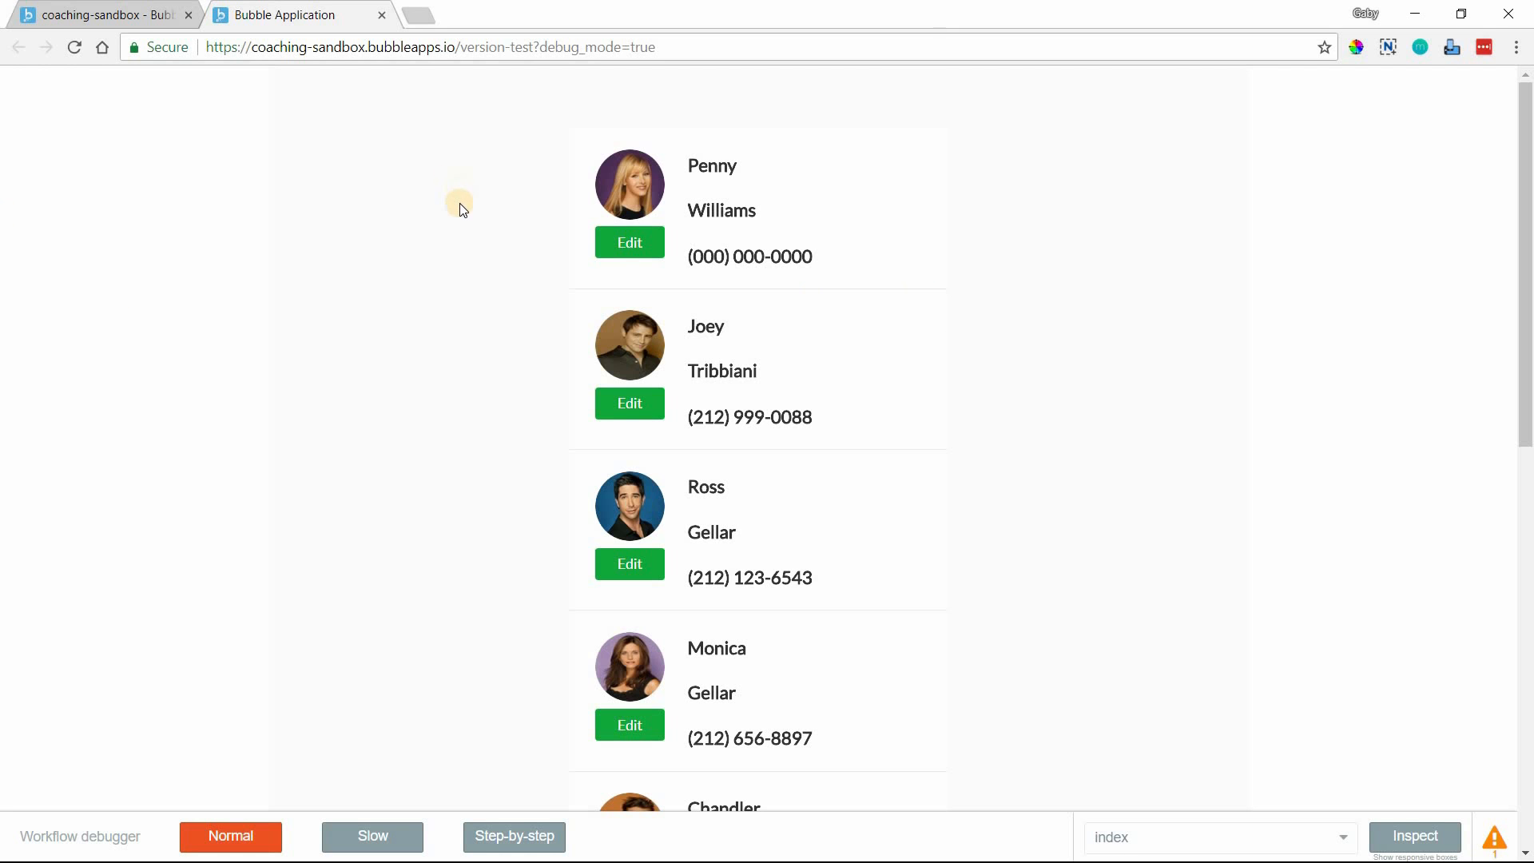
{"action": "mouse_move", "coordinate": [686, 252]}
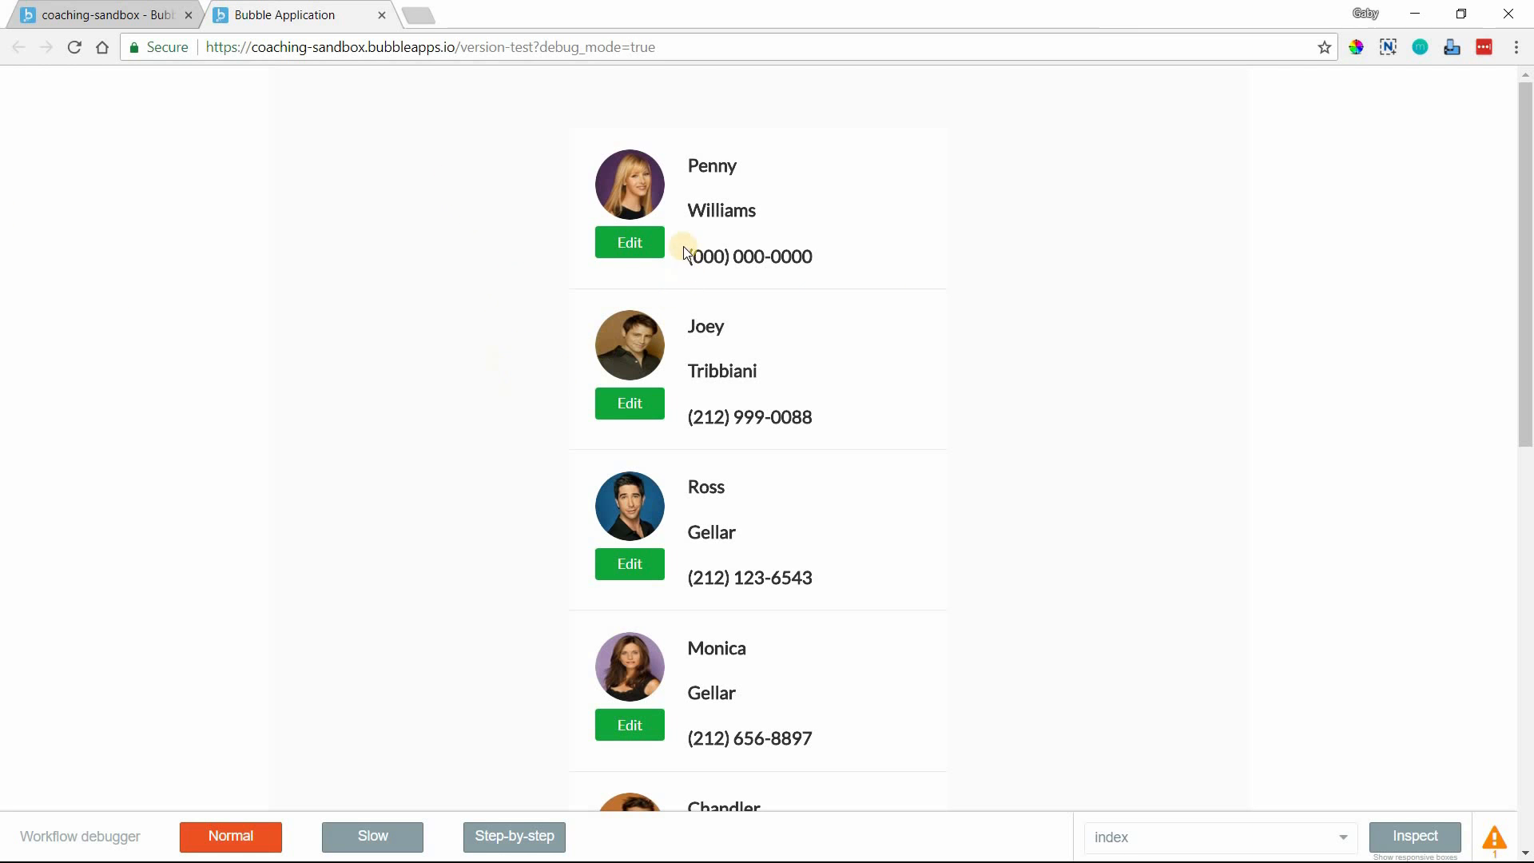
{"action": "mouse_move", "coordinate": [571, 293]}
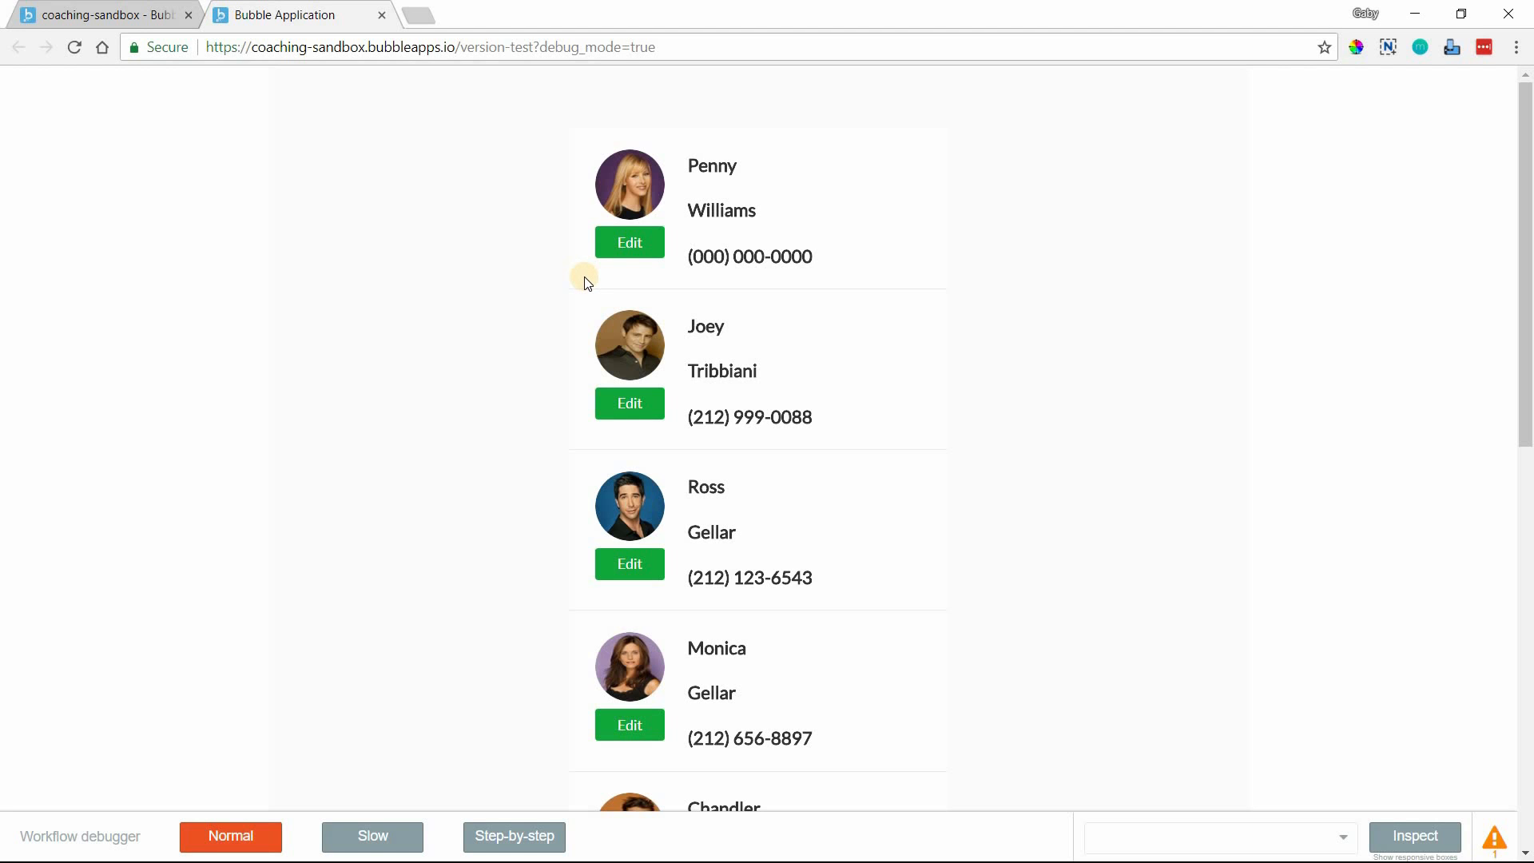
{"action": "mouse_move", "coordinate": [580, 270]}
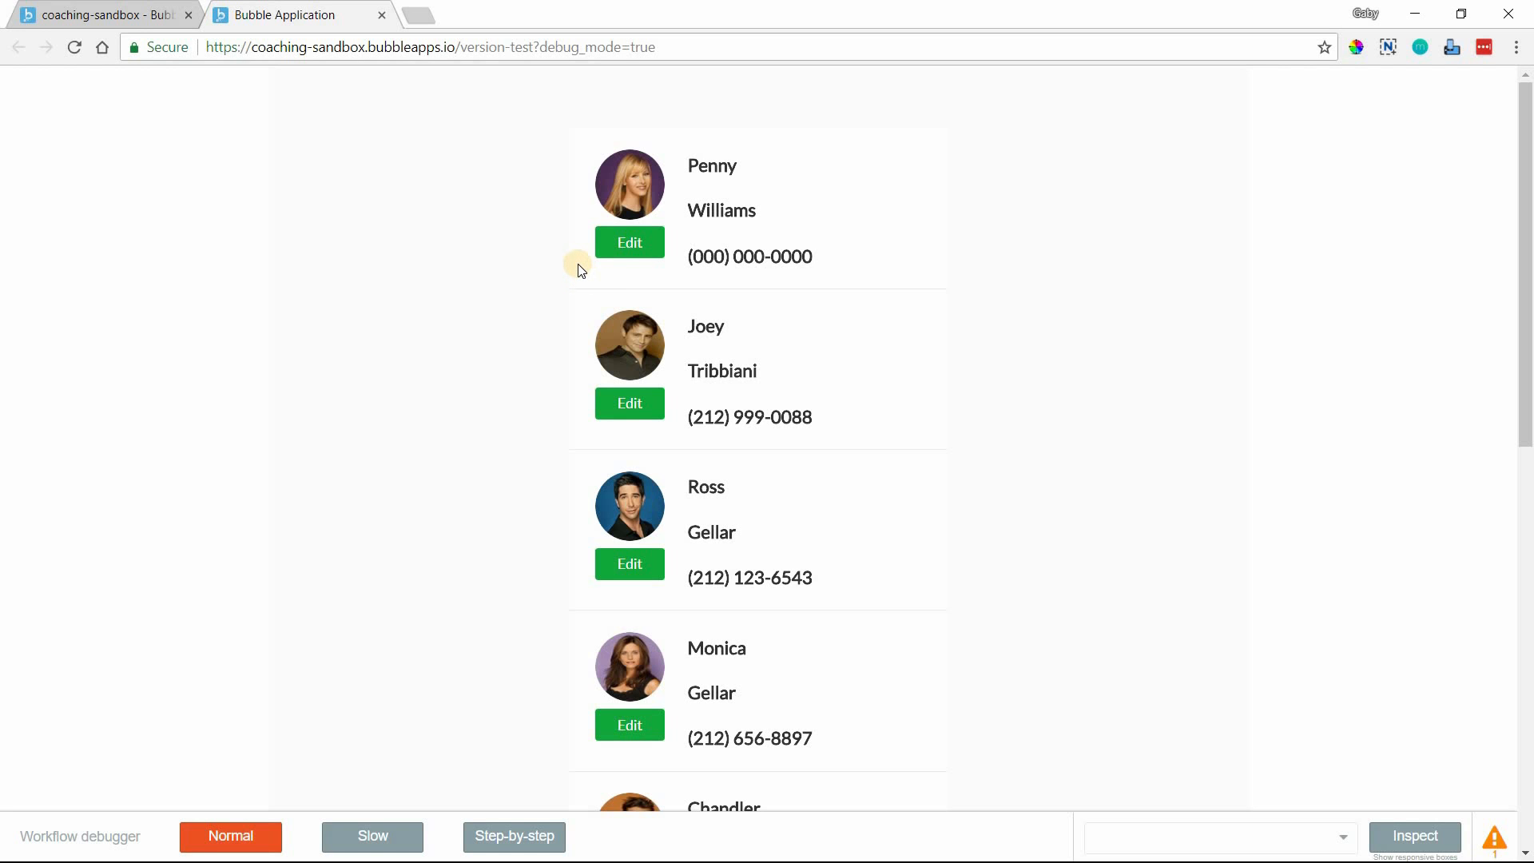